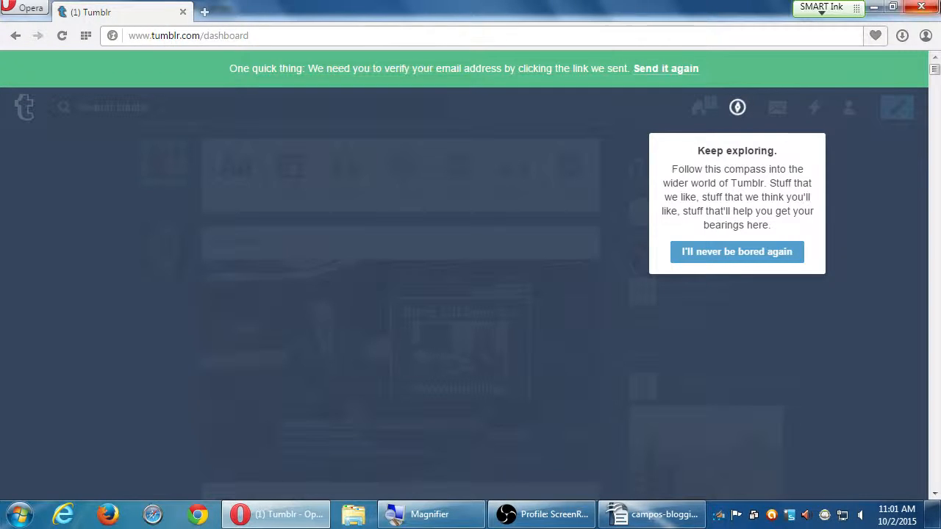
Close the 'Keep exploring' tip by choosing 'I'll never be bored again'.
click(736, 251)
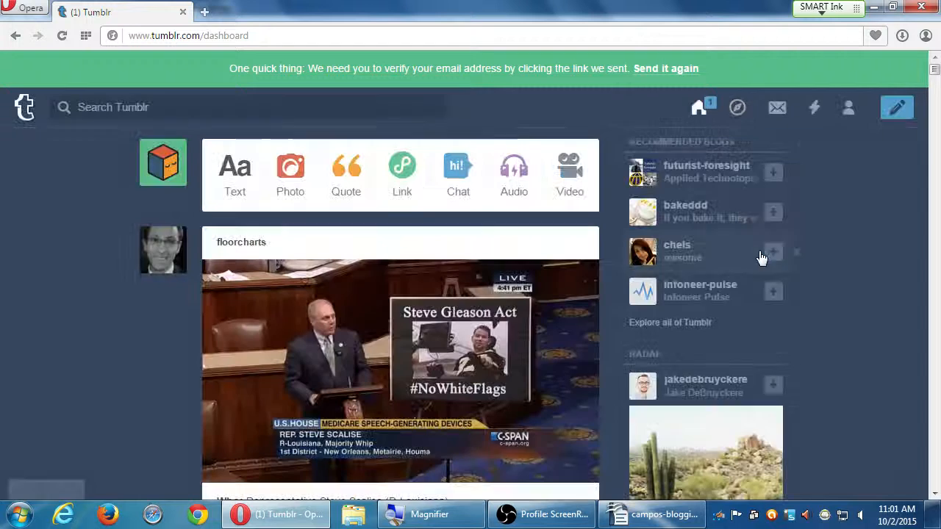
mouse_move(804, 255)
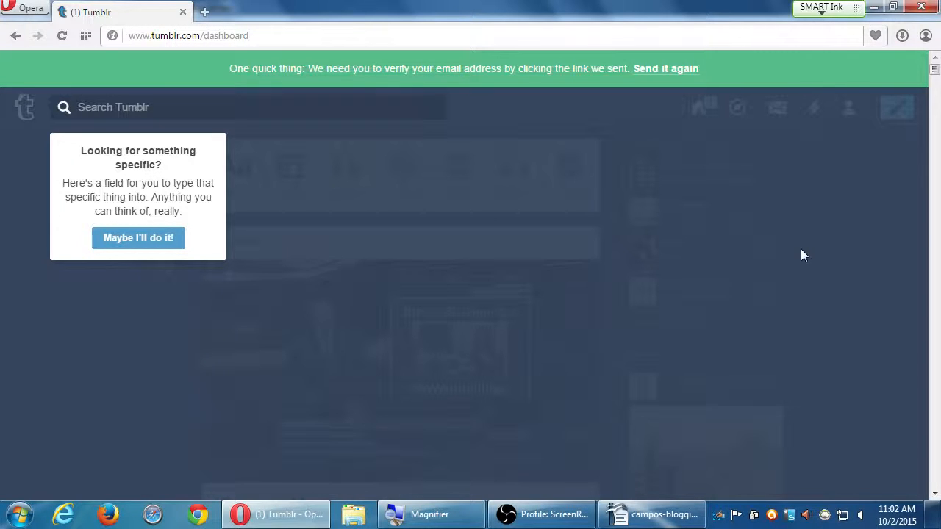
mouse_move(452, 261)
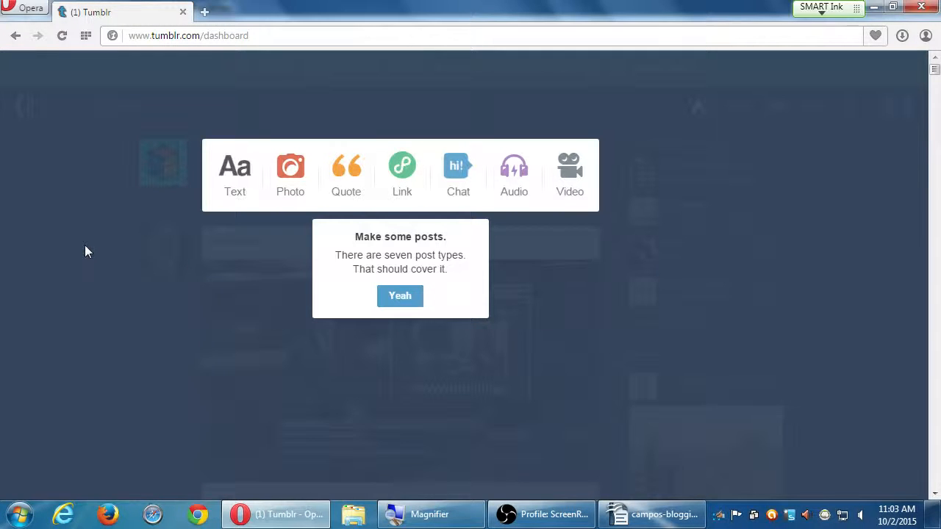
mouse_move(570, 173)
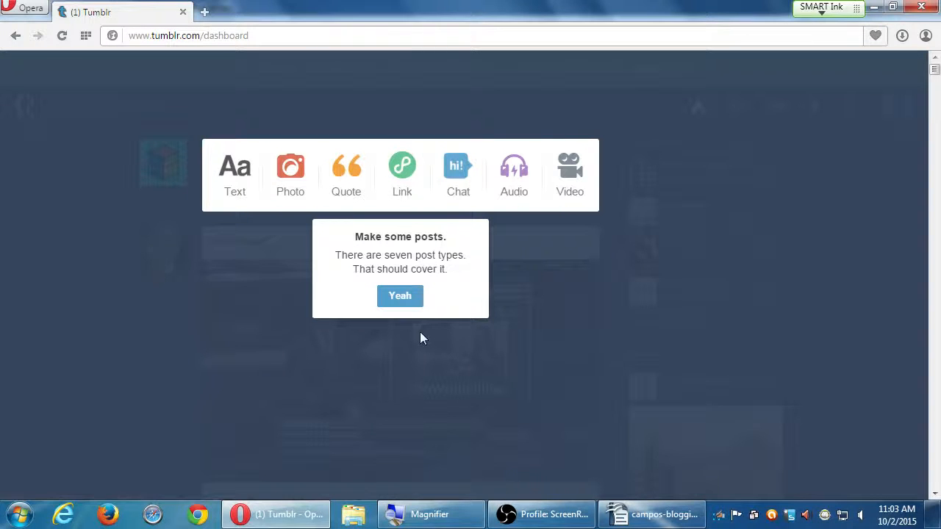
Close the 'Make some posts' post-types tip by answering 'Yeah'.
click(400, 295)
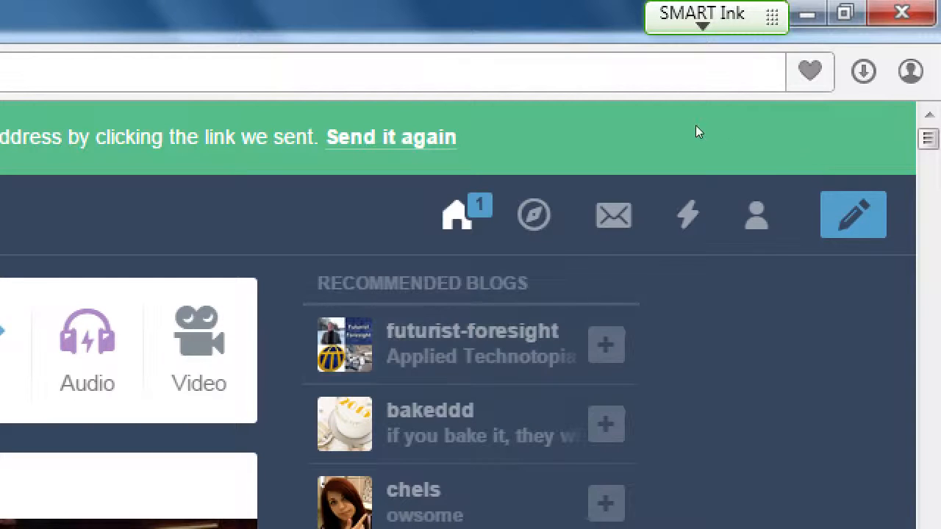
mouse_move(456, 213)
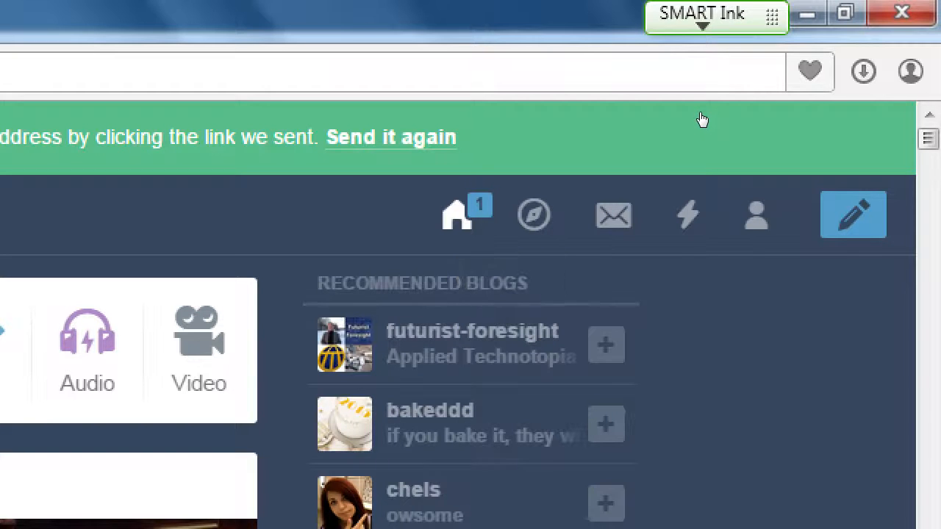
Reload the dashboard from the badged Home icon and scroll to the new dessert posts.
click(852, 214)
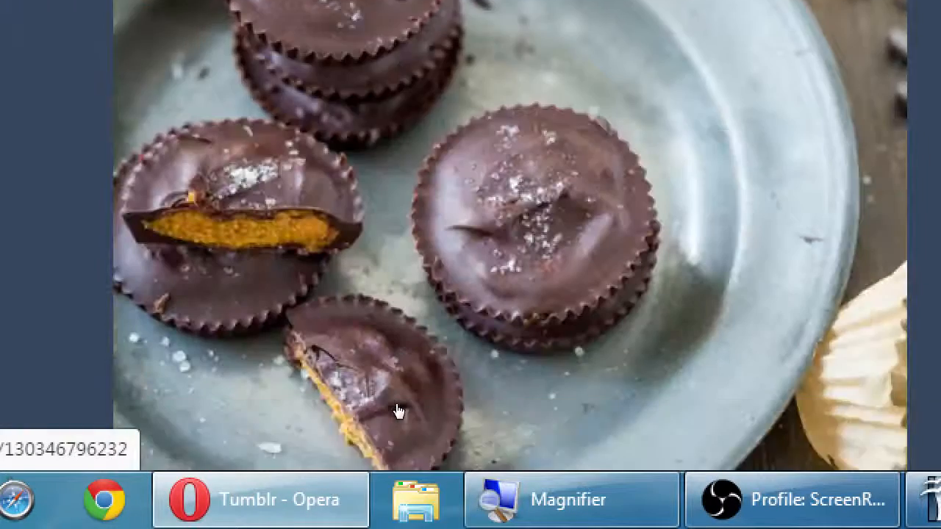
scroll(down, 3)
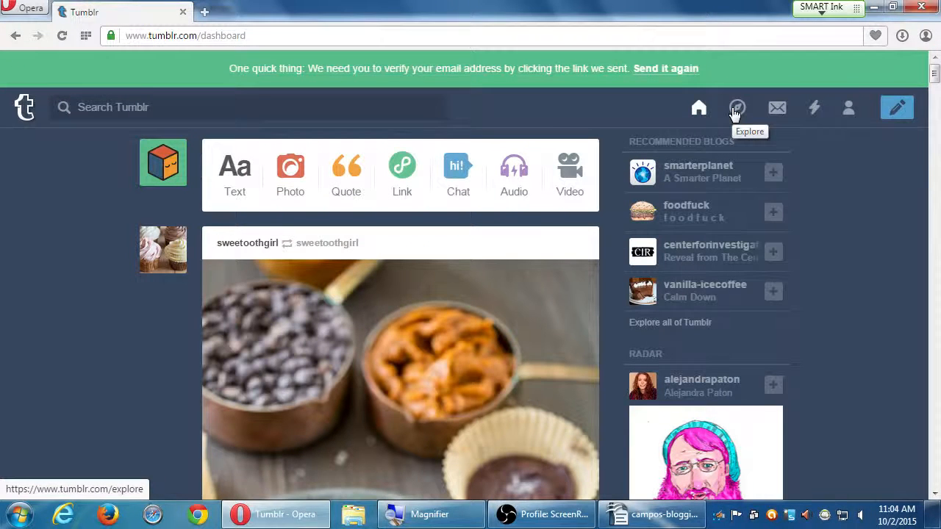
Open Explore on its Trending tab of popular posts, blogs and searches.
click(737, 107)
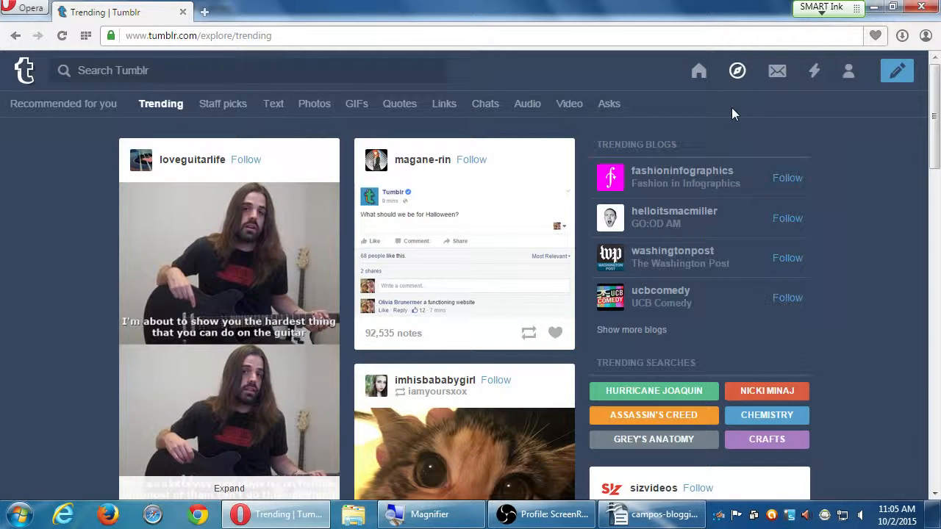
mouse_move(760, 112)
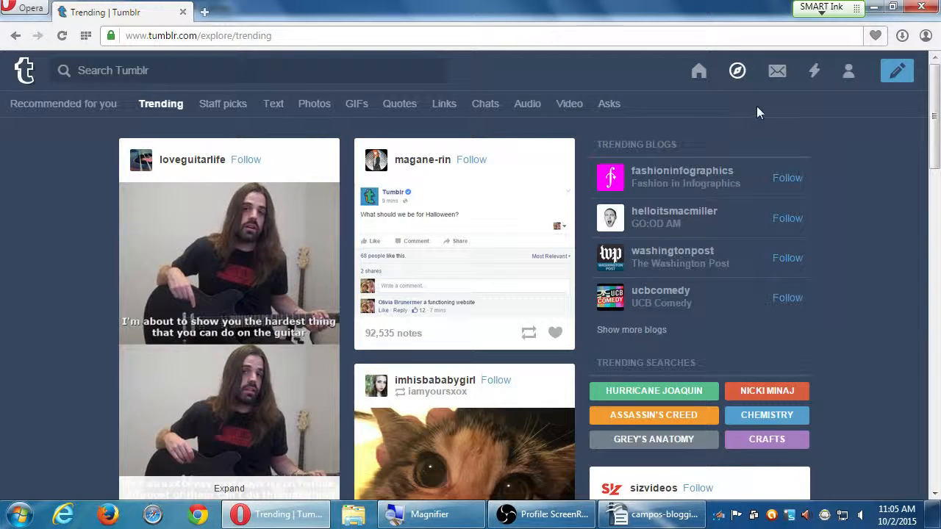
scroll(down, 3)
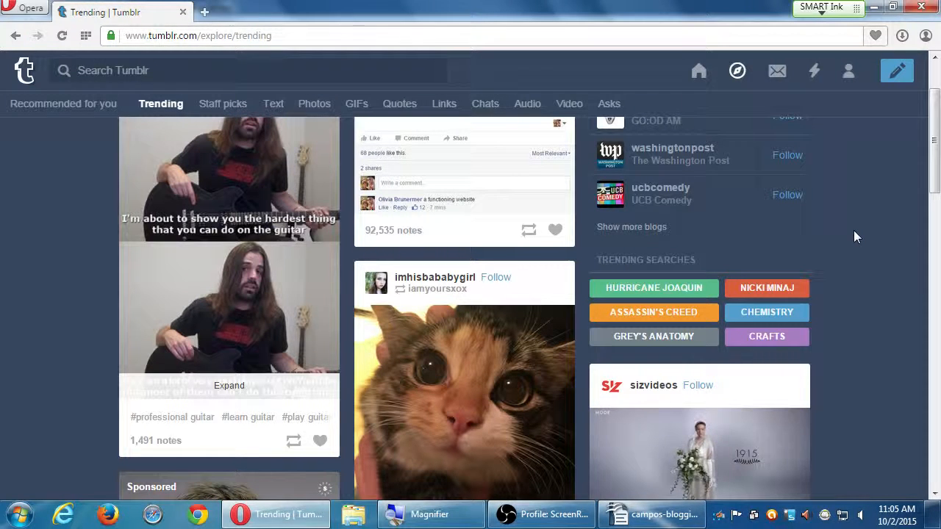
mouse_move(763, 256)
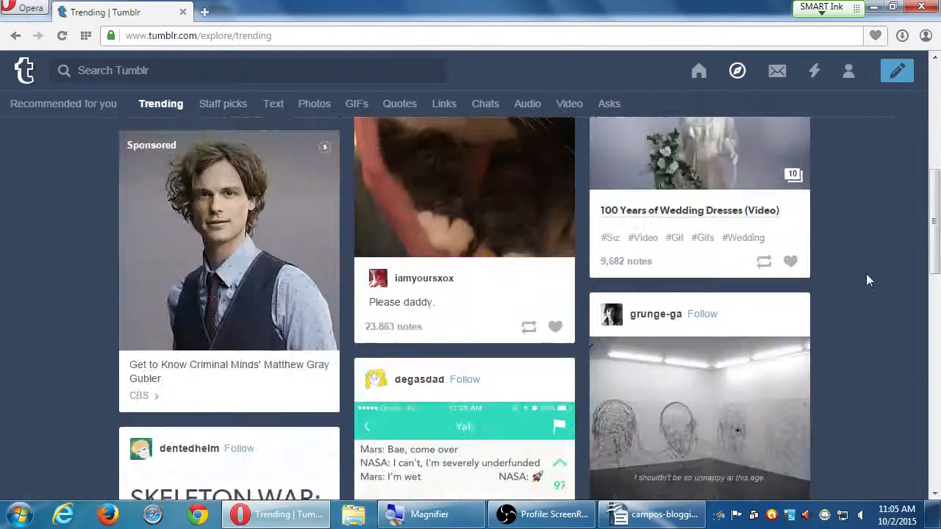
scroll(down, 3)
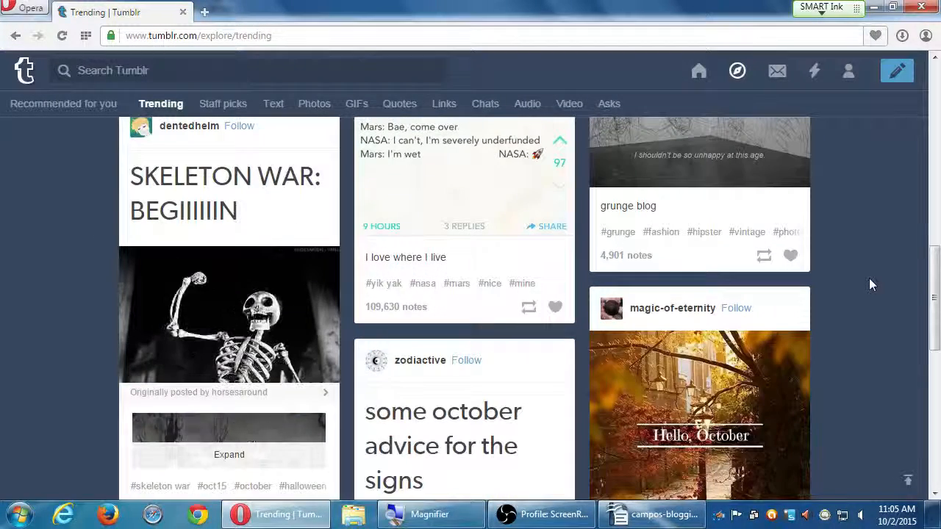
scroll(down, 3)
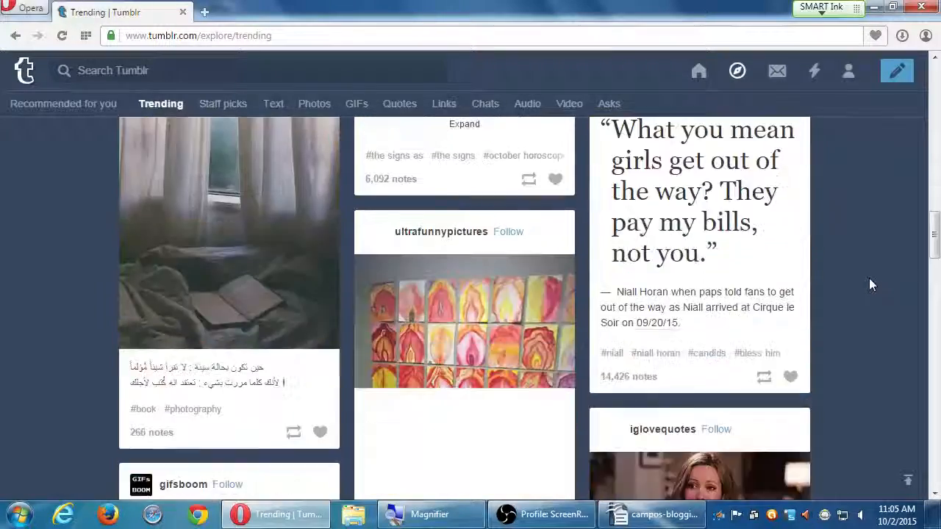
scroll(down, 3)
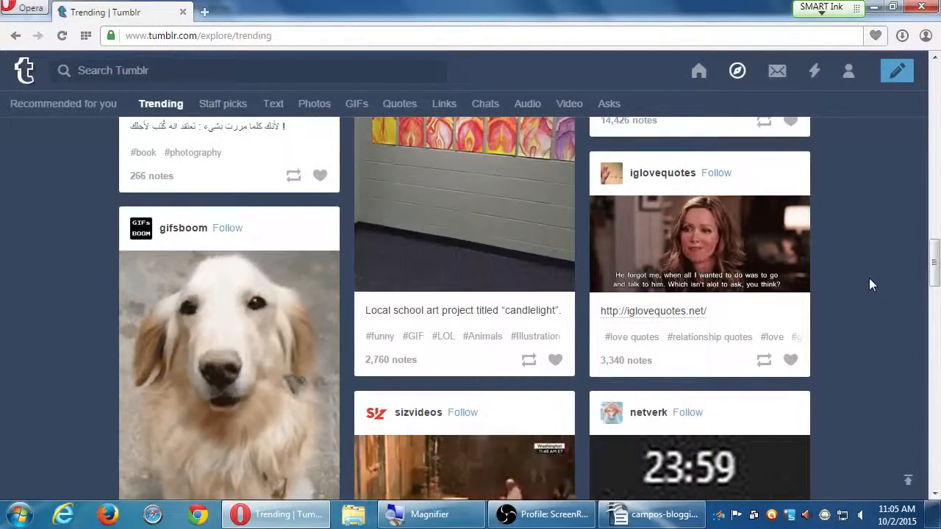
scroll(down, 3)
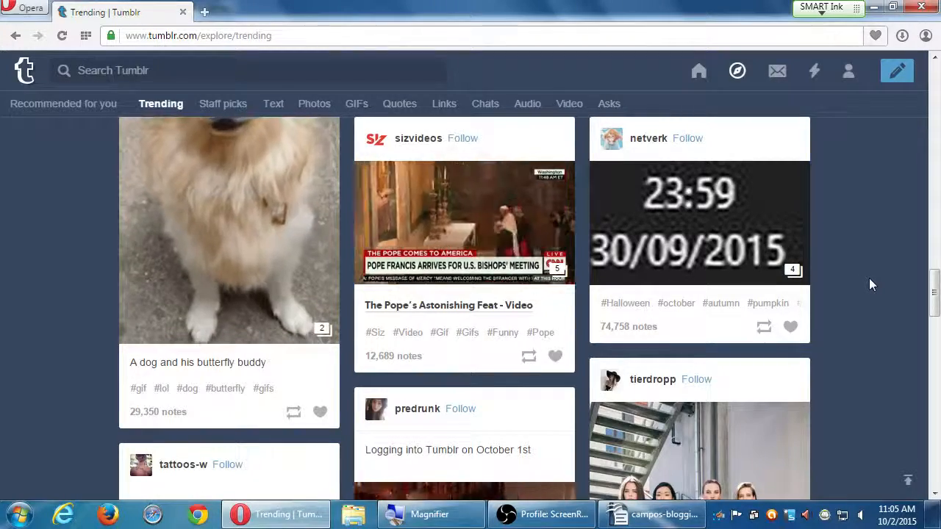
scroll(down, 3)
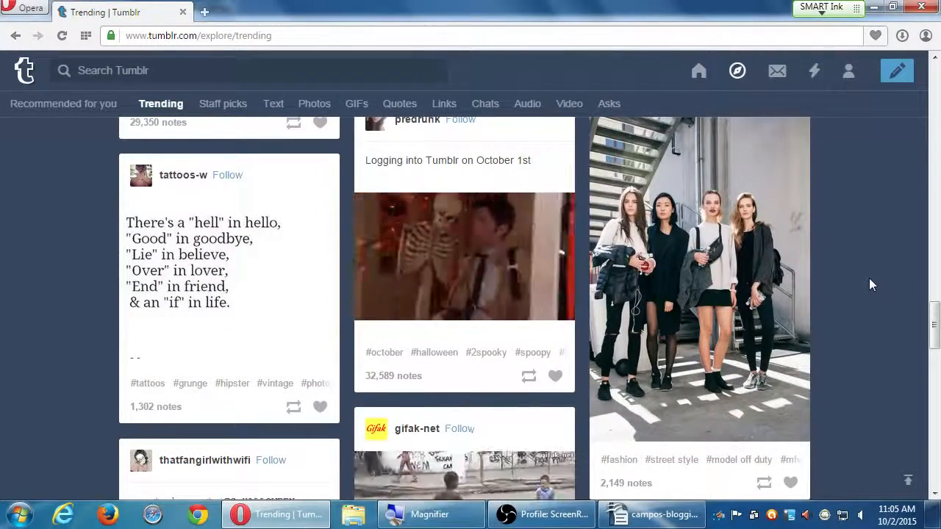
scroll(down, 3)
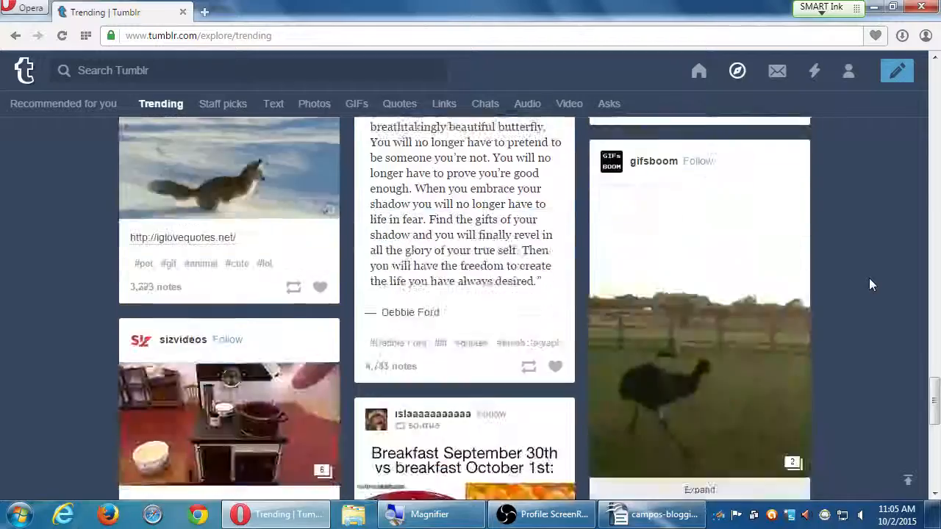
scroll(down, 3)
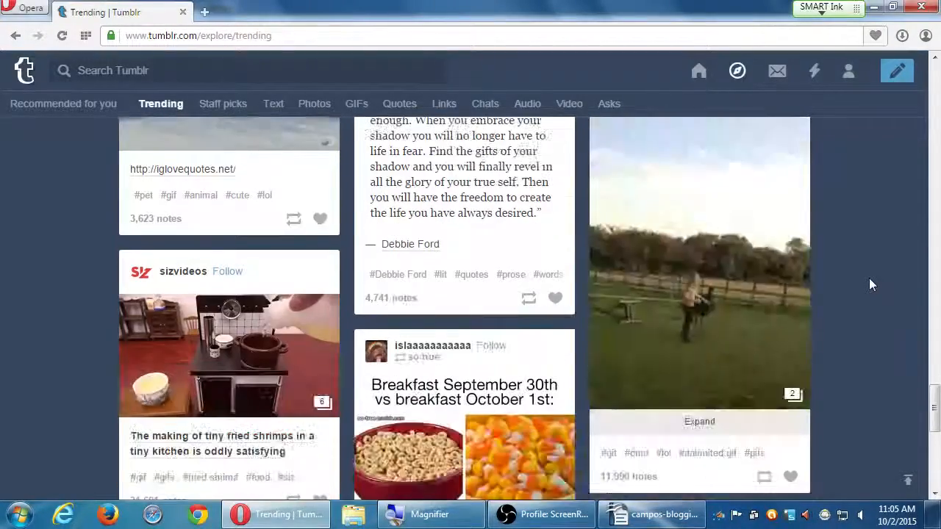
scroll(down, 3)
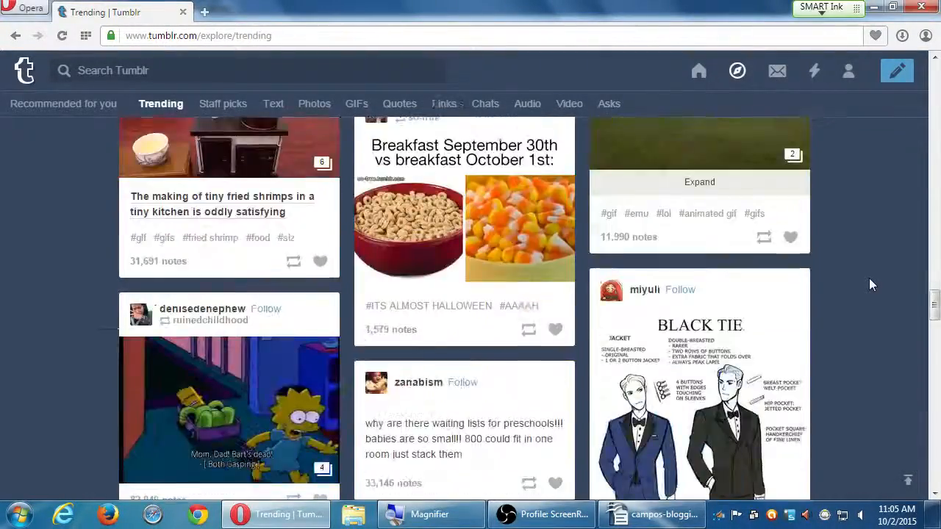
scroll(down, 3)
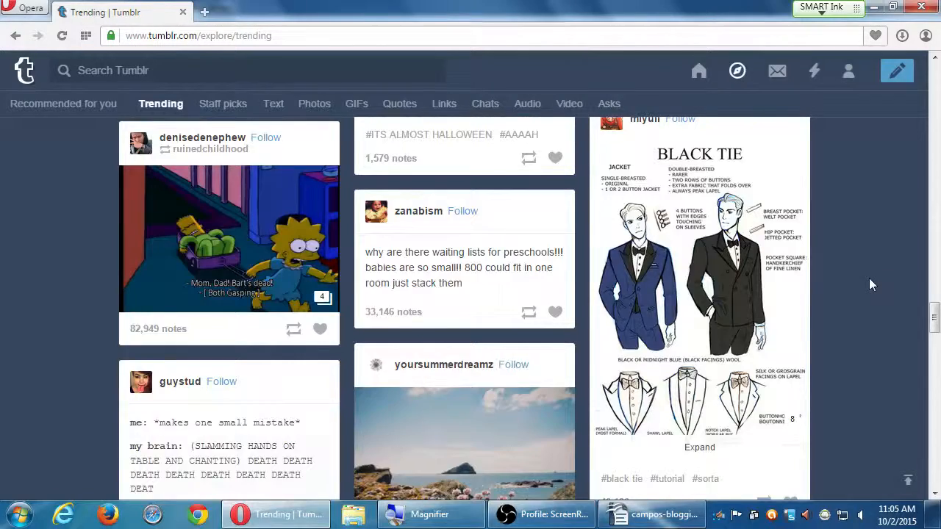
scroll(down, 3)
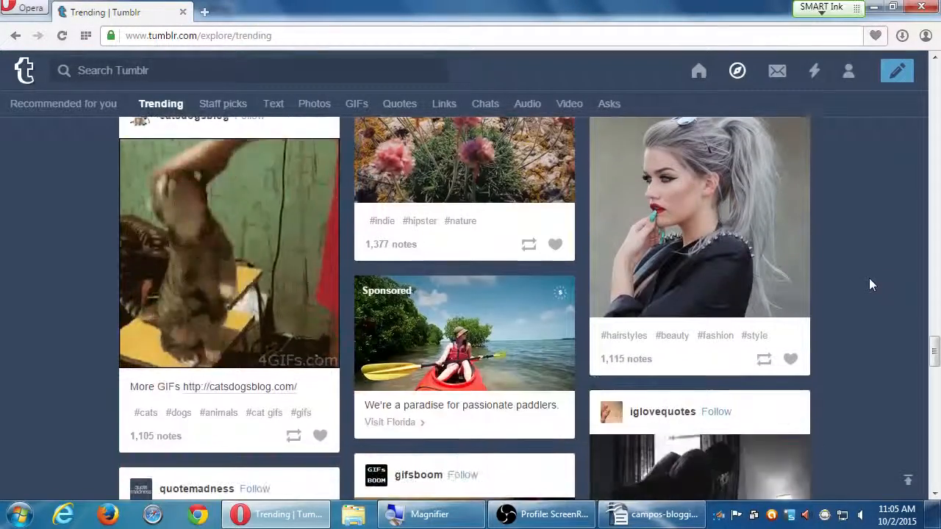
scroll(down, 3)
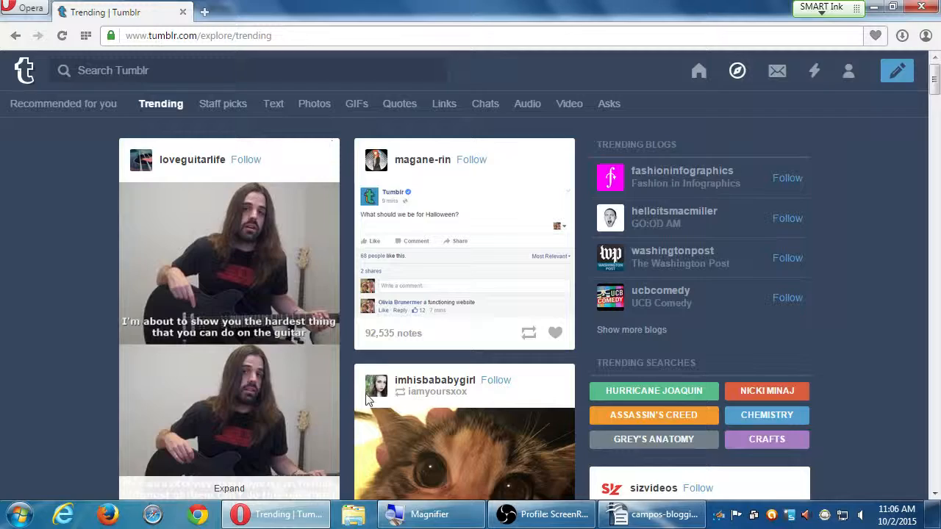
scroll(down, 3)
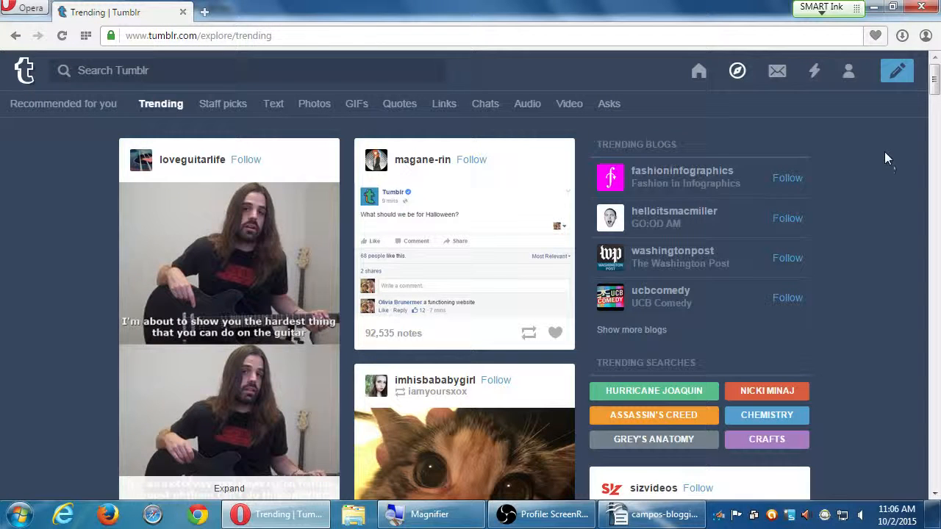
mouse_move(840, 154)
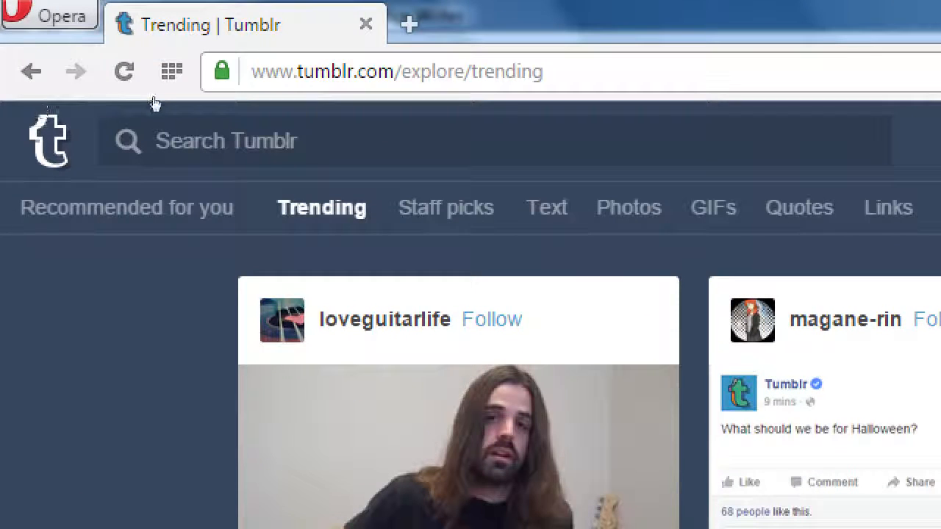
Browse the Staff picks, Text and Links Explore categories in turn.
click(445, 207)
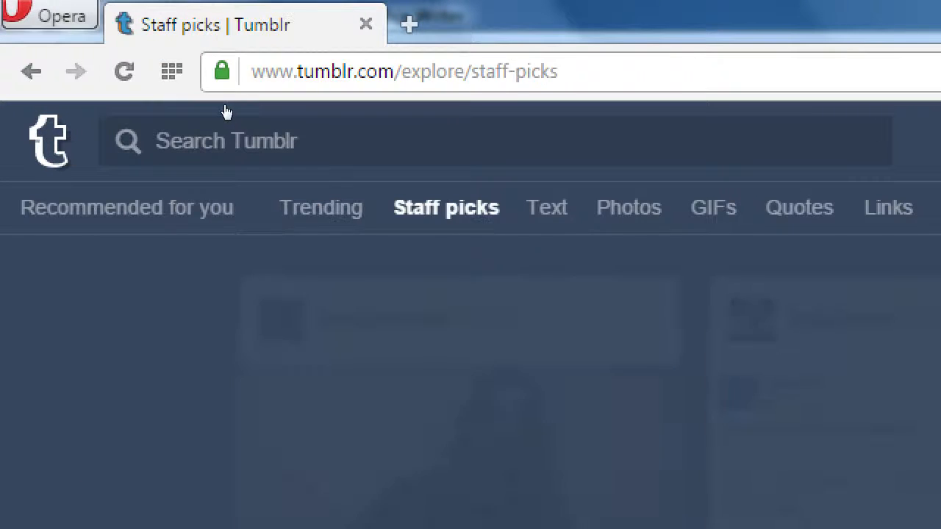
click(547, 206)
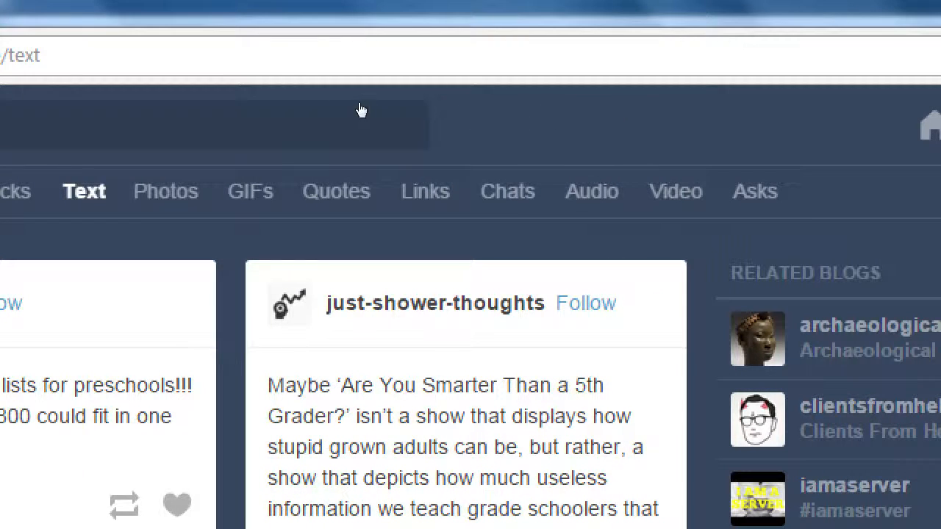
mouse_move(450, 114)
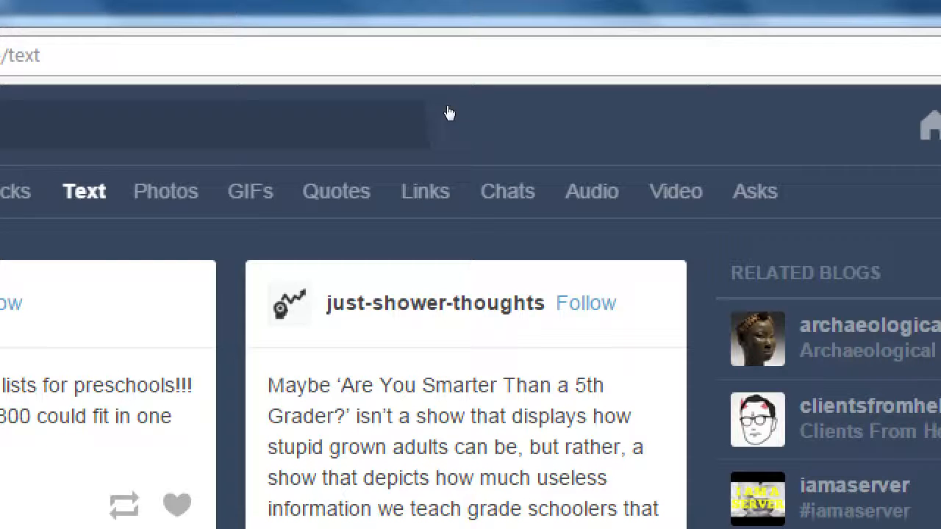
click(425, 191)
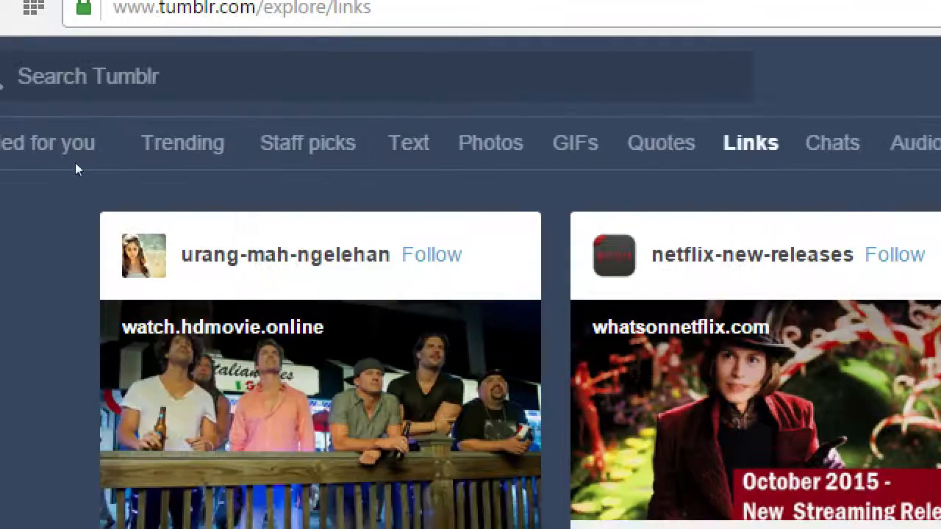
scroll(down, 3)
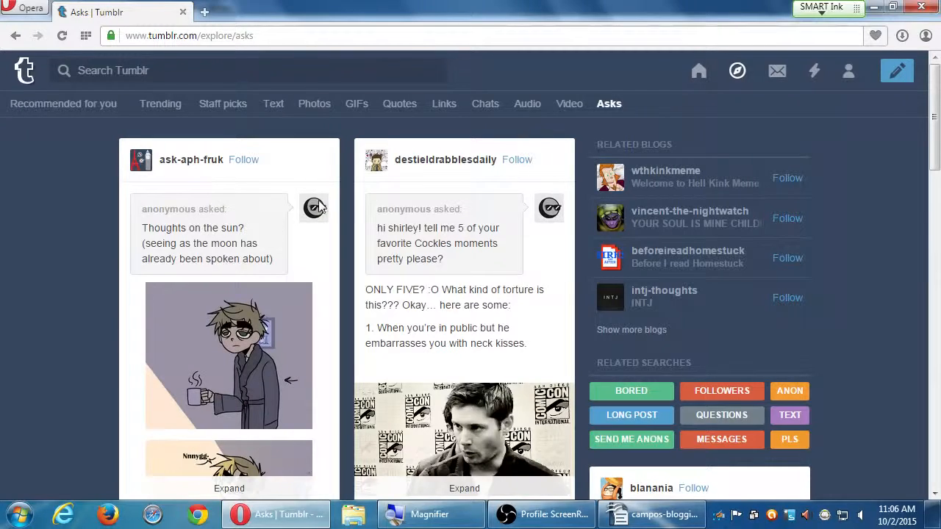
scroll(down, 3)
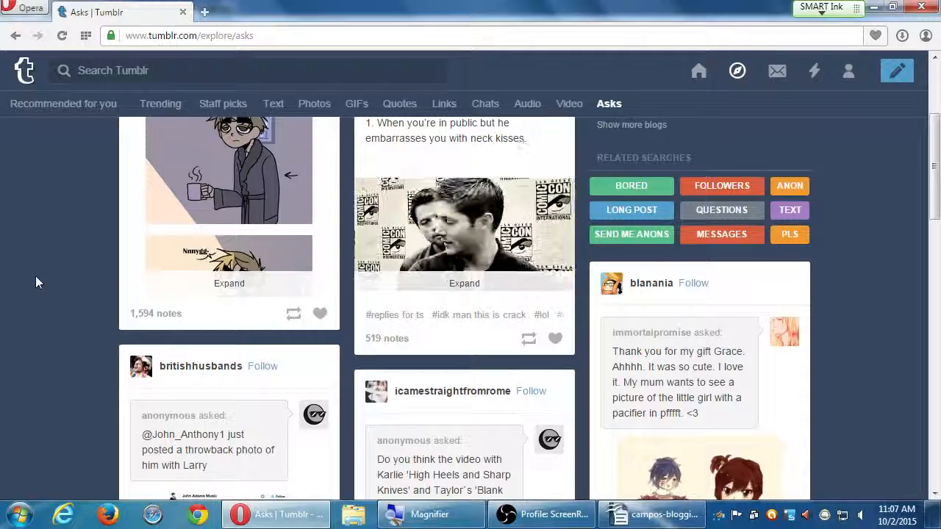
scroll(down, 3)
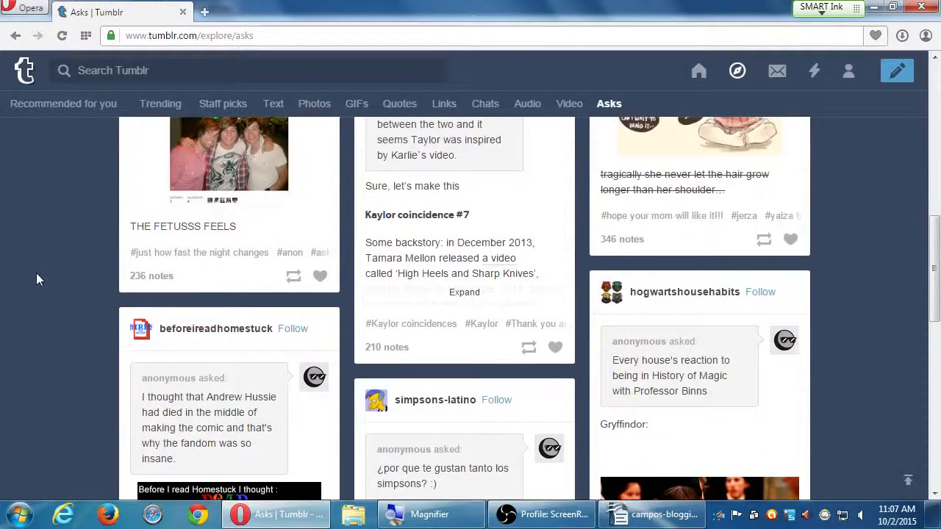
scroll(down, 3)
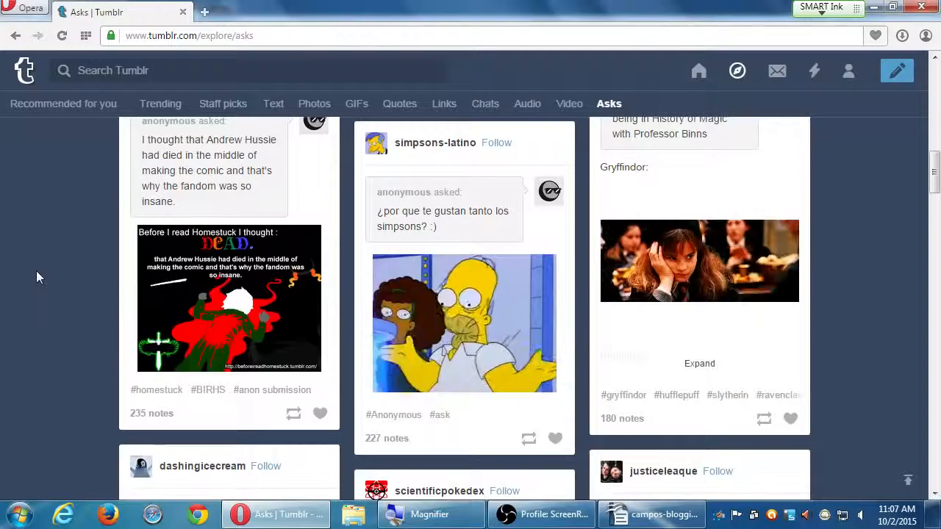
scroll(down, 3)
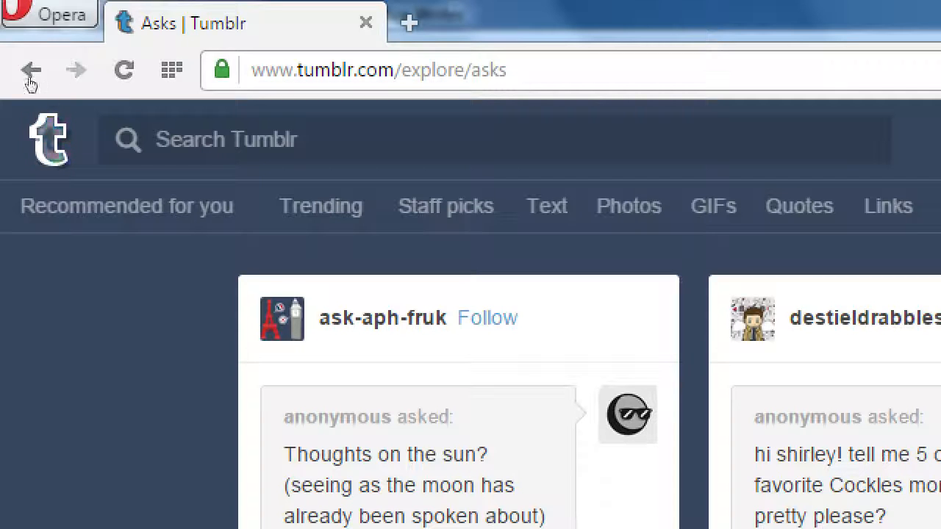
mouse_move(77, 77)
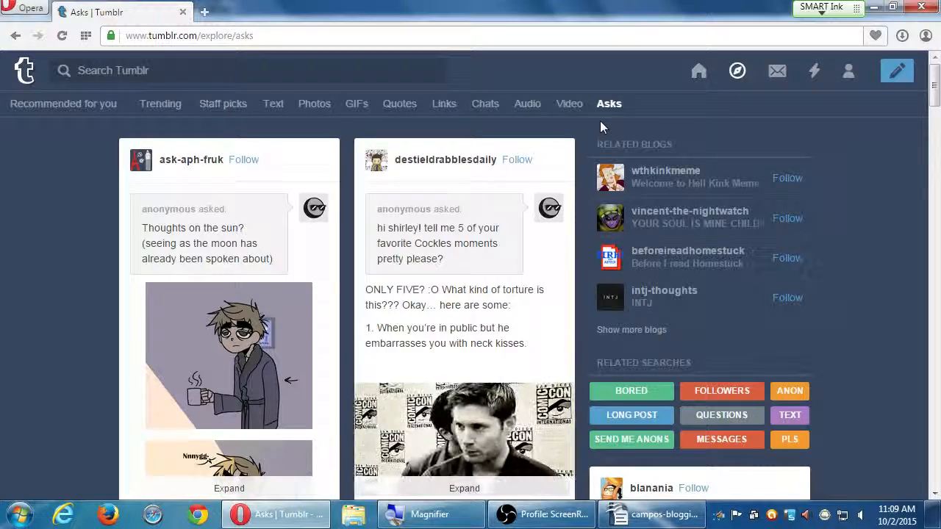
scroll(down, 3)
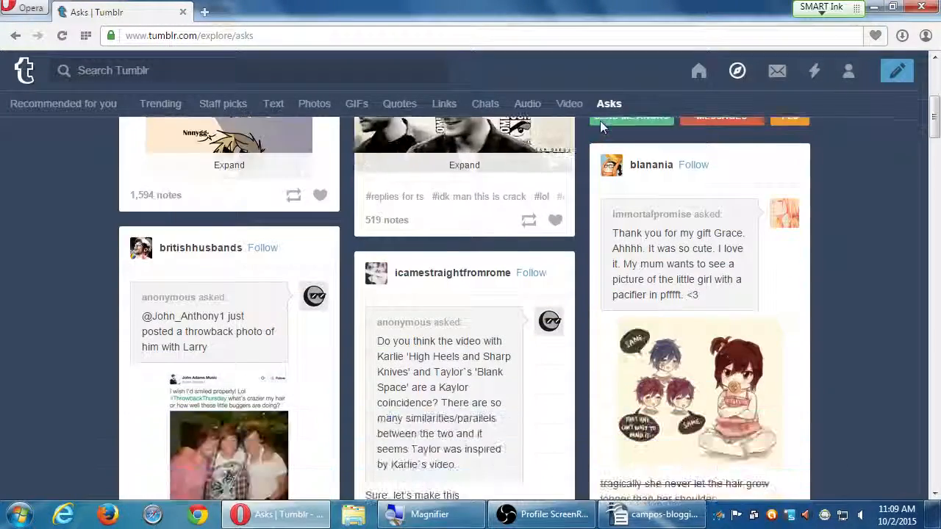
scroll(down, 3)
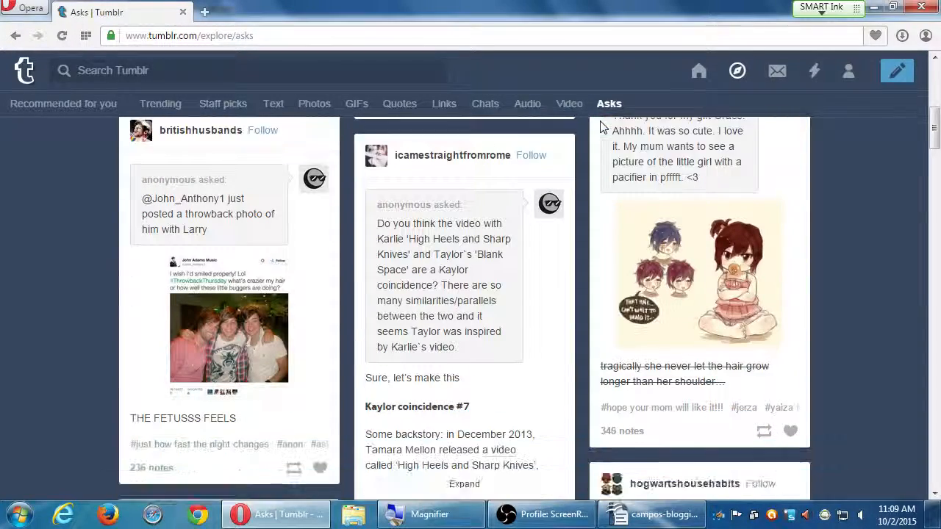
scroll(down, 3)
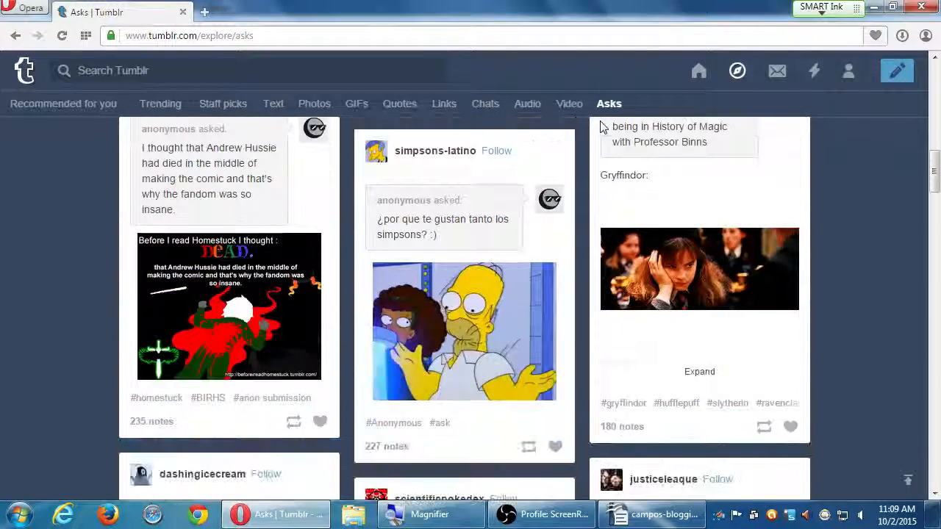
scroll(down, 3)
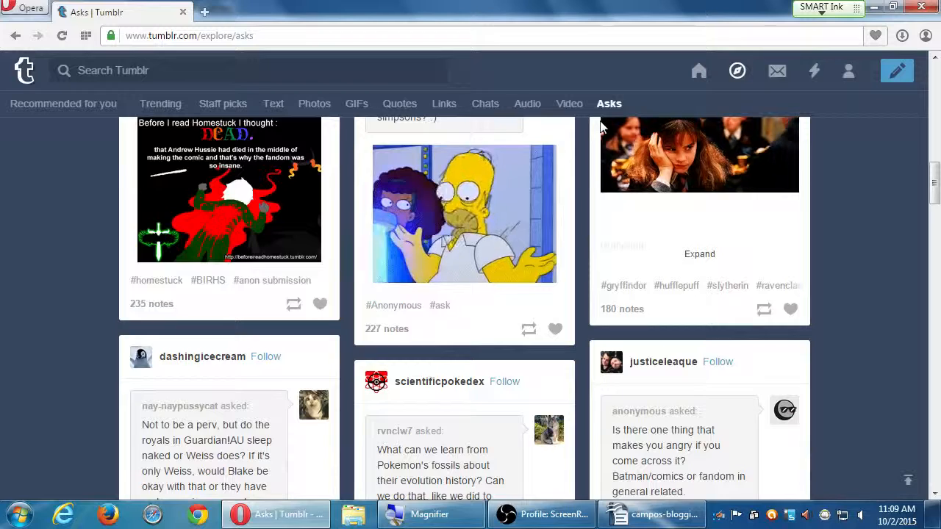
scroll(down, 3)
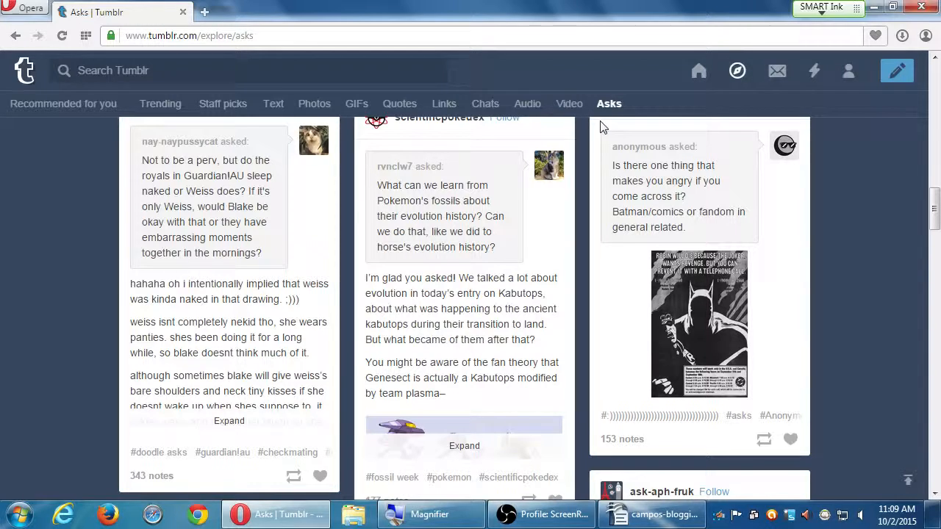
scroll(down, 3)
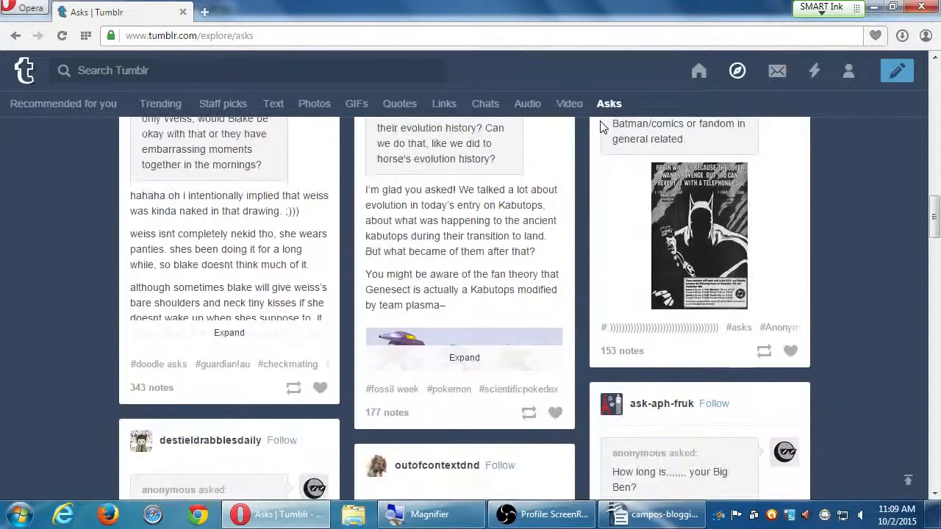
scroll(down, 3)
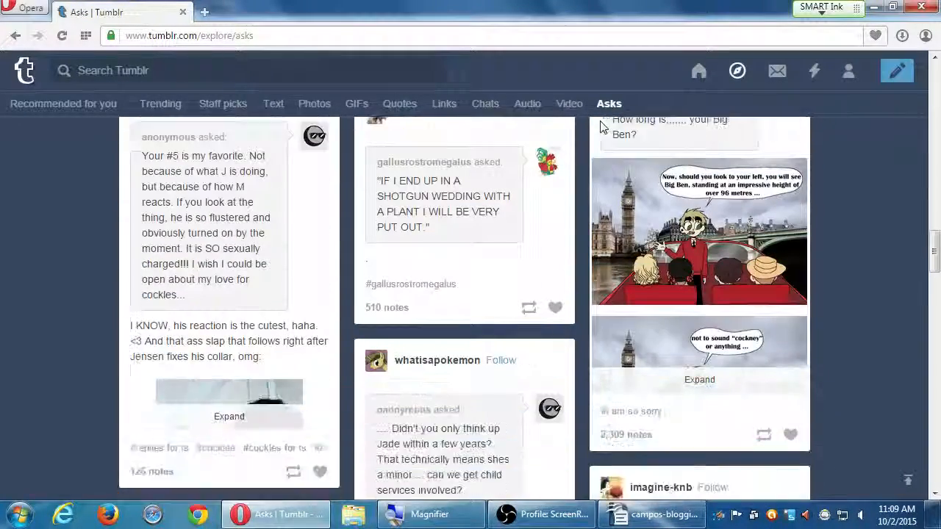
scroll(down, 3)
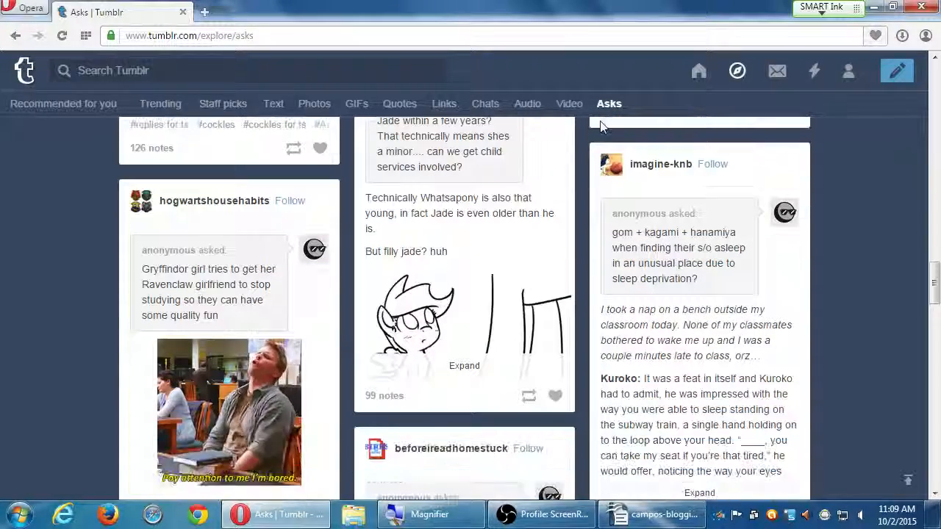
scroll(down, 3)
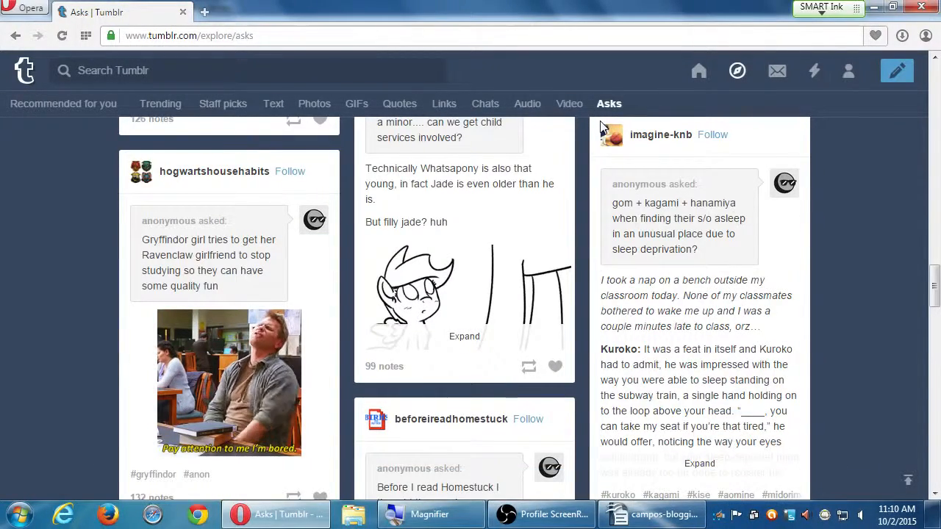
scroll(down, 3)
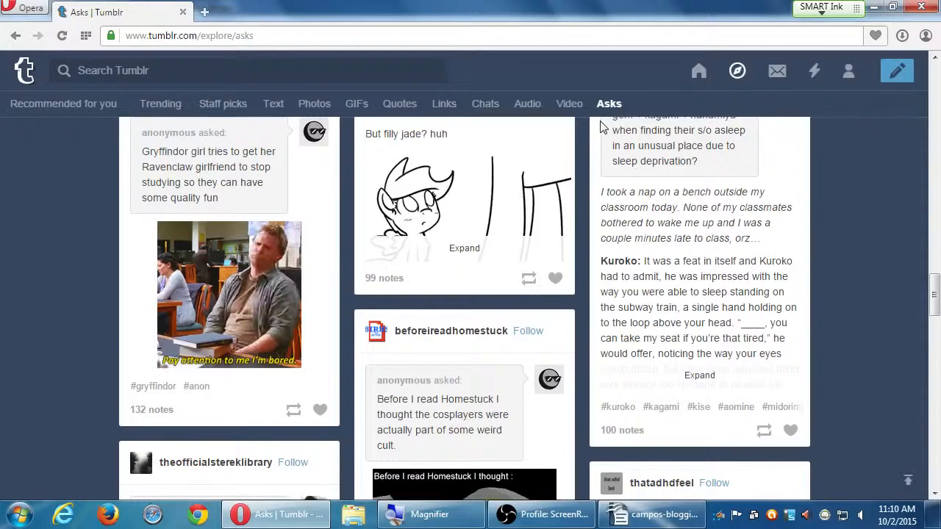
scroll(down, 3)
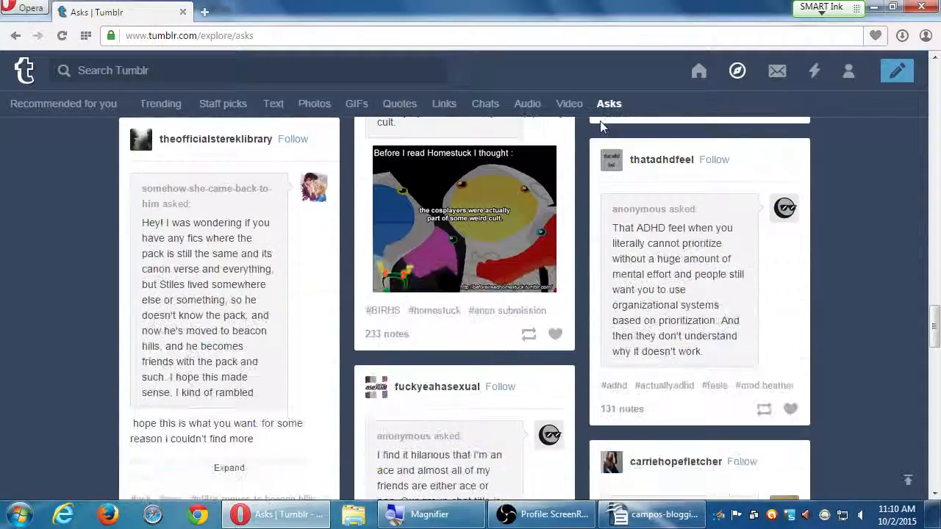
scroll(down, 3)
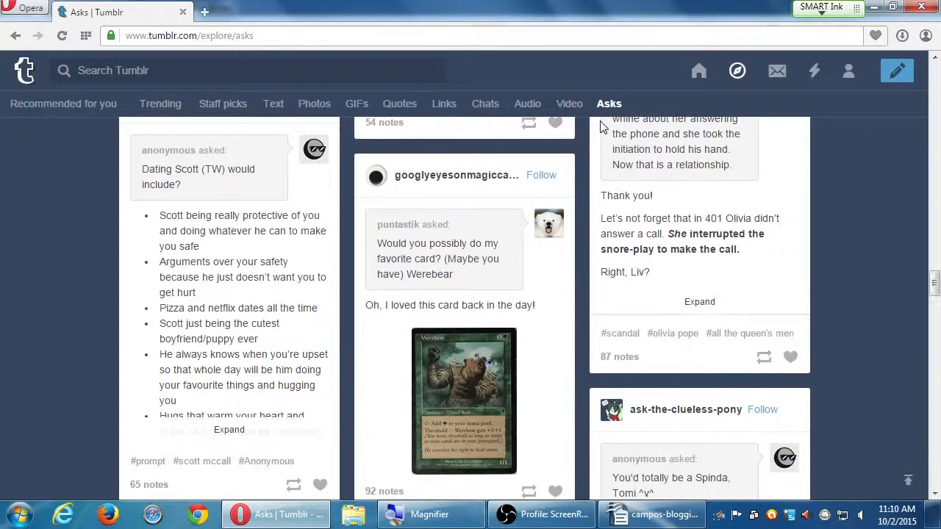
scroll(down, 3)
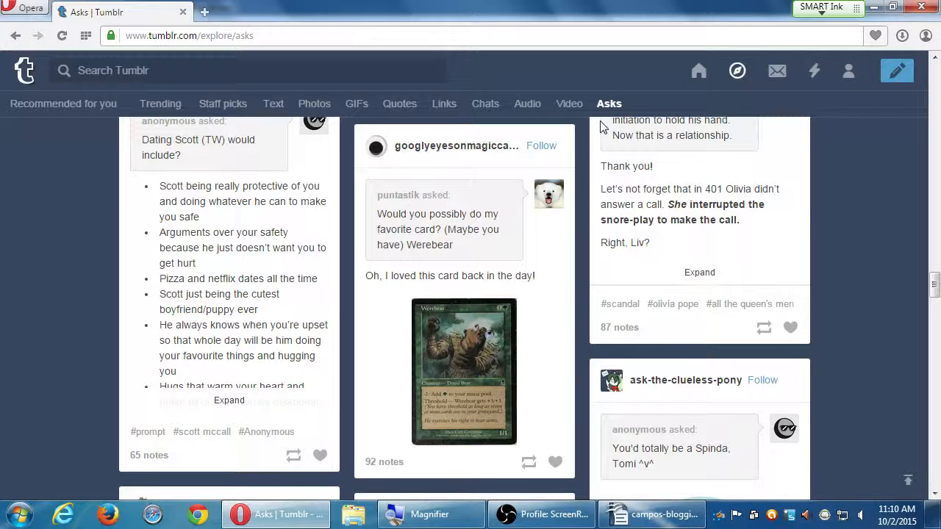
Search Tumblr for 'cookies' to reach results with baking tags and matching blogs.
click(248, 70)
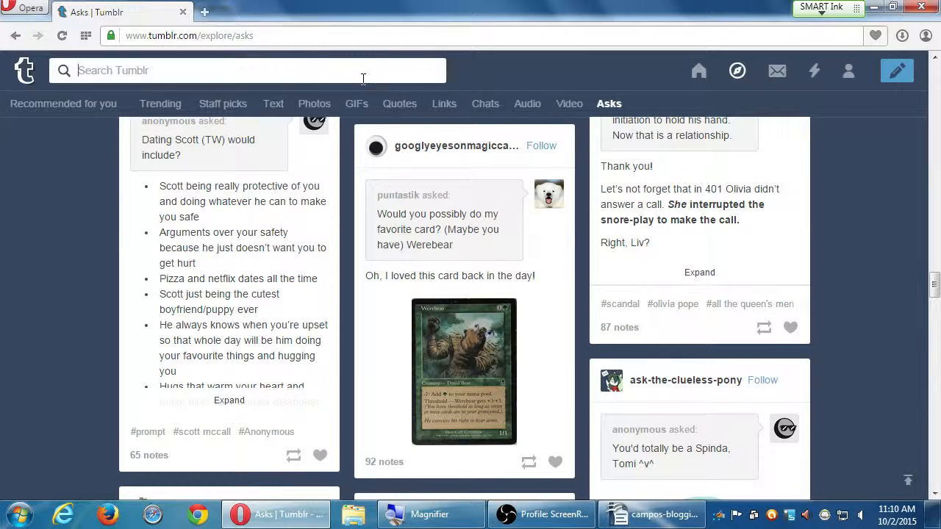
text(cookies)
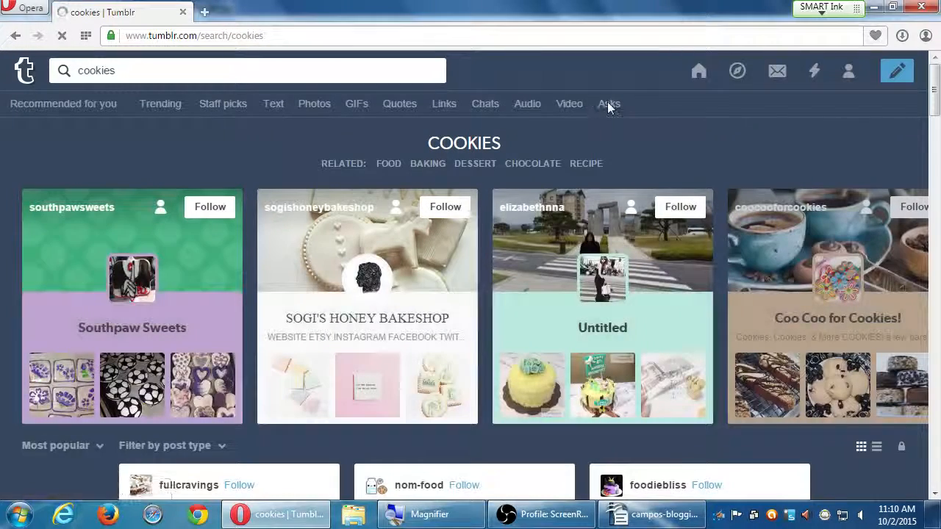
click(609, 104)
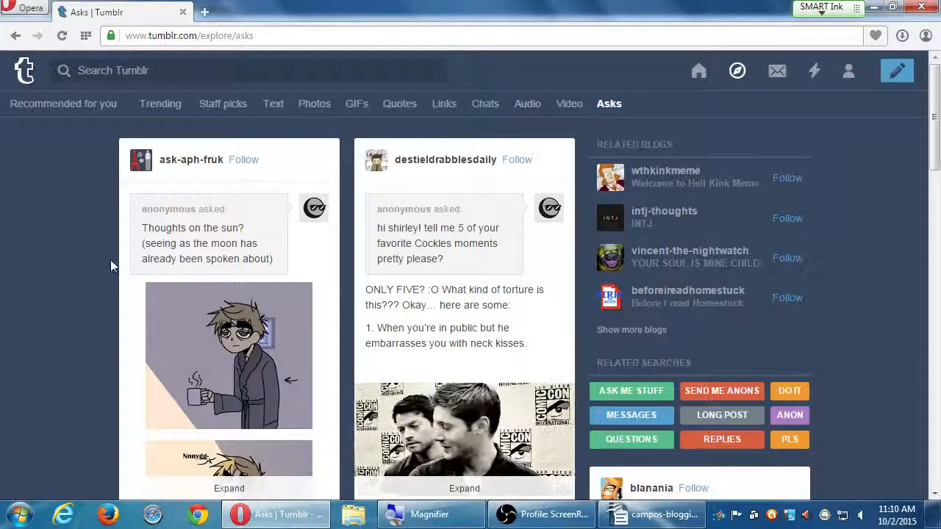
text(cookies)
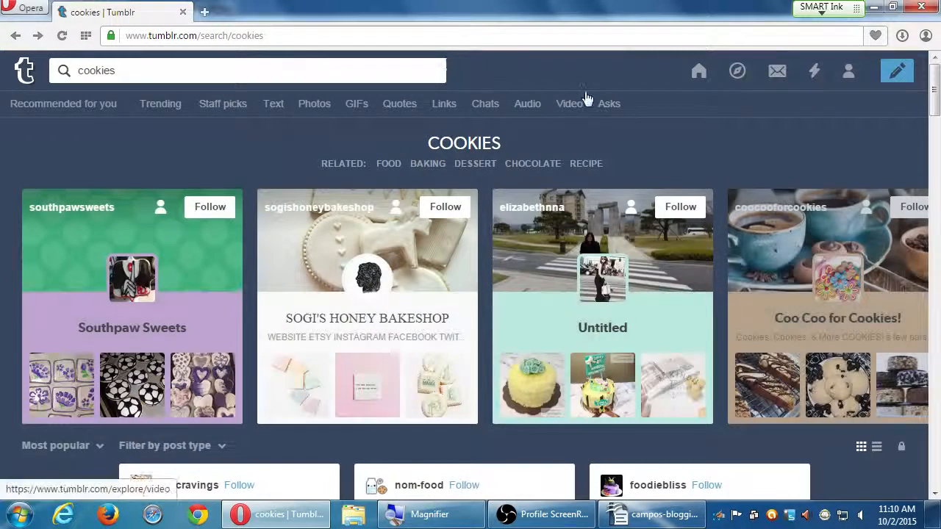
click(609, 103)
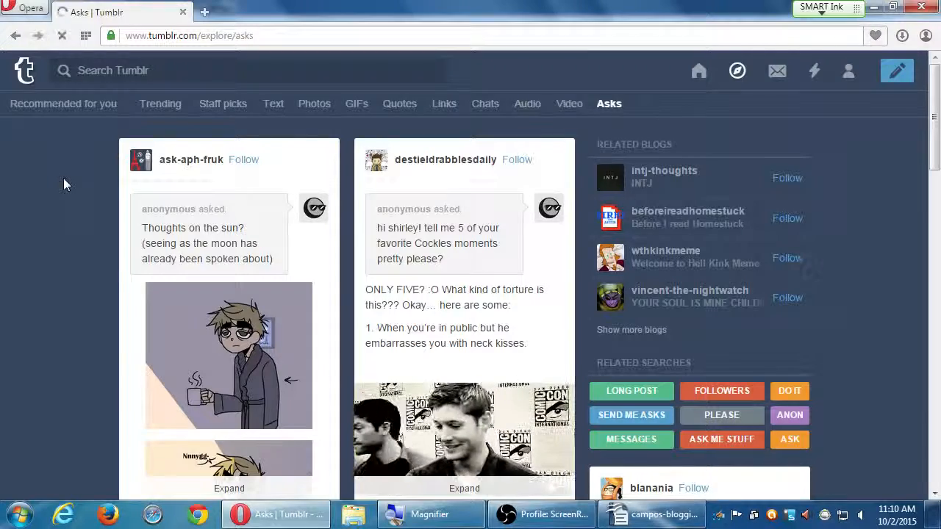
text(cookies)
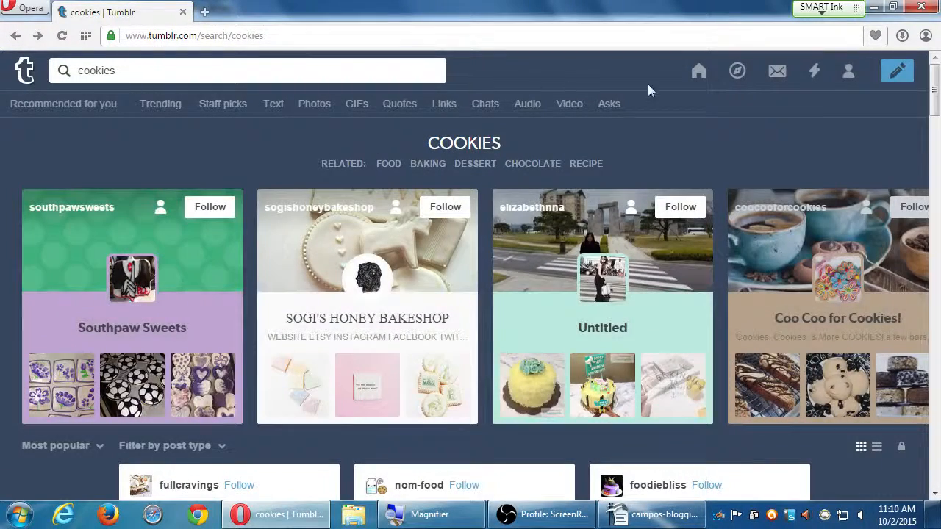
Type 'cookie rec' into the Tumblr search box to list cookie recipe suggestions.
click(609, 104)
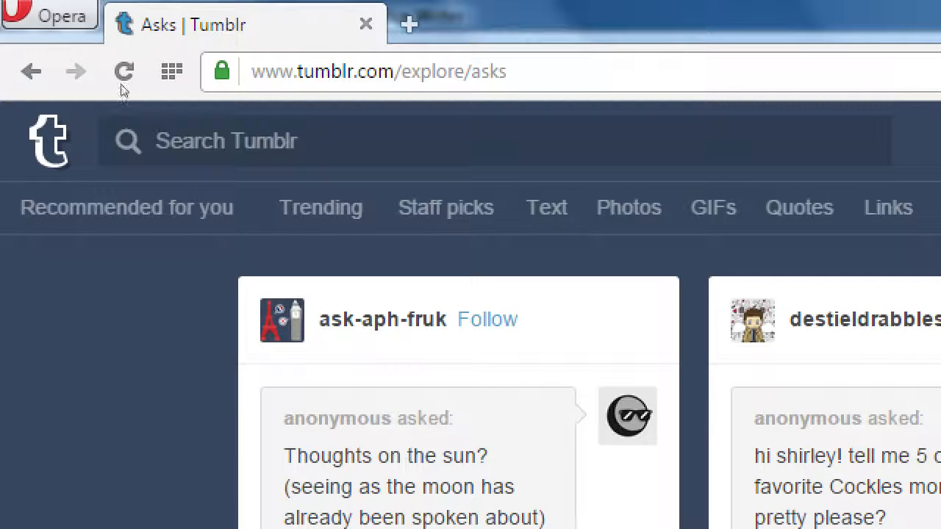
text(cooki)
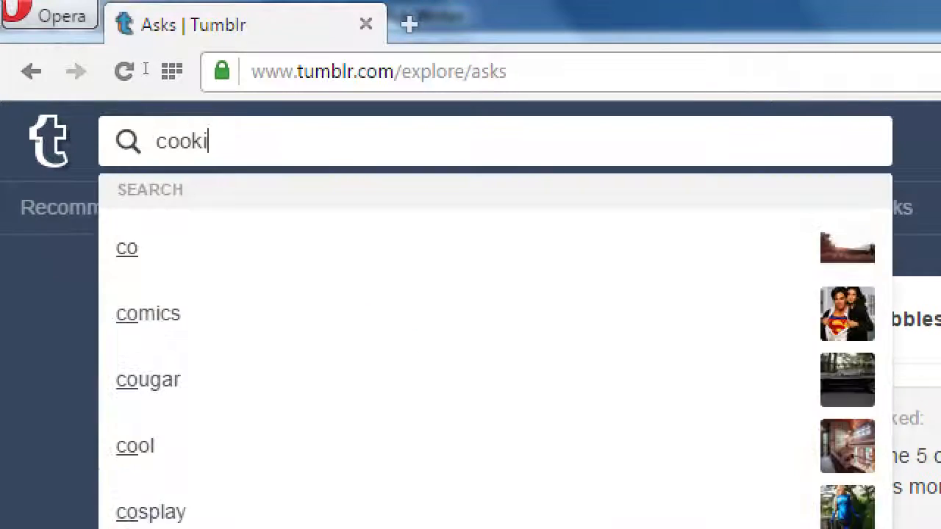
text(e)
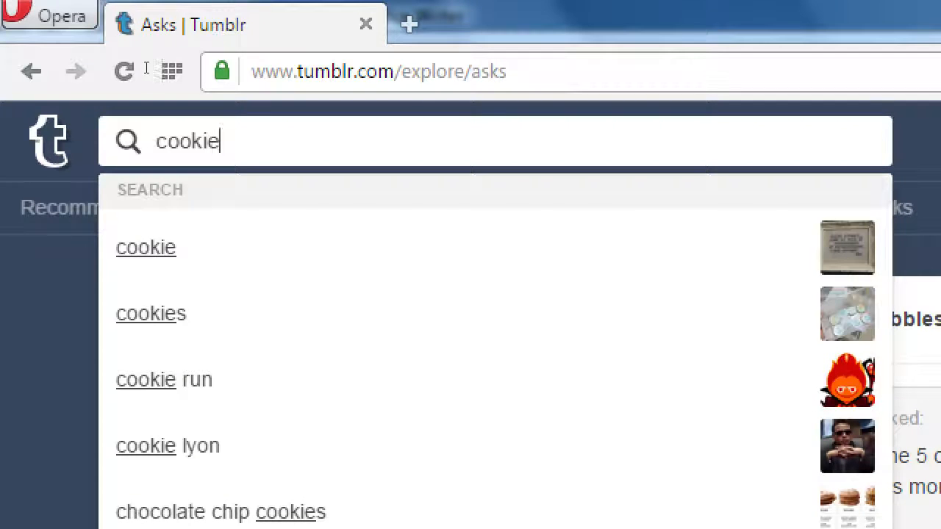
scroll(down, 3)
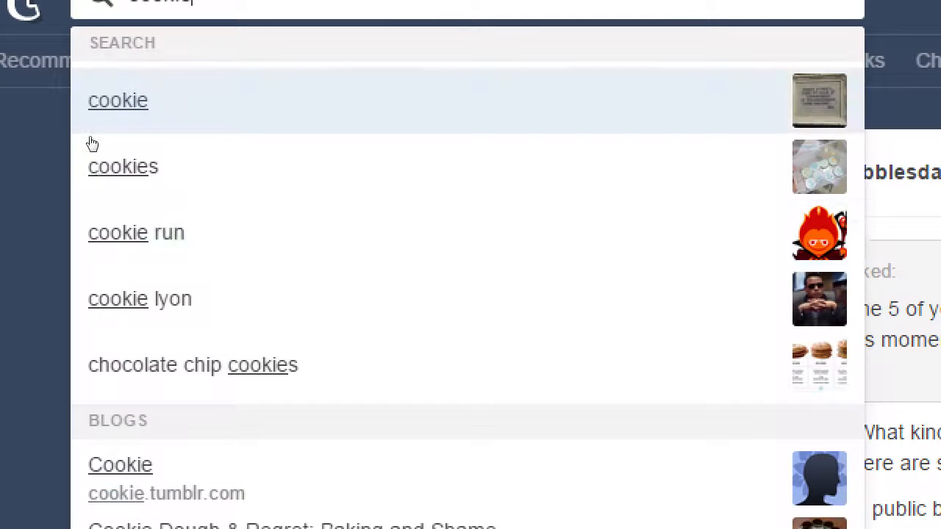
scroll(down, 3)
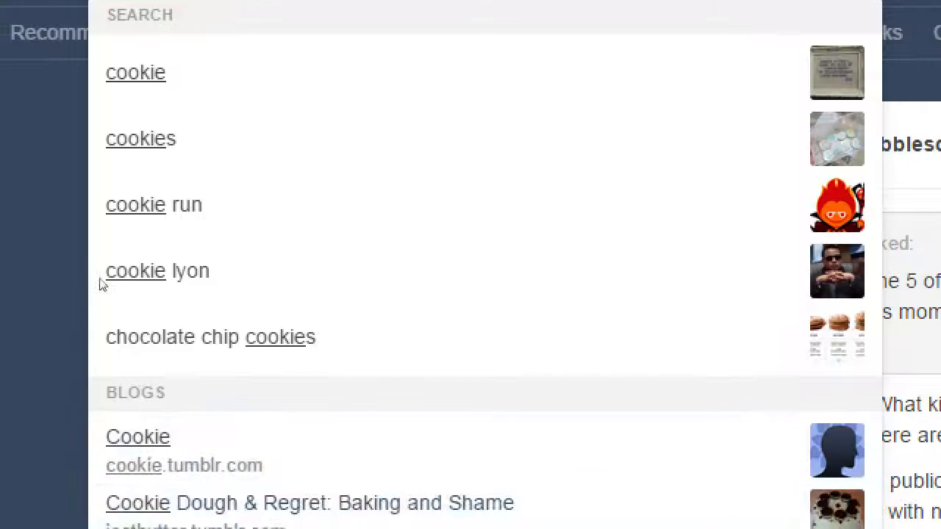
scroll(down, 3)
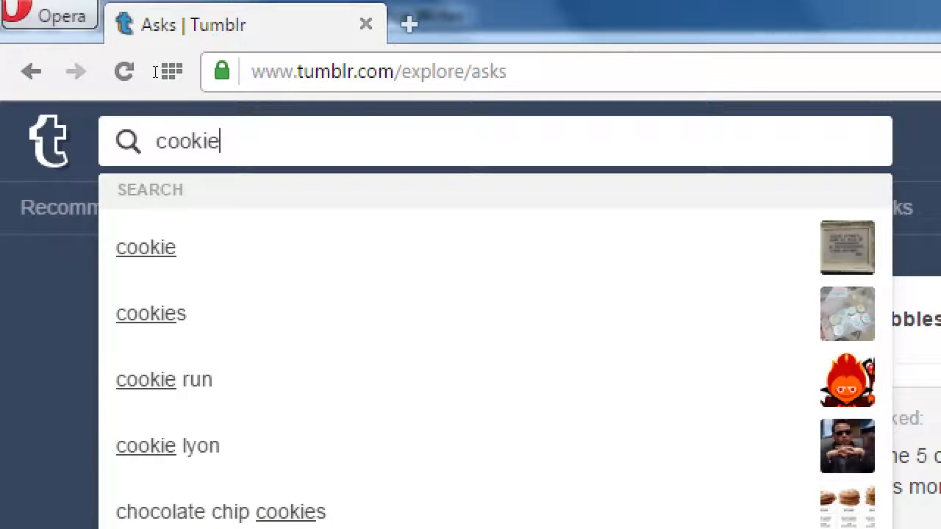
text(rec)
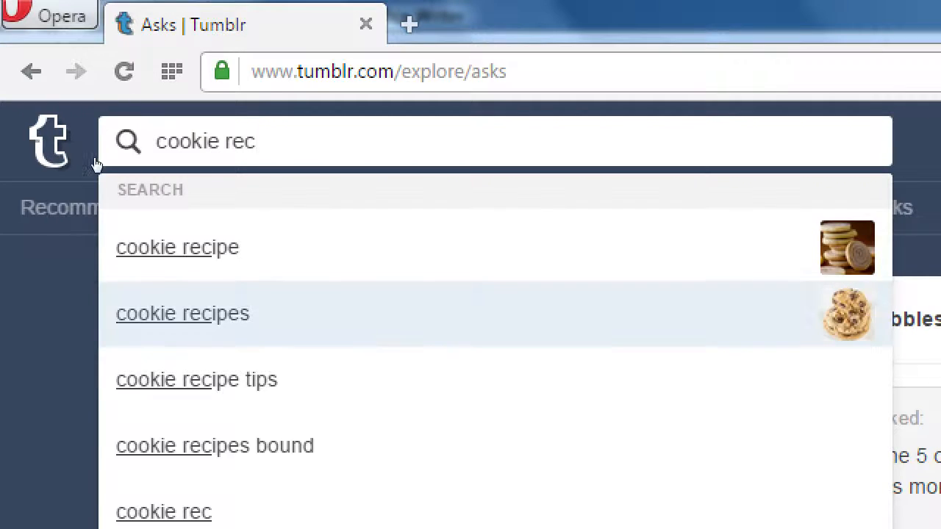
Pick the 'cookie recipes' suggestion and scroll through the recipe result posts.
click(182, 314)
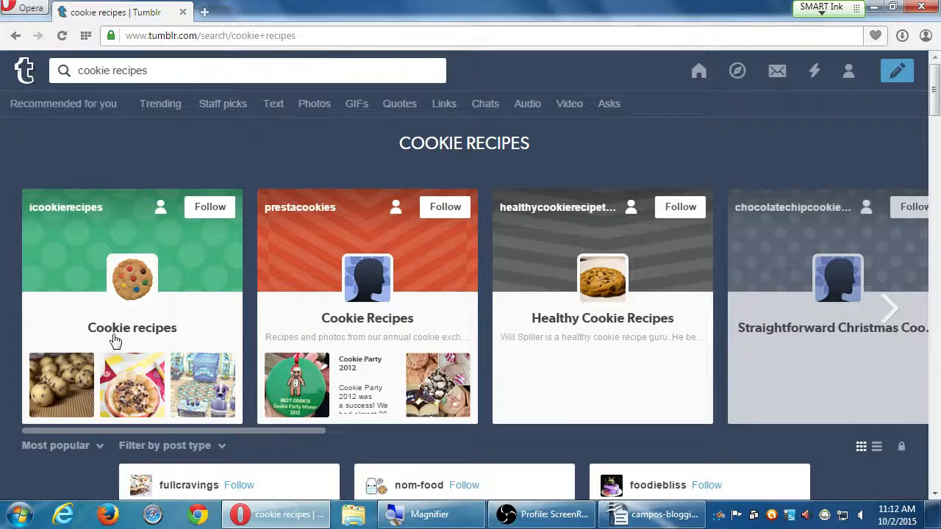
scroll(down, 3)
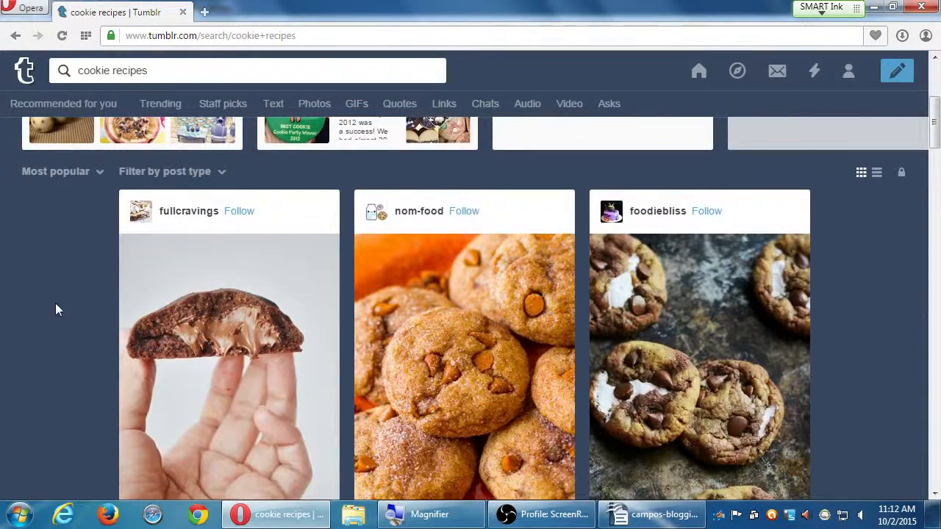
scroll(down, 3)
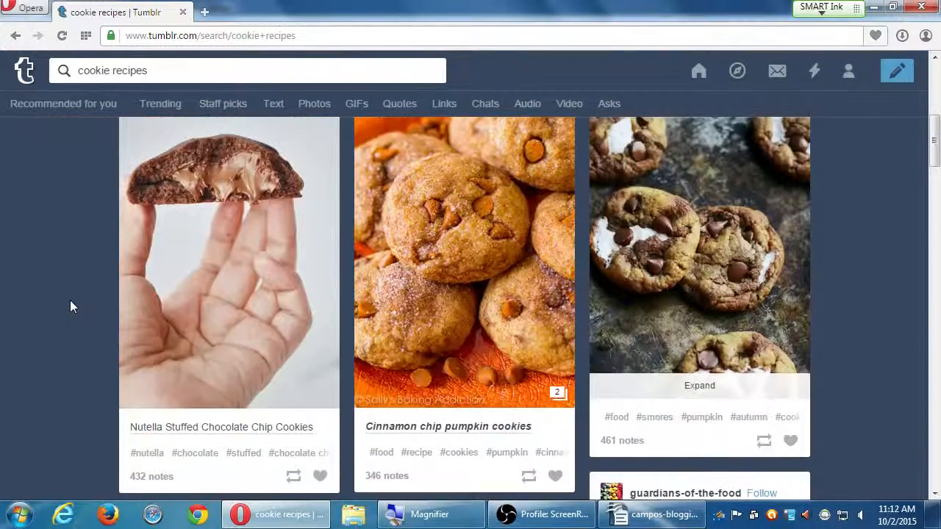
scroll(down, 3)
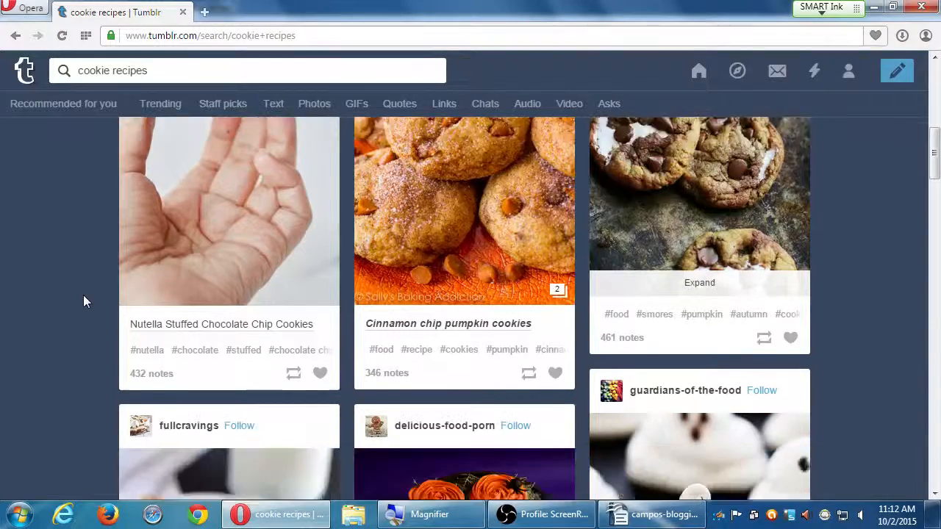
scroll(down, 3)
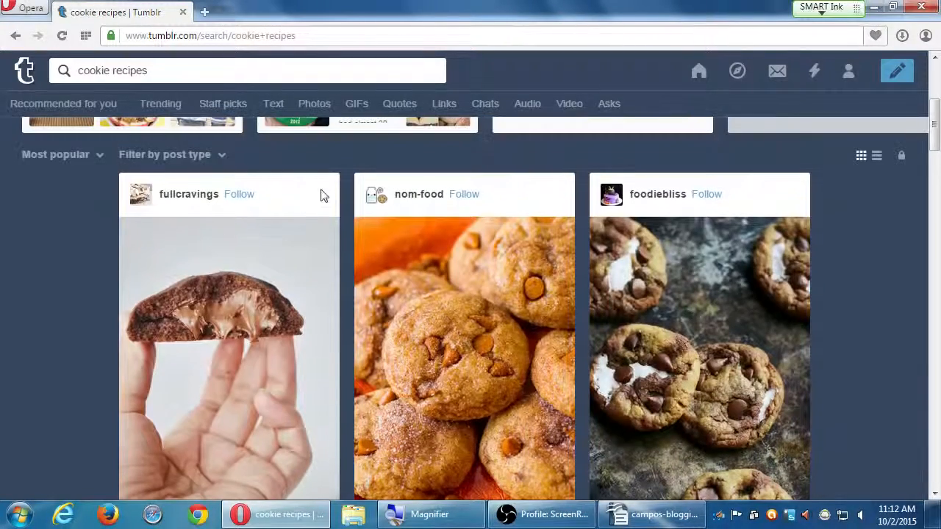
scroll(down, 3)
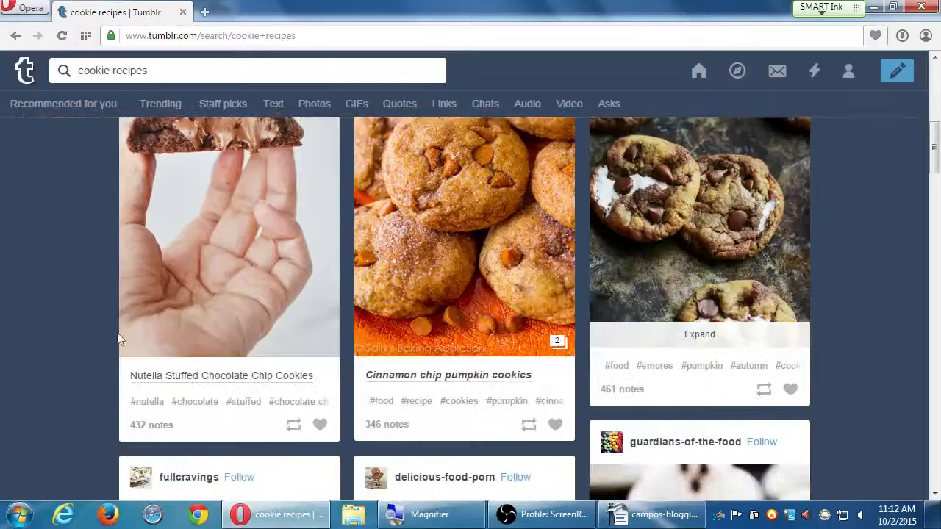
scroll(down, 3)
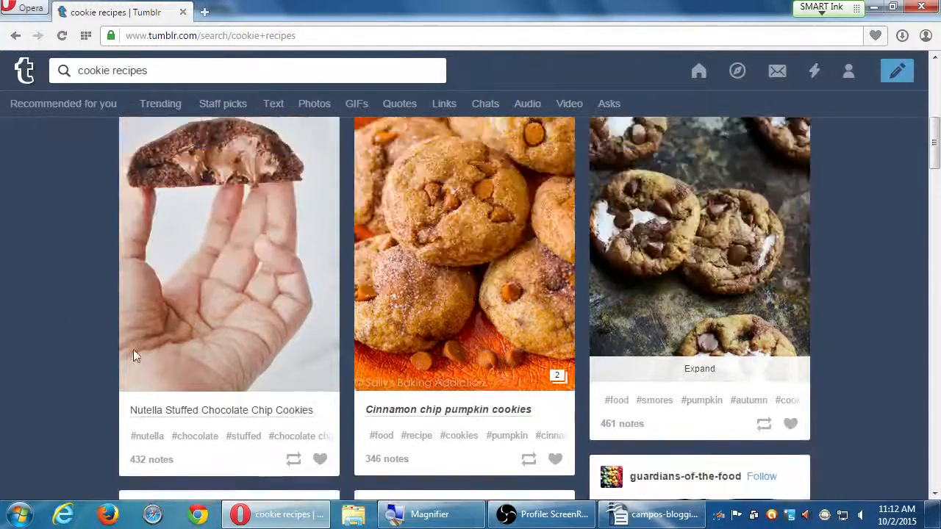
scroll(down, 3)
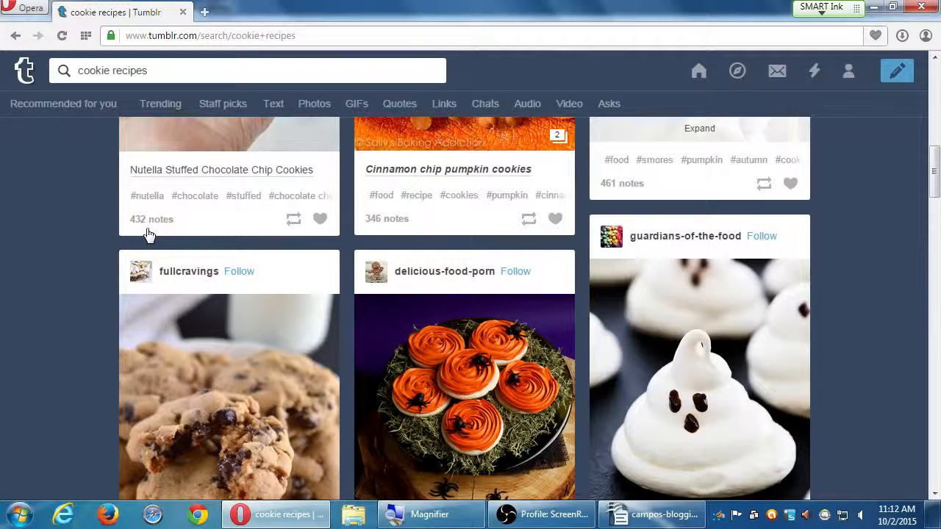
mouse_move(387, 230)
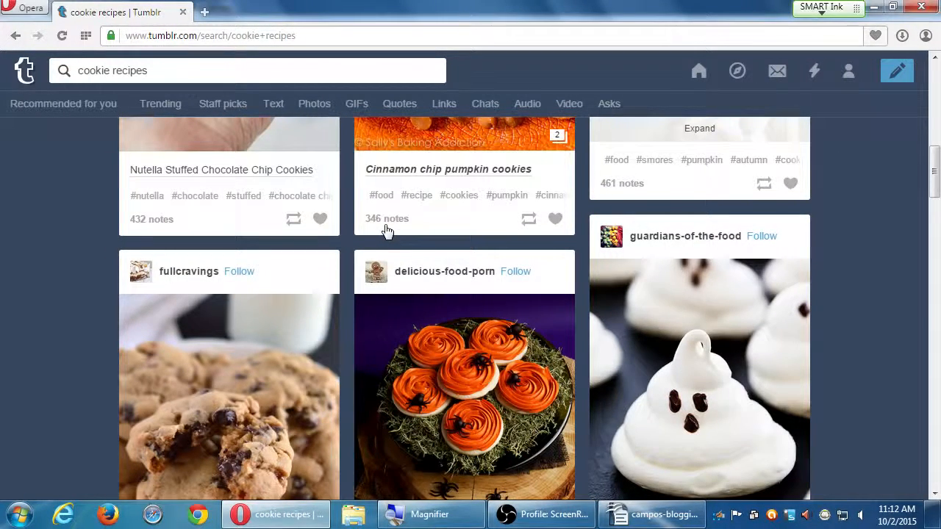
scroll(down, 3)
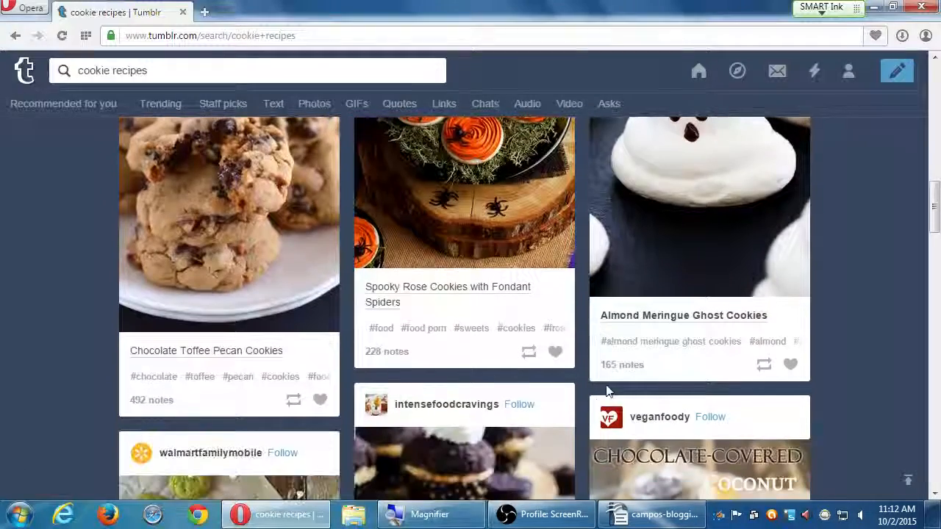
scroll(down, 3)
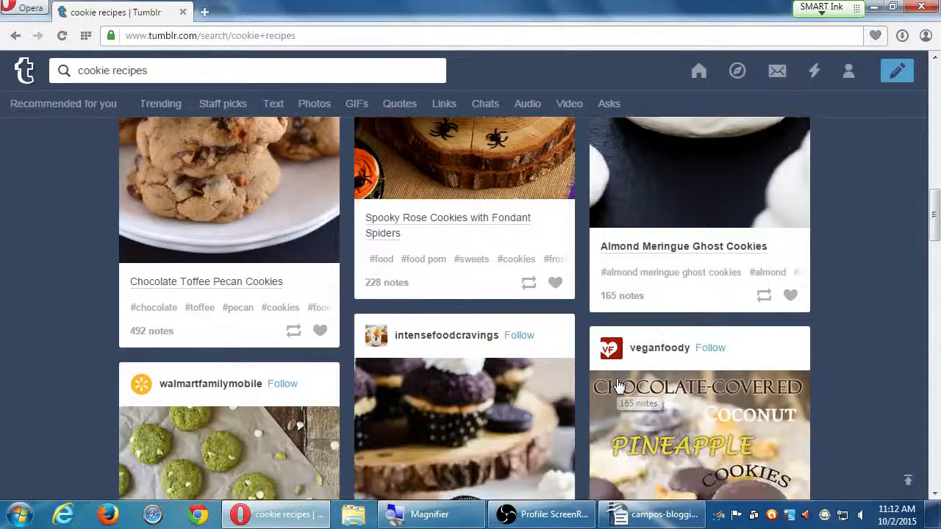
scroll(down, 3)
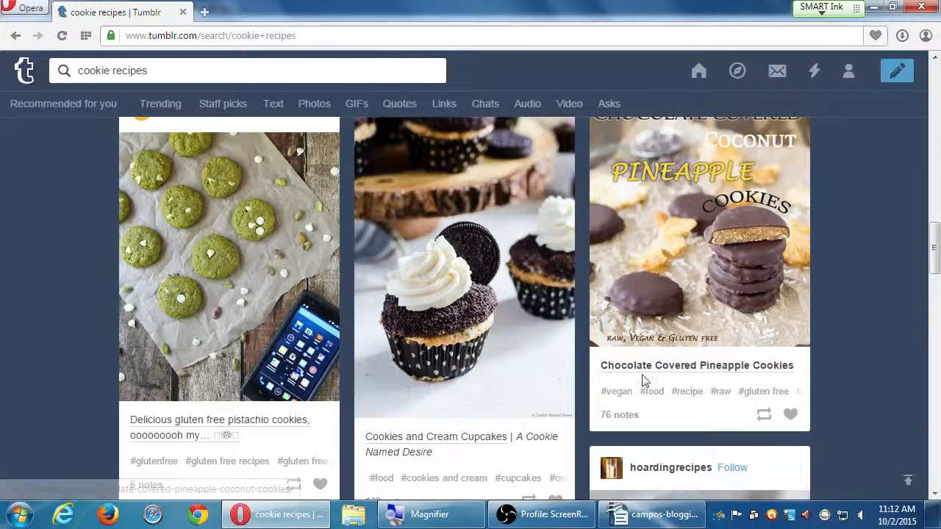
mouse_move(881, 352)
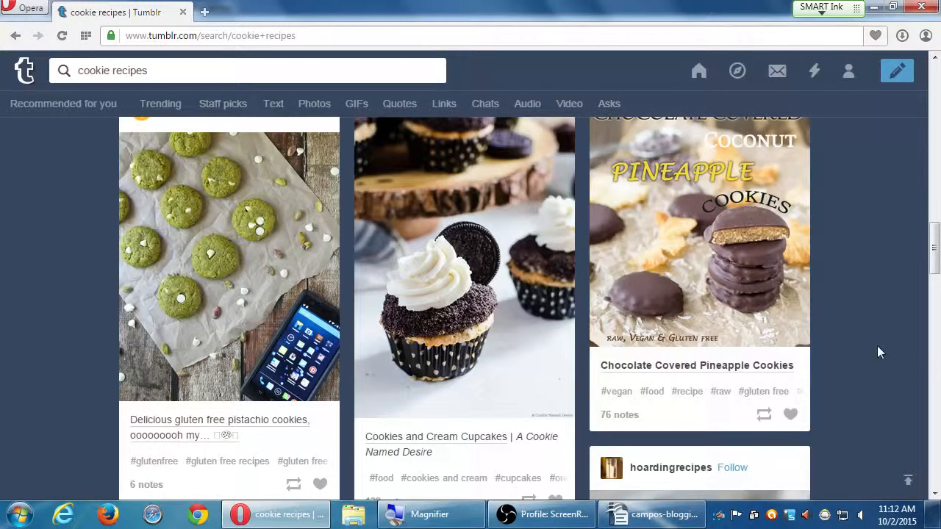
scroll(down, 3)
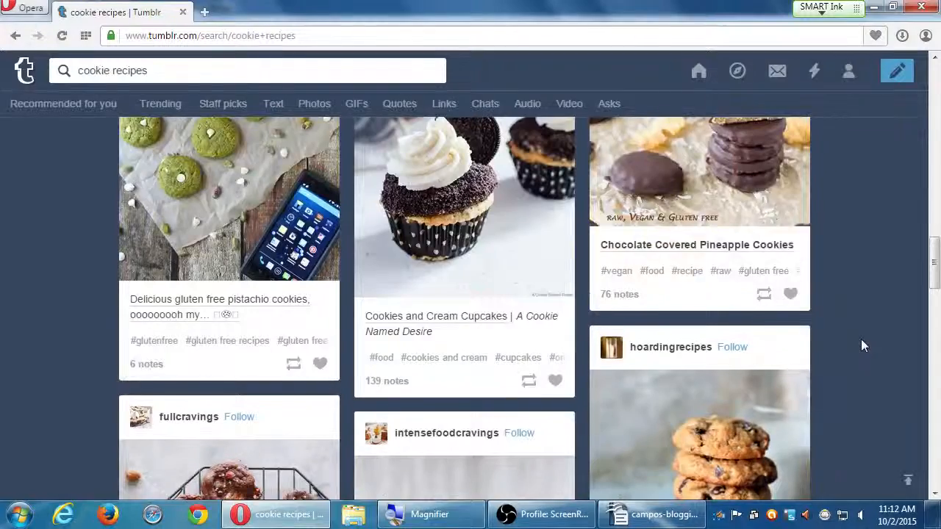
scroll(down, 3)
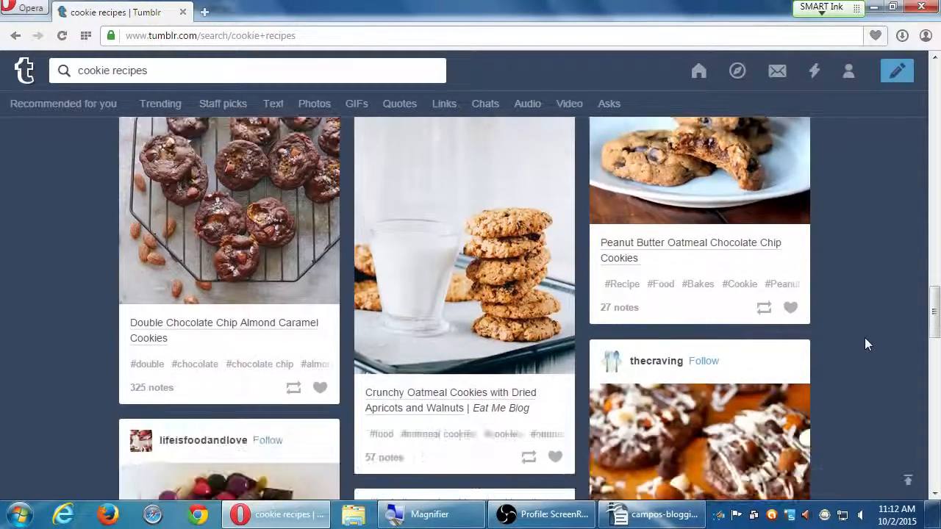
scroll(down, 3)
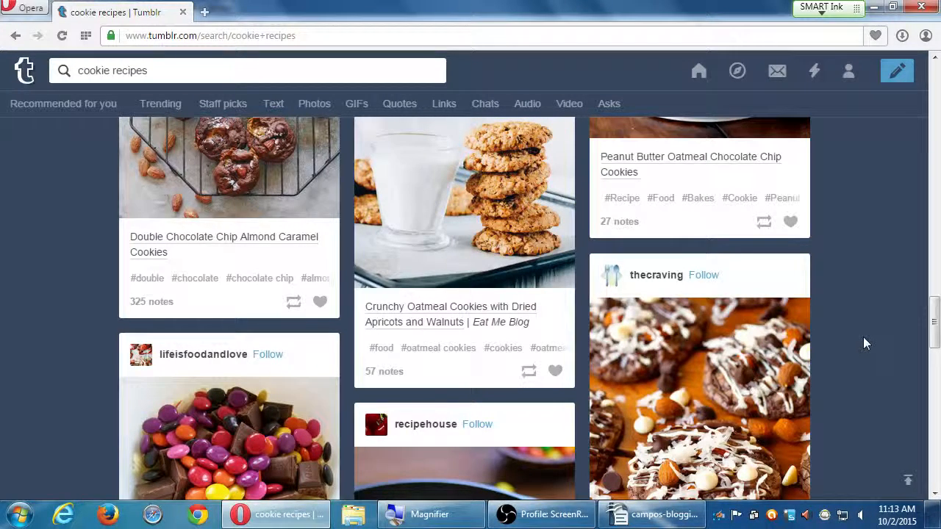
mouse_move(645, 217)
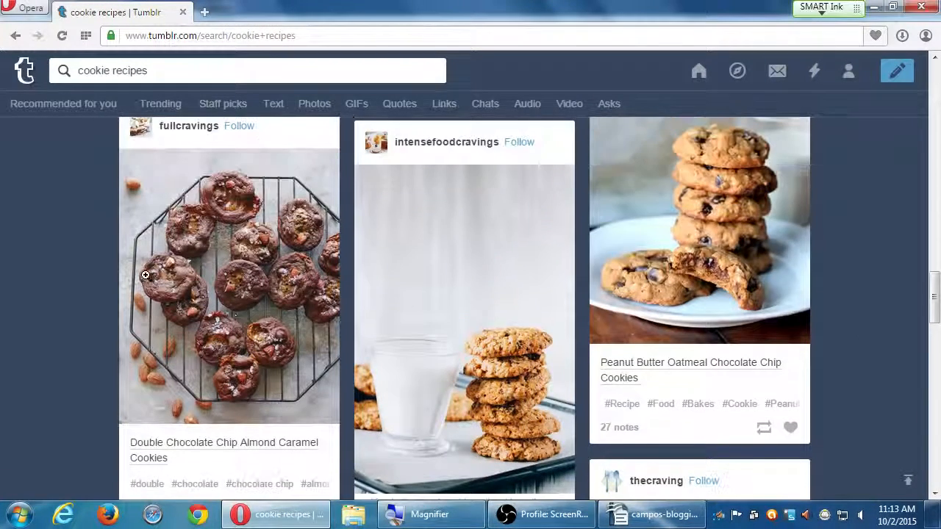
mouse_move(94, 367)
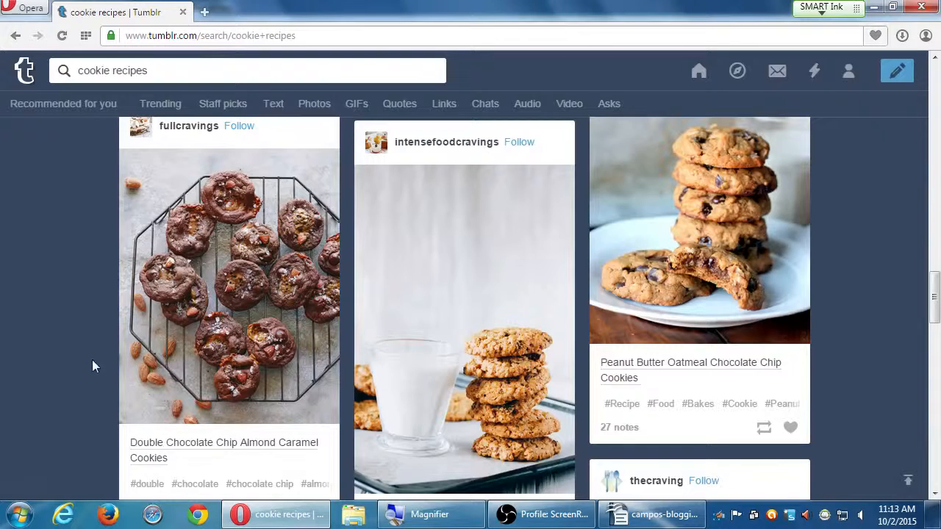
Open the 'Double Chocolate Chip Almond Caramel Cookies' post link from the results.
scroll(down, 3)
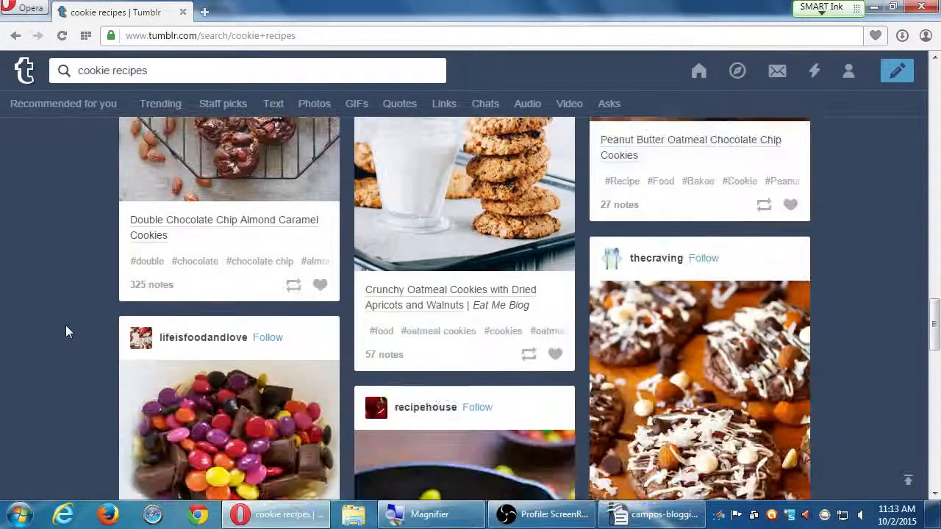
mouse_move(279, 261)
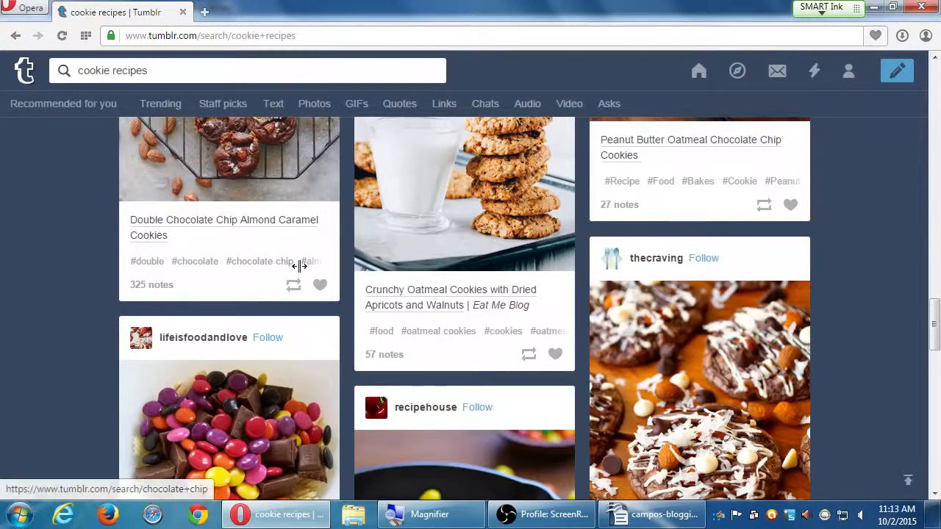
mouse_move(375, 298)
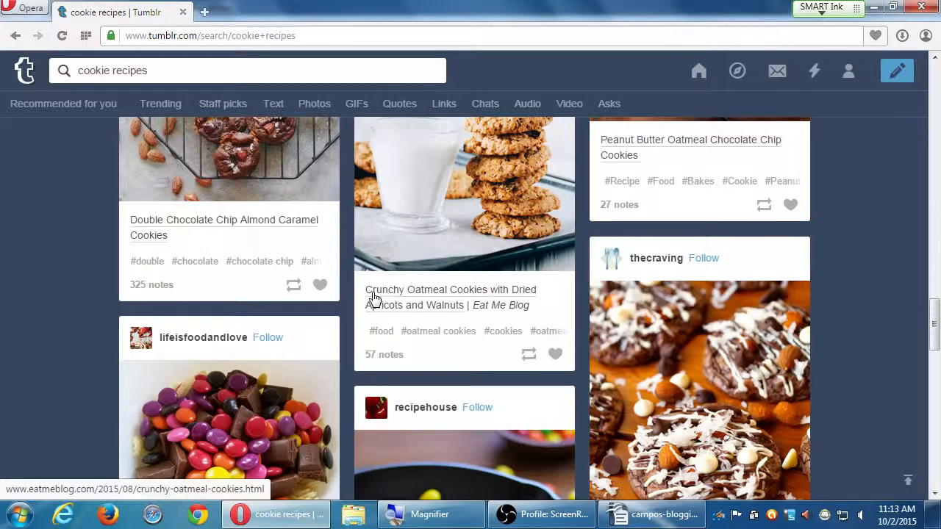
mouse_move(137, 225)
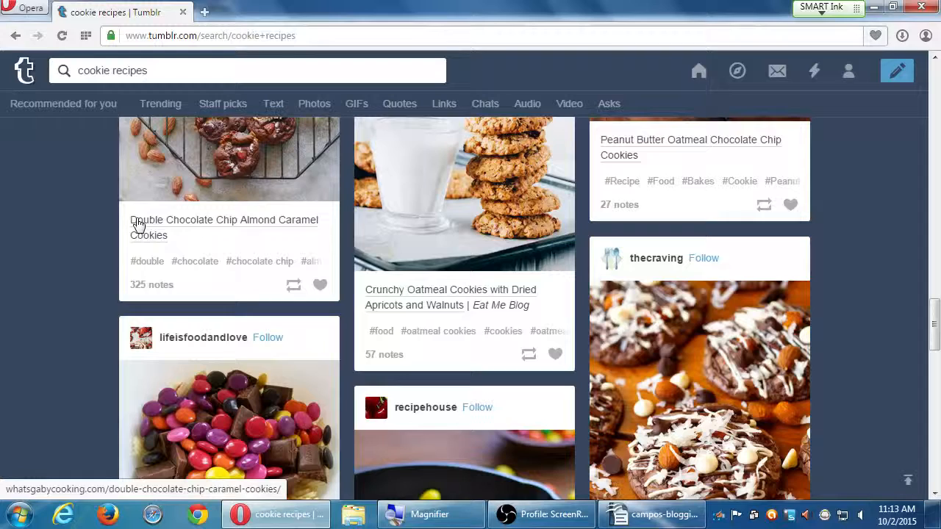
mouse_move(109, 216)
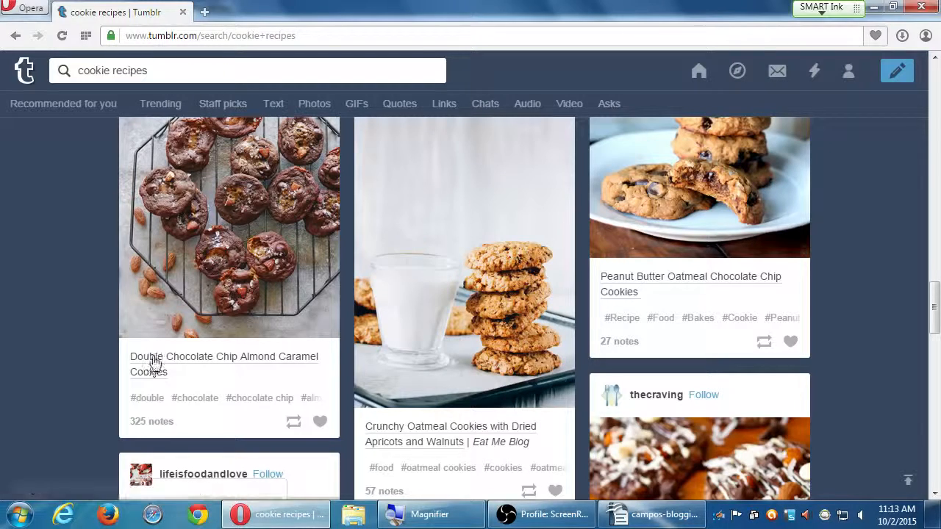
click(223, 363)
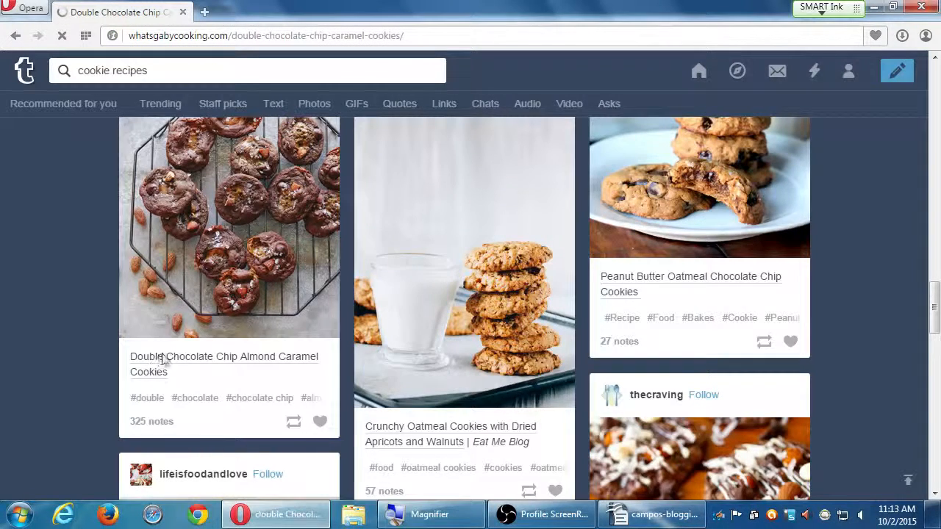
click(224, 364)
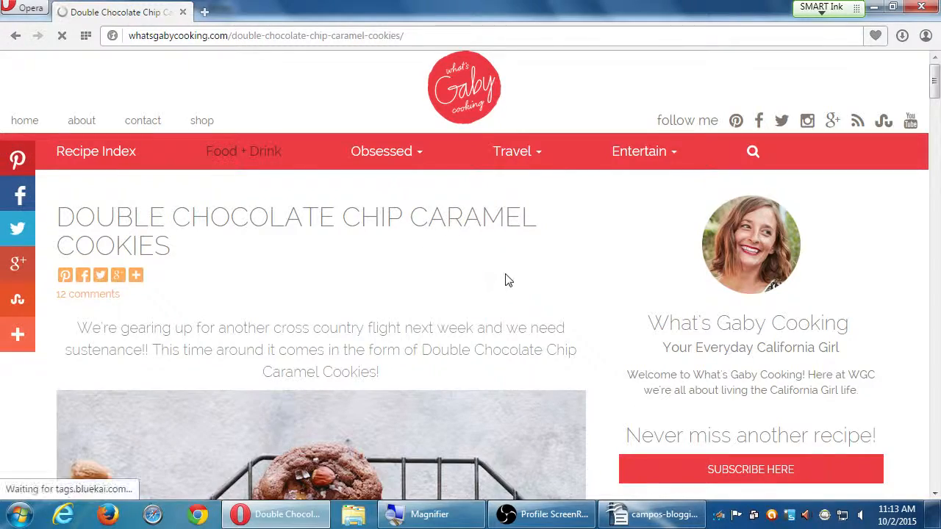
Scroll the What's Gaby Cooking recipe page down to its ingredients list.
scroll(down, 3)
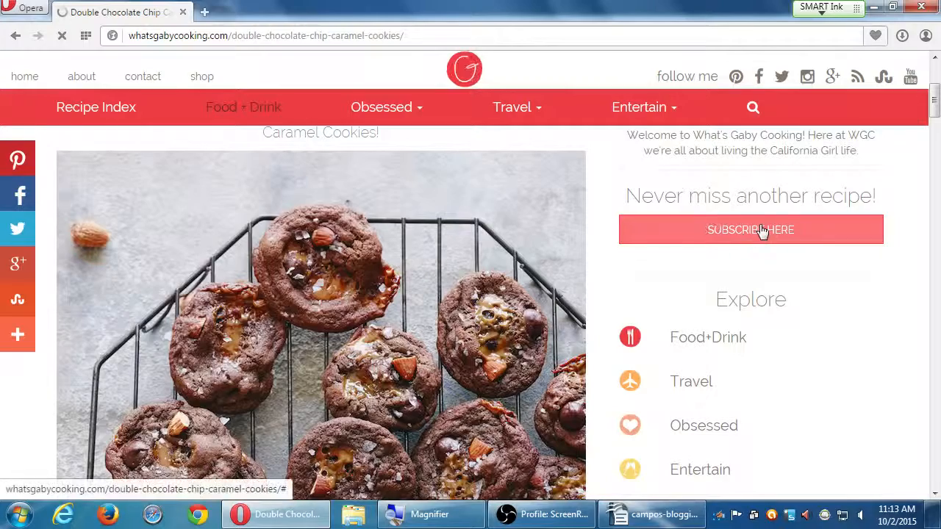
scroll(down, 3)
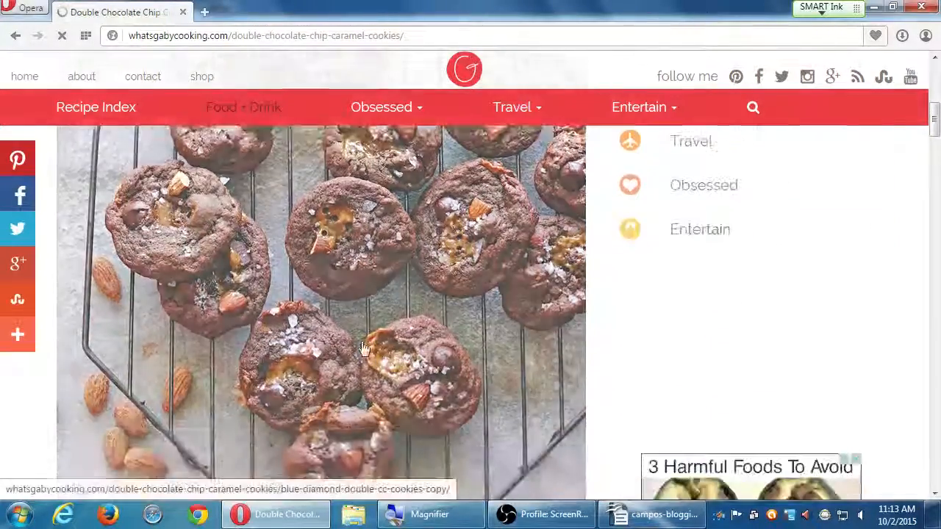
scroll(up, 3)
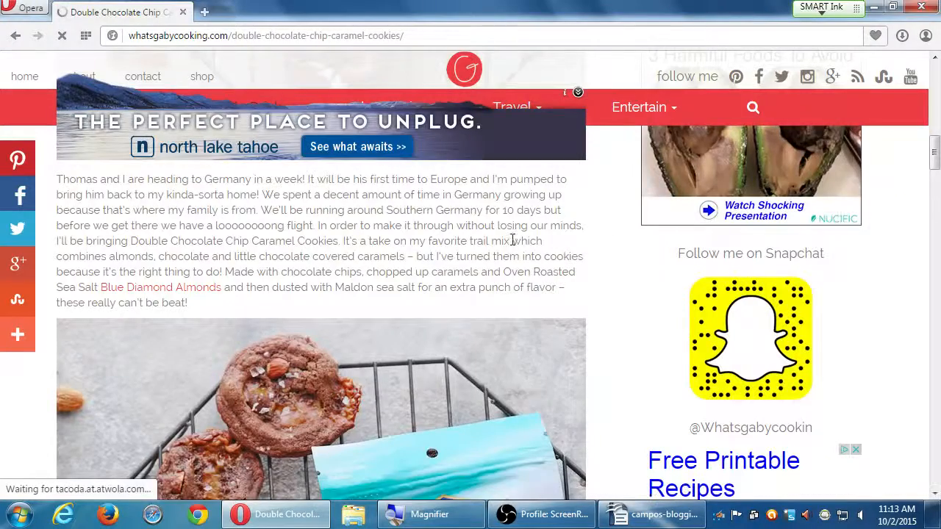
scroll(down, 3)
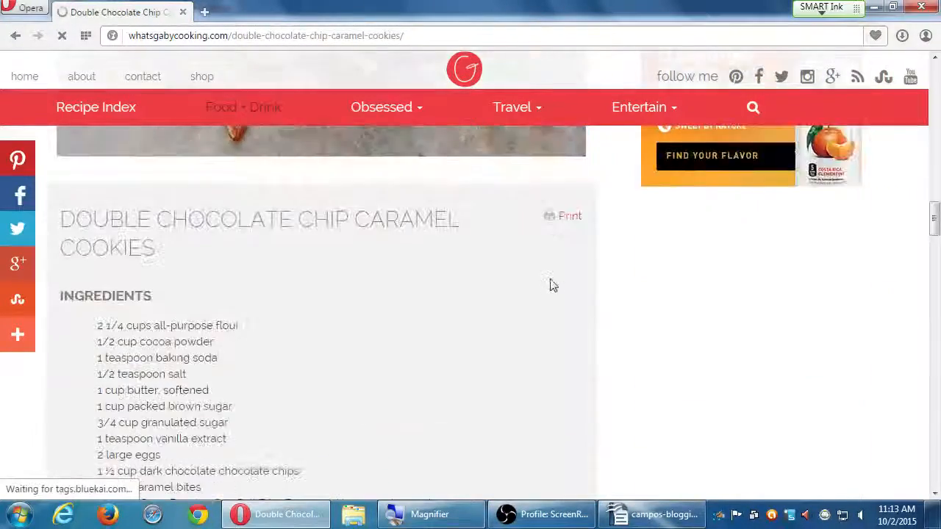
scroll(down, 3)
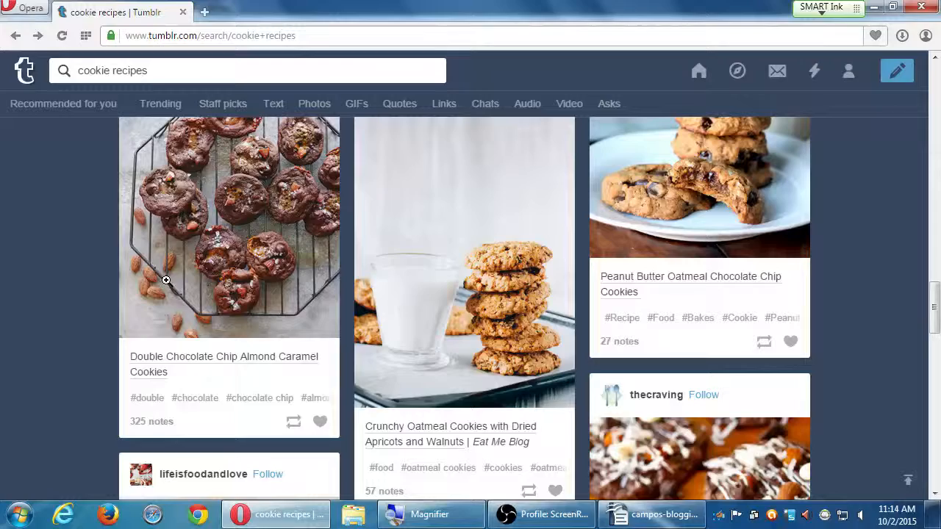
Scroll the cookie recipes results down to the Bear Hug Cookies and Instagram Cookies posts.
scroll(down, 3)
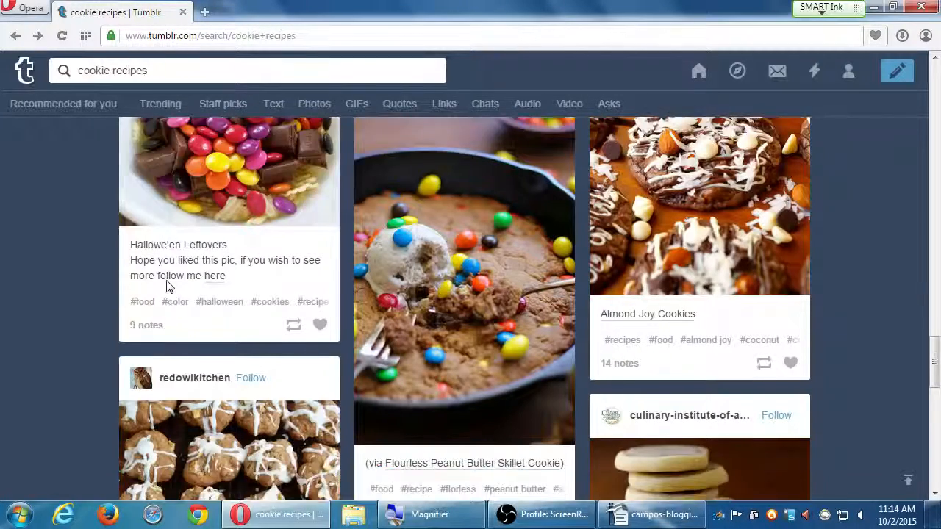
scroll(down, 3)
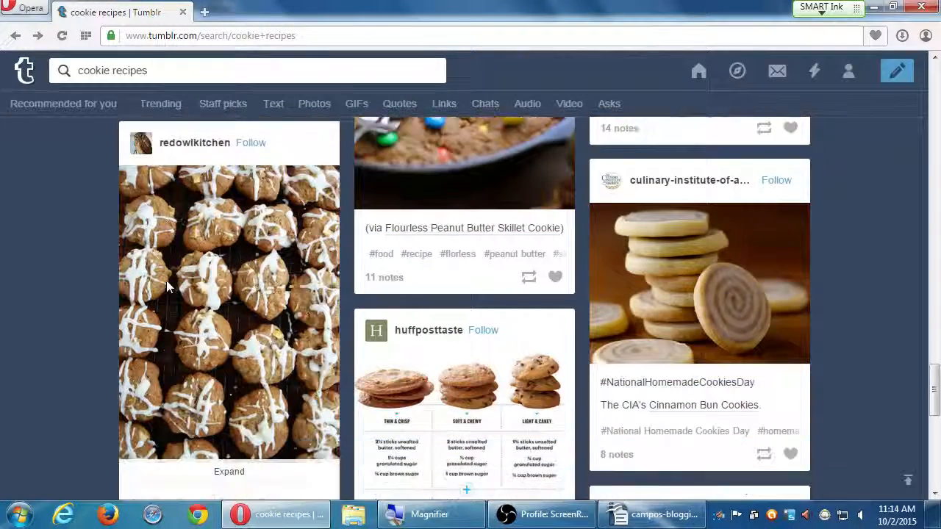
scroll(down, 3)
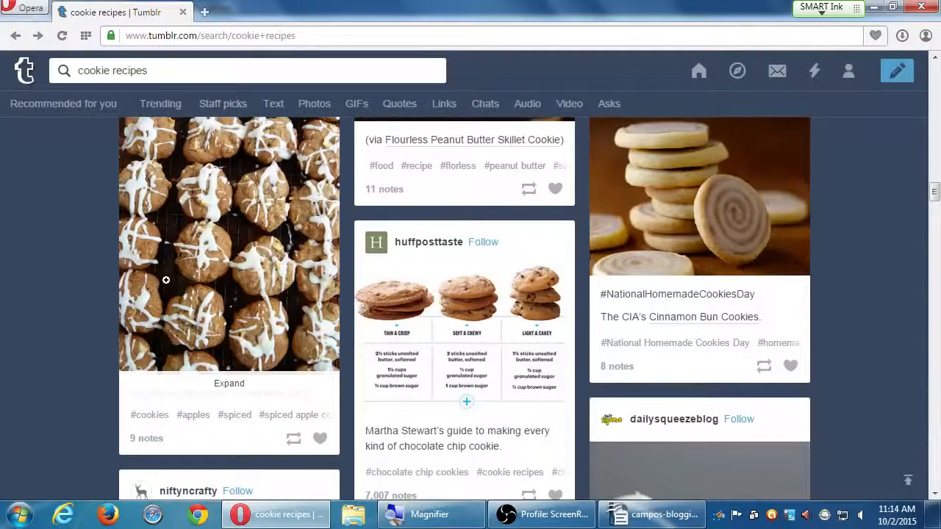
scroll(down, 3)
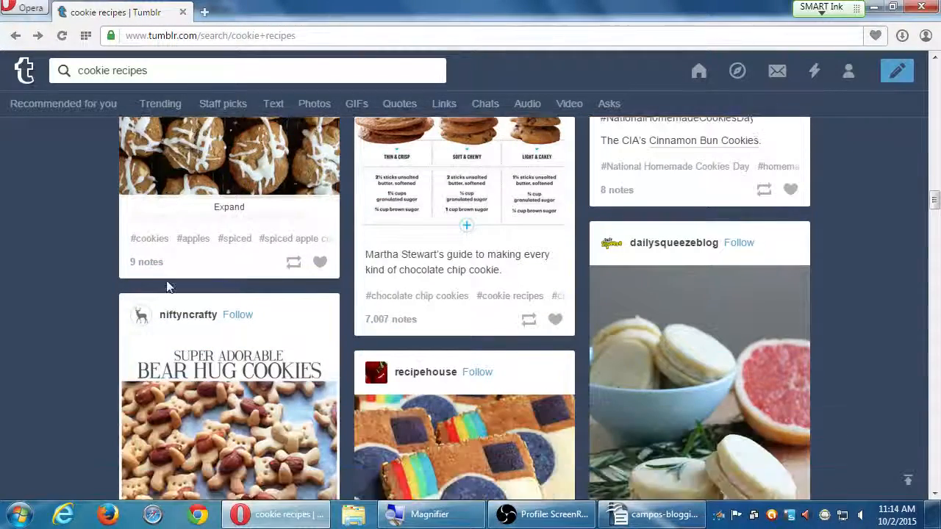
scroll(down, 3)
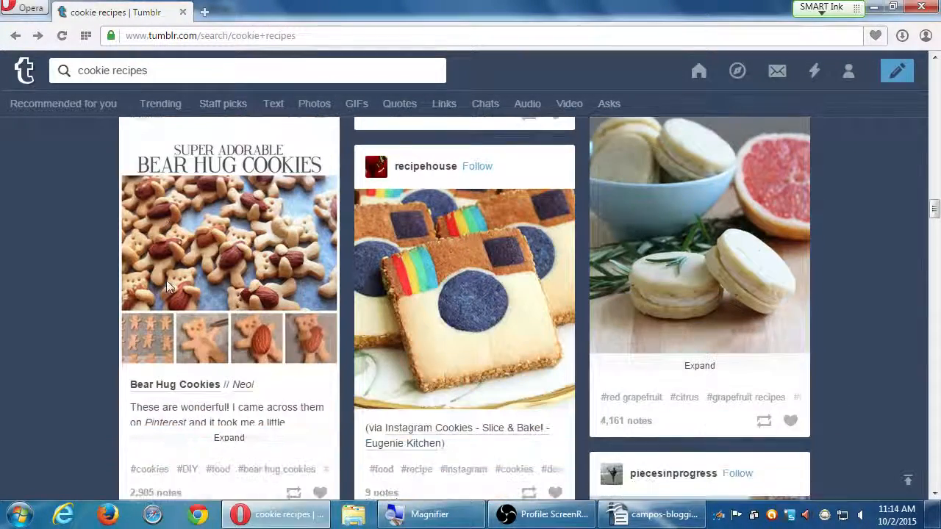
scroll(down, 3)
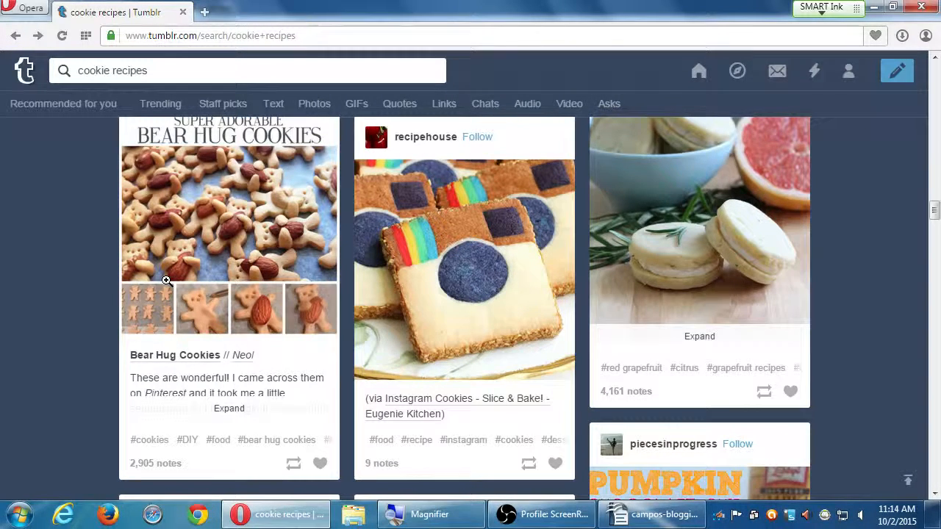
mouse_move(293, 465)
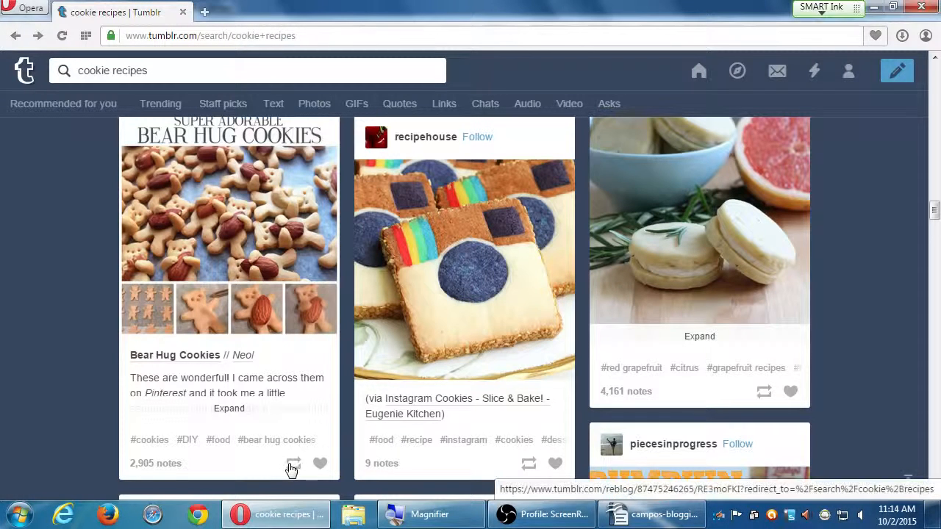
mouse_move(293, 464)
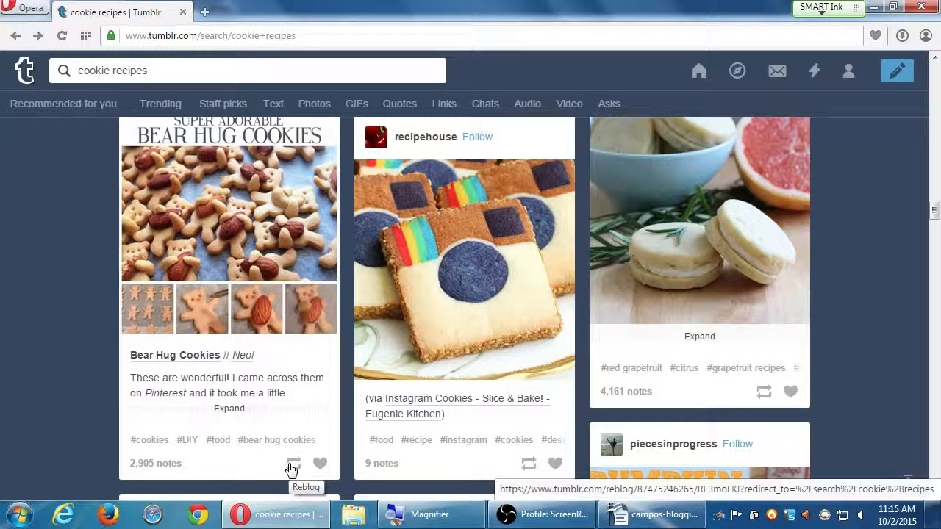
mouse_move(294, 289)
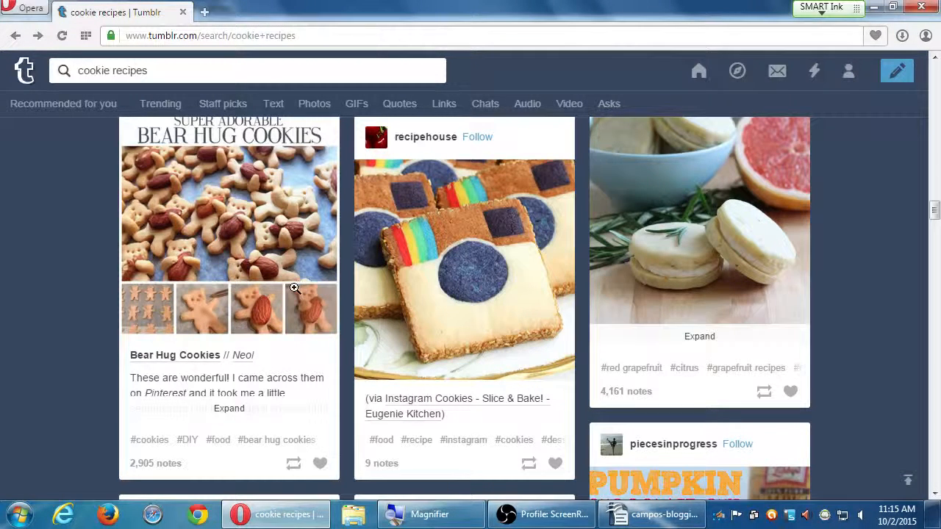
Scroll the results down to the Lemon & Mascarpone and Chocolate Chip Cookie Cupcakes posts.
scroll(down, 3)
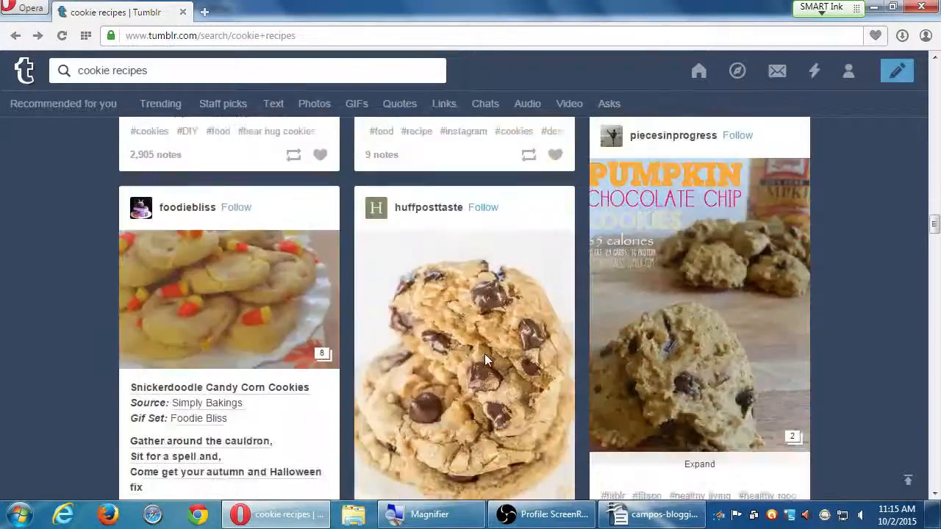
scroll(down, 3)
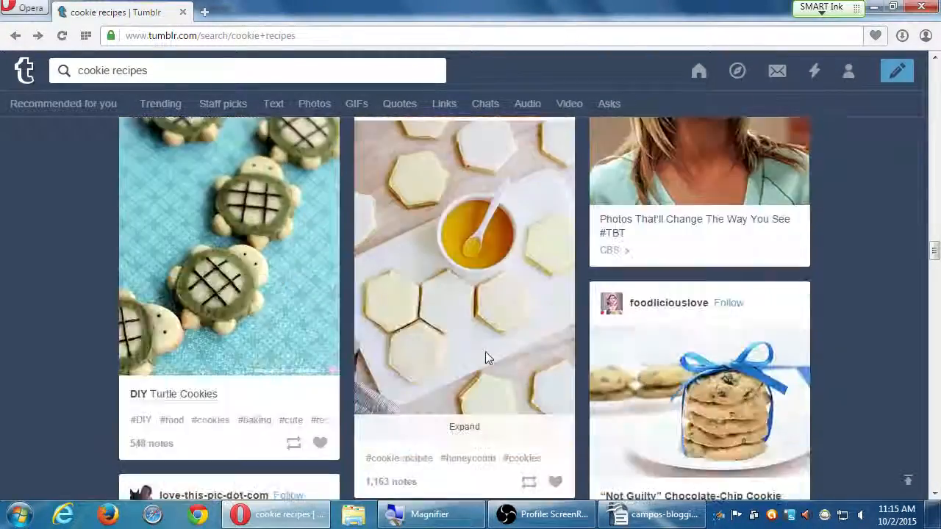
scroll(down, 3)
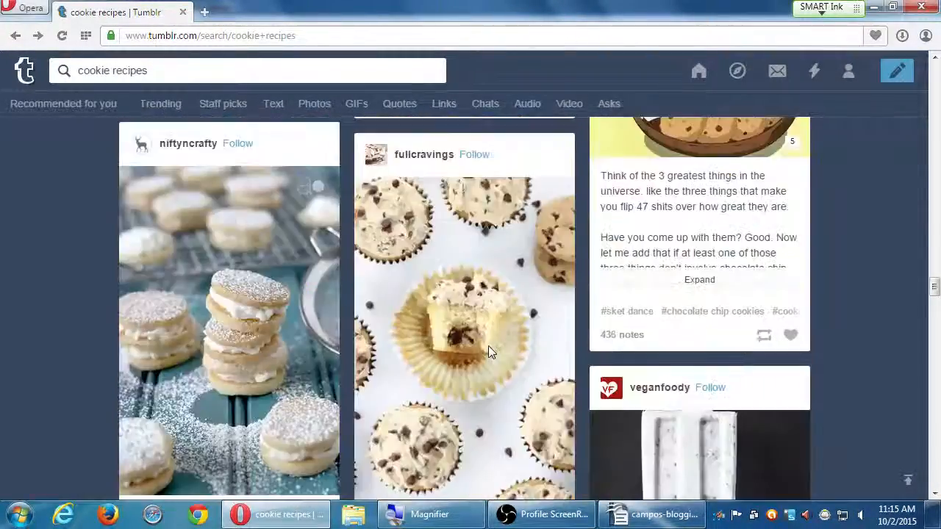
scroll(down, 3)
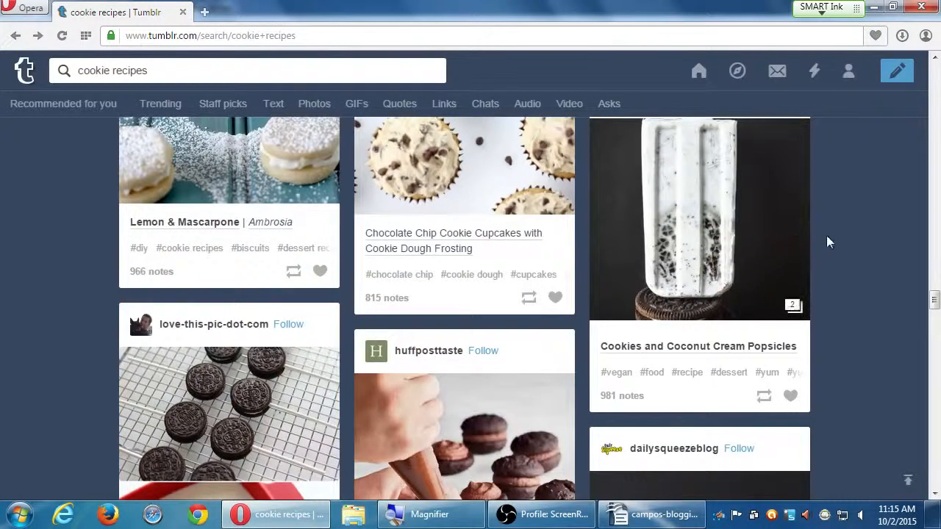
scroll(down, 3)
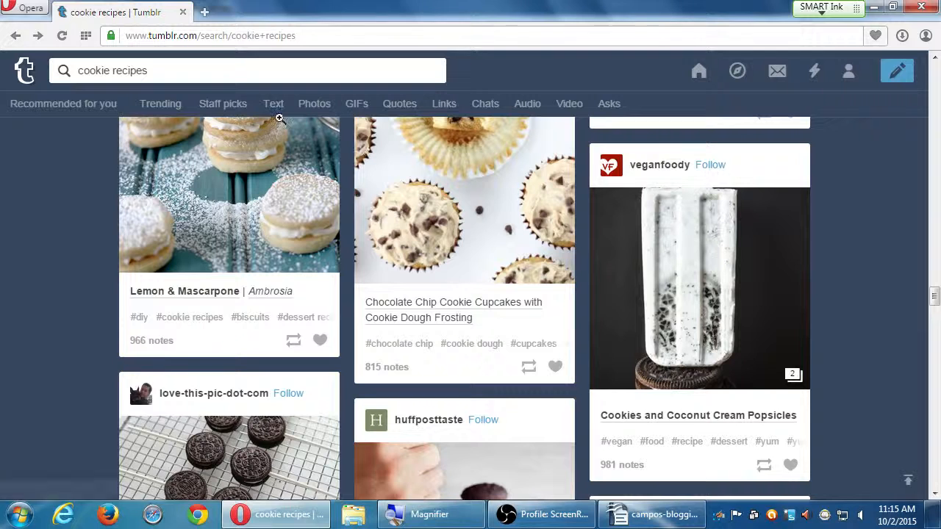
mouse_move(106, 153)
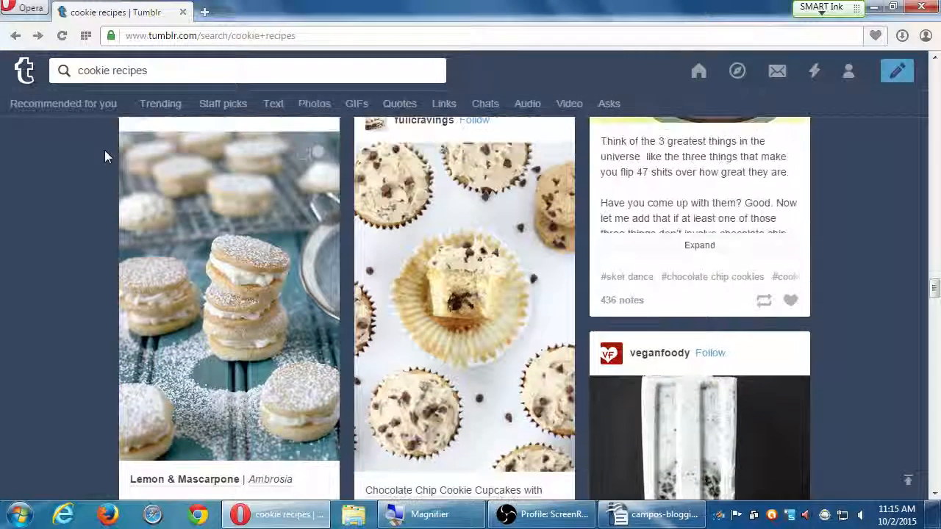
scroll(down, 3)
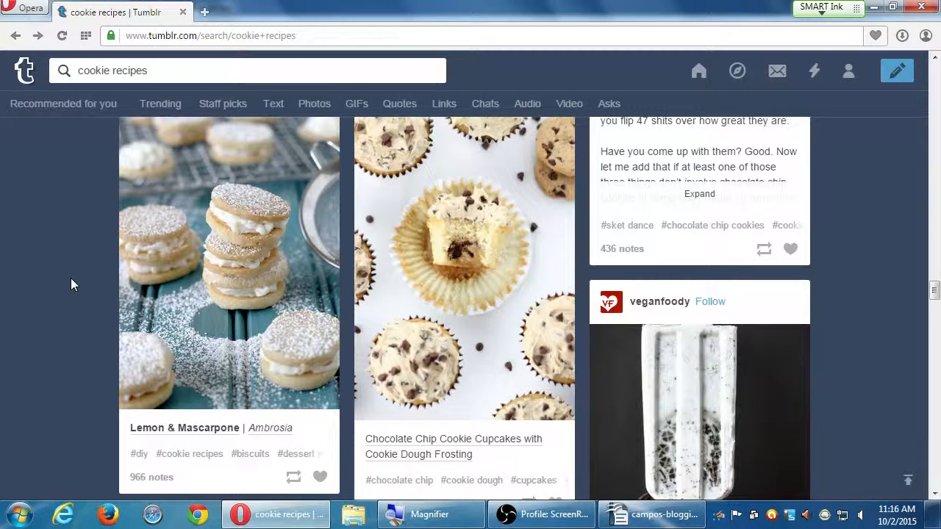
Scroll past Chocolate-Espresso & Caramel Sandwich Cookies to the Gluten Free Cut Out Sugar Cookie post.
scroll(down, 3)
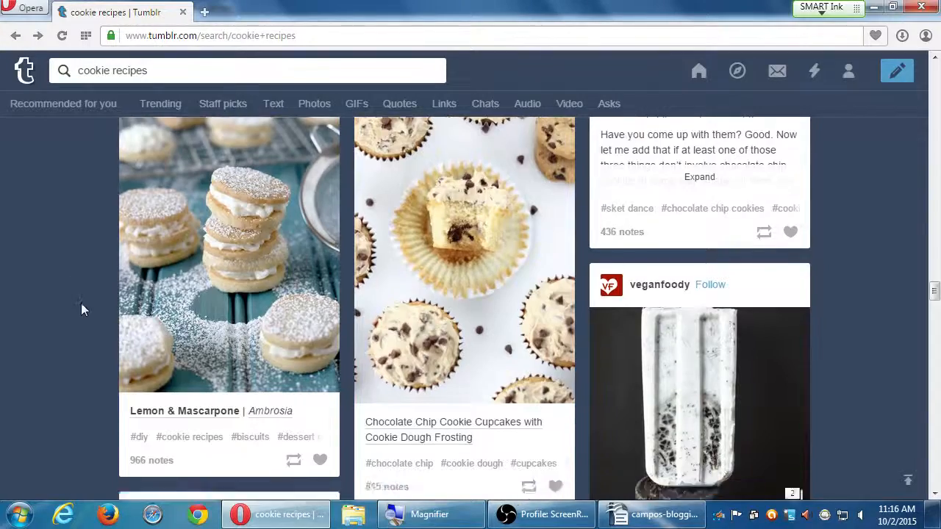
scroll(down, 3)
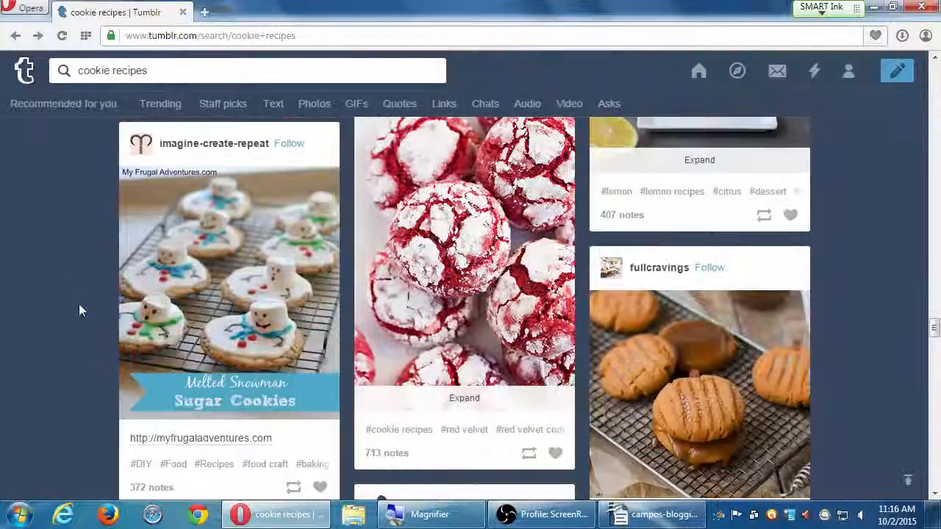
scroll(down, 3)
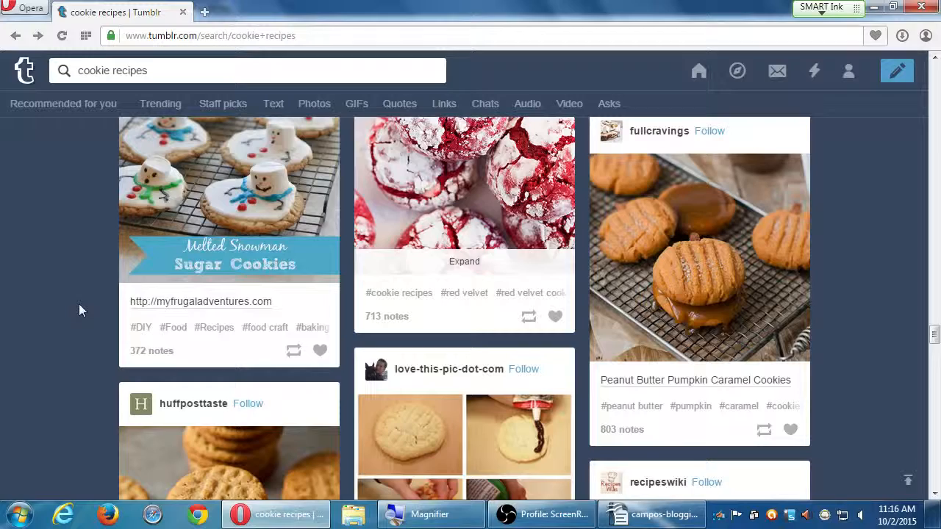
scroll(down, 3)
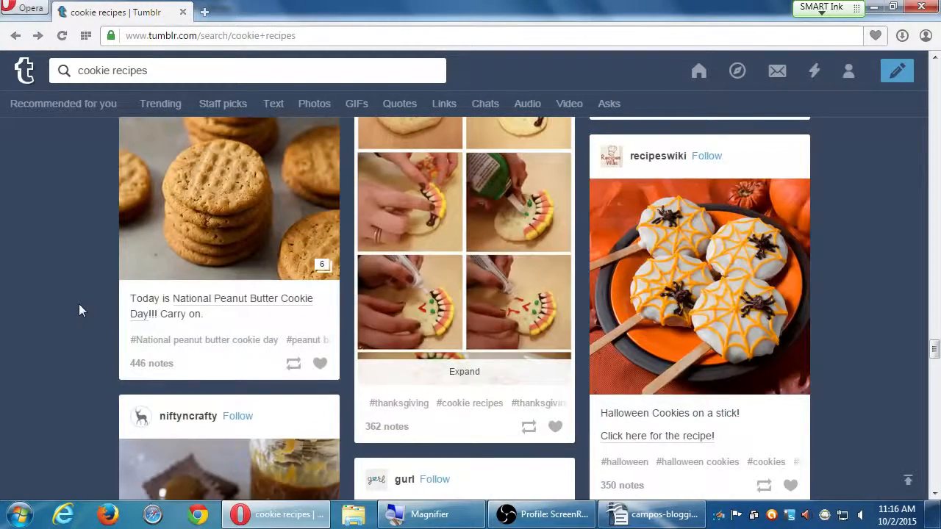
scroll(down, 3)
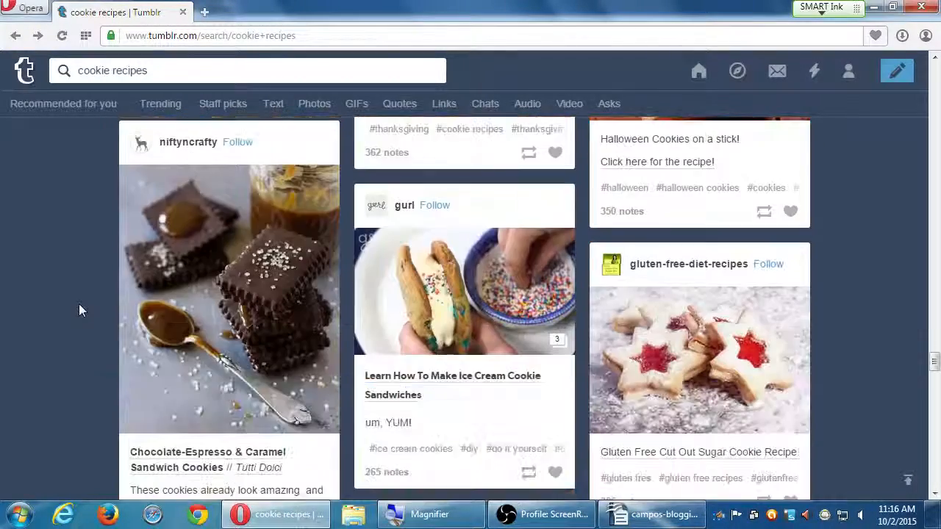
scroll(down, 3)
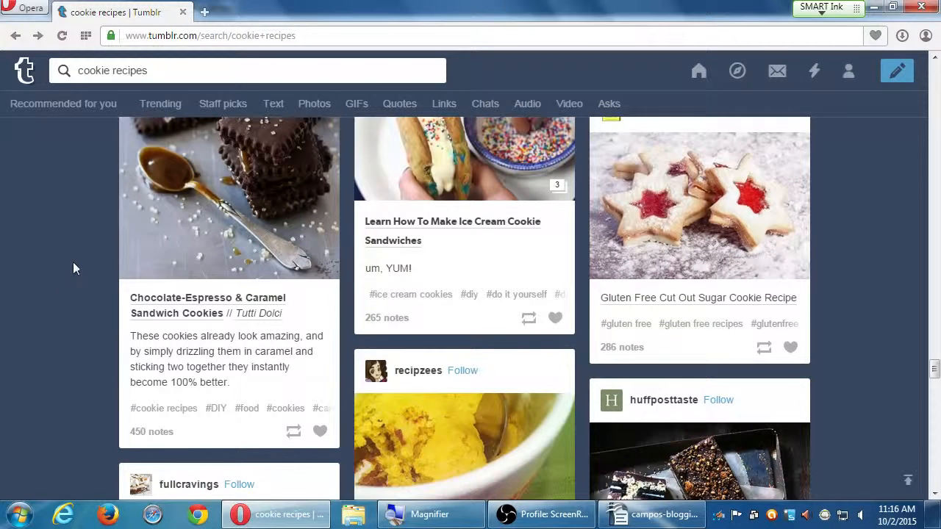
mouse_move(85, 262)
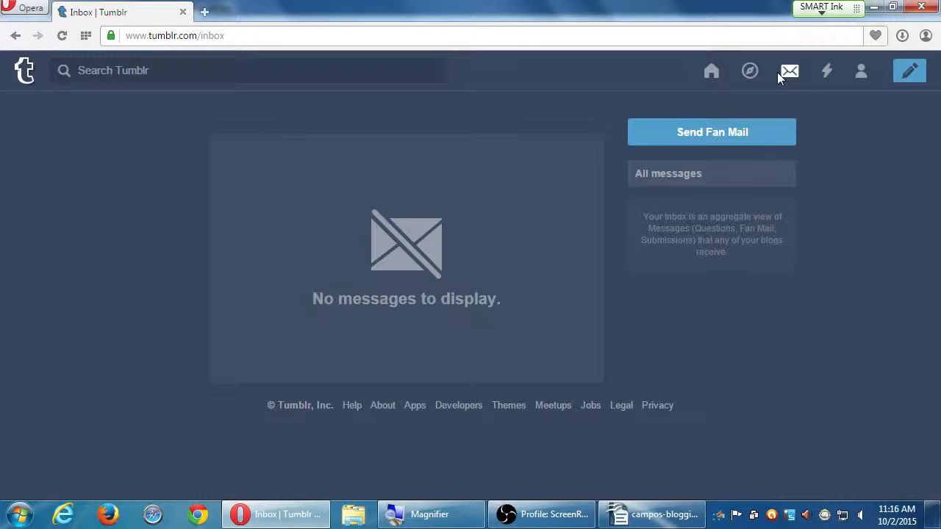
Check the empty Activity panel for likes and reblogs, then return to the dashboard.
click(826, 70)
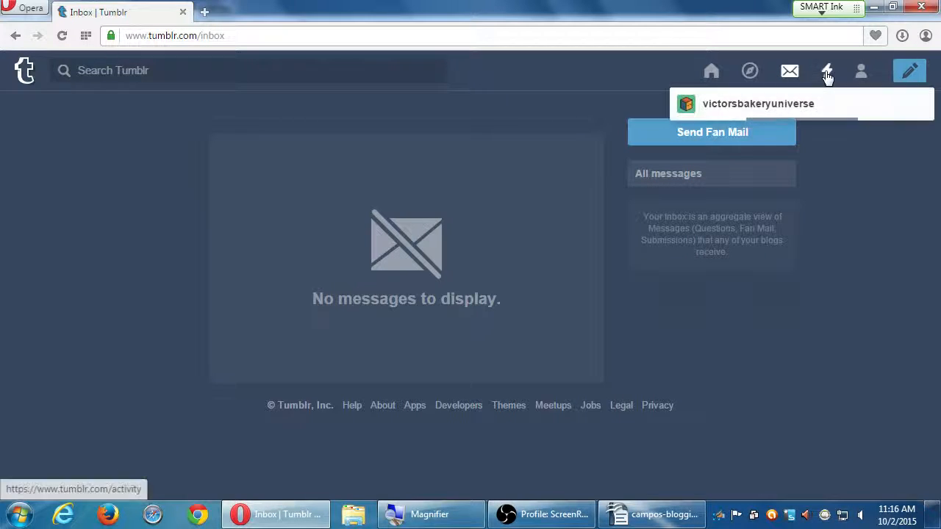
mouse_move(844, 147)
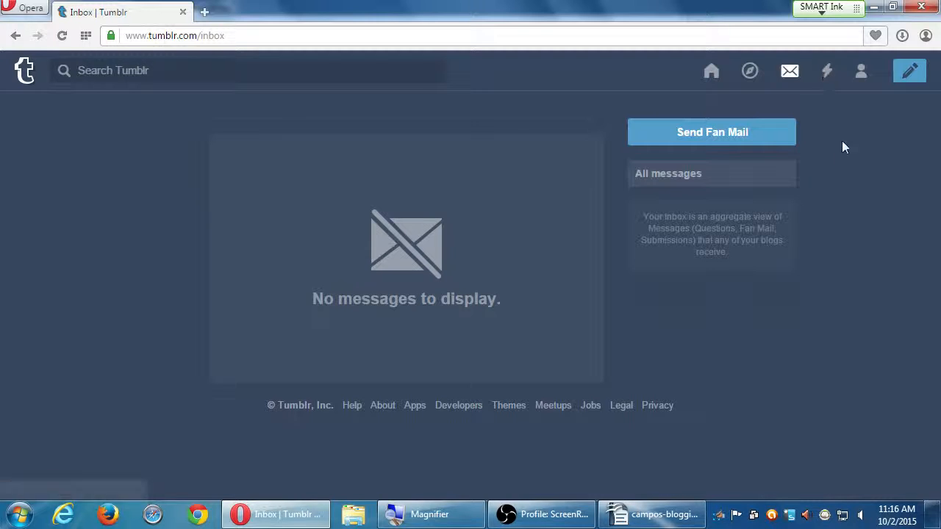
mouse_move(826, 70)
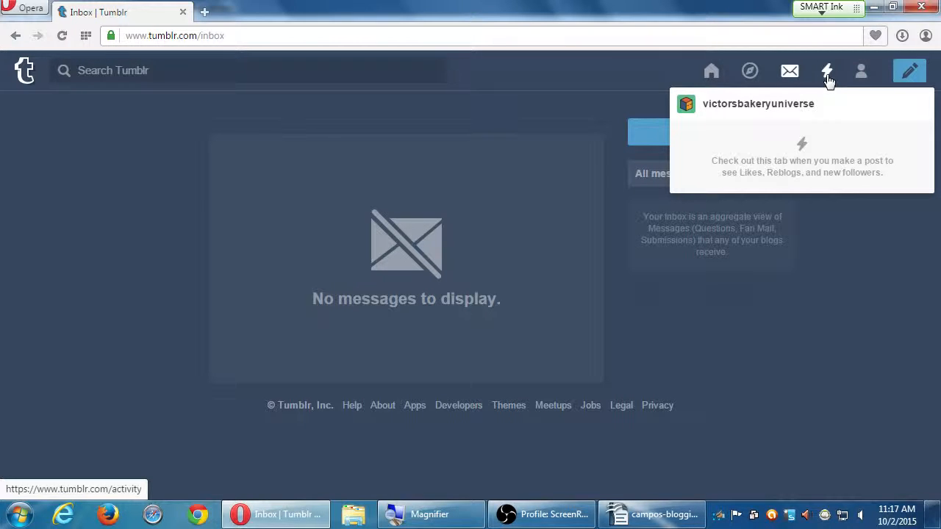
mouse_move(750, 70)
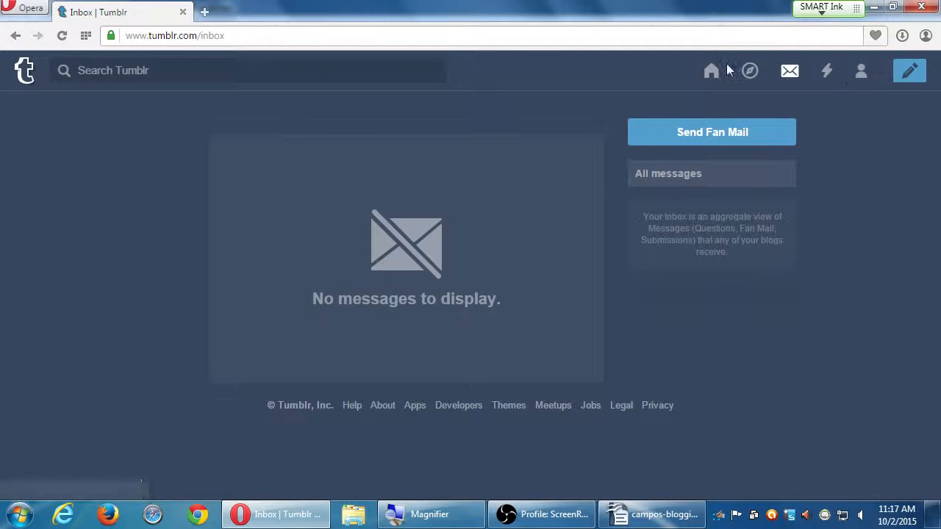
click(710, 71)
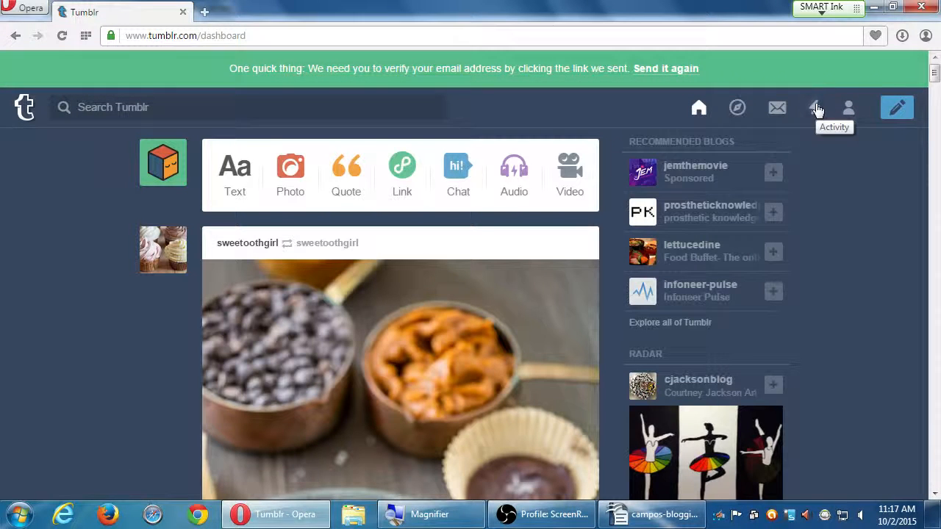
click(817, 108)
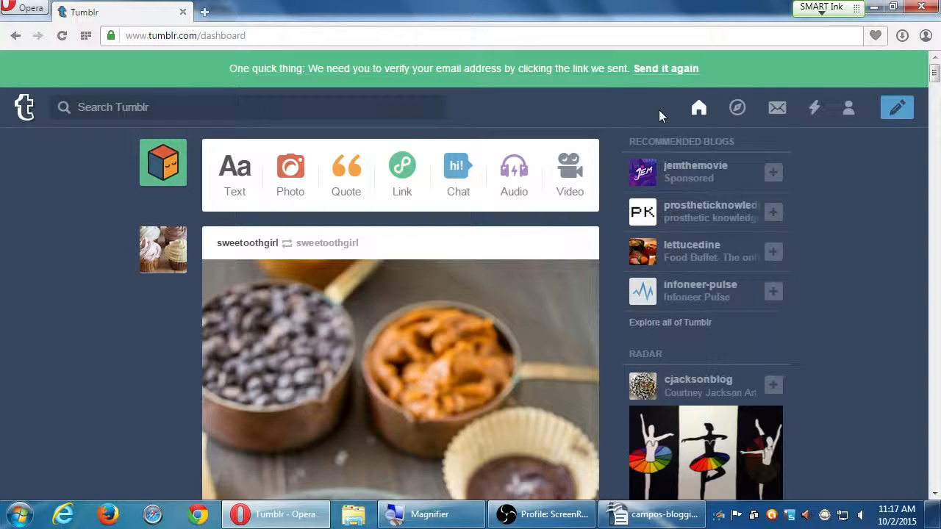
mouse_move(849, 107)
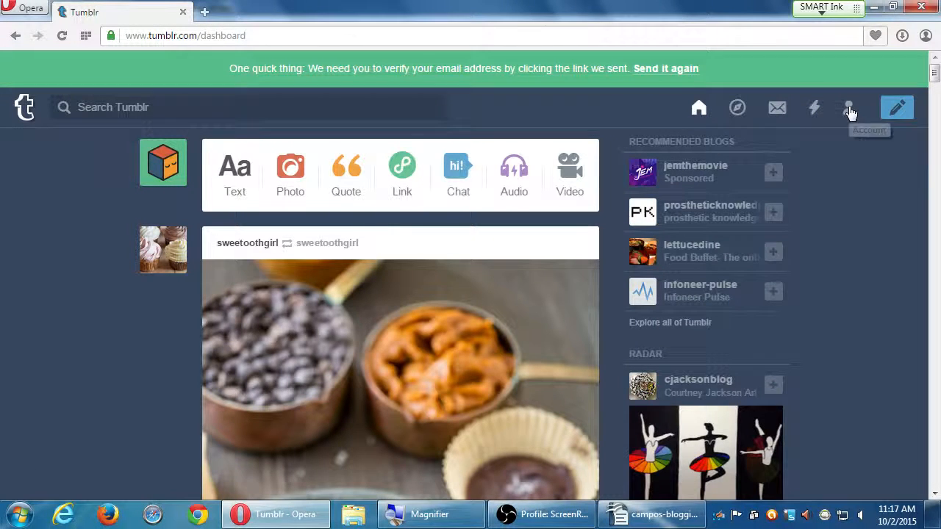
Open the Account dropdown showing Likes, Following, Settings and the victorsbakeryuni blog links.
click(848, 108)
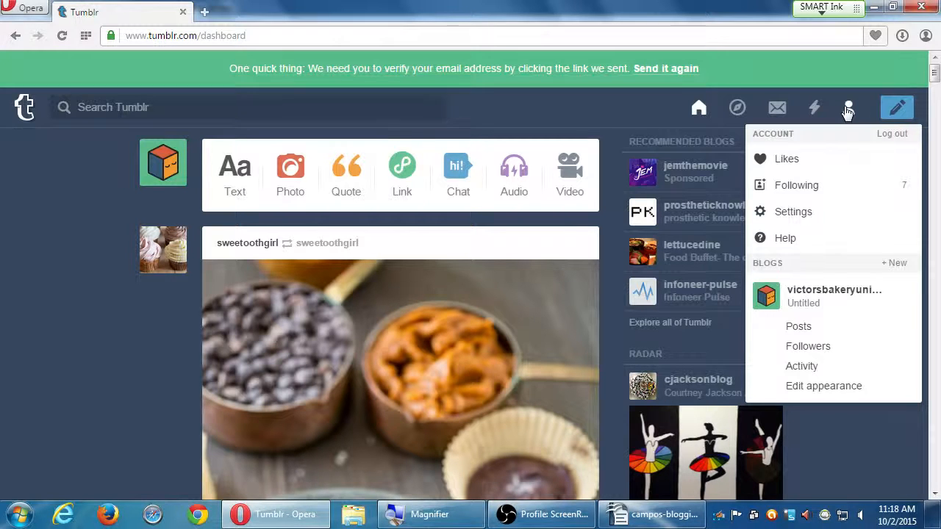
mouse_move(855, 112)
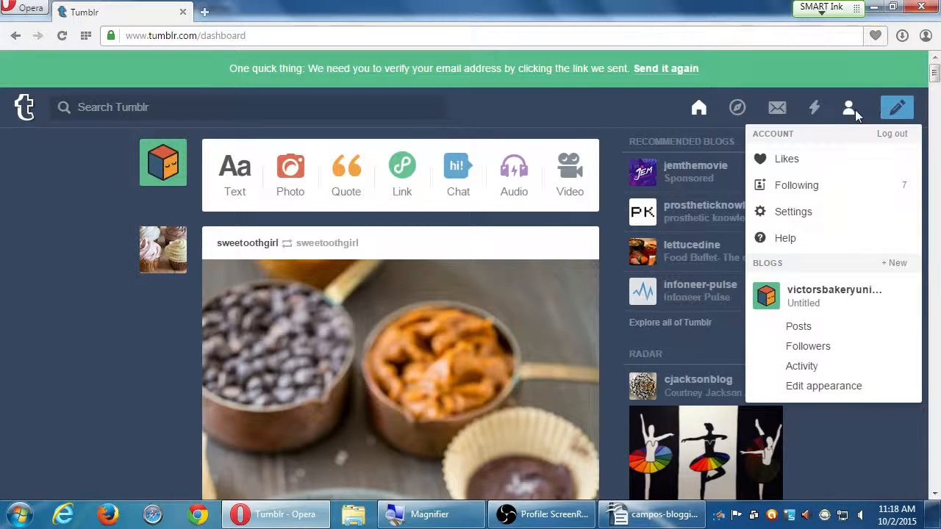
click(849, 107)
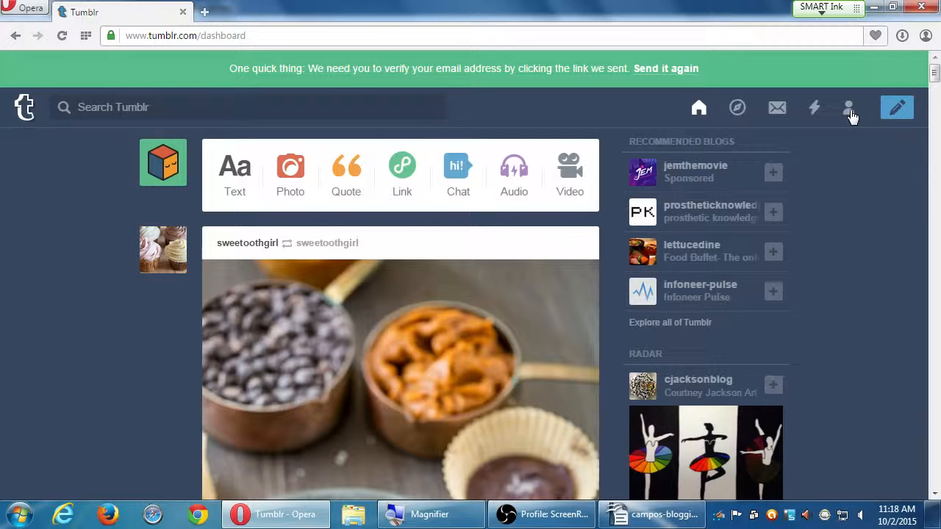
click(848, 107)
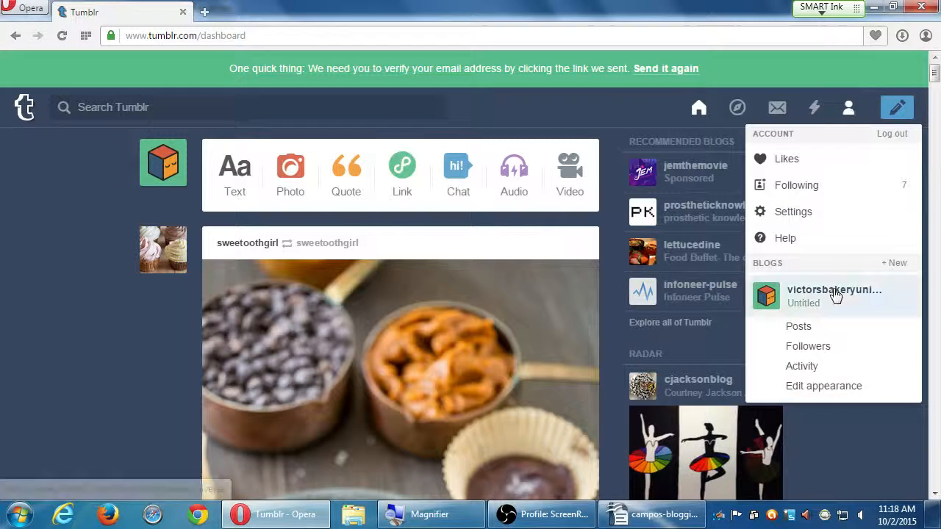
mouse_move(801, 302)
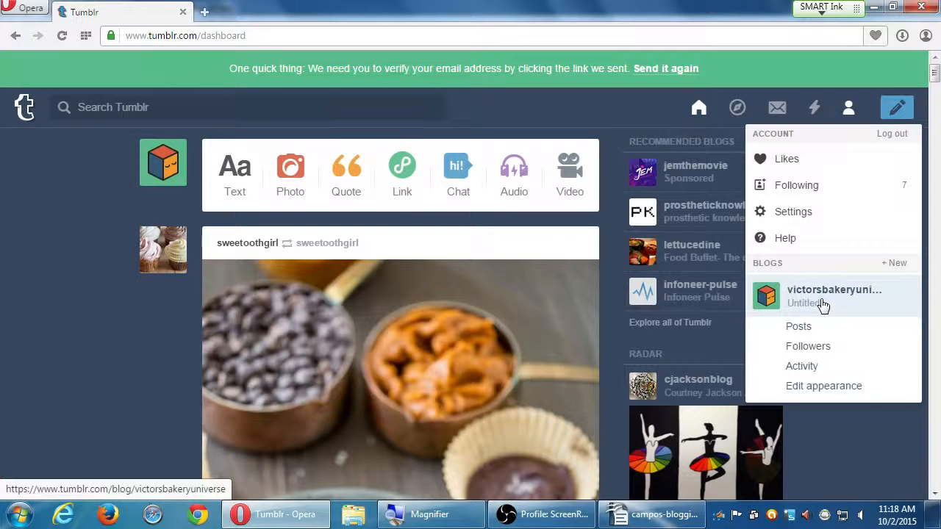
Open the victorsbakeryuniverse Posts page and scroll to see 'No posts found'.
click(834, 295)
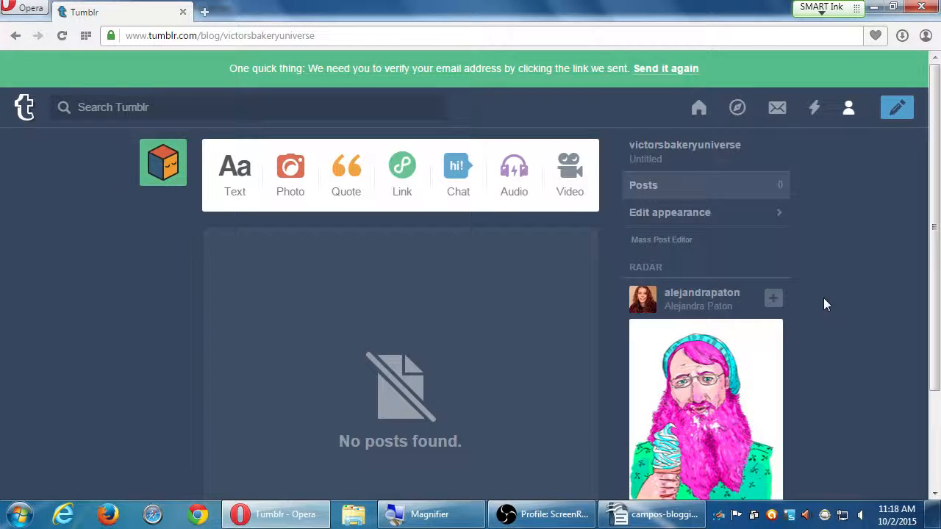
mouse_move(59, 252)
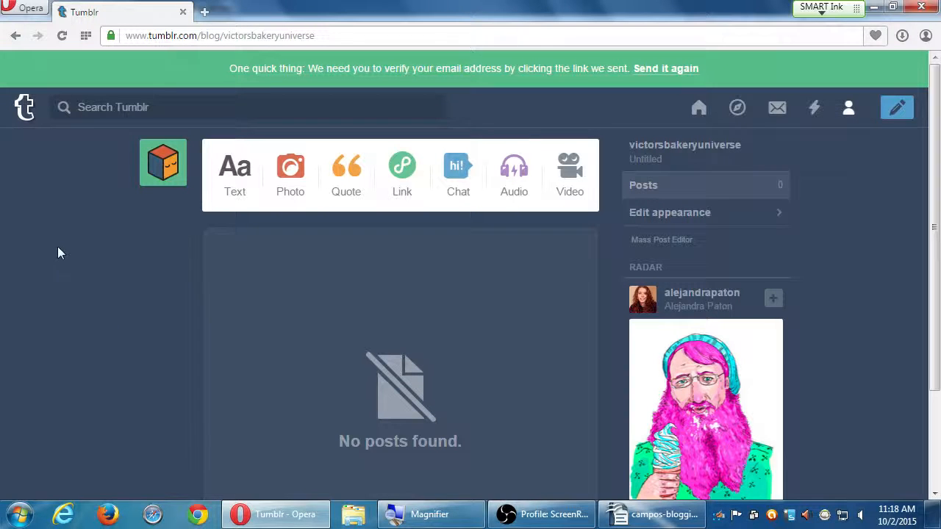
scroll(down, 3)
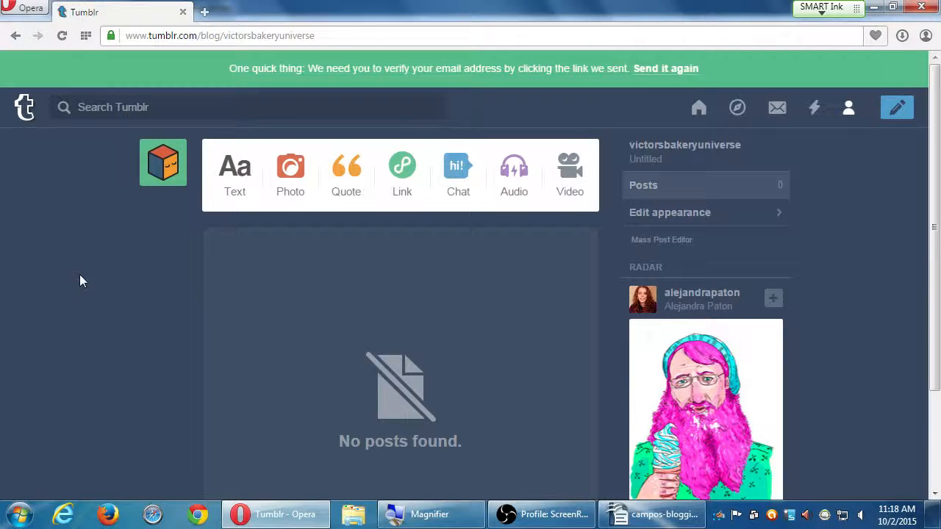
scroll(down, 3)
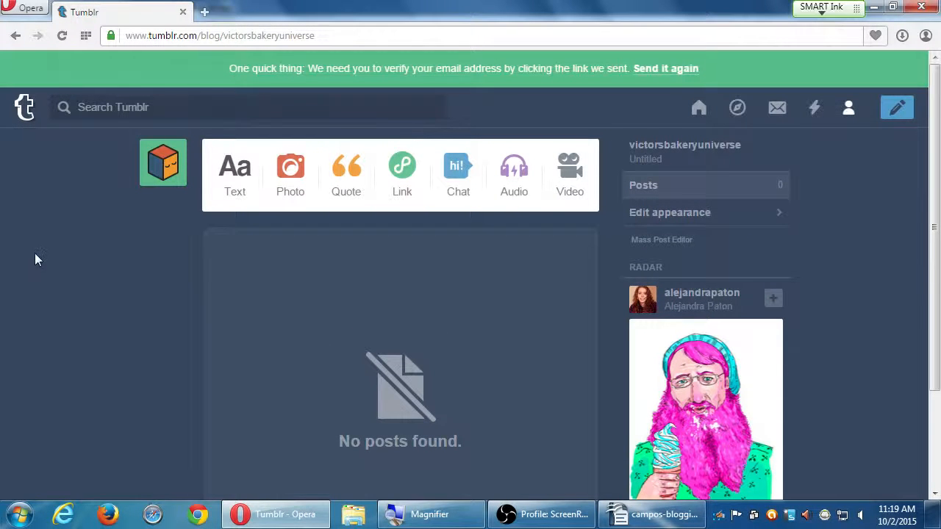
mouse_move(83, 233)
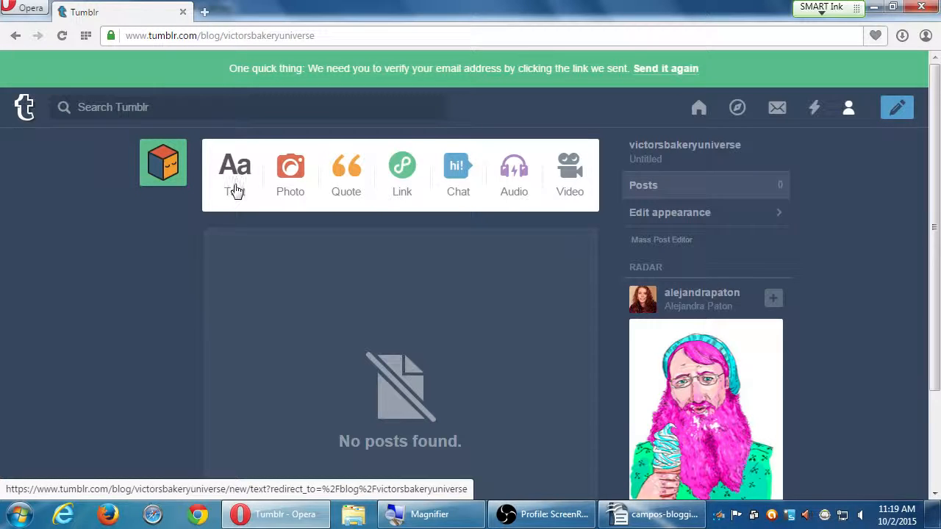
mouse_move(243, 191)
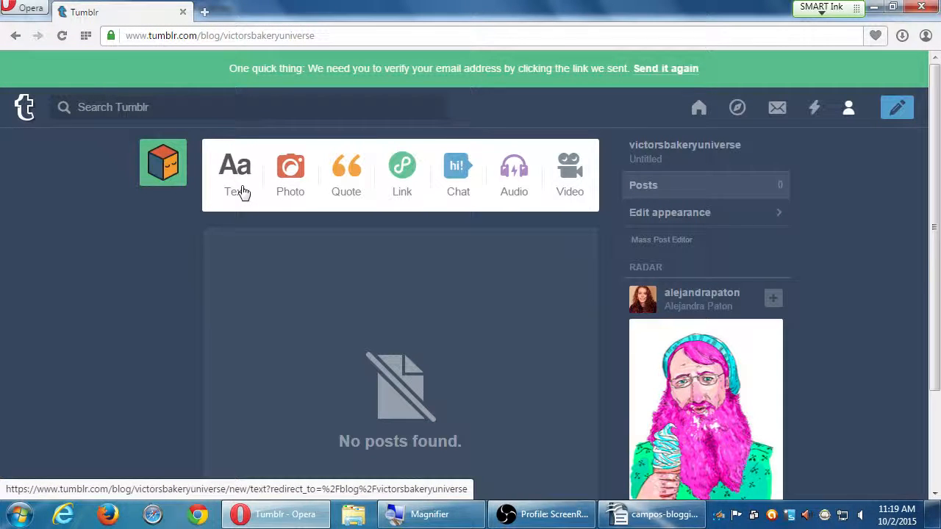
Start a new Text post and dismiss the text-styling tip.
click(235, 165)
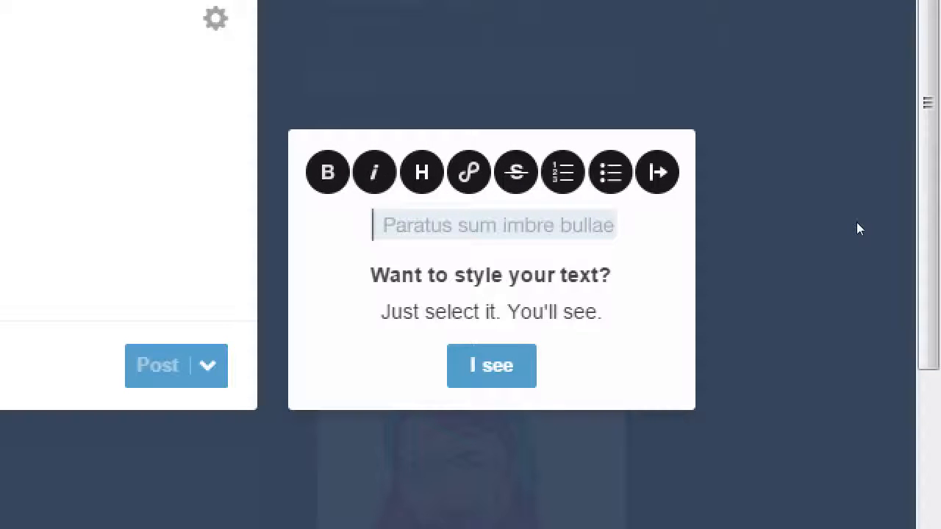
click(491, 365)
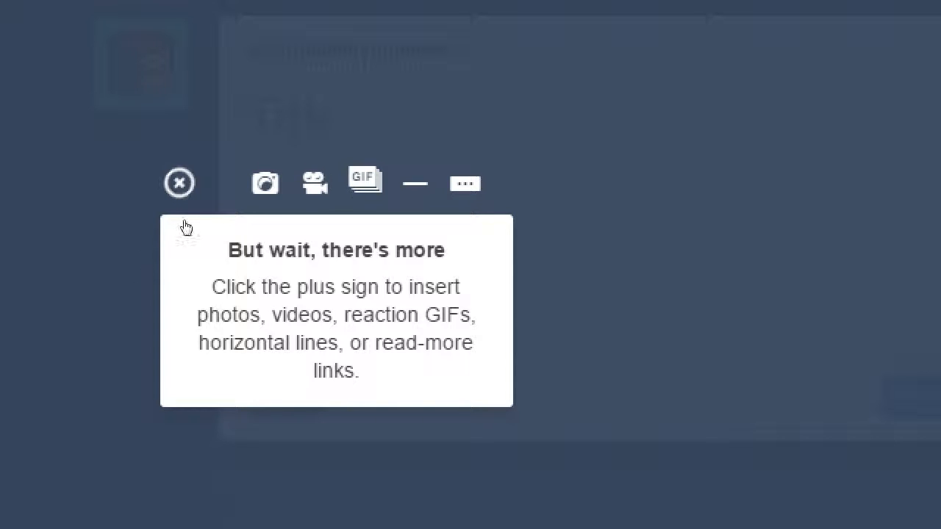
Dismiss the 'But wait, there's more' tip about inserting photos, videos or GIFs.
click(179, 183)
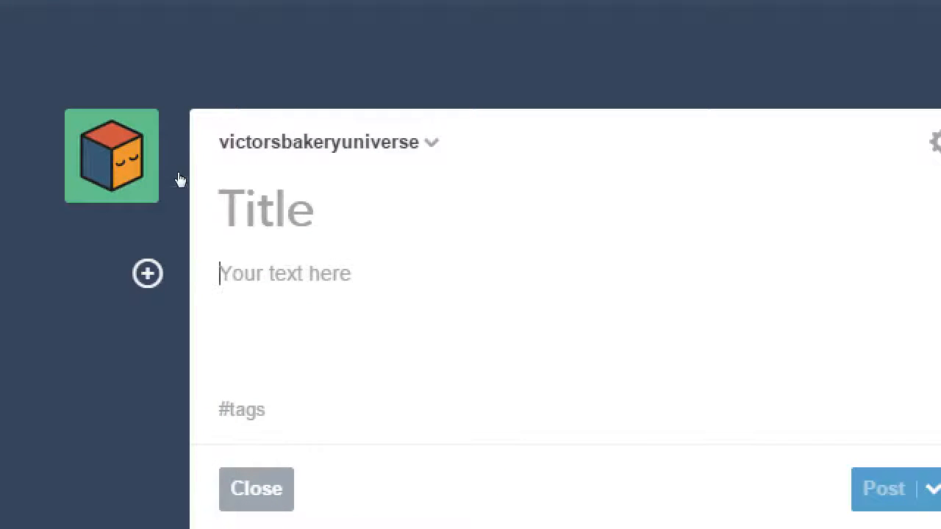
mouse_move(285, 162)
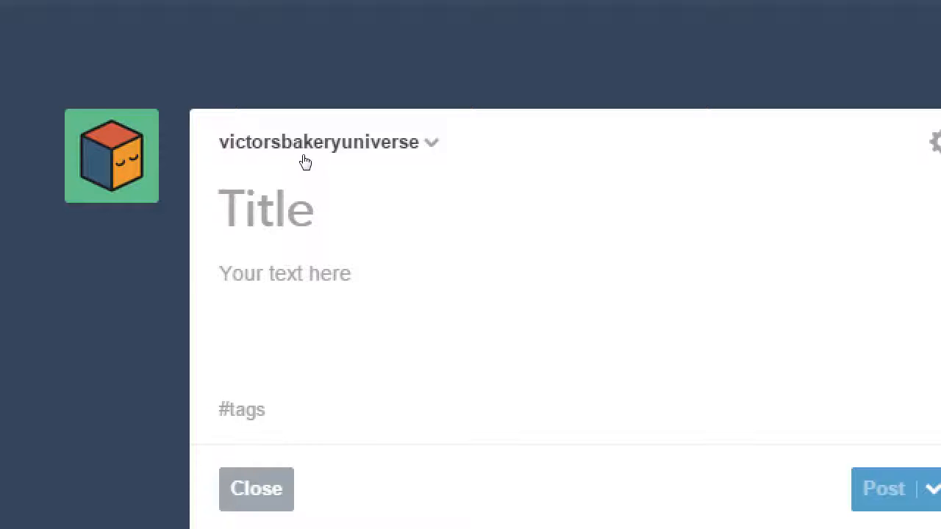
mouse_move(326, 162)
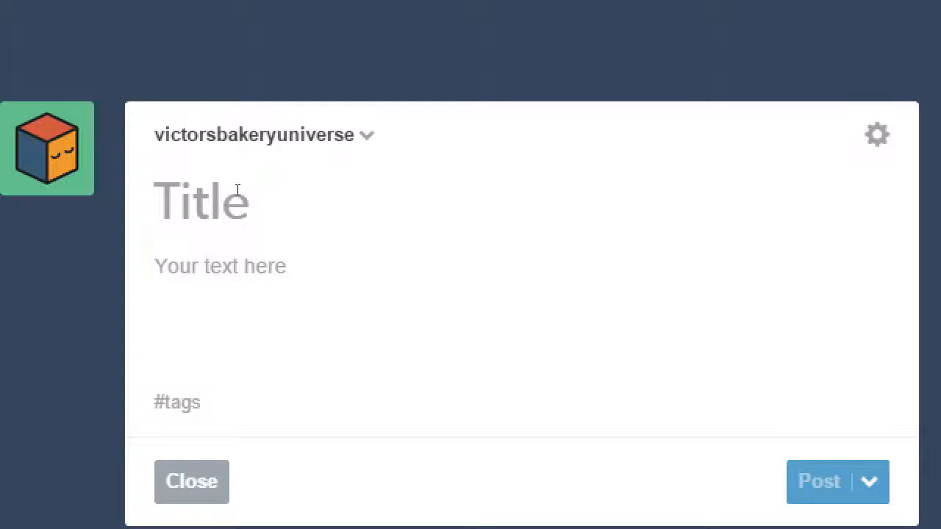
mouse_move(235, 294)
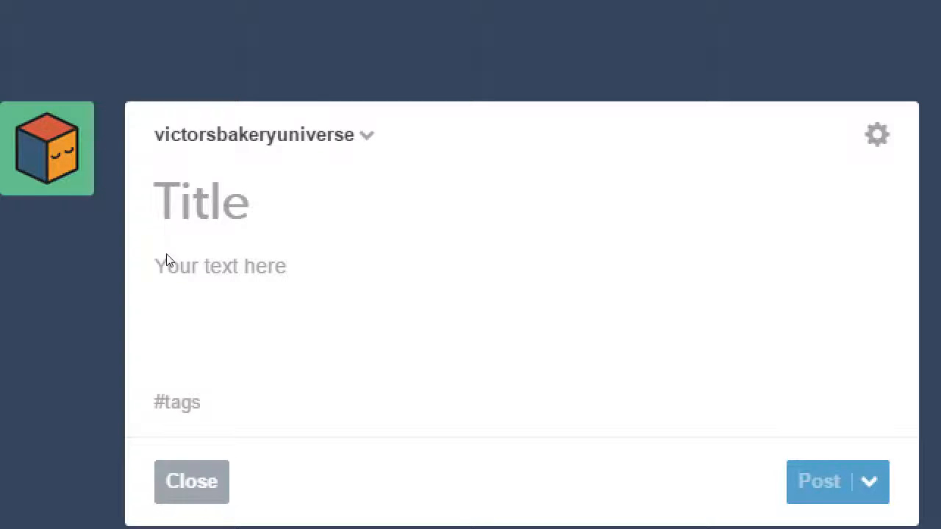
Title the post 'Starting with Tumblr!'.
text(Sta)
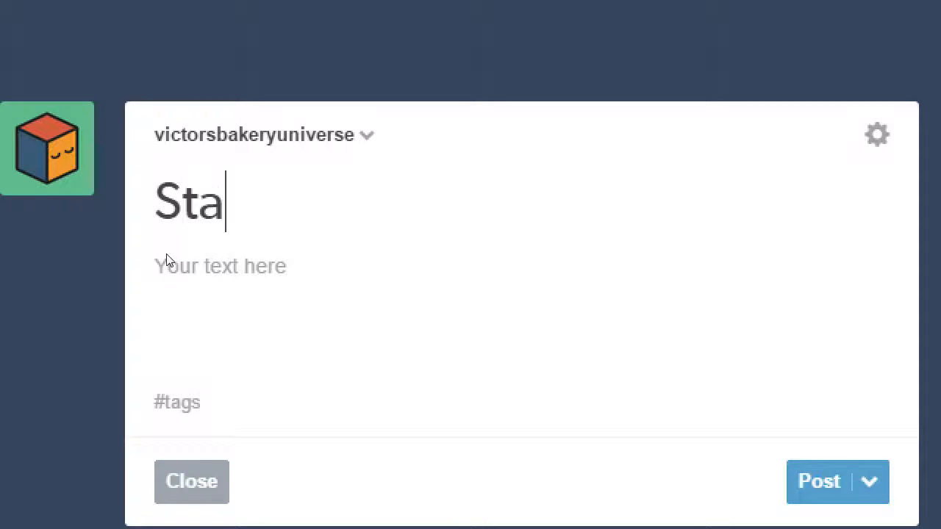
text(rting with)
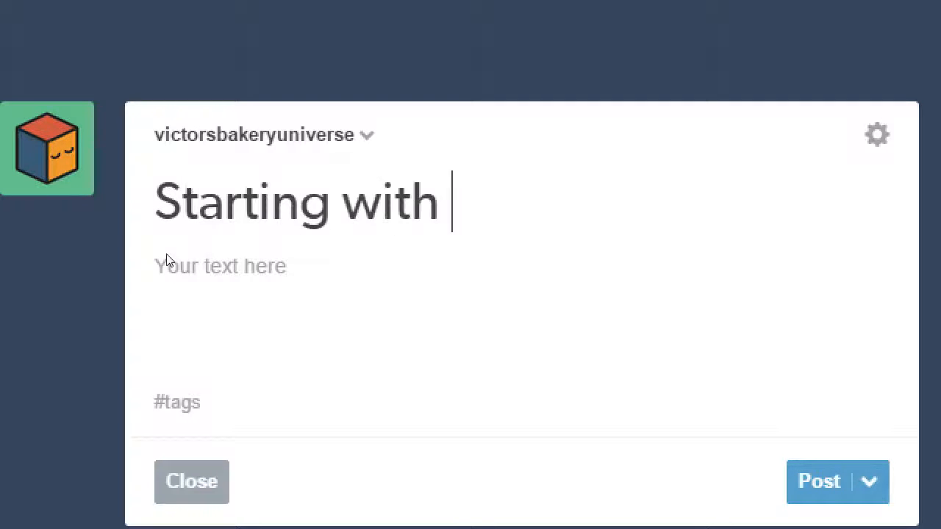
text(Tumblr!)
click(519, 316)
text(W)
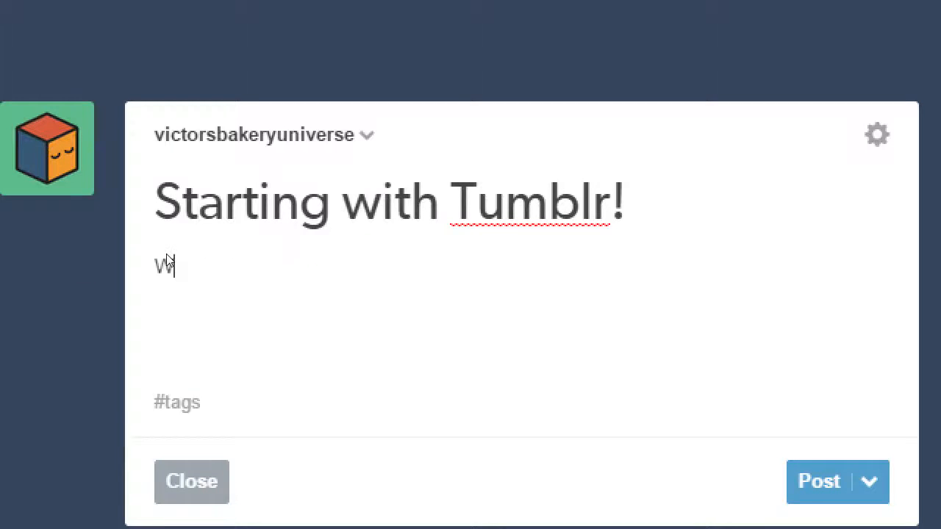
Write the body: happy to finally join Tumblr, follow us for exclusive recipes.
text(e're happy to)
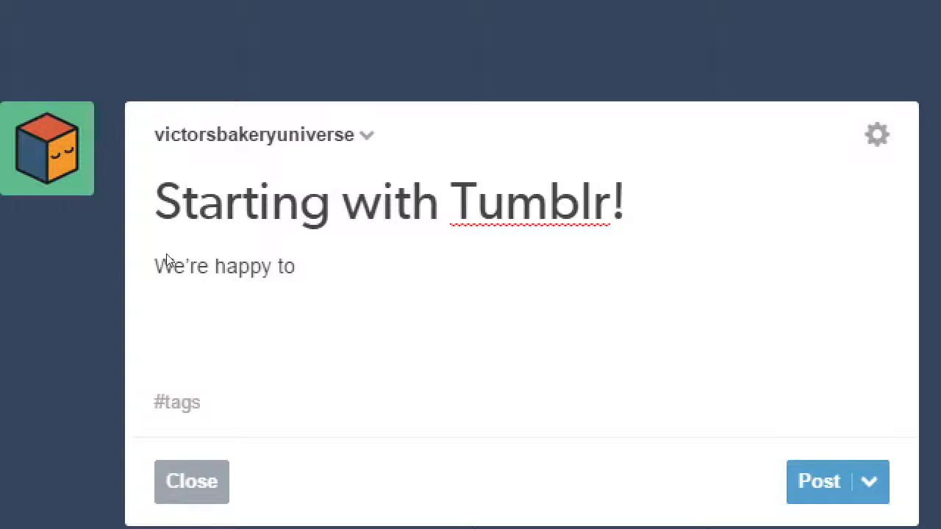
text(finall)
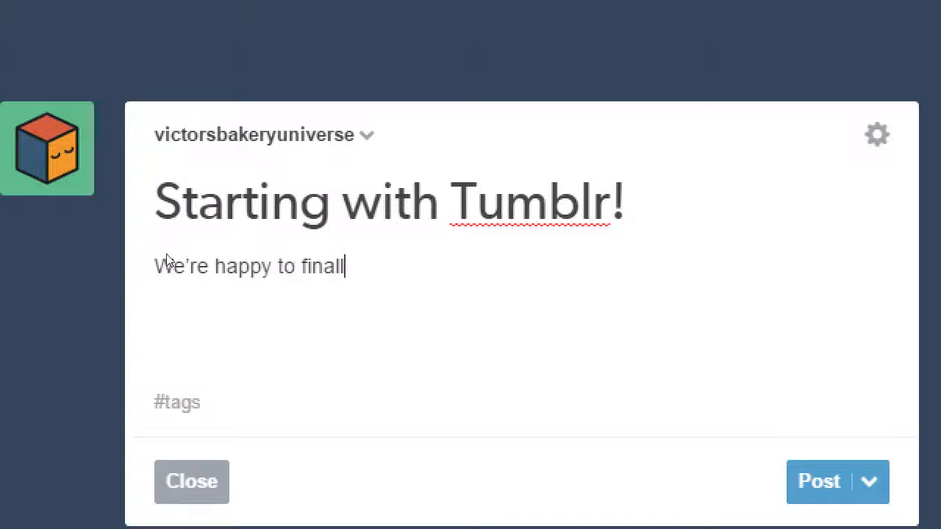
text(y join Tu)
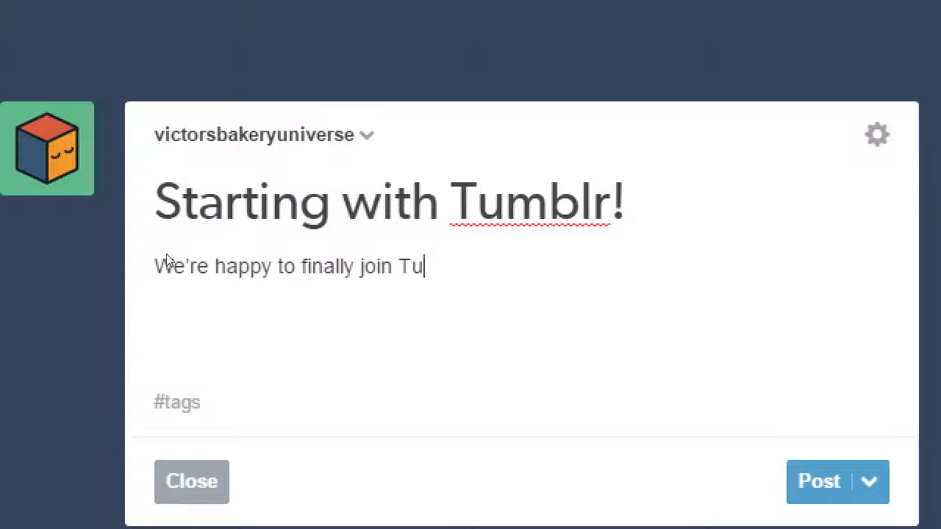
text(mblr.)
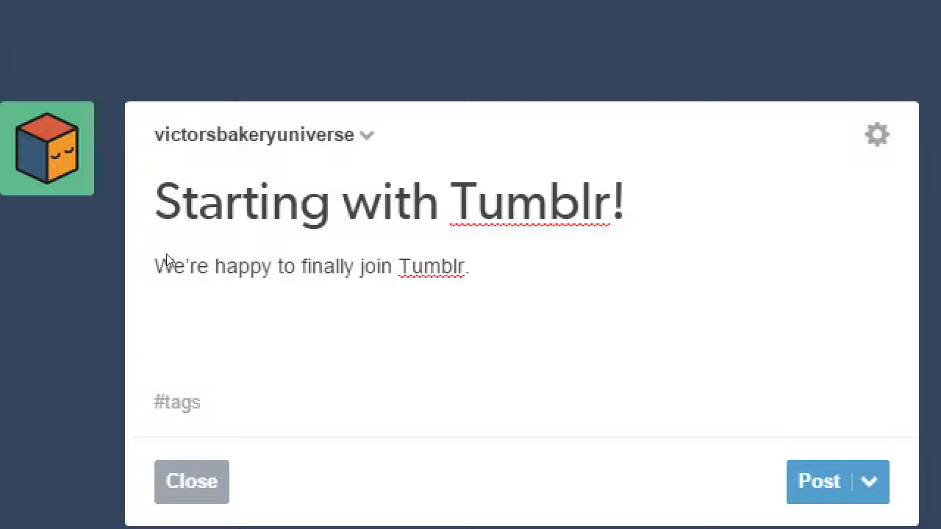
click(474, 266)
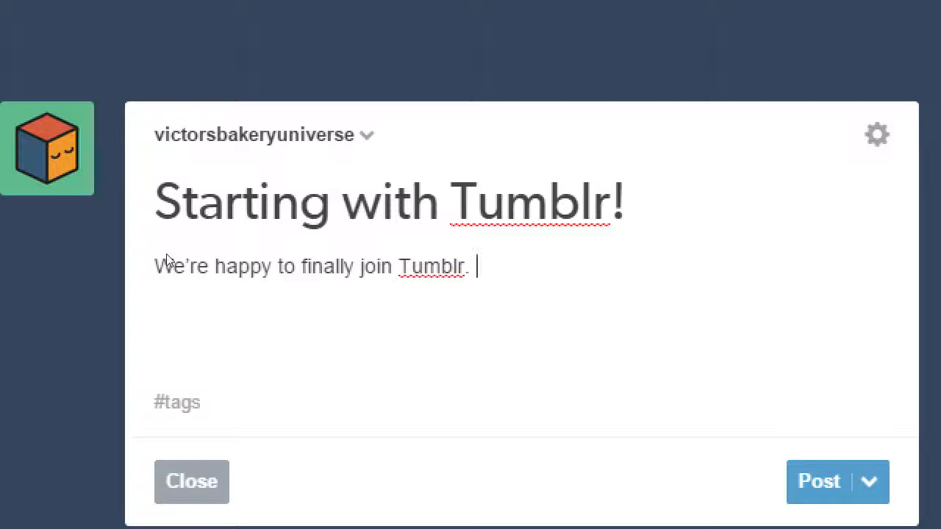
text(Follow us for exc)
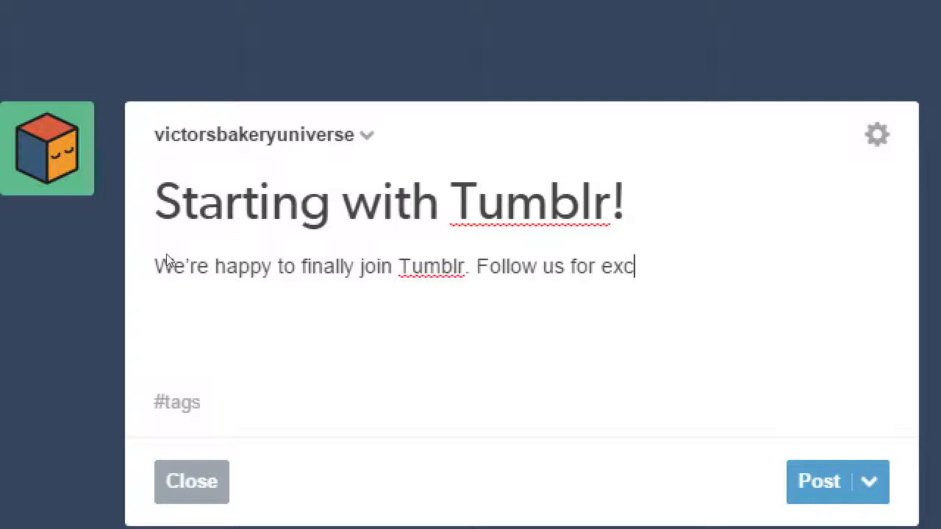
text(lusive recipes)
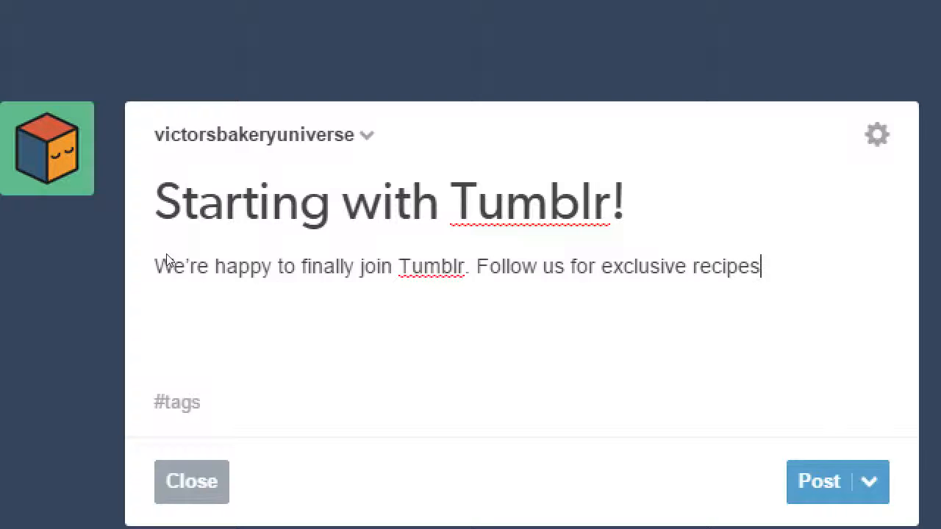
text(.)
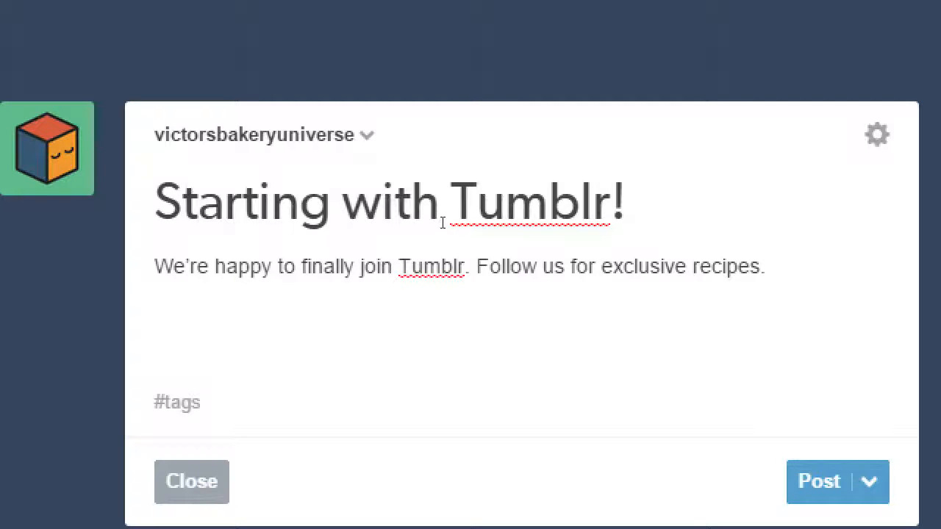
Select 'exclusive' in the post body and make it italic.
double_click(637, 266)
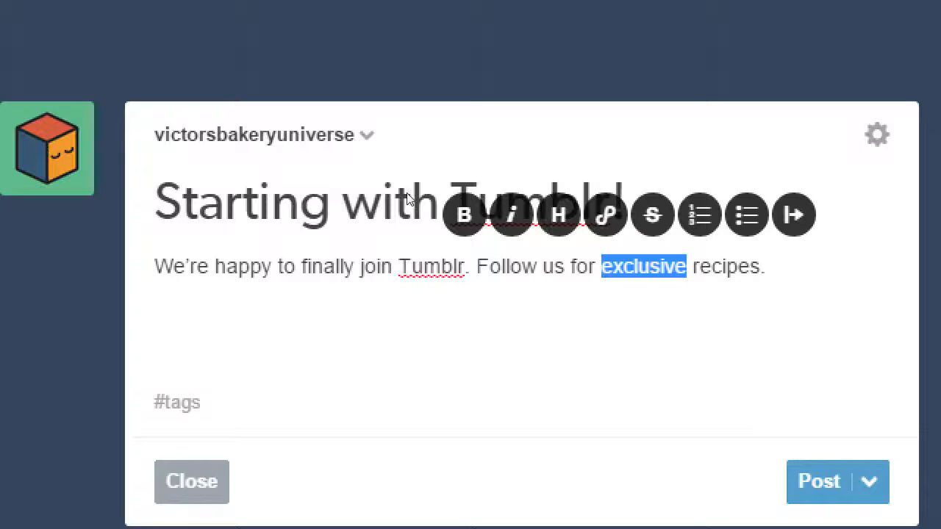
mouse_move(463, 215)
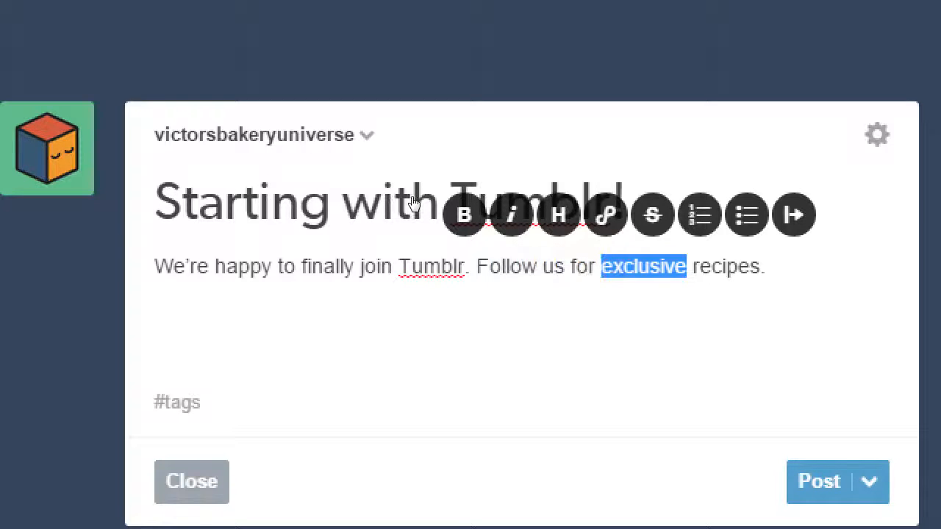
mouse_move(558, 215)
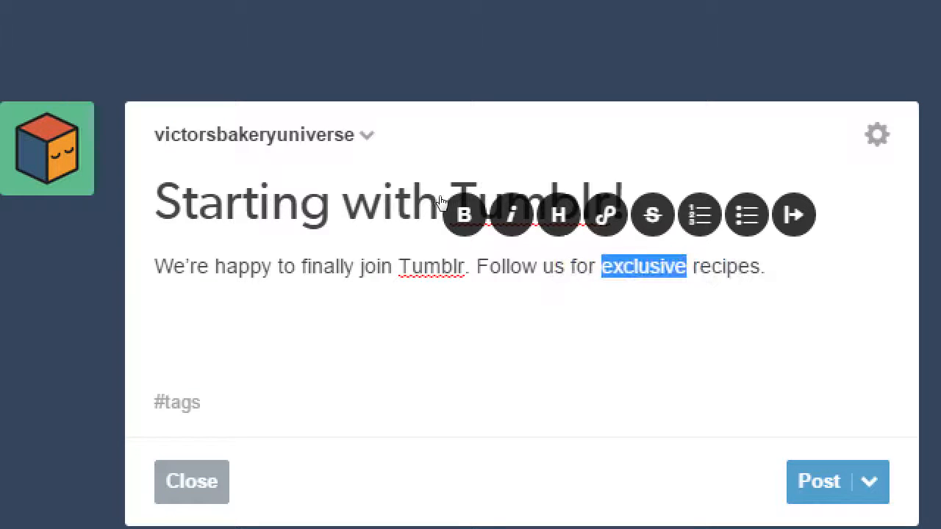
mouse_move(652, 214)
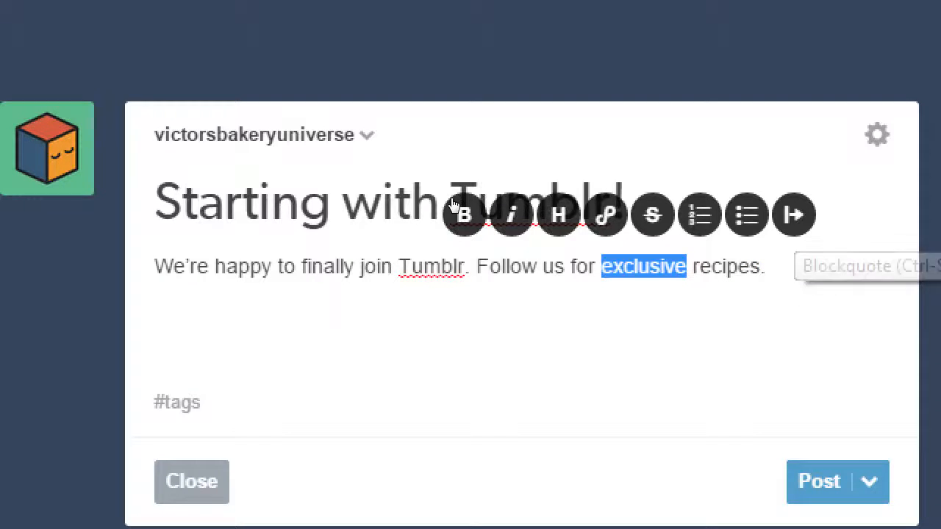
click(511, 214)
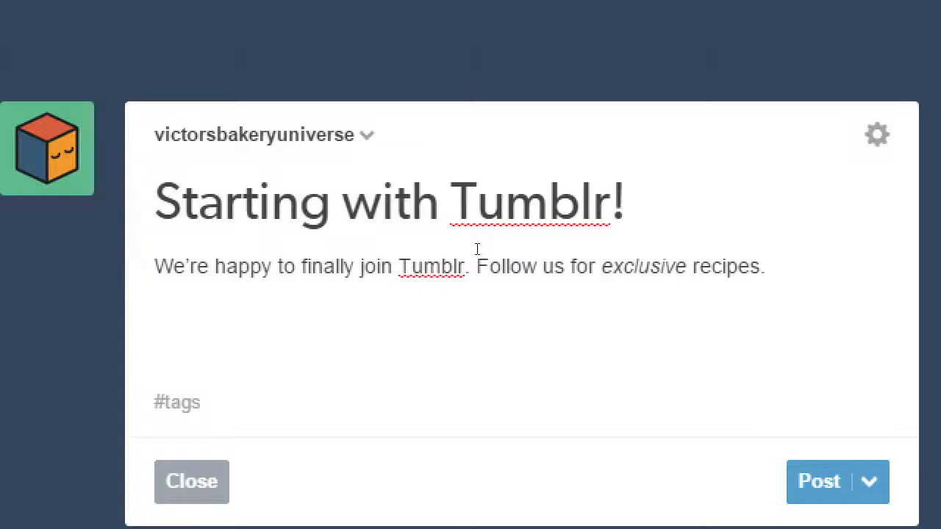
mouse_move(442, 234)
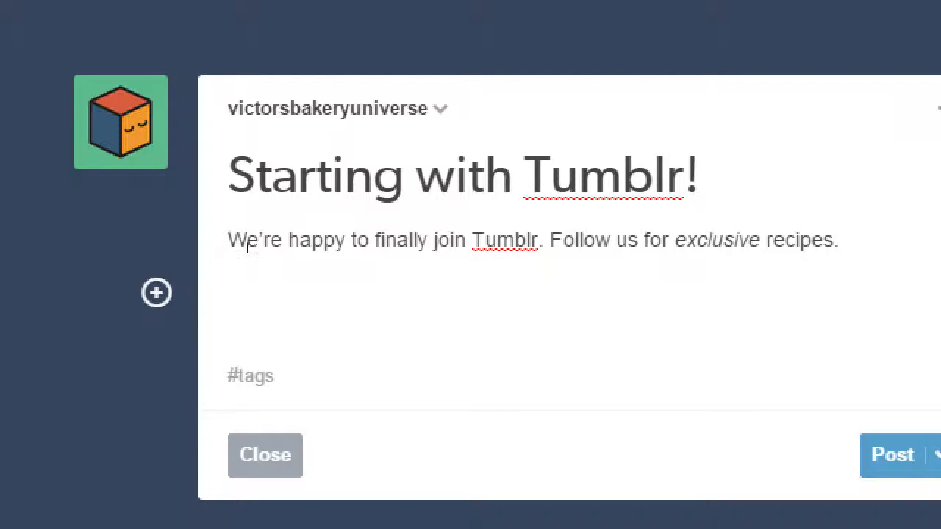
mouse_move(425, 250)
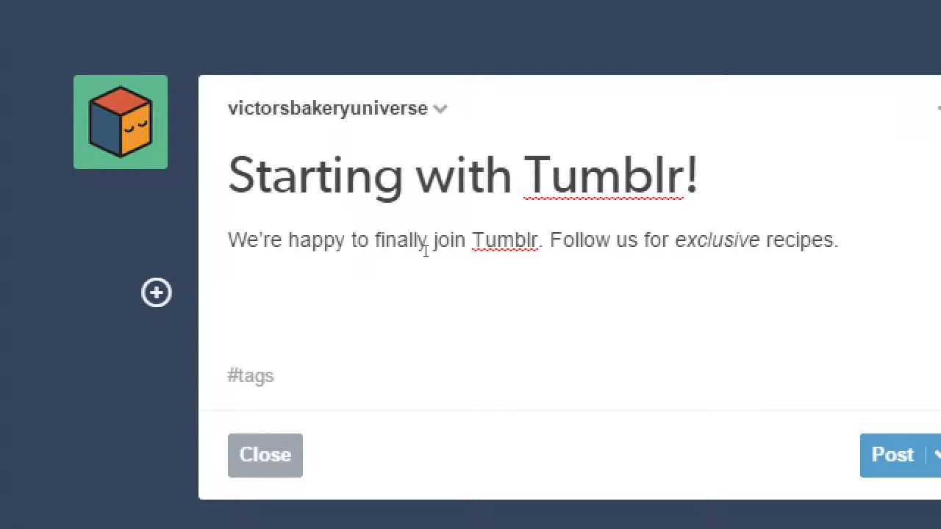
mouse_move(183, 256)
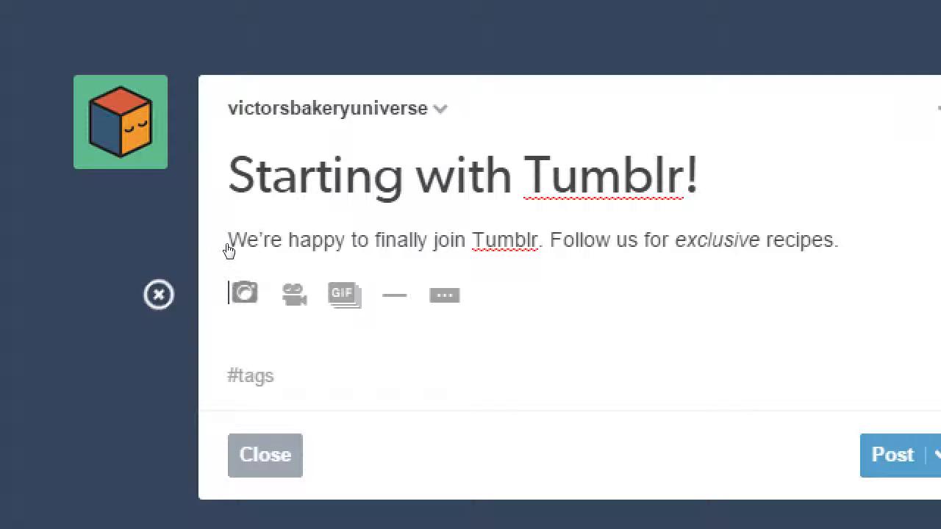
mouse_move(243, 294)
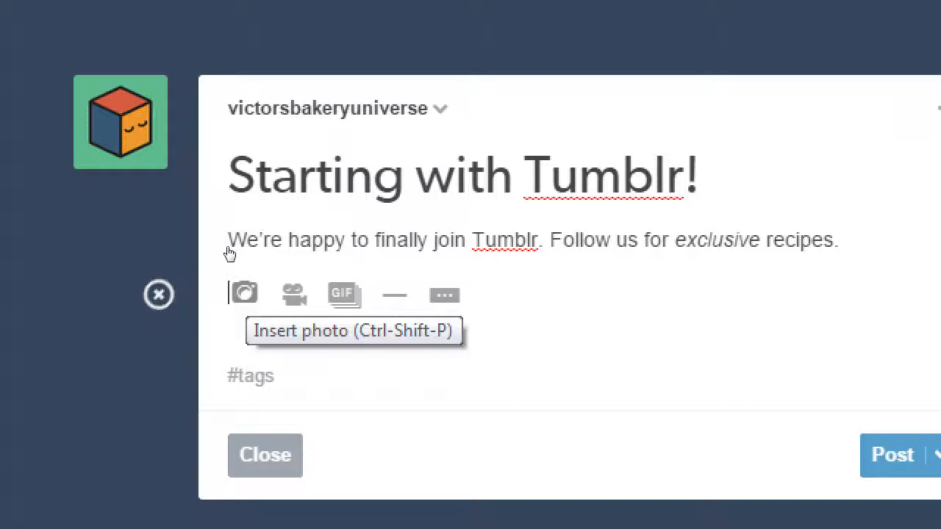
mouse_move(343, 294)
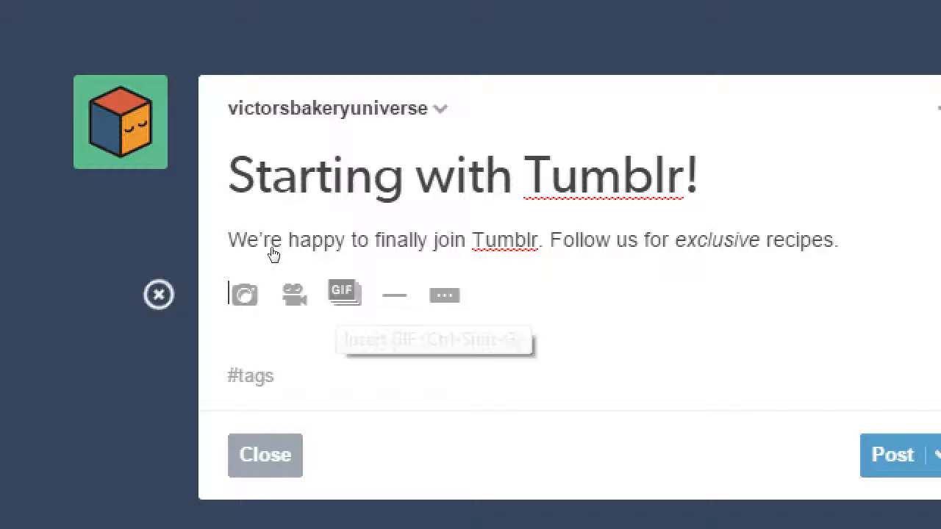
mouse_move(306, 258)
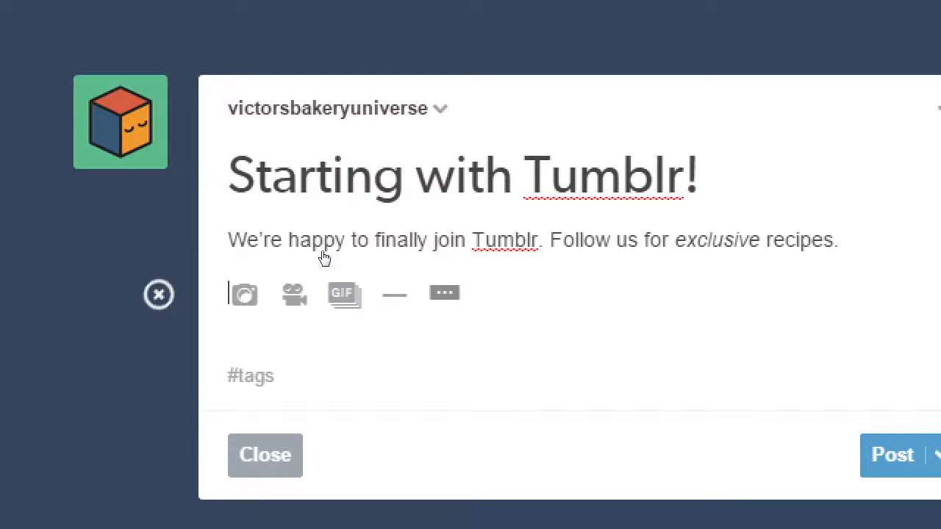
mouse_move(394, 294)
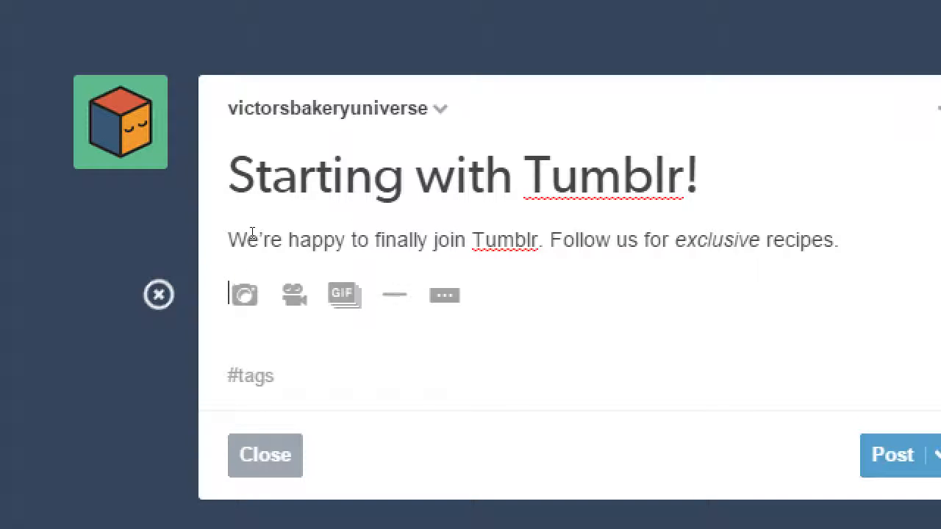
Search Tumblr GIFs for 'happy' and scroll through the animated results.
click(343, 295)
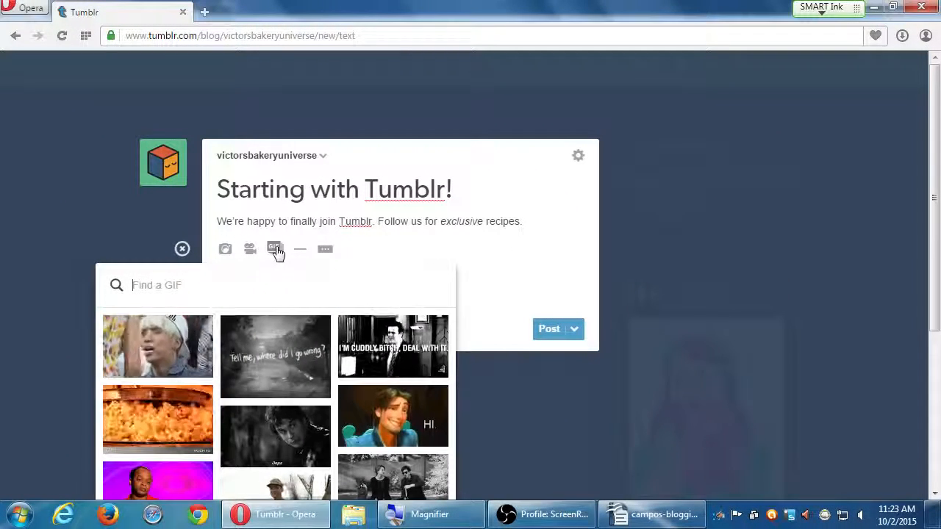
text(happy)
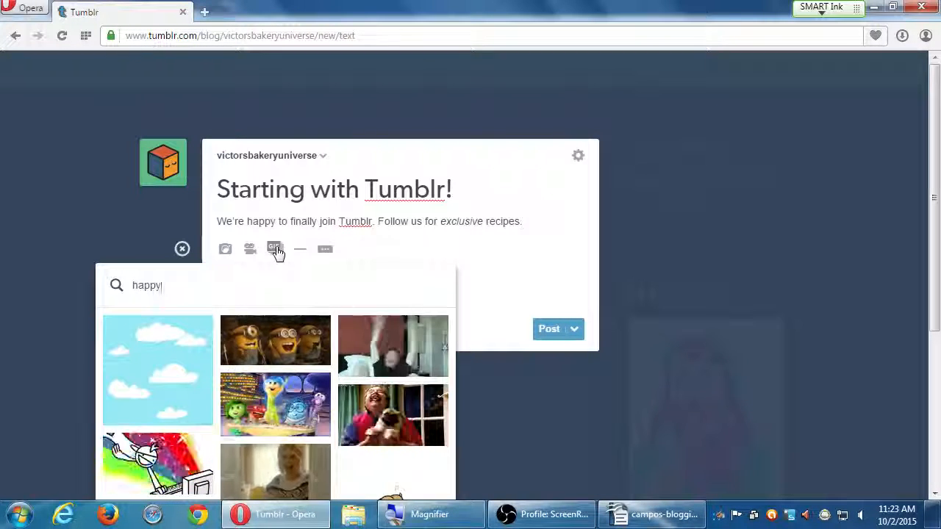
click(182, 249)
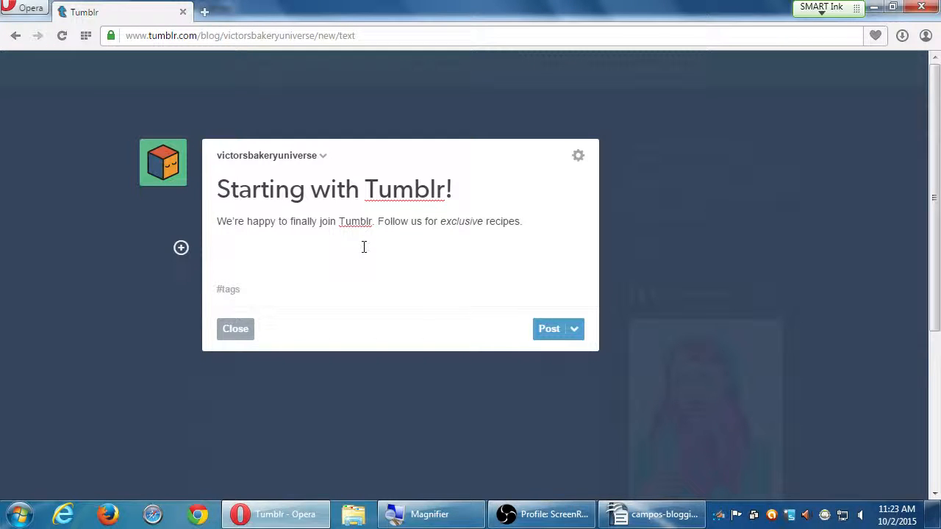
mouse_move(182, 247)
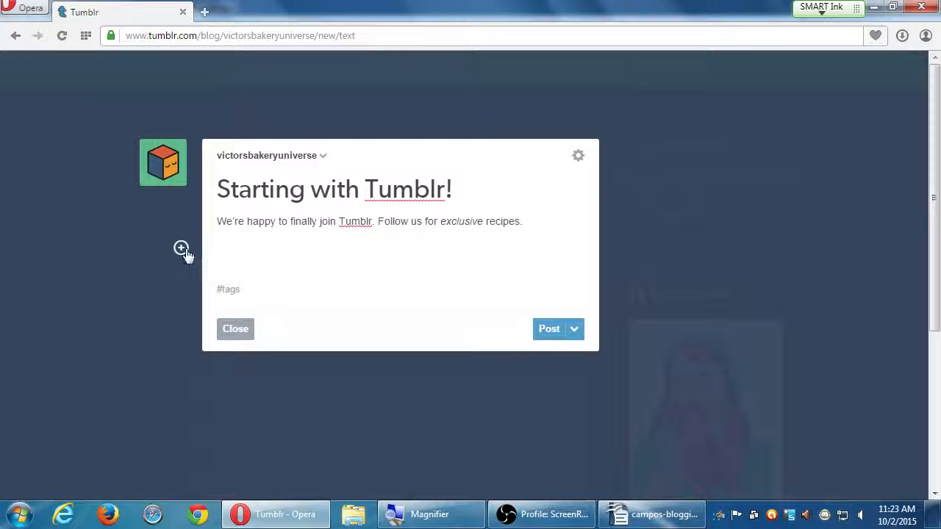
click(182, 248)
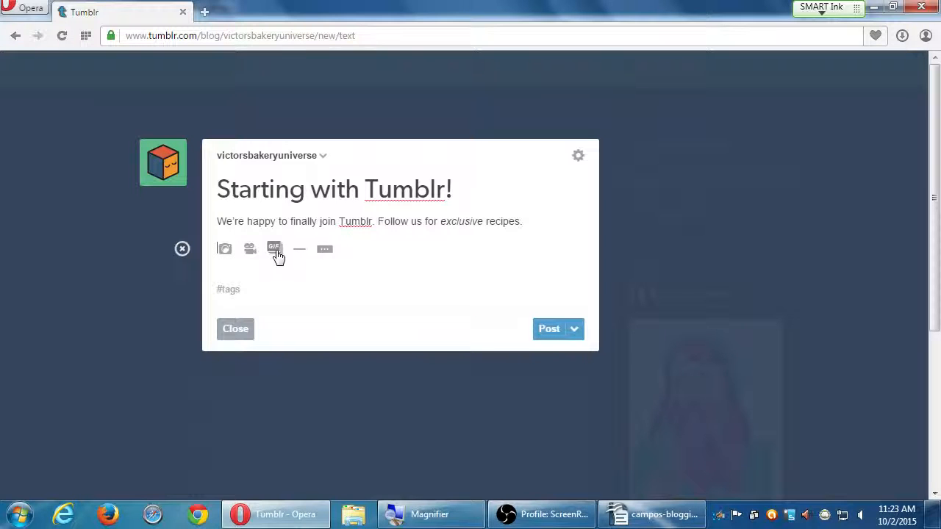
click(275, 248)
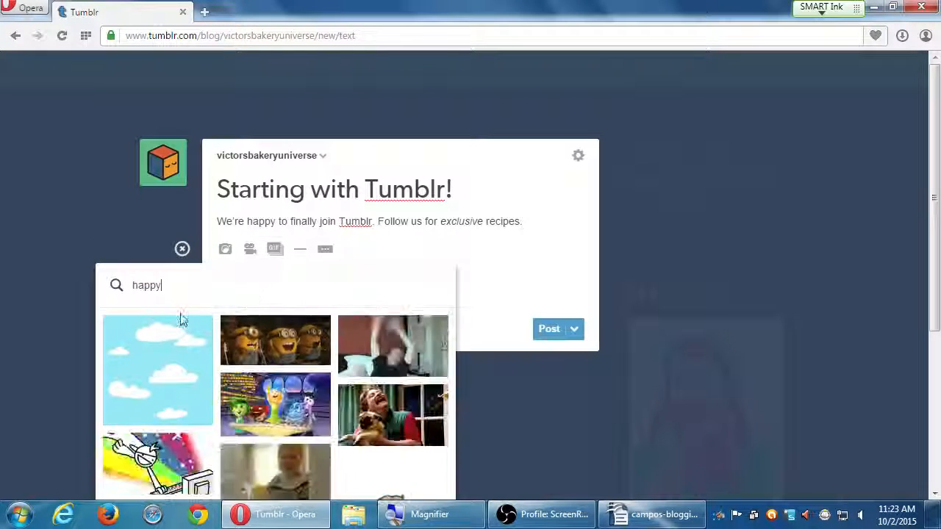
mouse_move(32, 346)
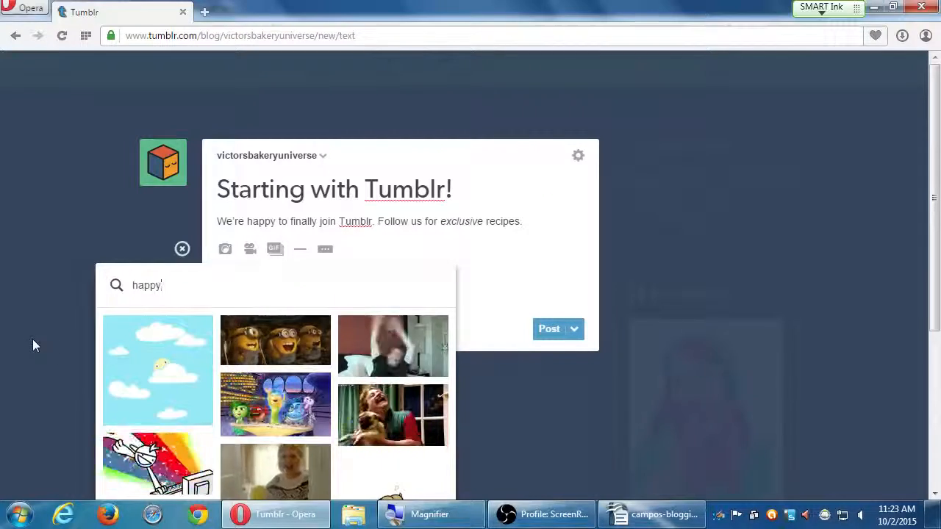
scroll(down, 3)
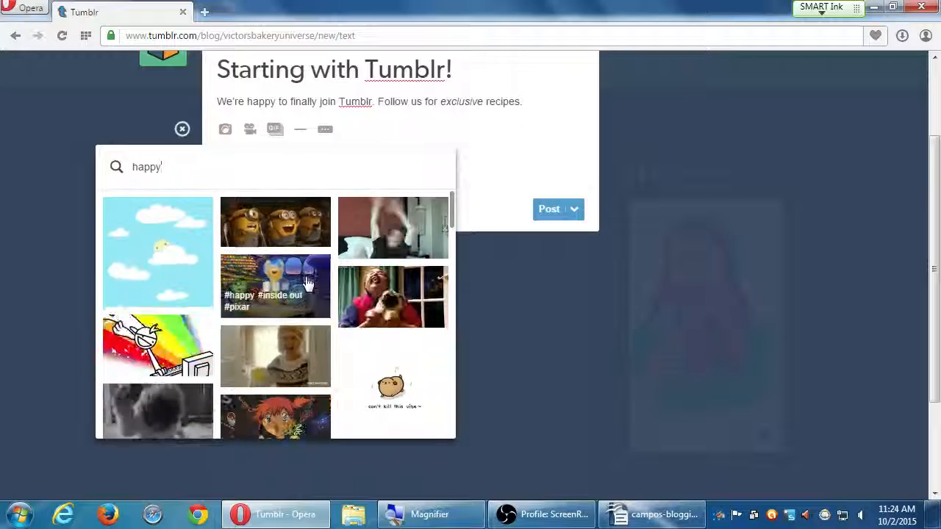
Embed the Inside Out GIF below the welcome text and scroll down the post.
click(276, 285)
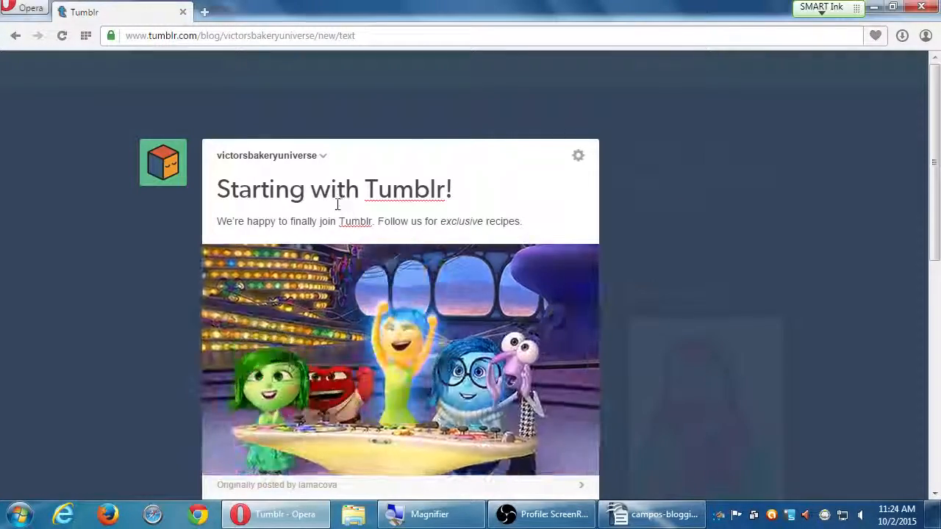
scroll(down, 3)
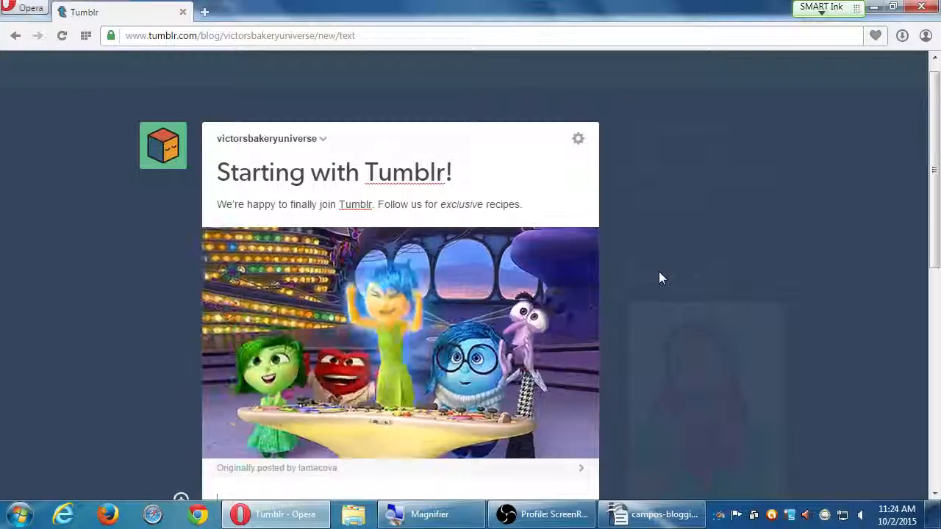
scroll(down, 3)
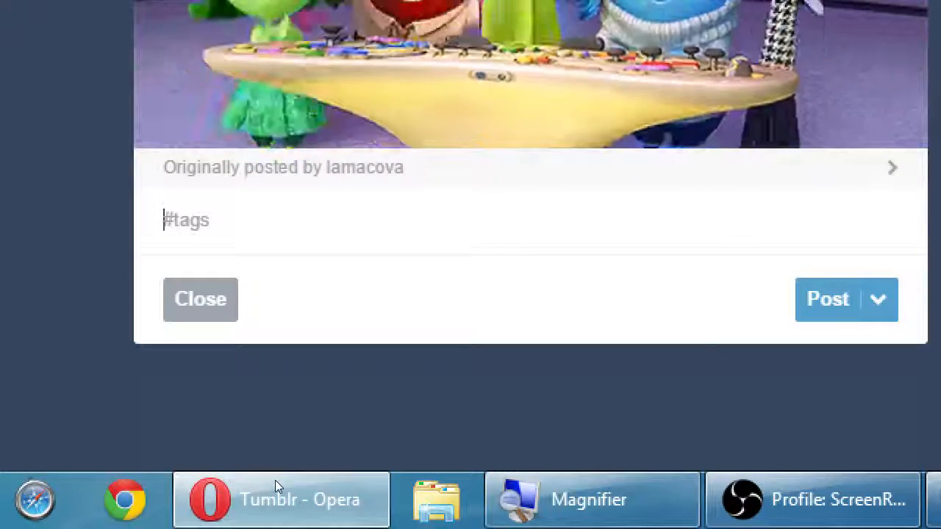
Tag the post #cookie and #cookies, accepting the popular cookies suggestion.
text(c)
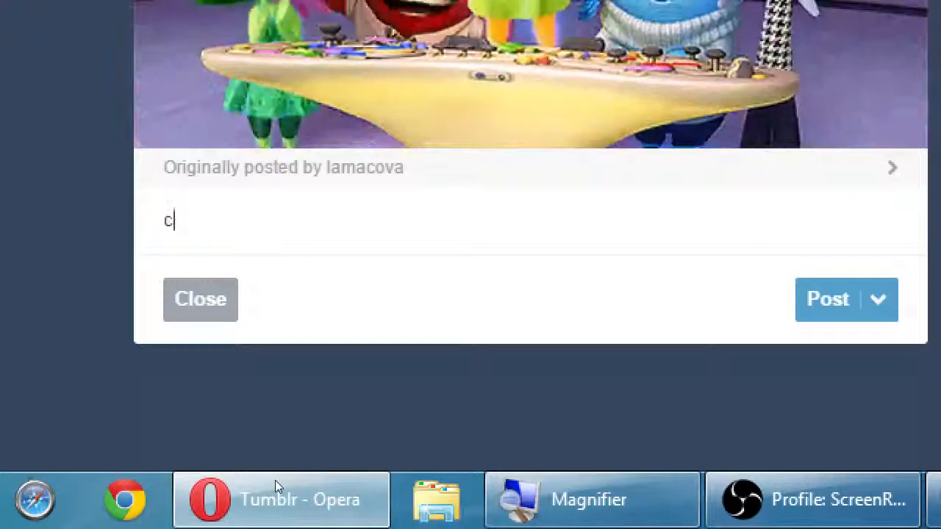
text(ookie)
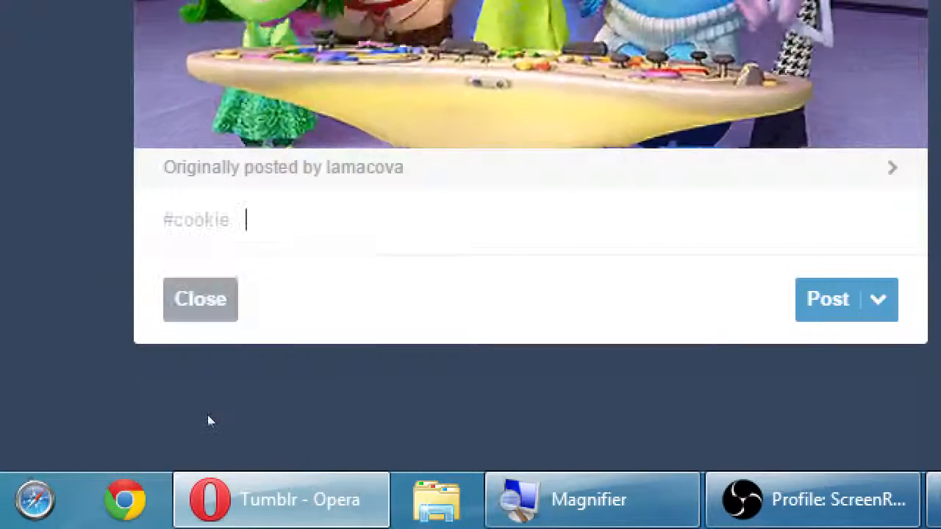
text(cook)
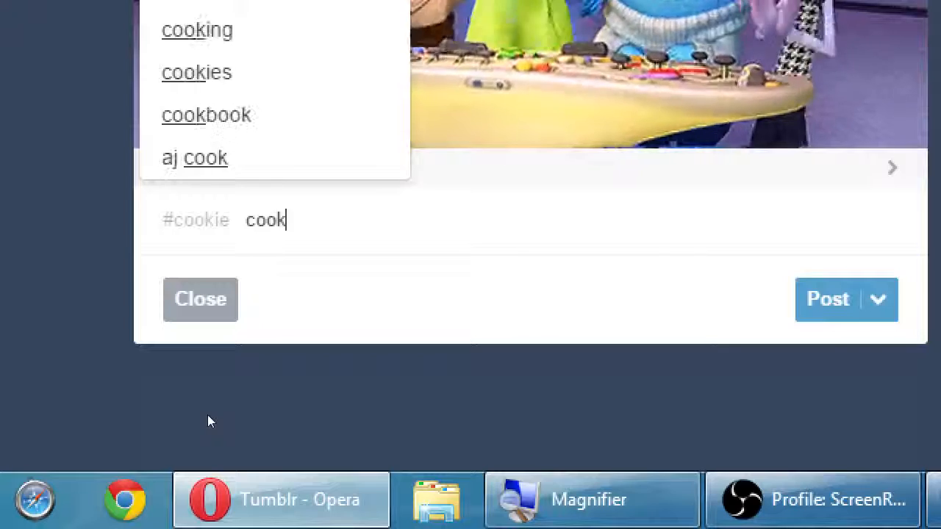
text(ie)
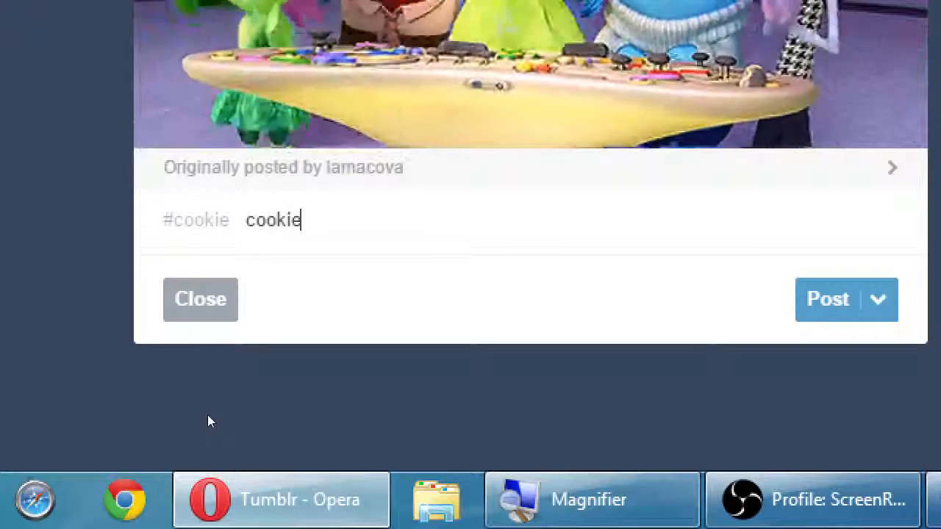
text(s)
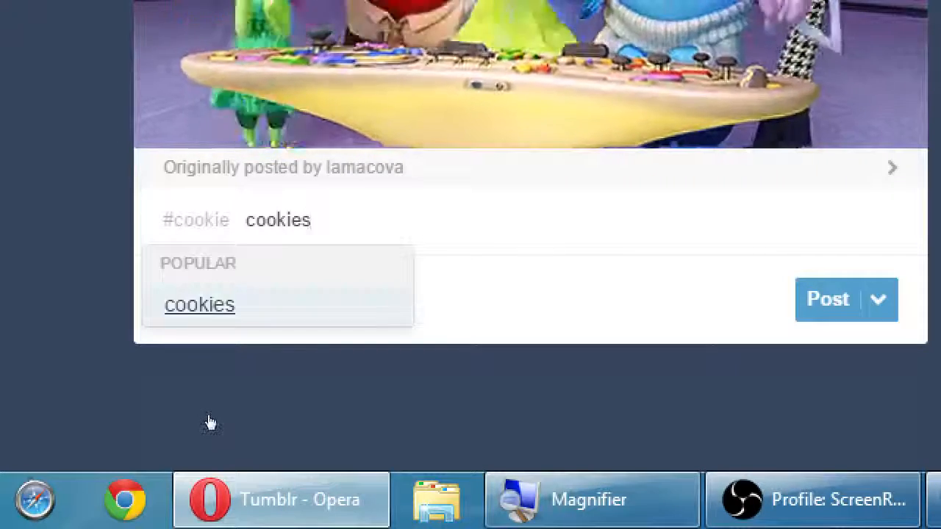
click(200, 304)
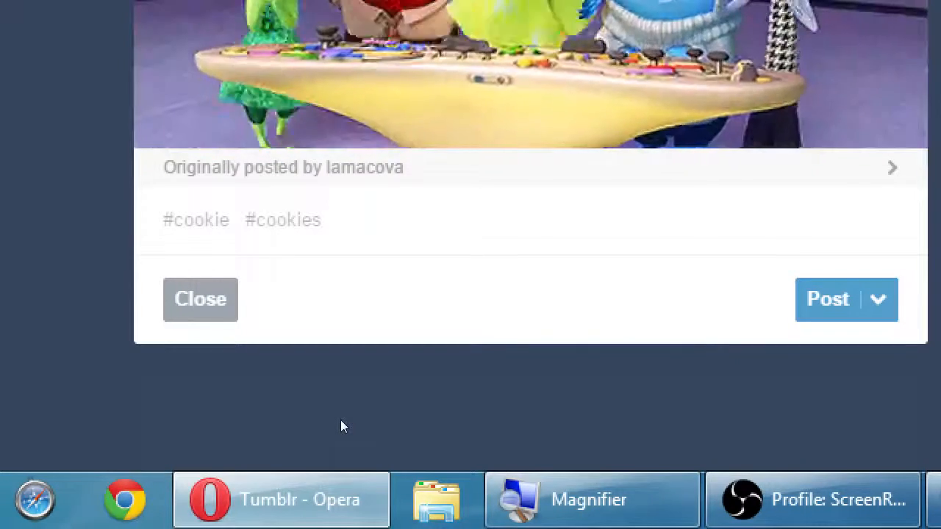
click(338, 220)
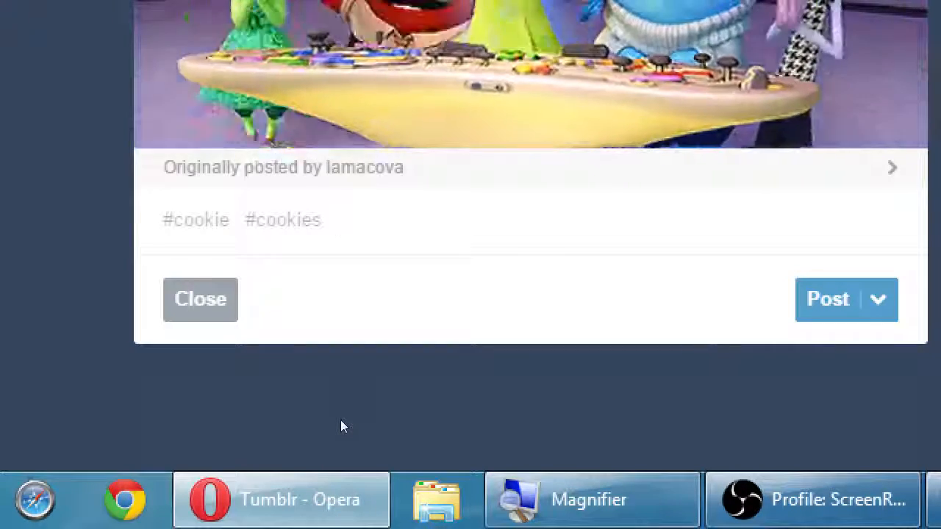
Add #san diego and #bakery tags, accepting the suggested bakery tag.
text(san diego b)
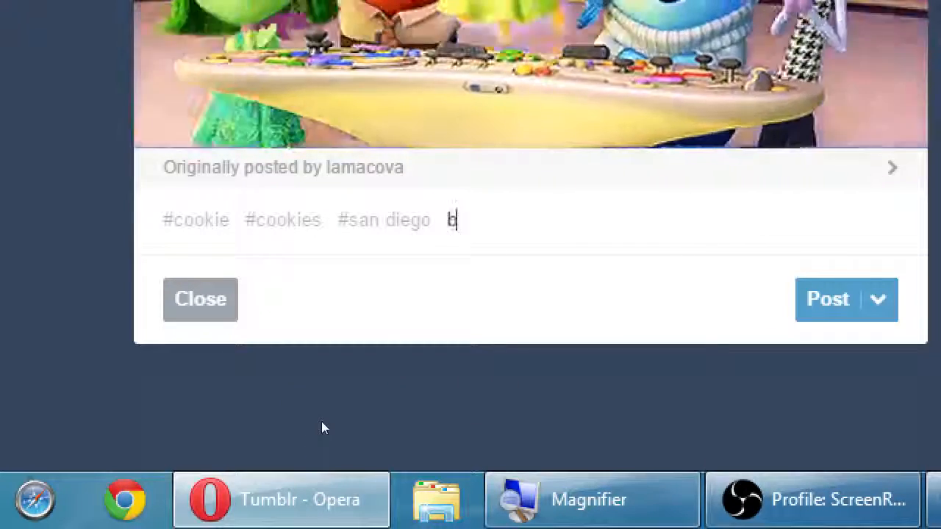
text(akery)
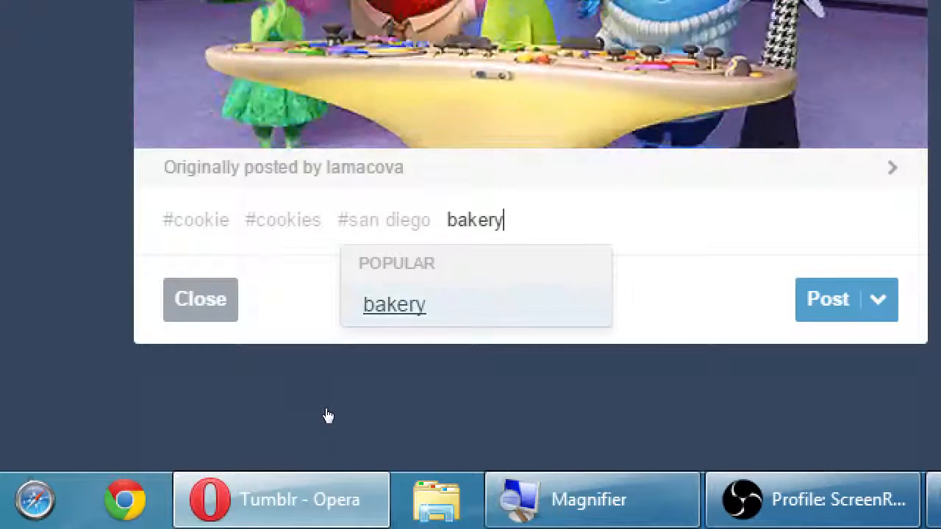
click(394, 304)
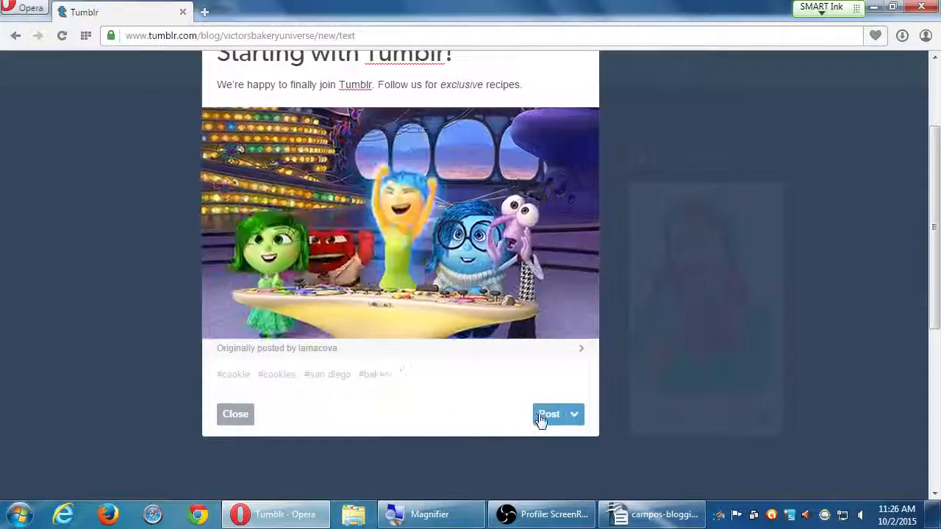
Publish the tagged welcome post with its Inside Out GIF to victorsbakeryuniverse.
click(548, 414)
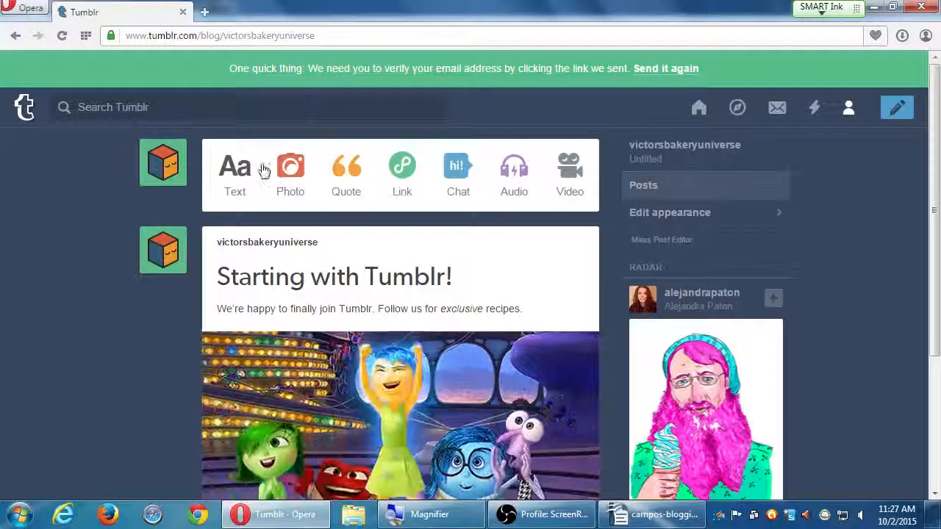
click(235, 172)
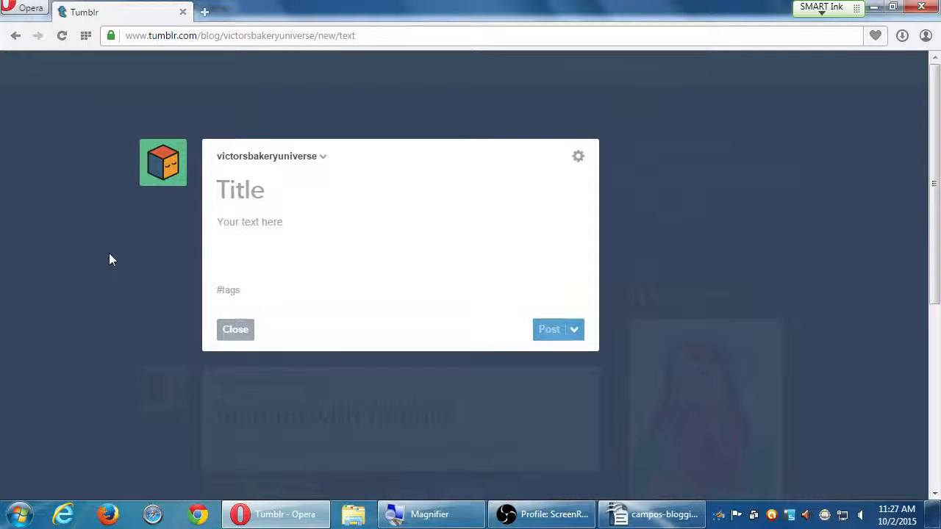
click(235, 329)
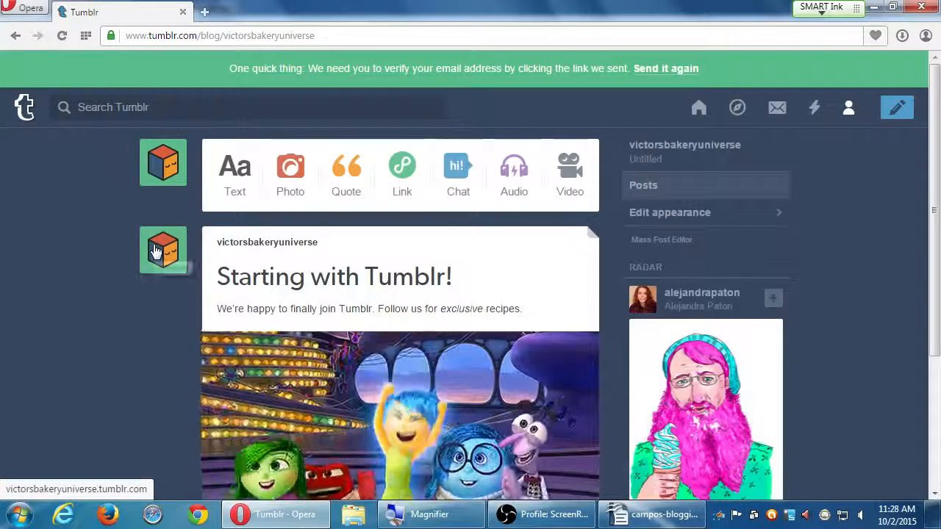
mouse_move(133, 235)
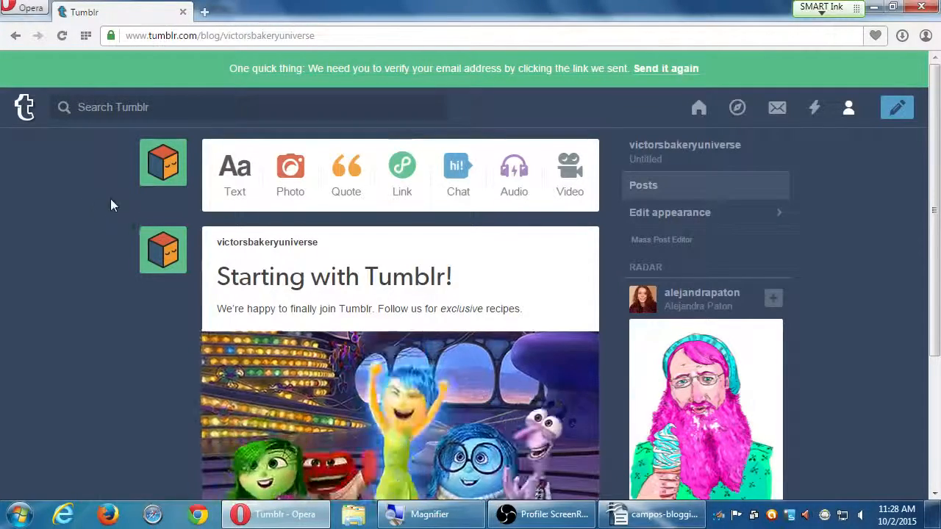
click(234, 173)
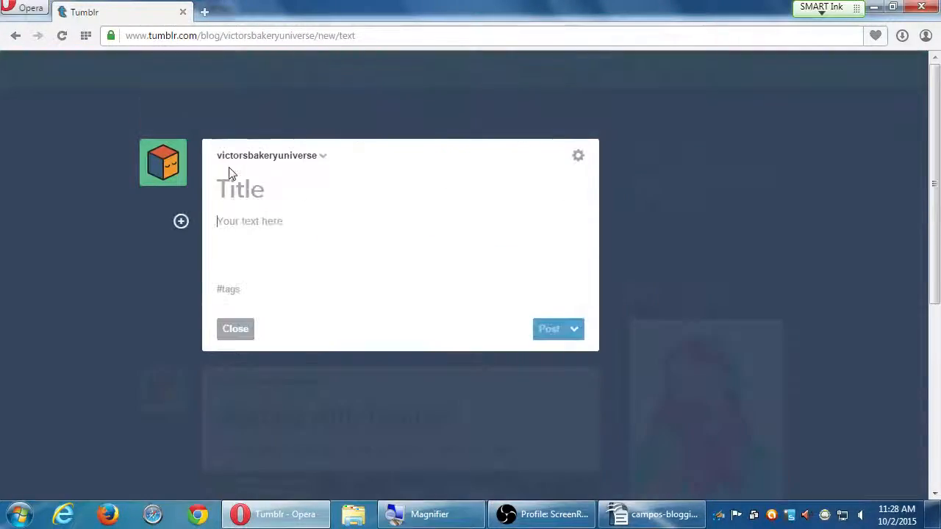
text(sdfsfd)
click(402, 191)
text(dfds)
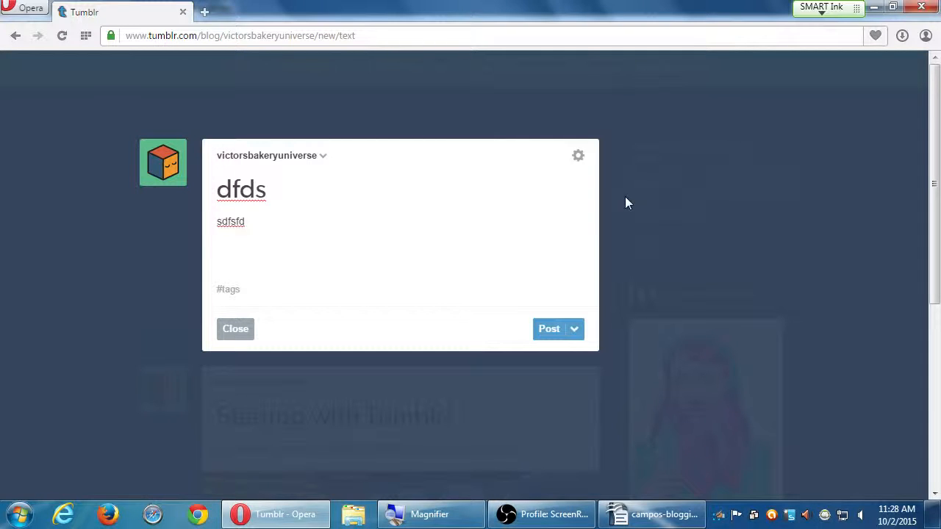
click(235, 329)
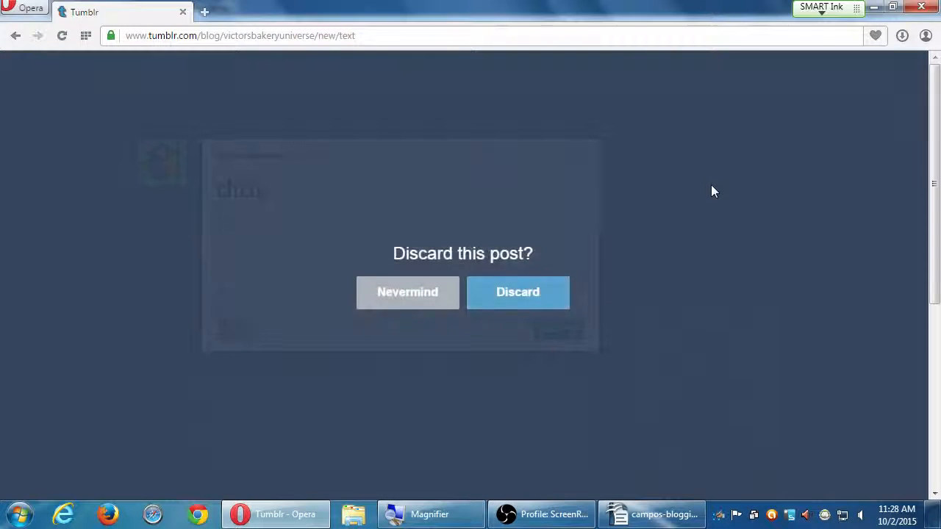
click(517, 292)
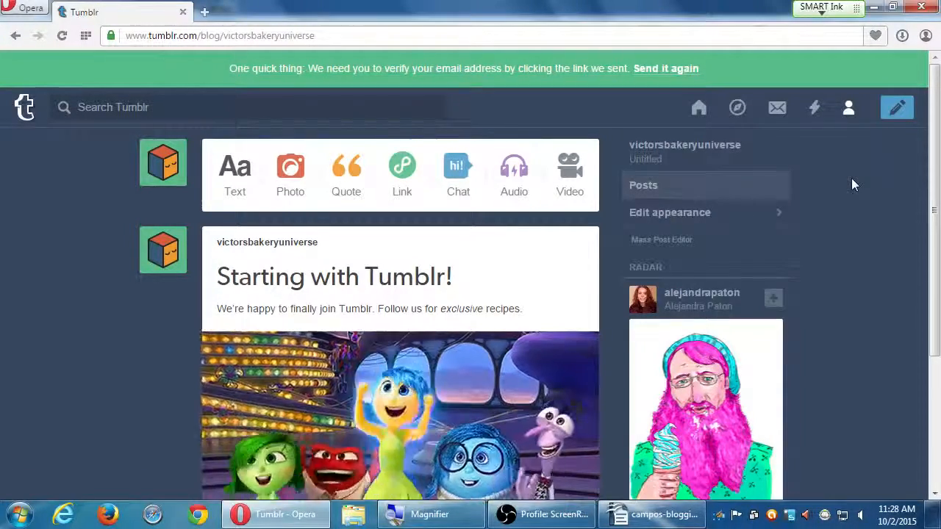
click(848, 108)
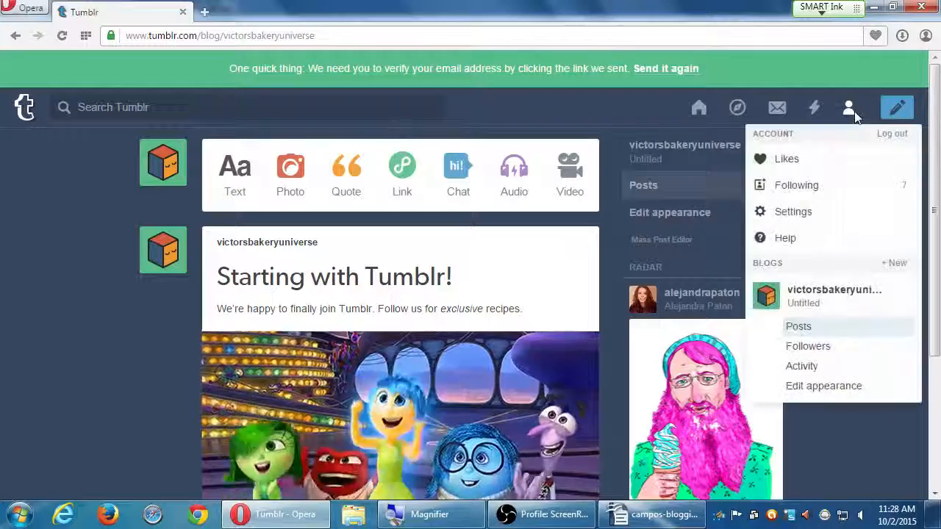
mouse_move(801, 366)
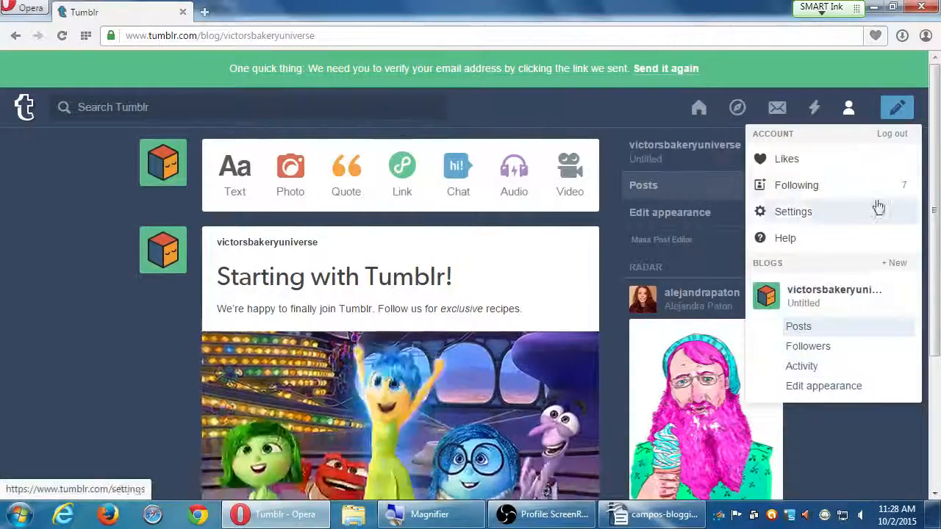
click(849, 107)
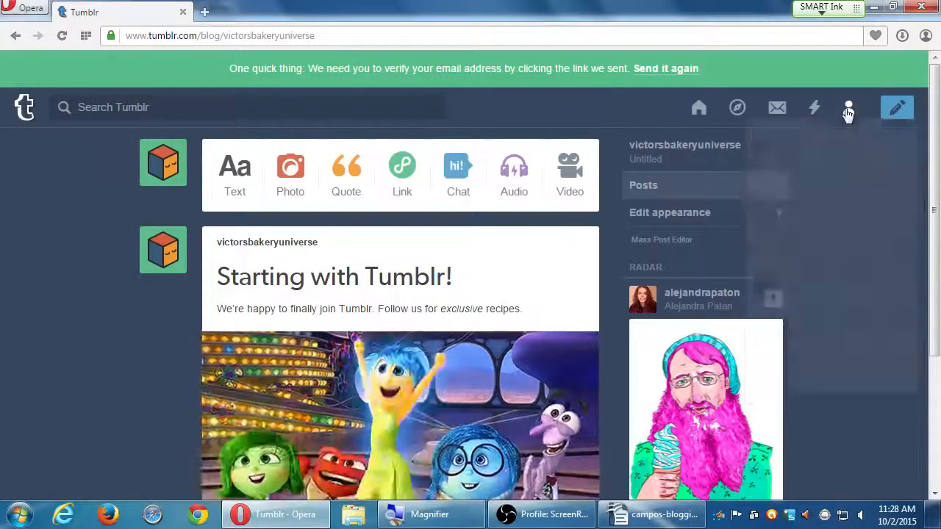
mouse_move(849, 108)
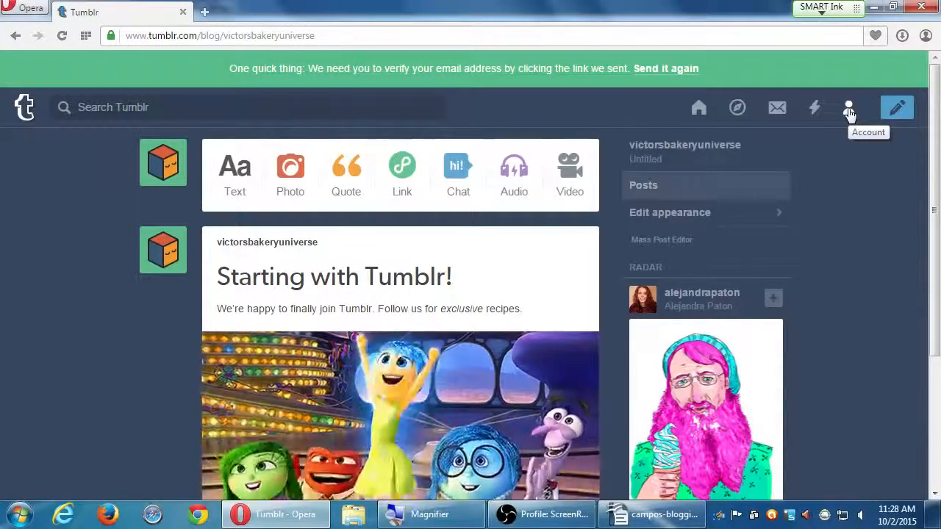
click(848, 108)
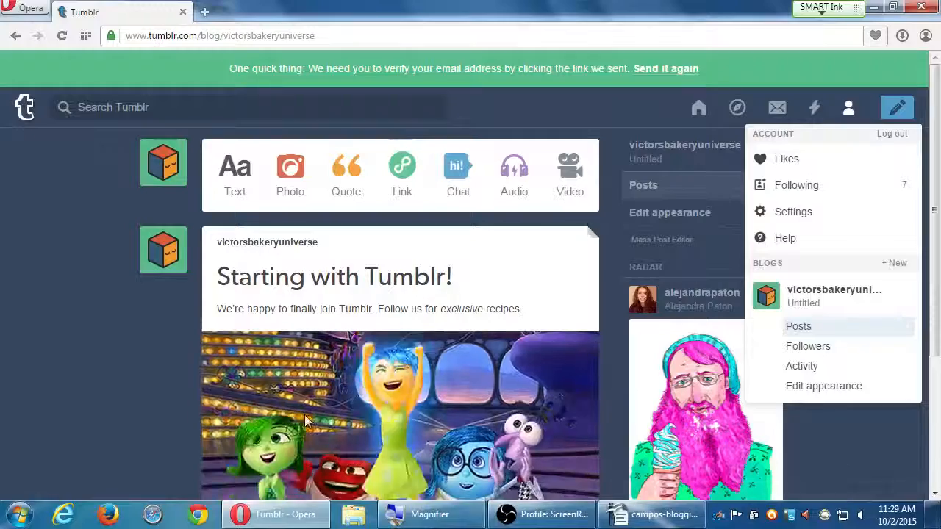
click(92, 313)
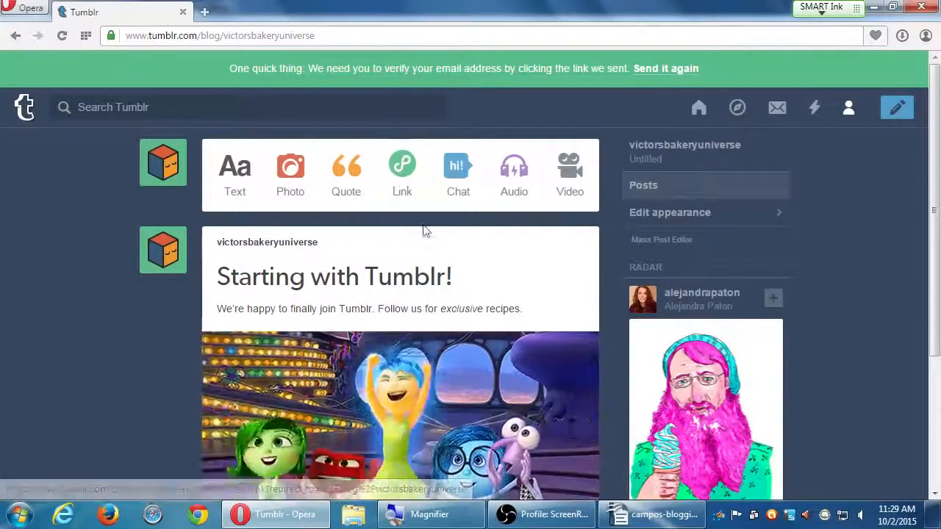
mouse_move(402, 165)
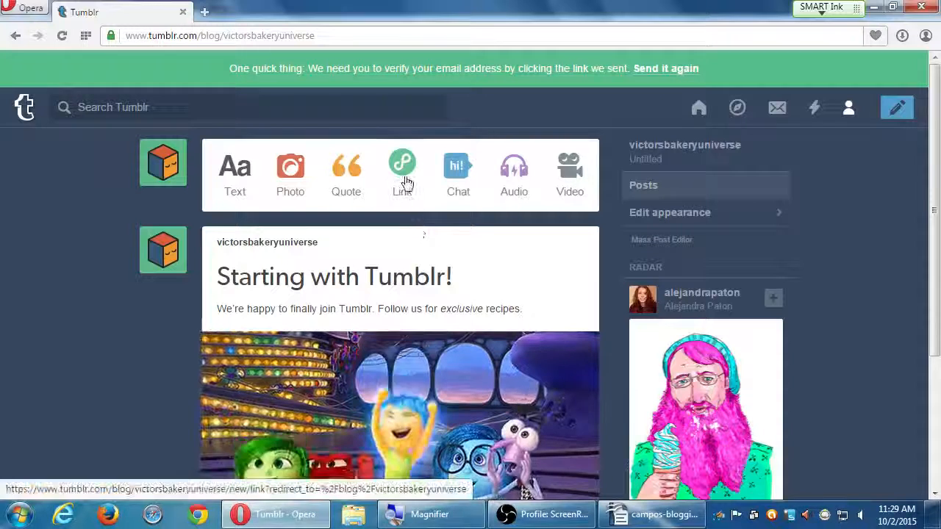
Start a new link post and switch to the PmD Interactive Blog Checklist article tab.
click(402, 165)
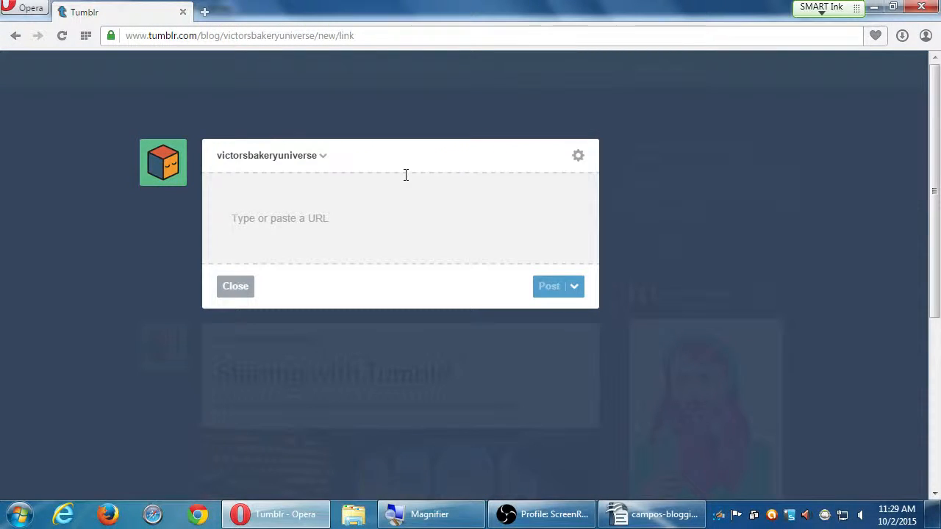
click(279, 219)
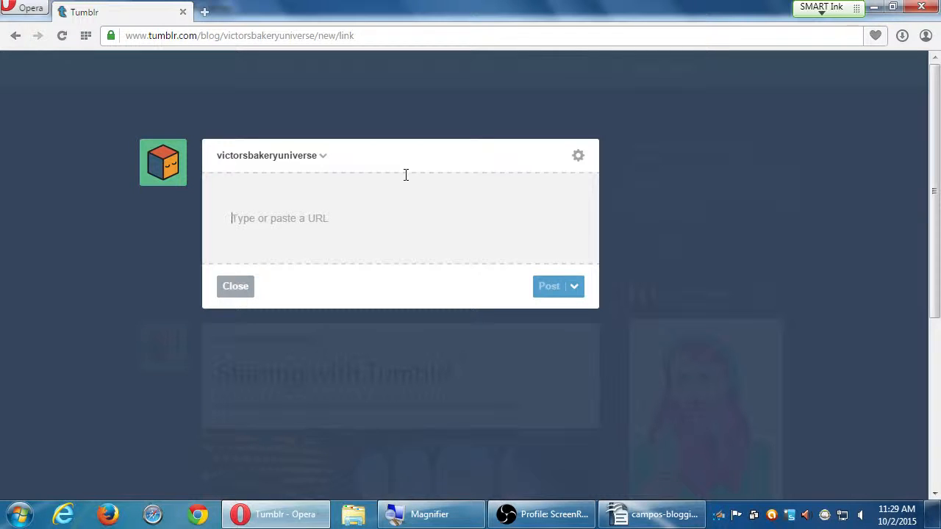
click(204, 12)
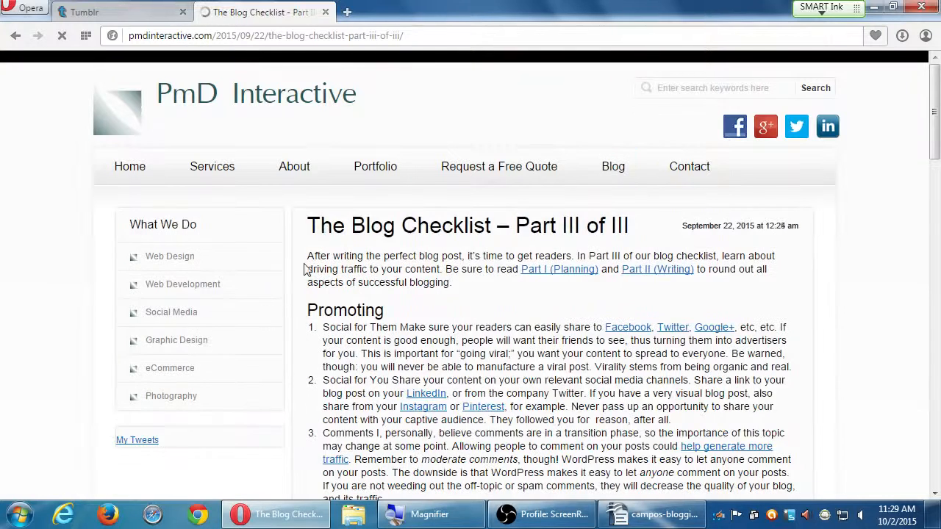
Switch from the article tab back to the empty Tumblr link post draft.
click(264, 36)
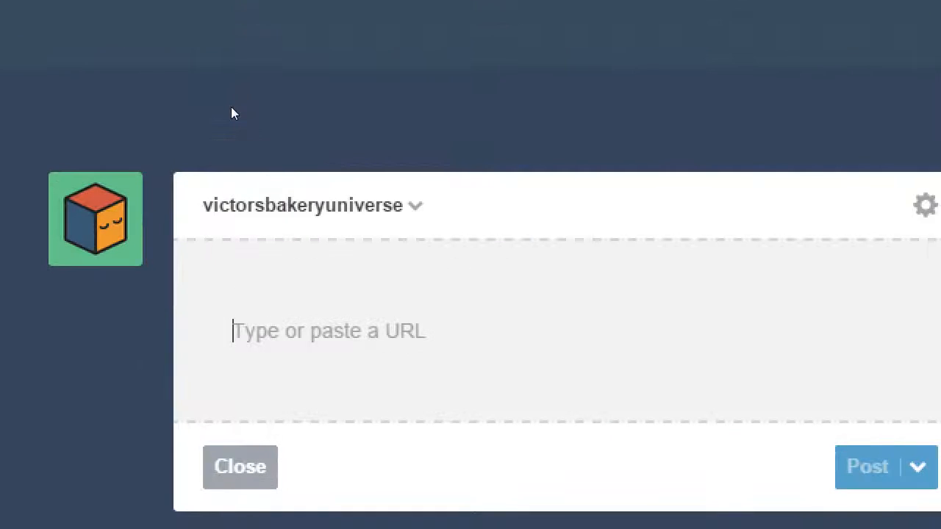
mouse_move(152, 223)
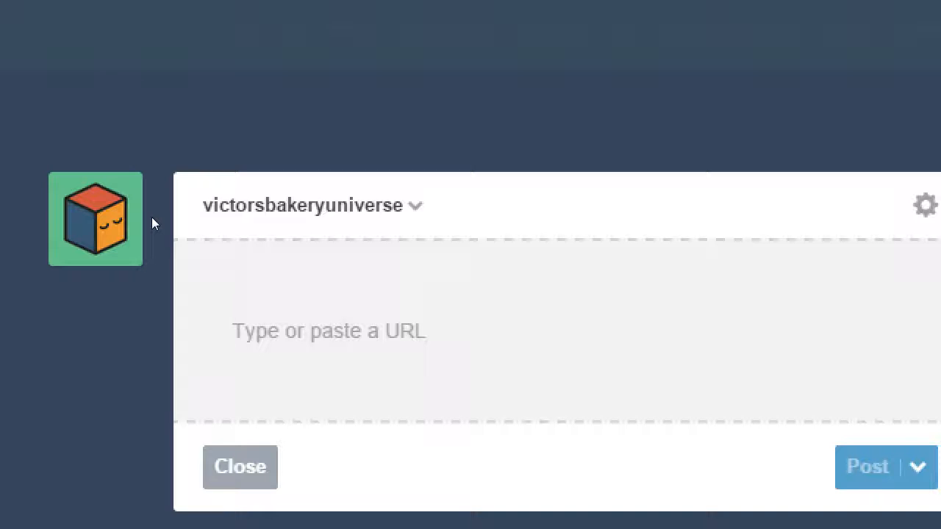
Enter the Blog Checklist Part III article URL and scroll through its preview.
text(http://pmdinteractive.com/2015/09/22/the-blog-checklist-part-iii-of-iii/)
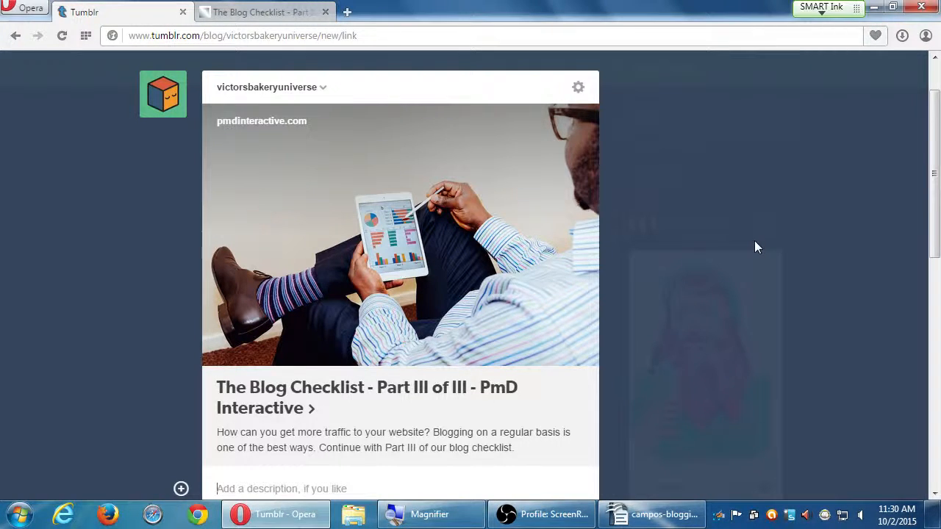
scroll(down, 3)
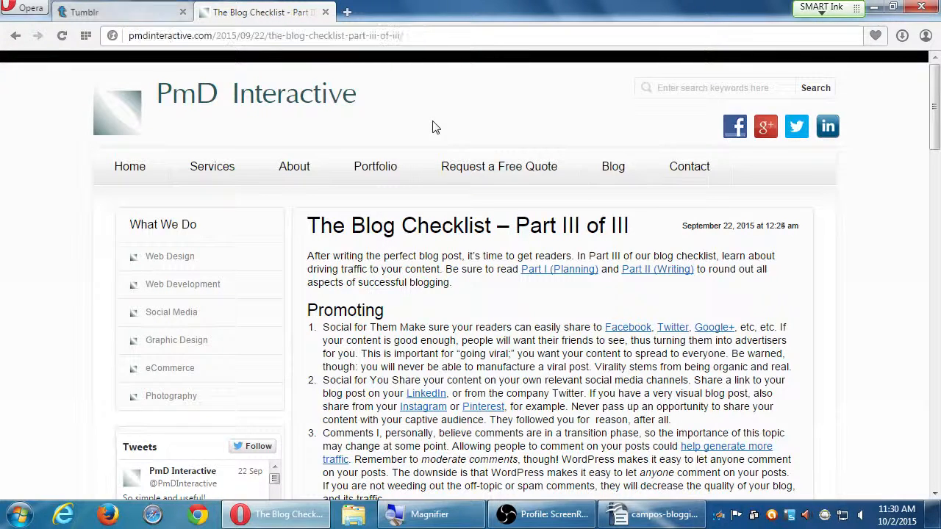
click(121, 12)
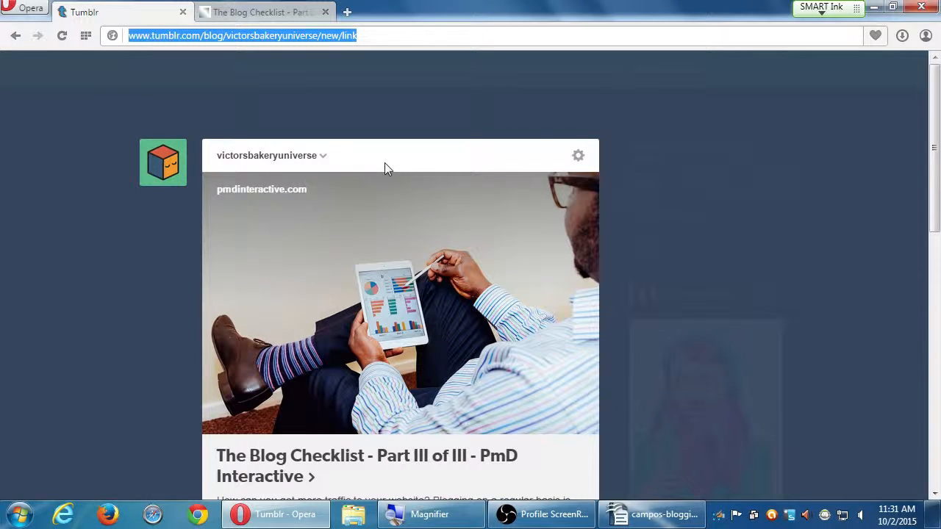
mouse_move(157, 218)
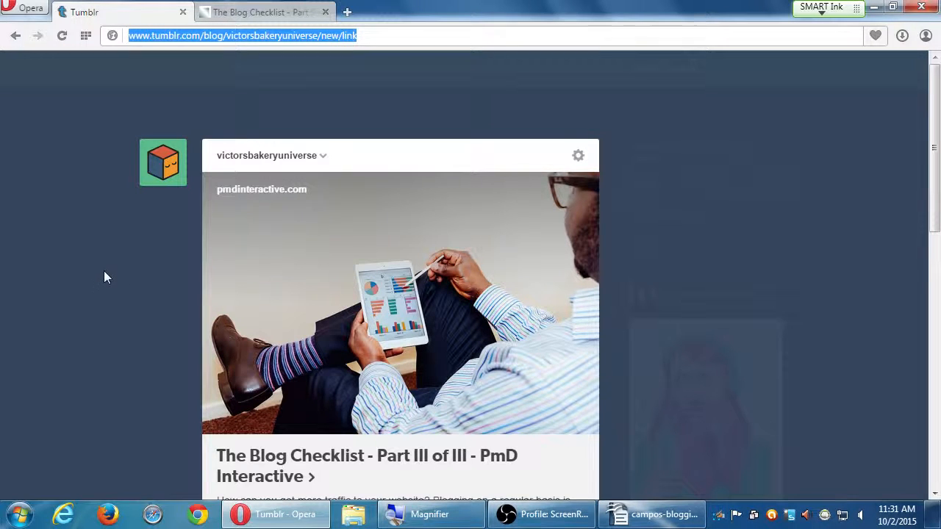
Complete the #blog tag and add #blogging after #wordpress and #blog.
scroll(down, 3)
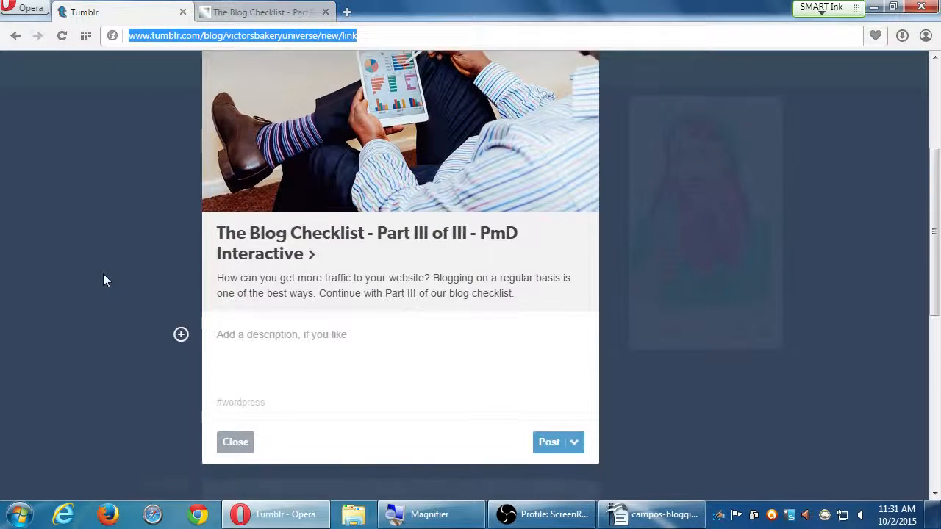
scroll(down, 3)
text(b)
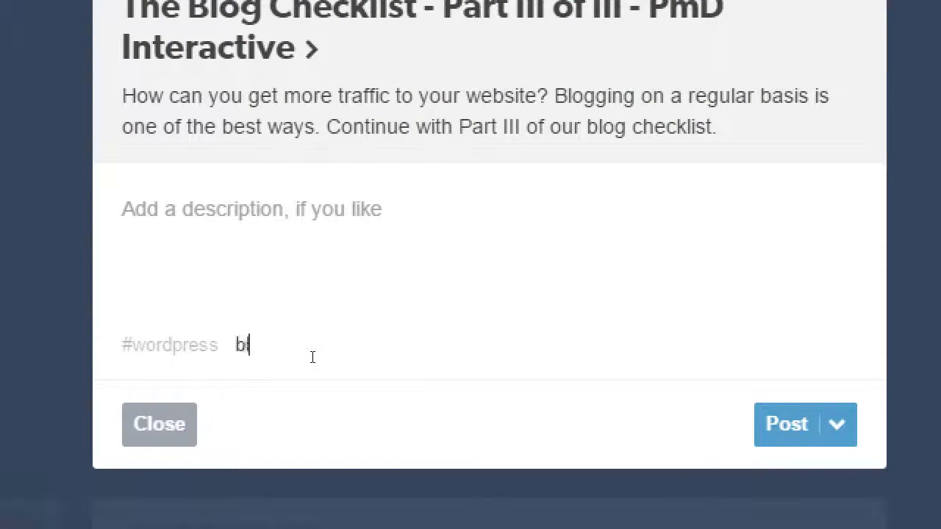
text(og)
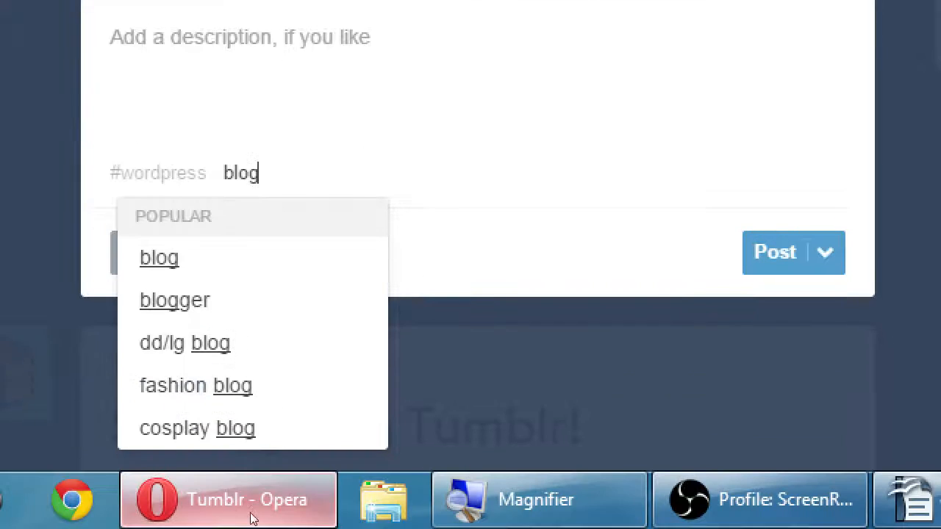
key(enter)
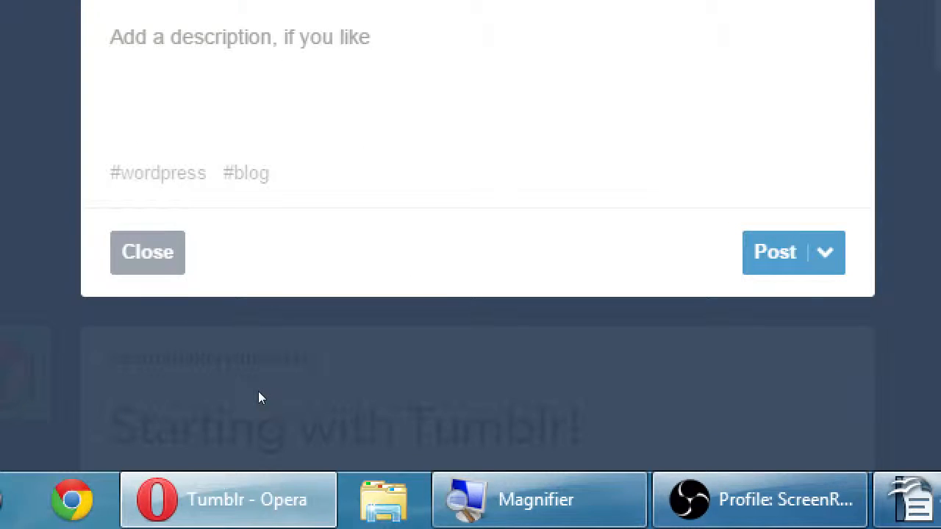
text(blogging)
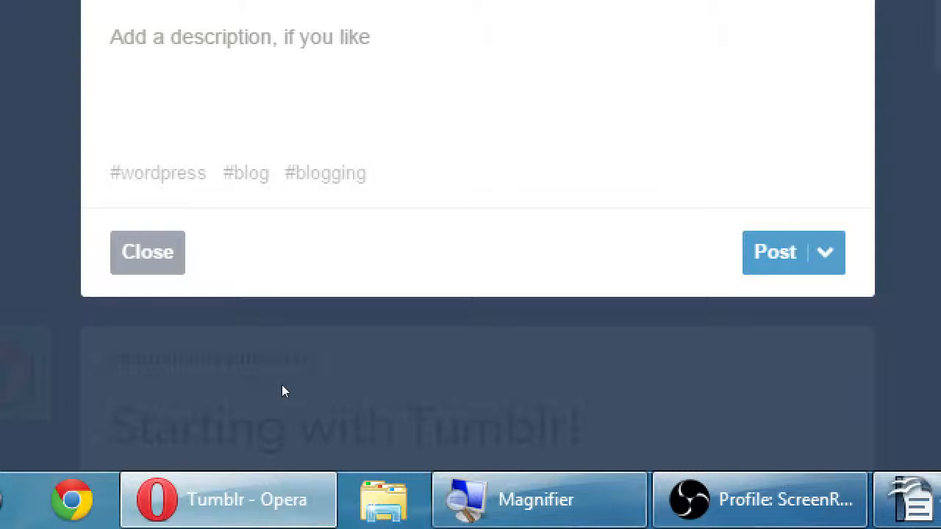
Add #how to blog, #howtoblog and #blogging tips to the link post's tags.
text(hd)
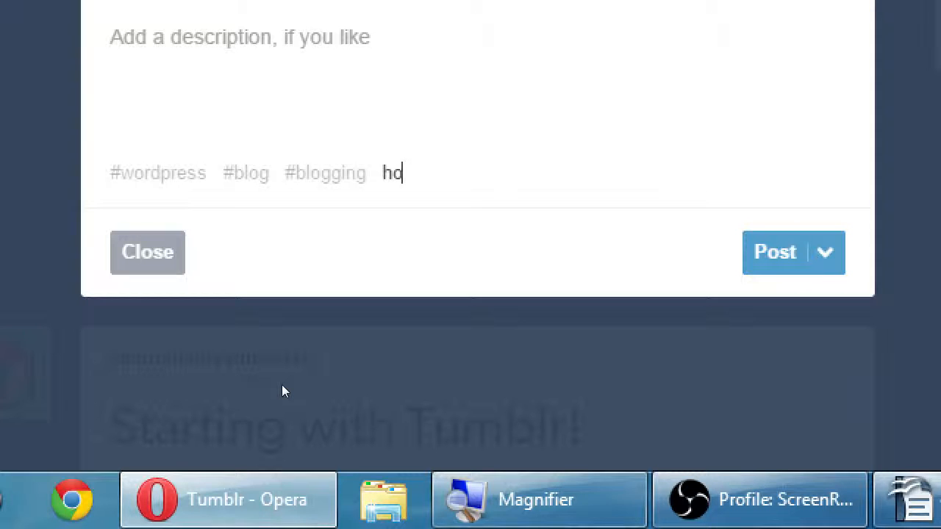
text(ow to blog)
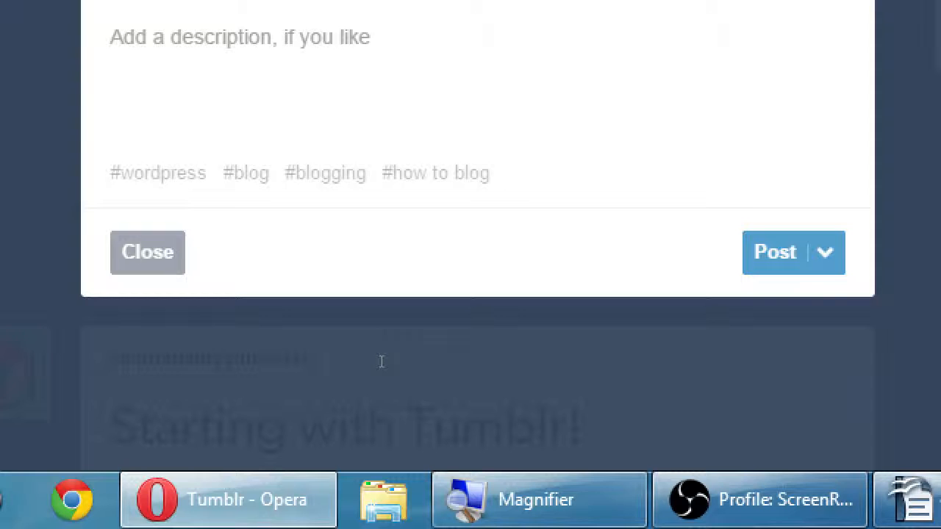
text(howtoblog)
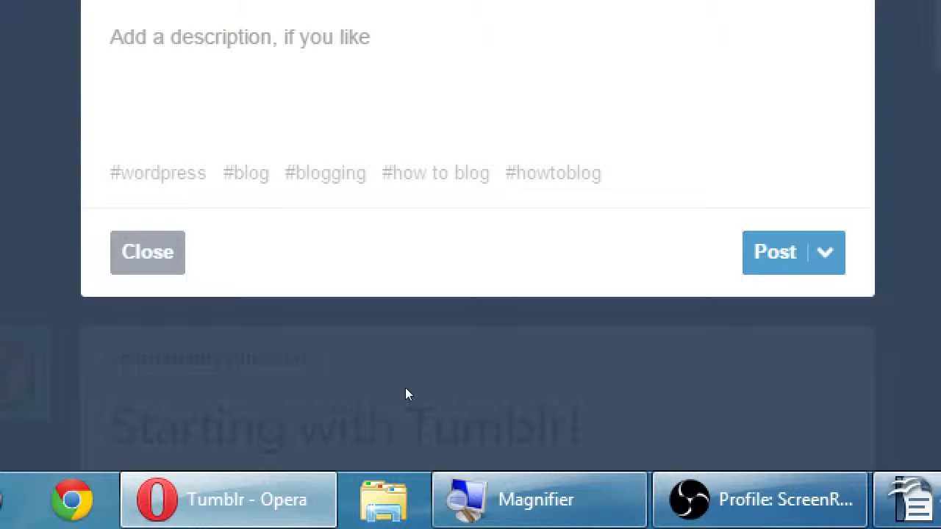
click(618, 173)
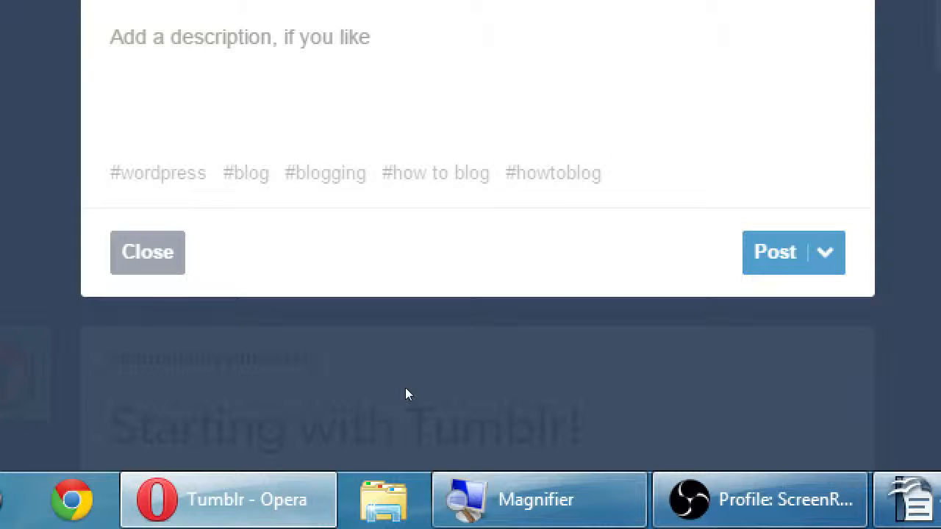
click(616, 173)
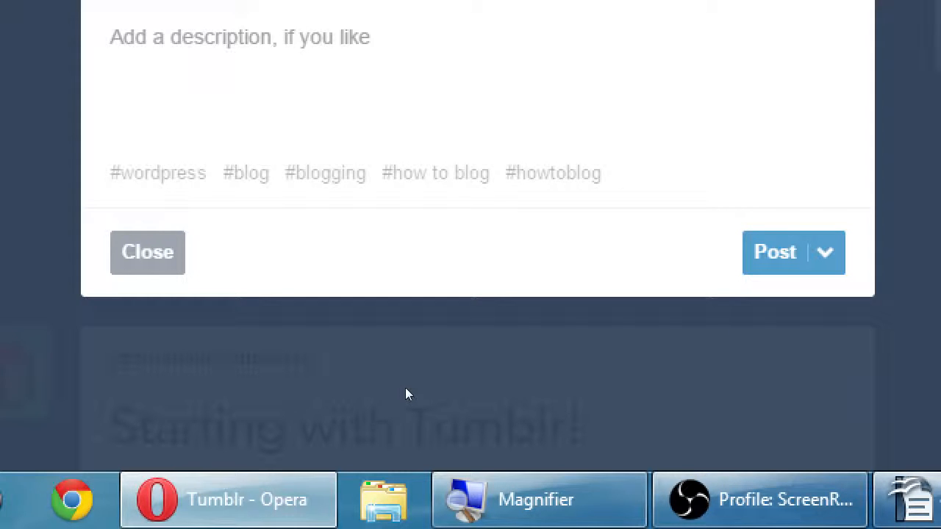
text(blogging tips)
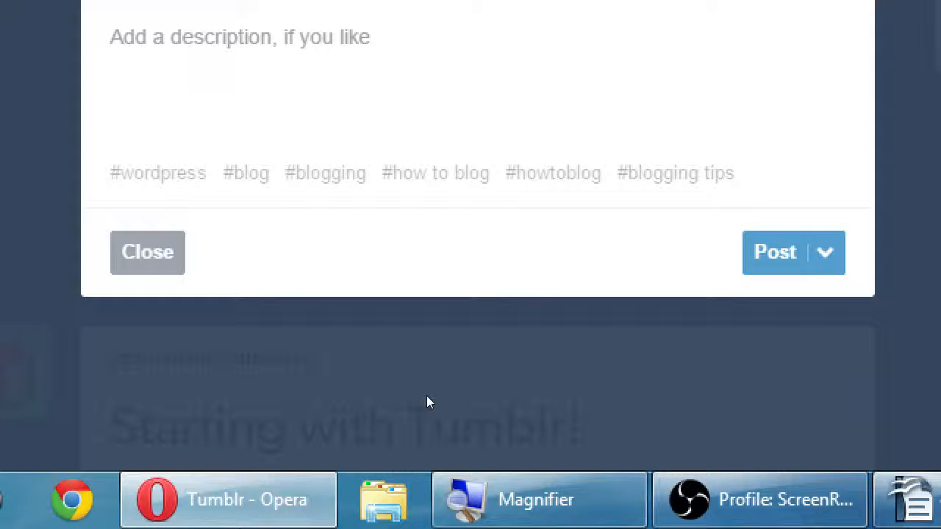
click(750, 173)
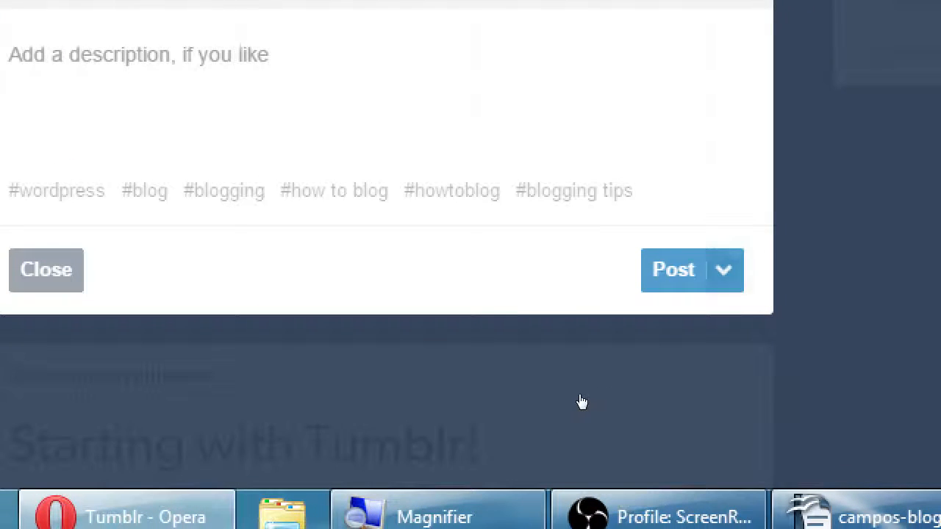
Schedule the link post for 'october 2, 2pm' instead of publishing it now.
click(723, 269)
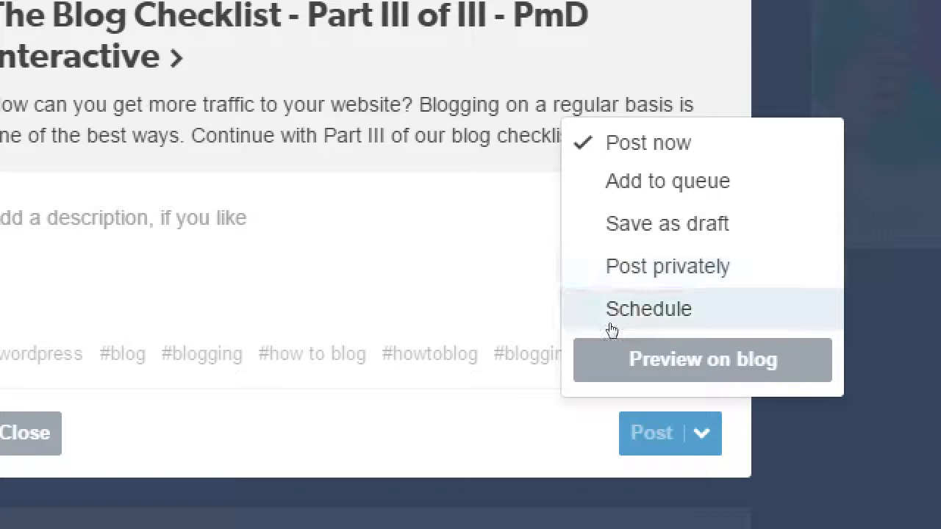
click(648, 308)
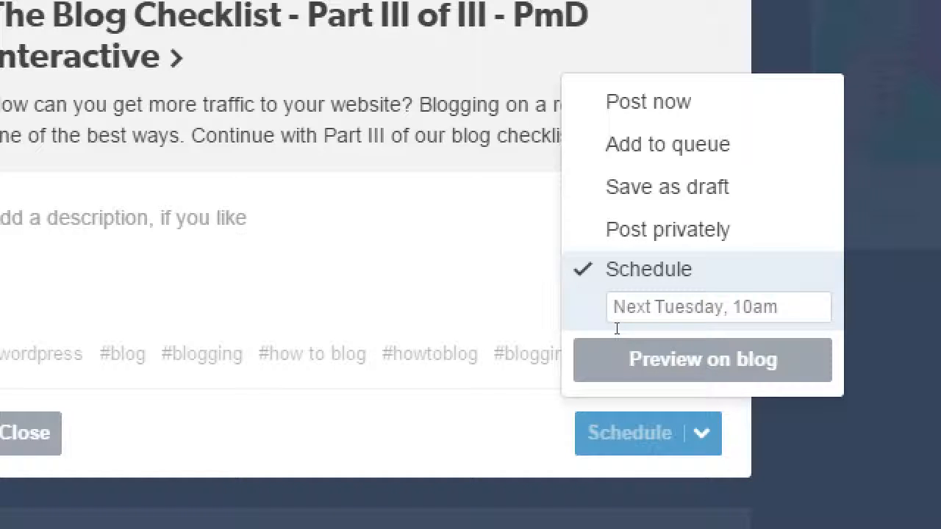
click(718, 307)
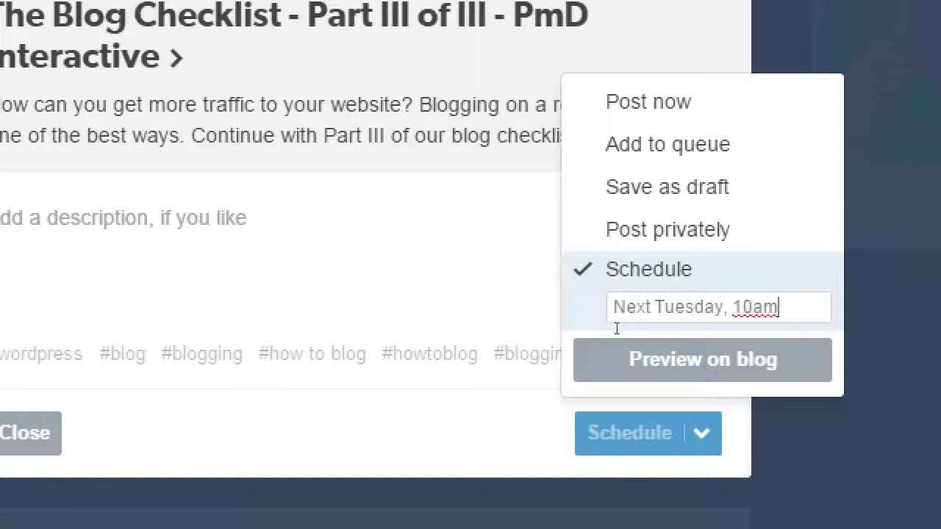
key(Backspace)
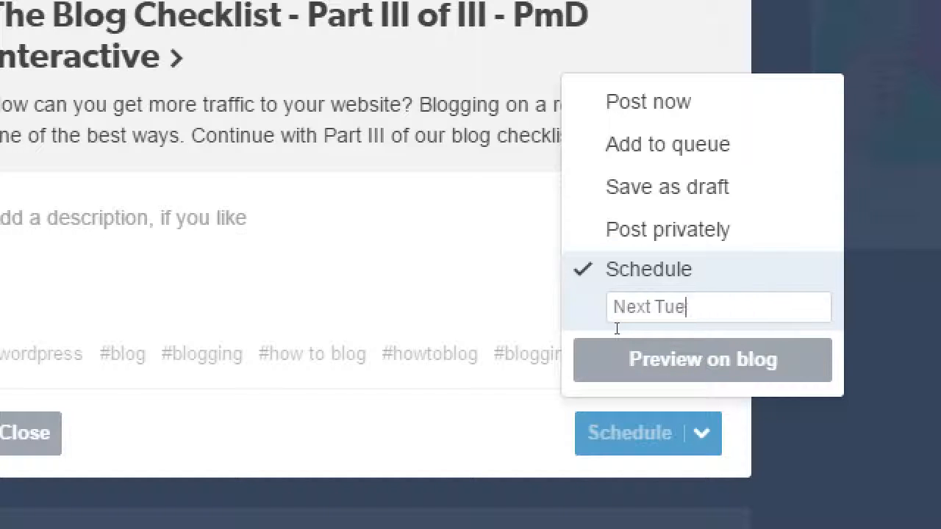
text(october)
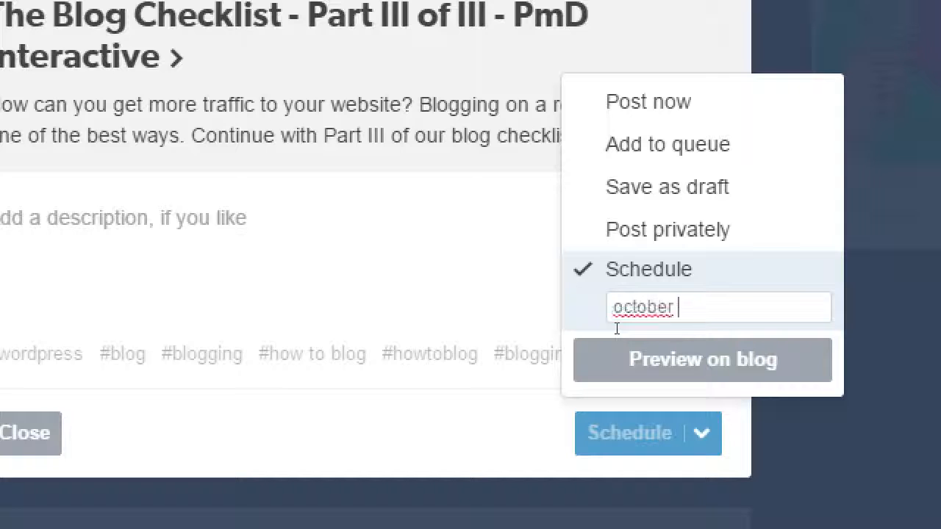
text(2, 2pm)
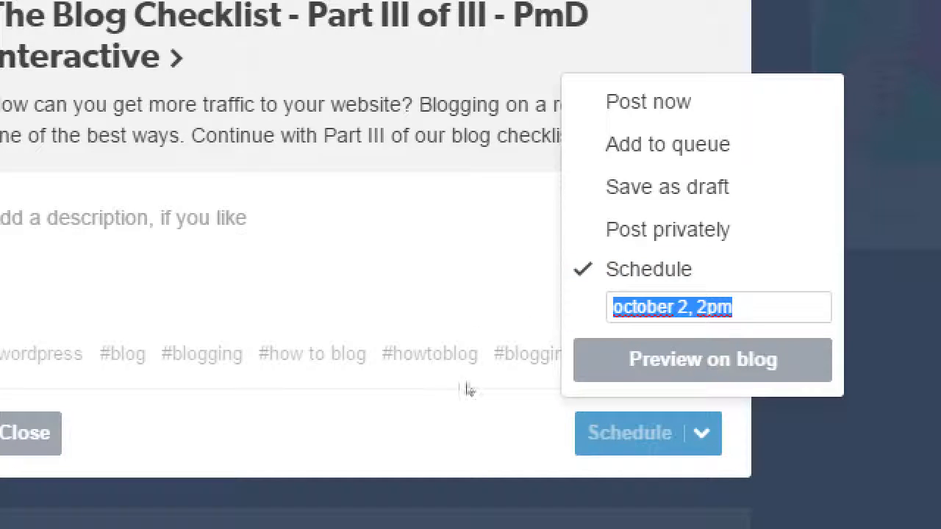
mouse_move(471, 390)
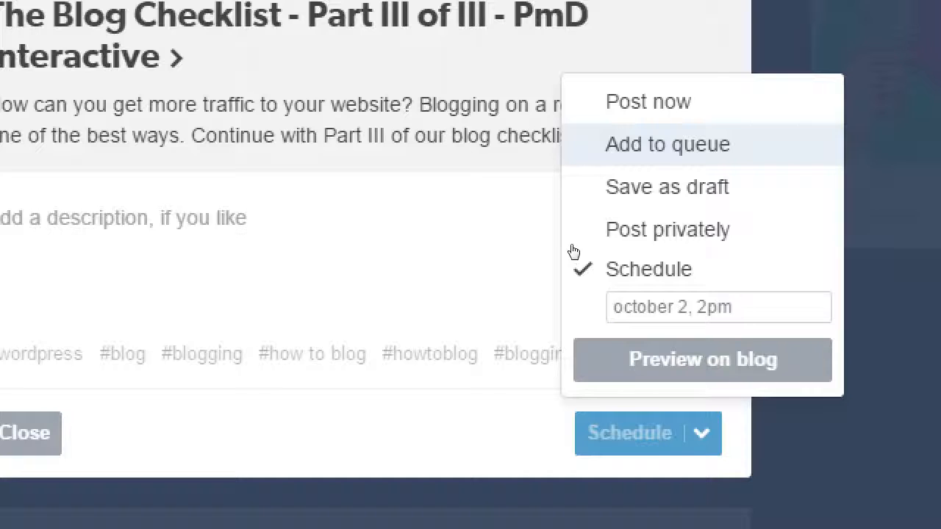
Switch the link post to Add to queue, then back to Post now.
click(666, 144)
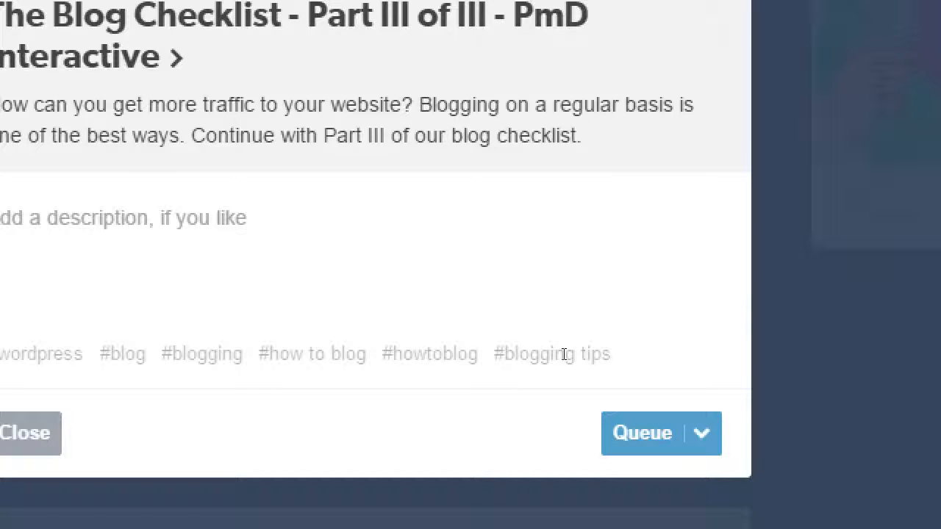
mouse_move(572, 397)
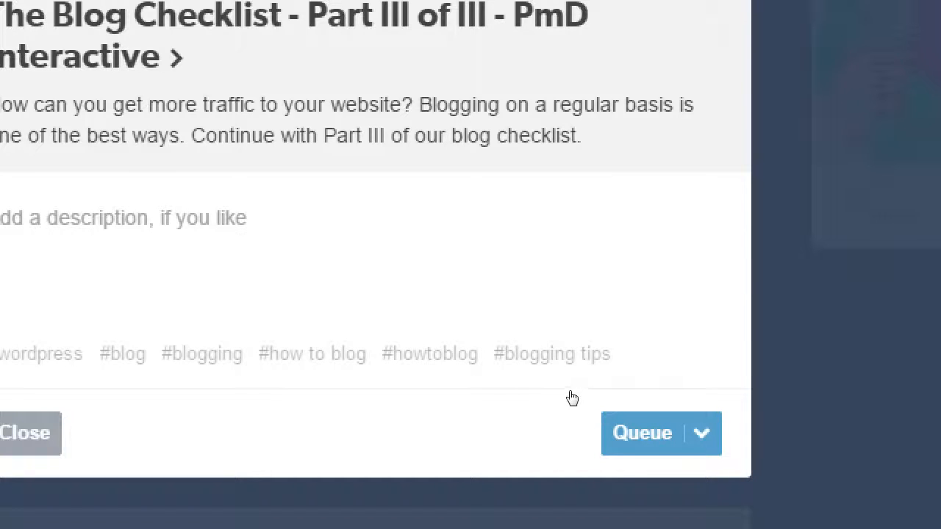
click(702, 433)
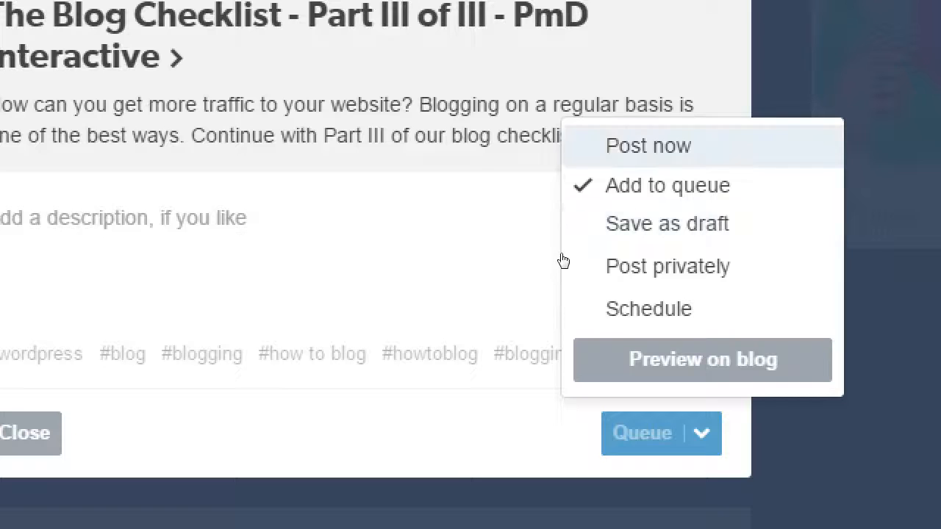
click(648, 146)
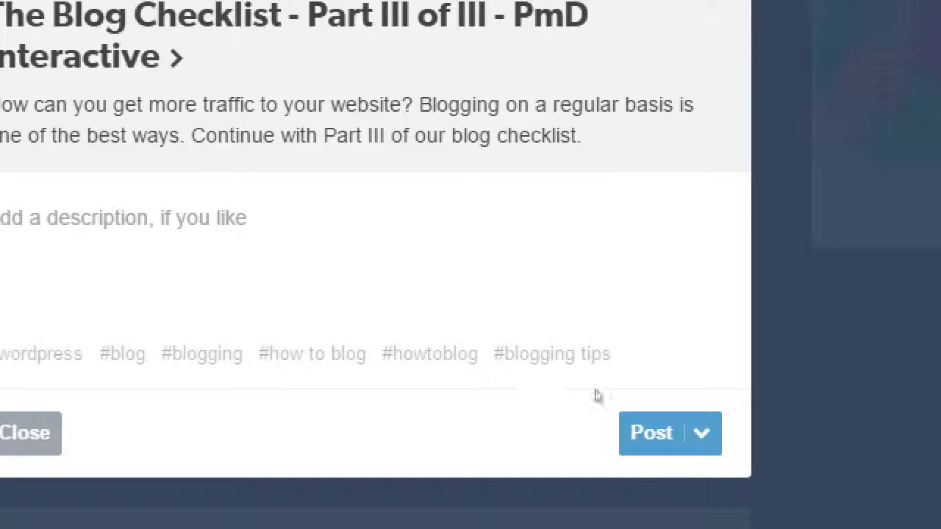
click(712, 433)
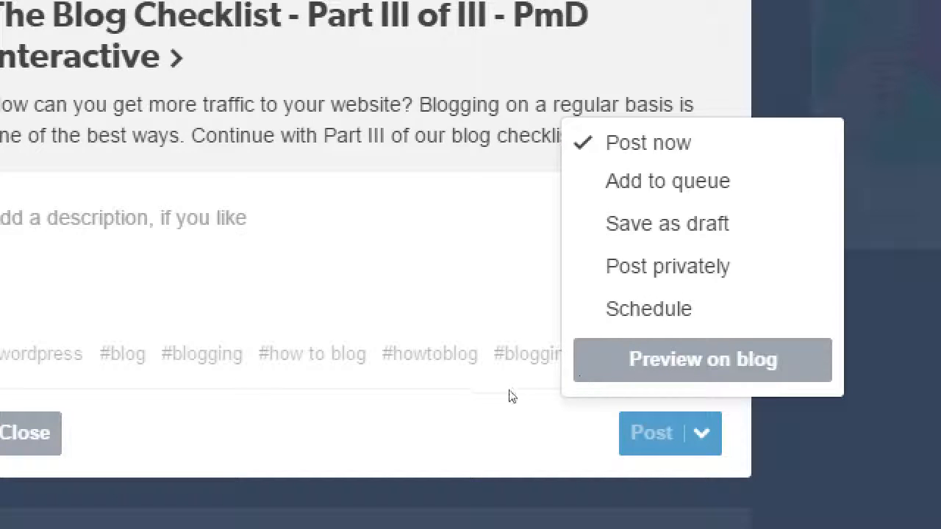
mouse_move(499, 397)
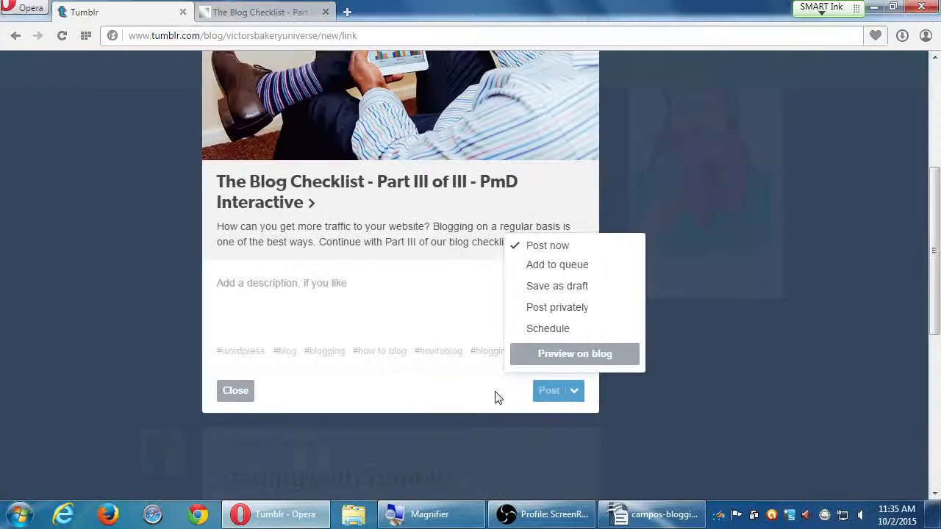
click(541, 249)
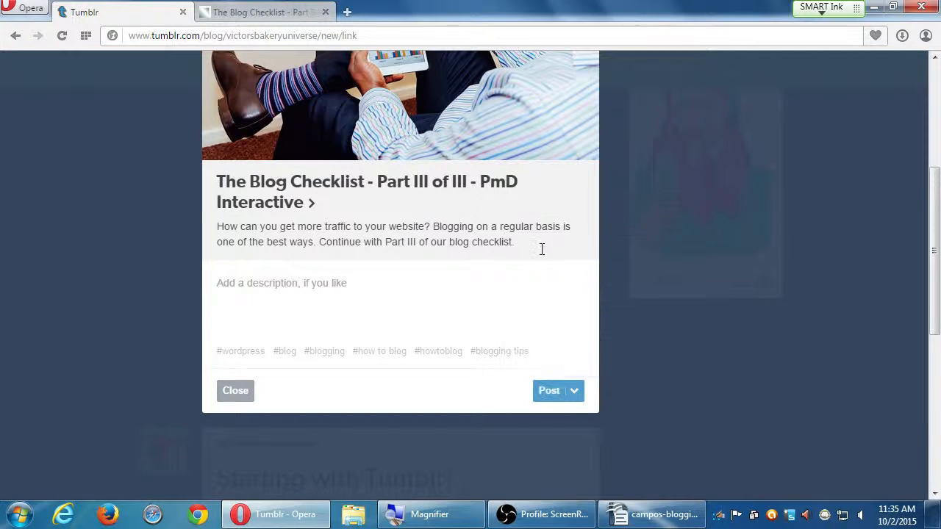
Publish The Blog Checklist link post and scroll the blog to see it.
click(549, 390)
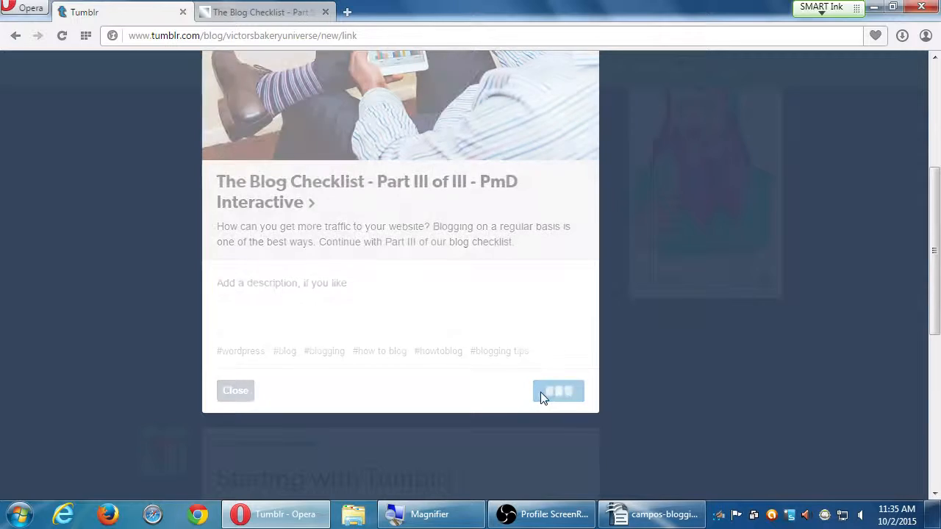
click(558, 390)
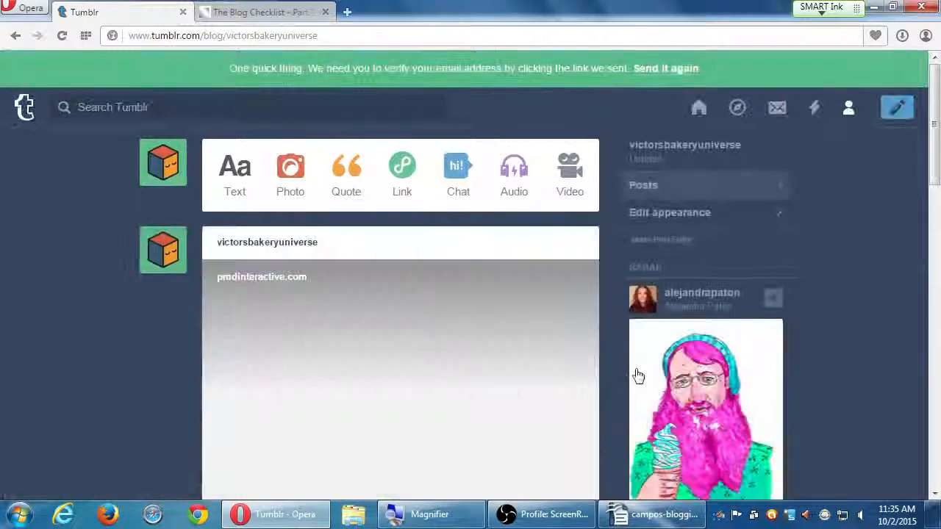
scroll(down, 3)
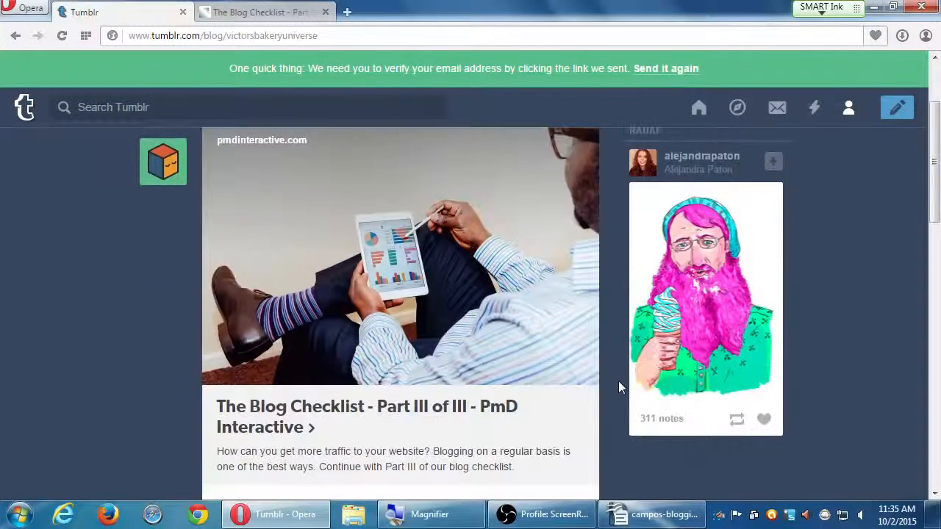
scroll(down, 3)
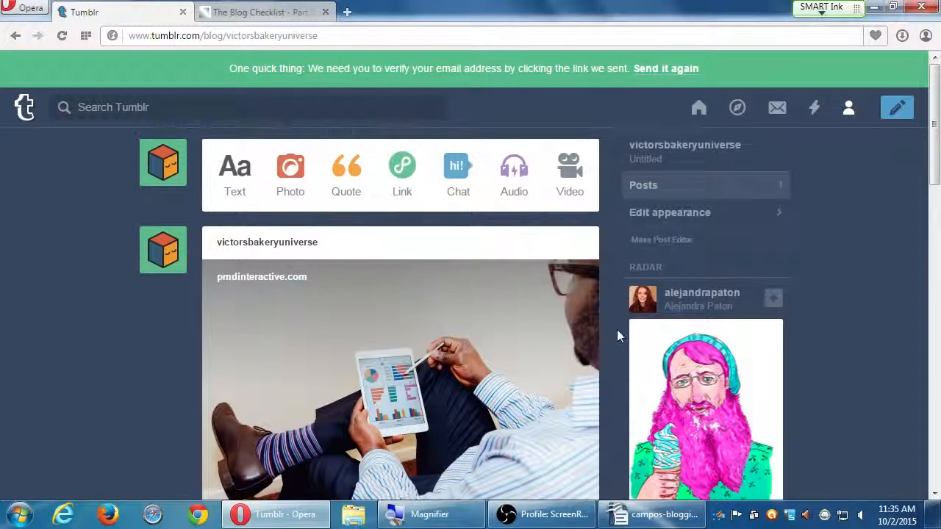
mouse_move(570, 165)
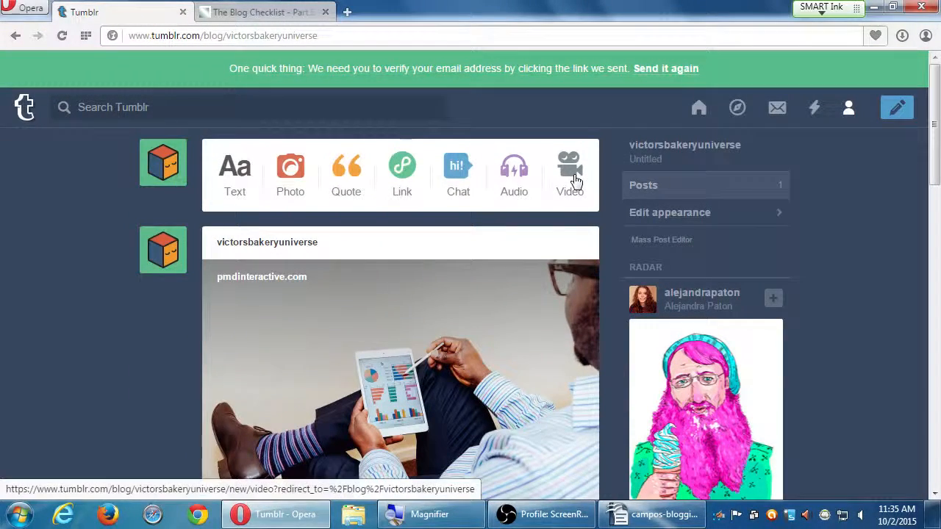
Start an audio post and search for 'blitzkreig bop' by the Ramones.
click(513, 166)
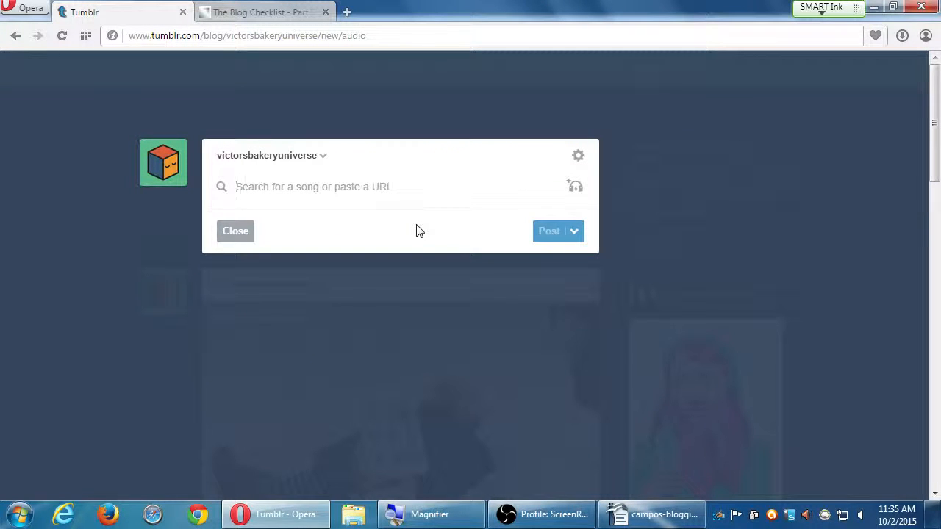
mouse_move(433, 95)
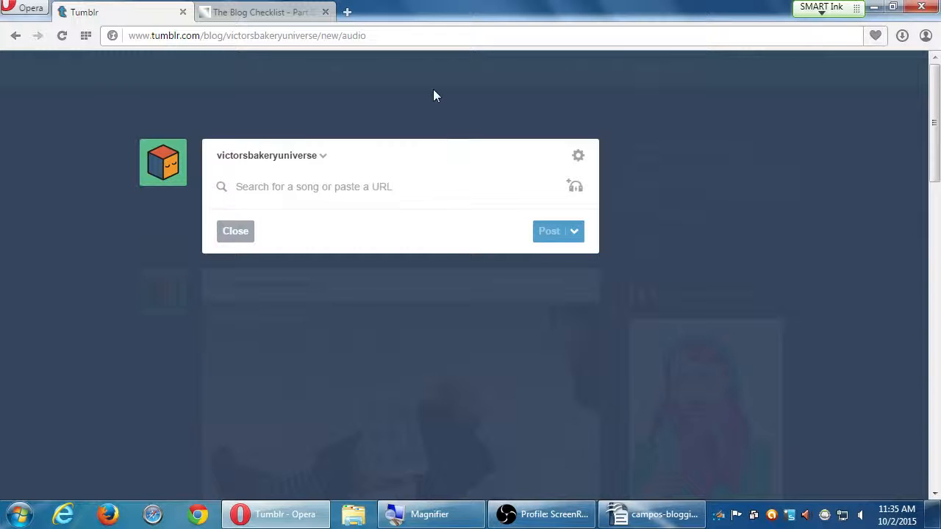
click(235, 231)
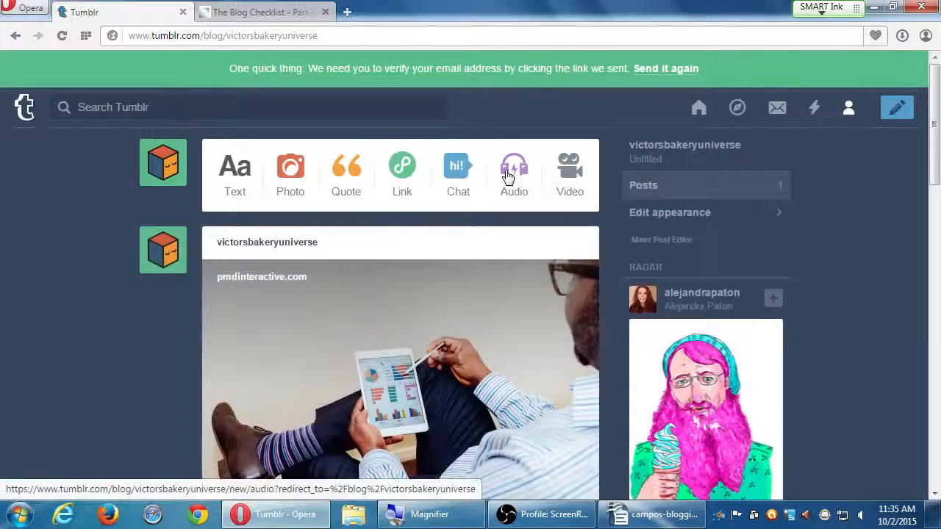
click(513, 165)
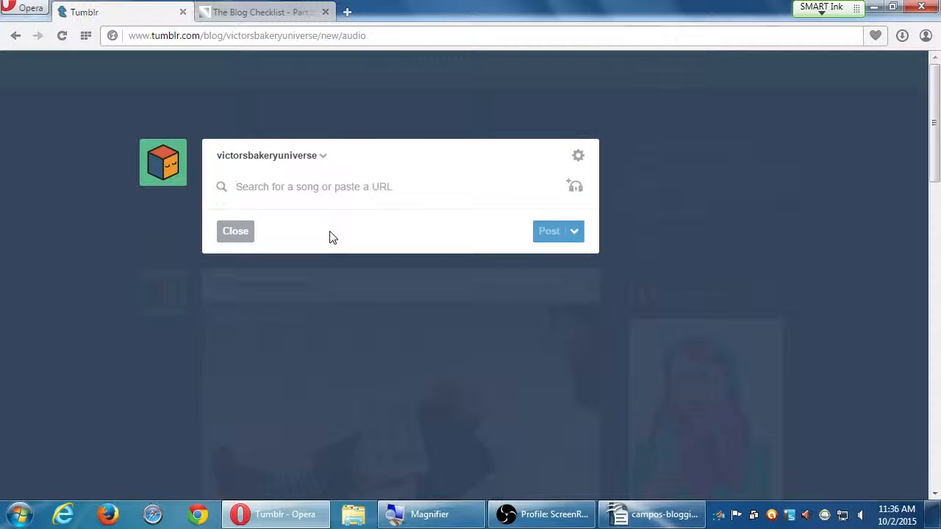
click(314, 186)
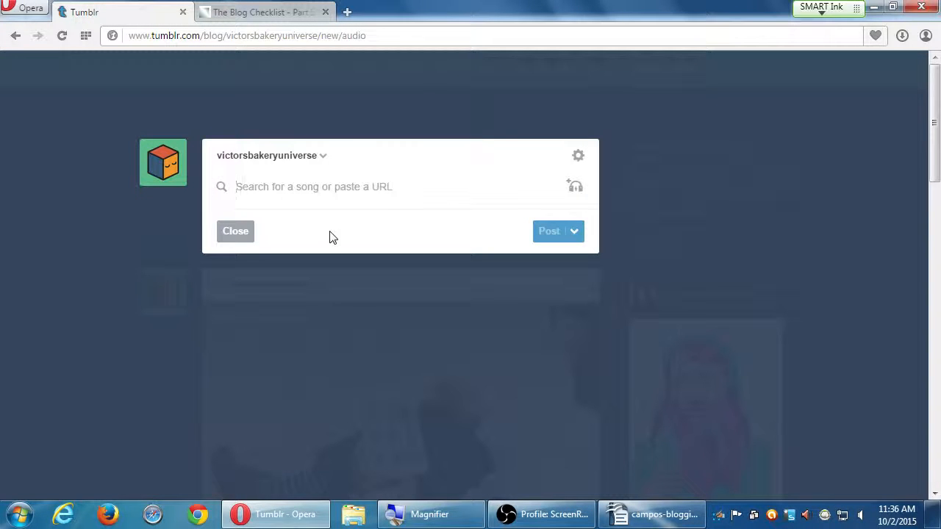
text(blitzke)
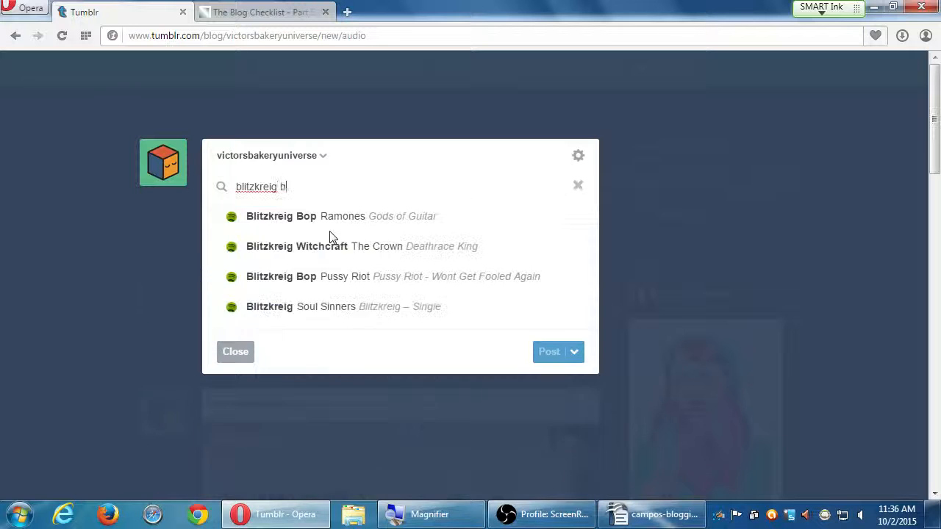
text(op)
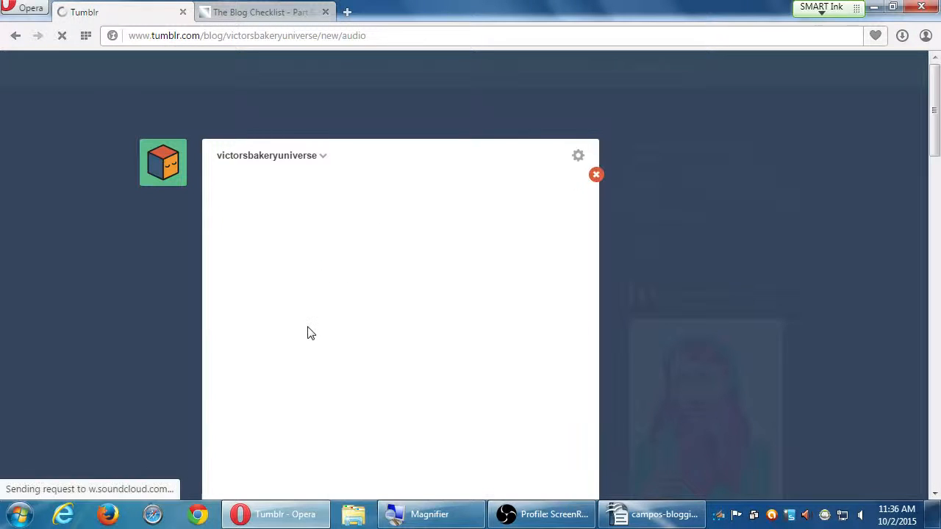
scroll(down, 3)
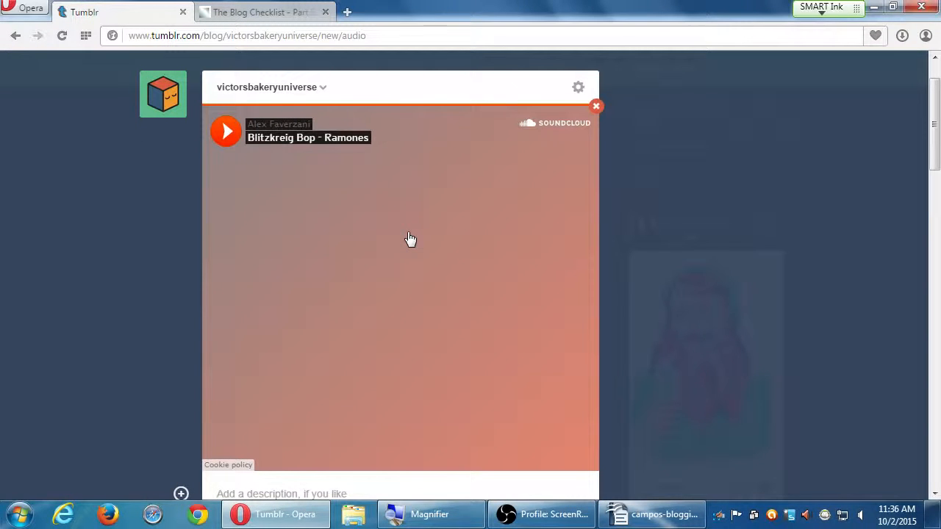
mouse_move(508, 230)
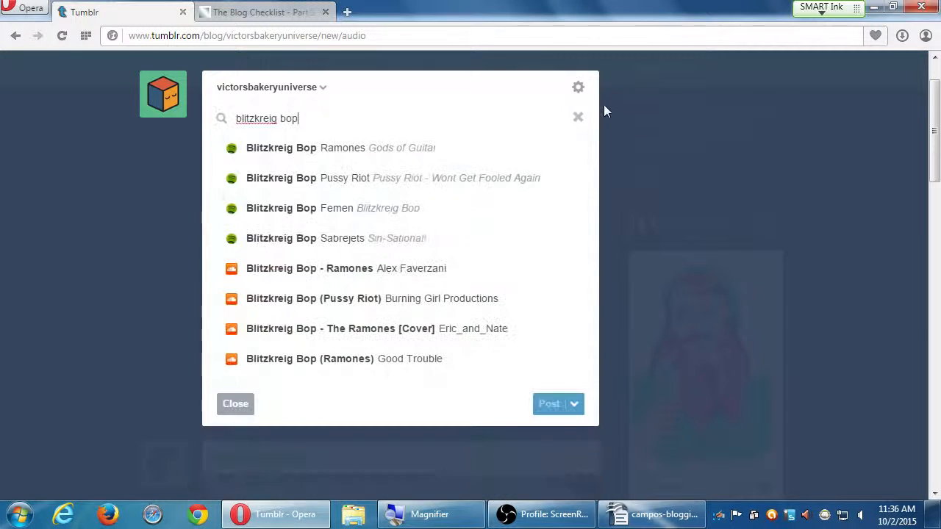
Search 'palisades park', review the Ramones result, then clear the search.
click(578, 117)
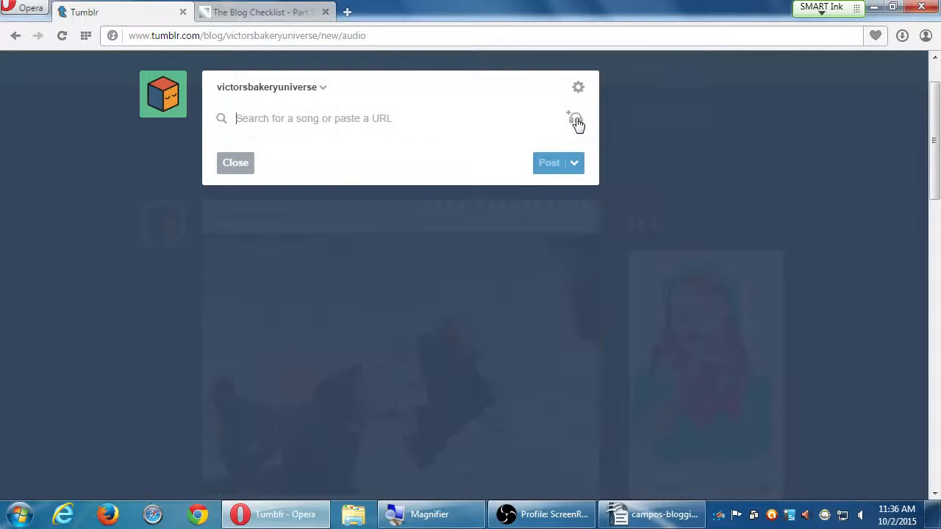
mouse_move(92, 175)
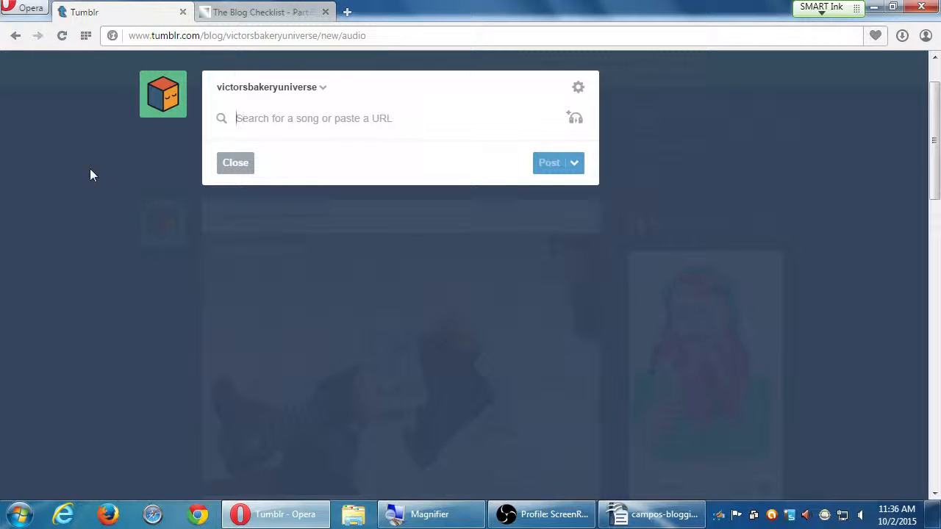
text(palisades park)
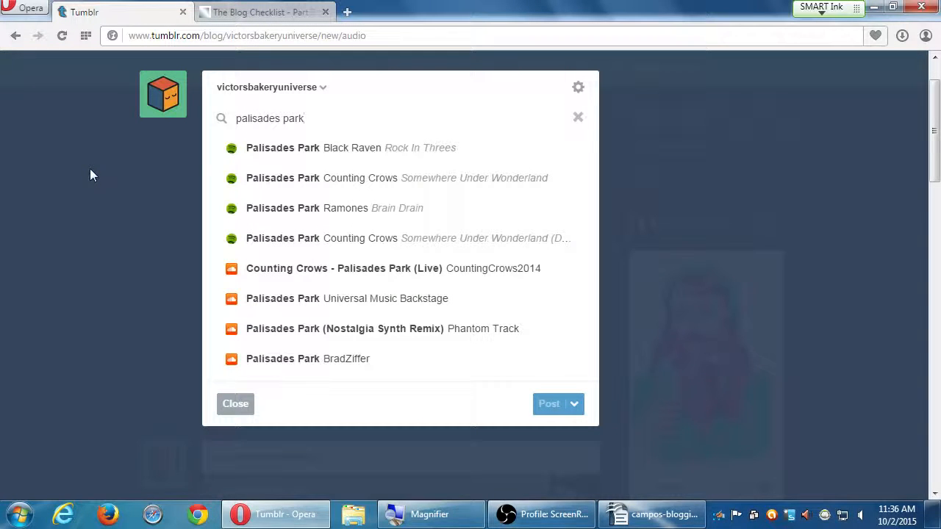
mouse_move(107, 181)
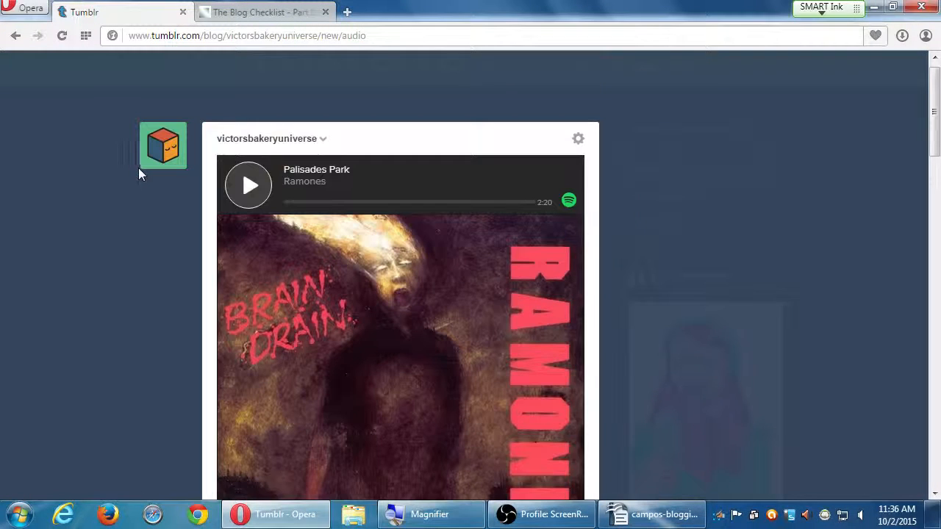
scroll(down, 3)
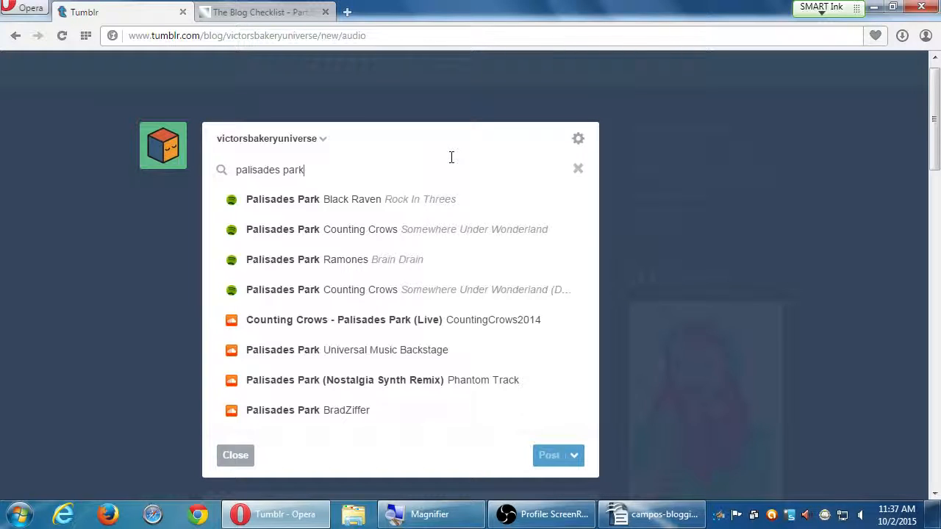
mouse_move(492, 163)
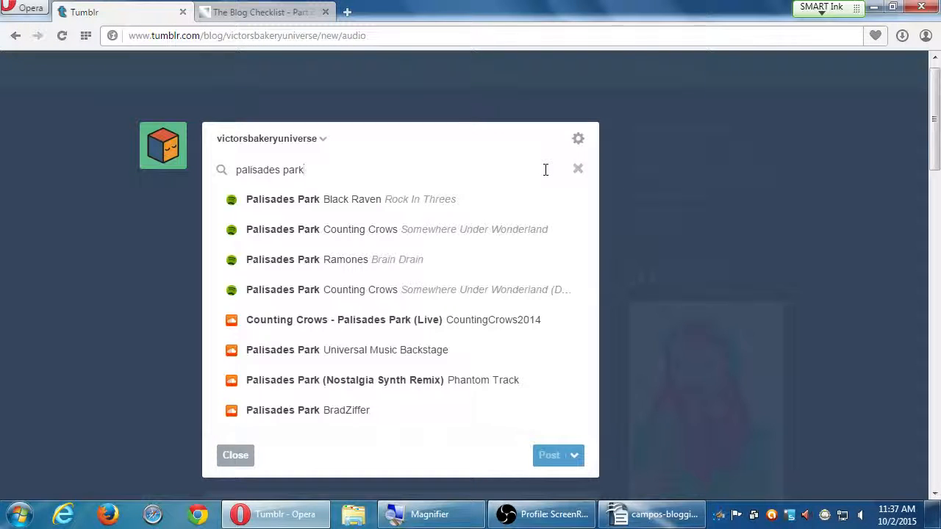
click(578, 169)
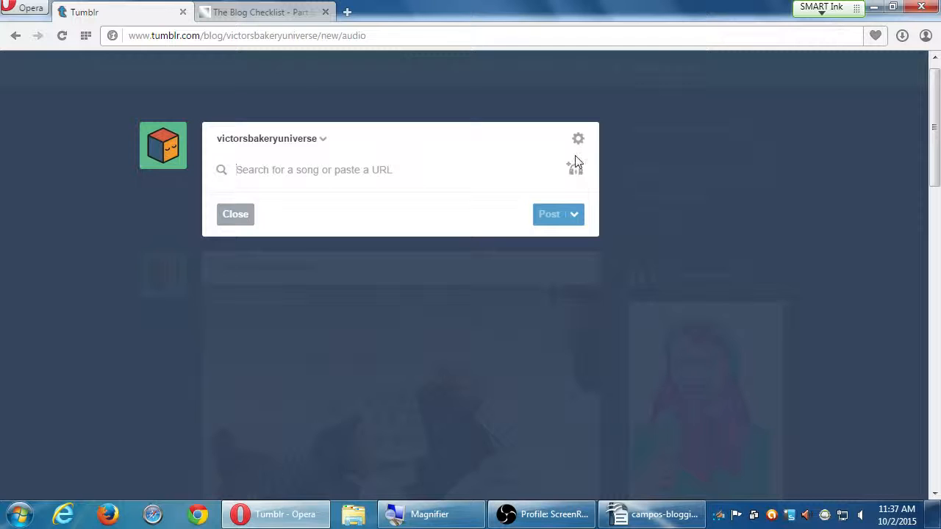
mouse_move(588, 110)
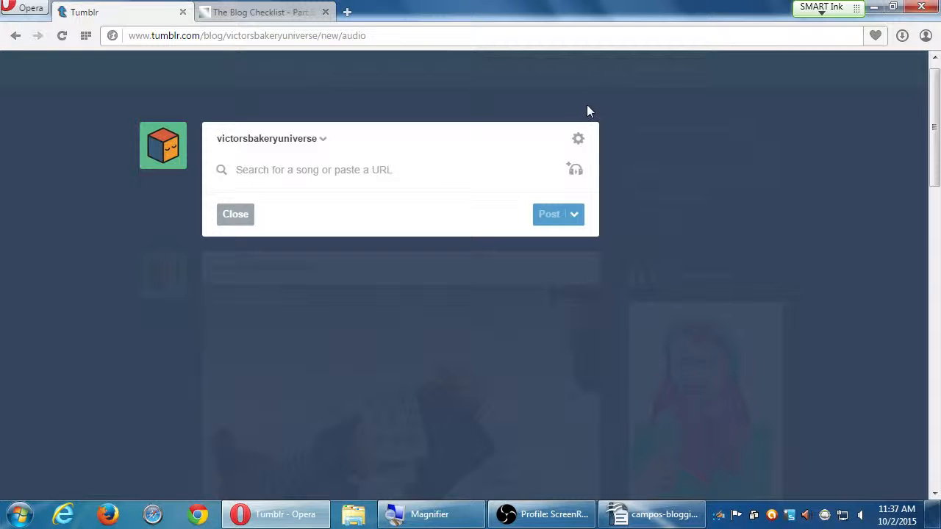
click(235, 213)
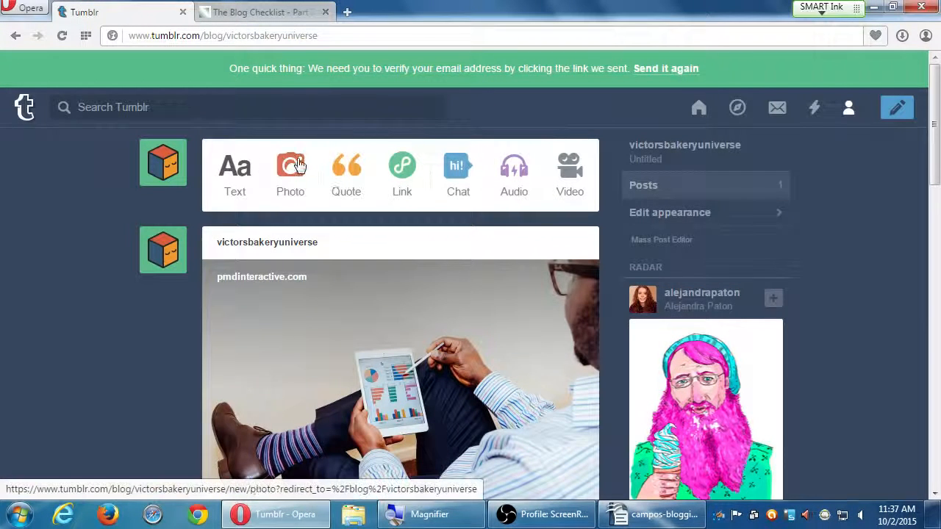
mouse_move(273, 188)
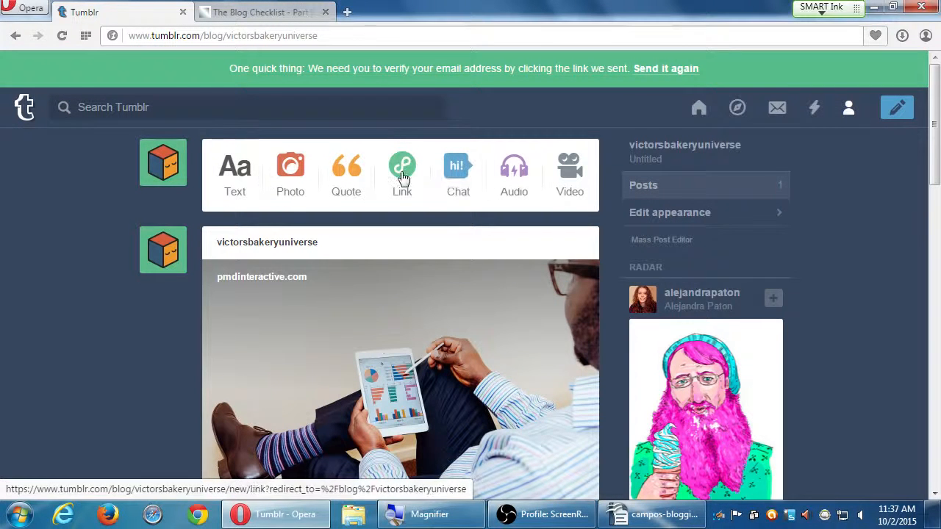
mouse_move(514, 171)
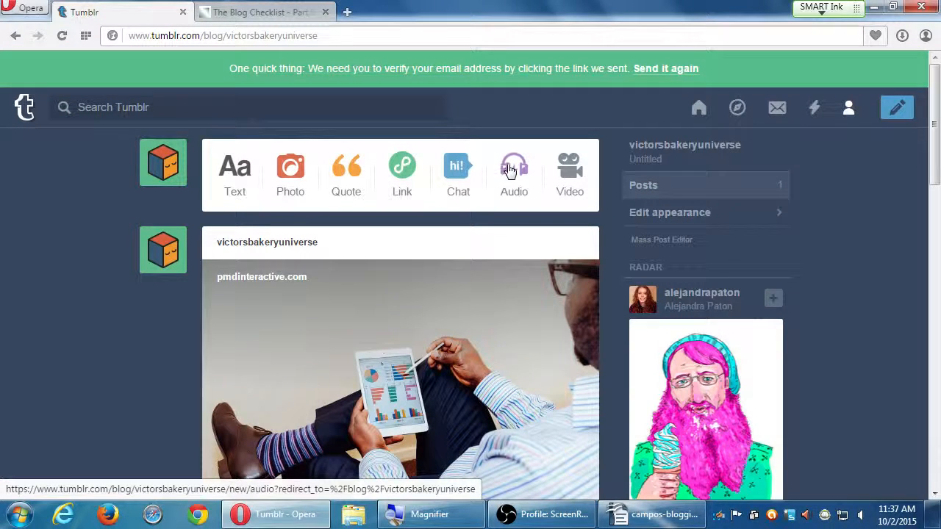
click(514, 165)
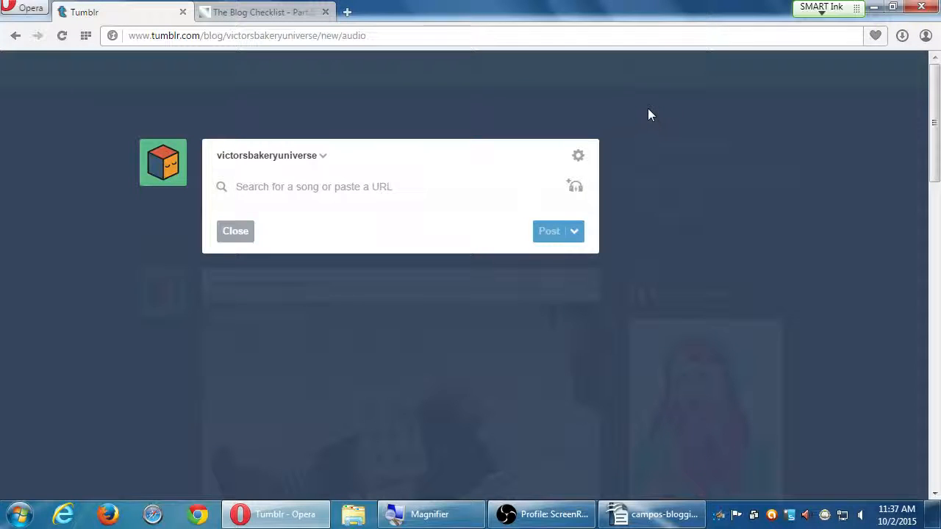
Close the empty audio post and start a fresh audio post.
click(235, 230)
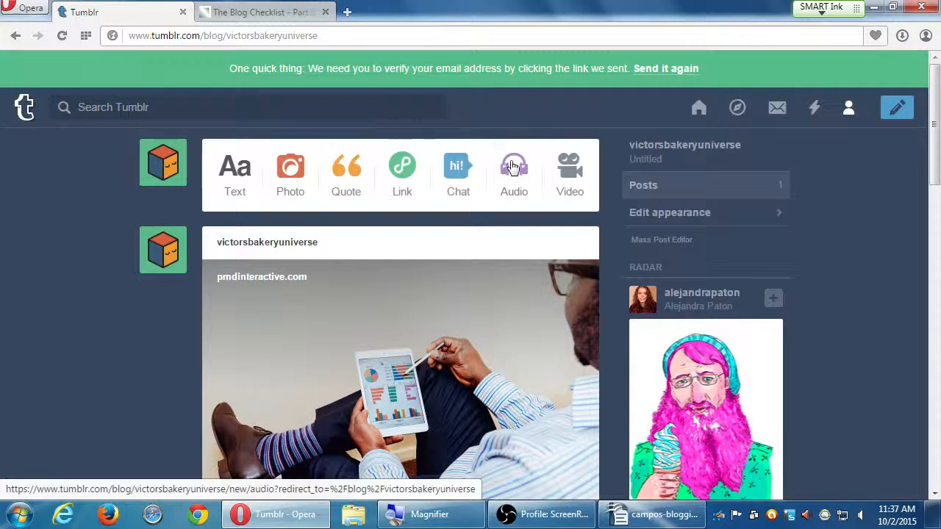
click(514, 166)
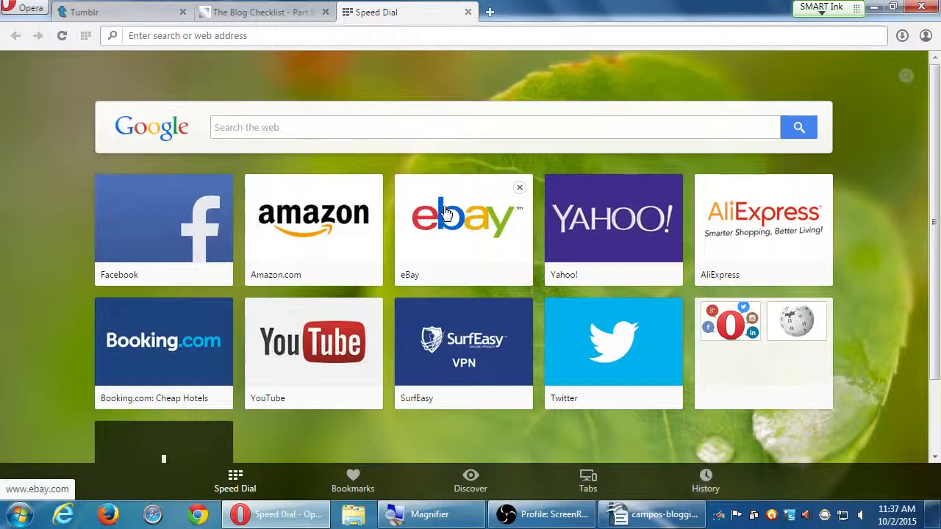
Open The Comic Book Commute - 06 - Ebay at soundcloud.com/vmcam and select its URL.
text(soun)
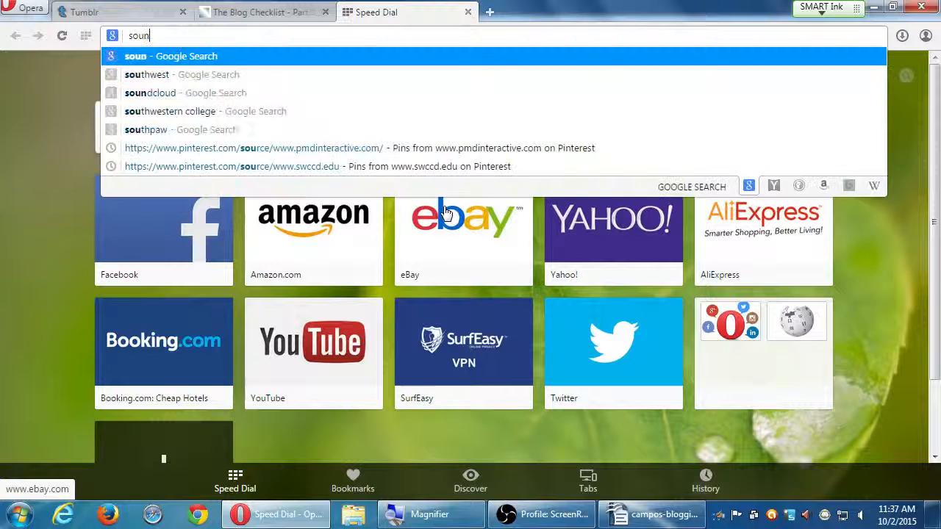
text(soundcloud.com/vmcampos)
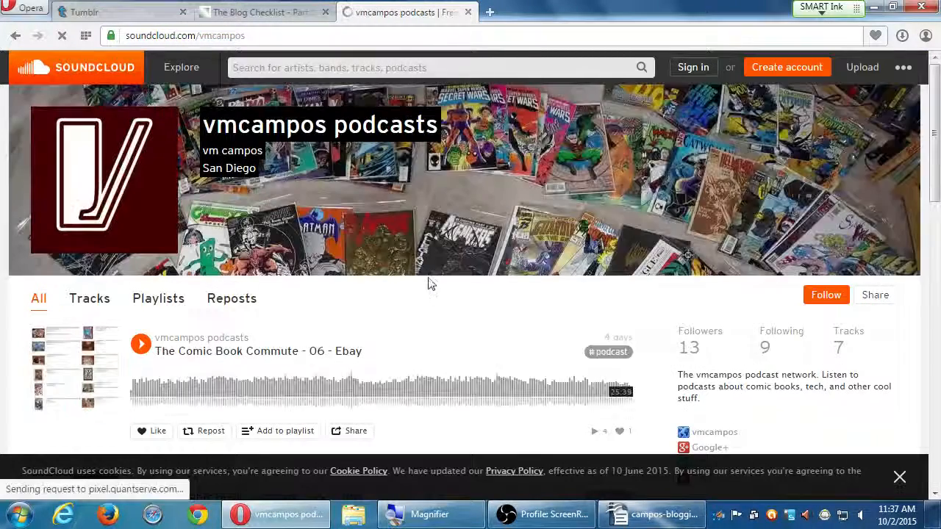
click(257, 351)
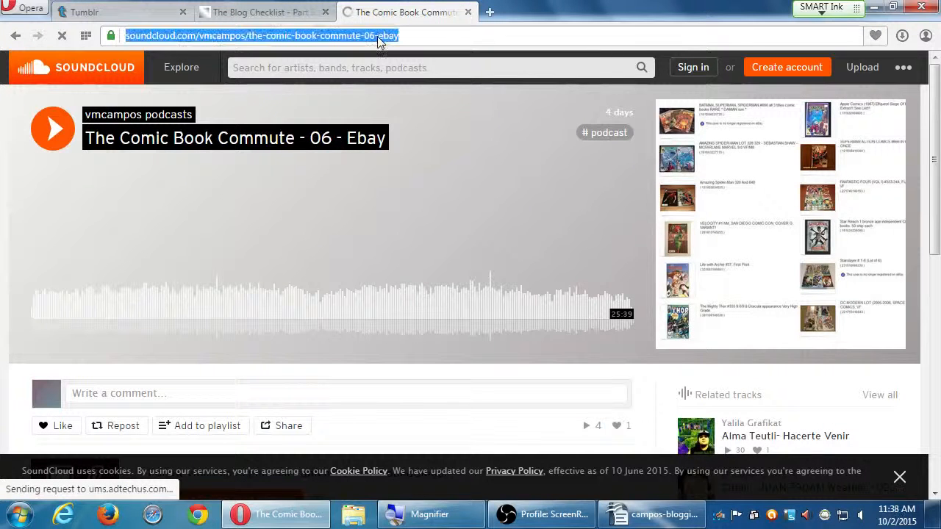
click(121, 12)
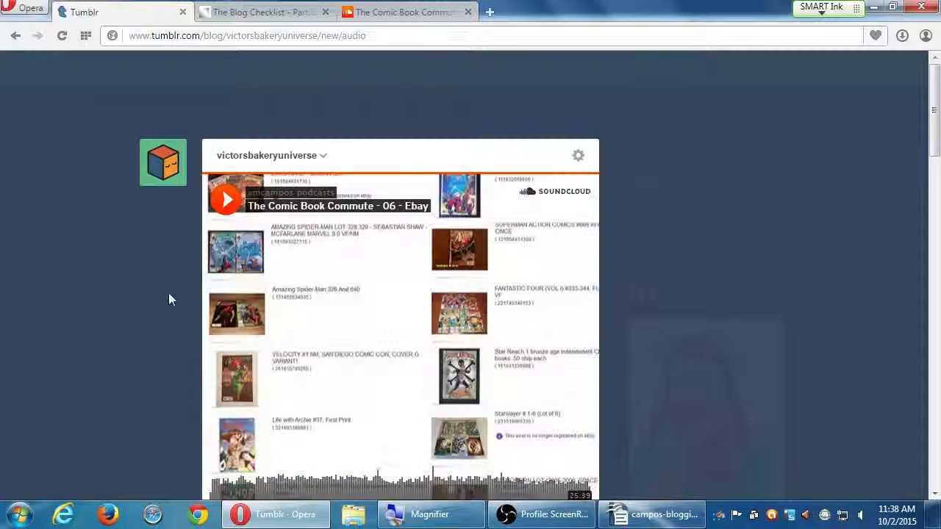
Scroll through the Comic Book Commute embed in the audio post to review it.
scroll(down, 3)
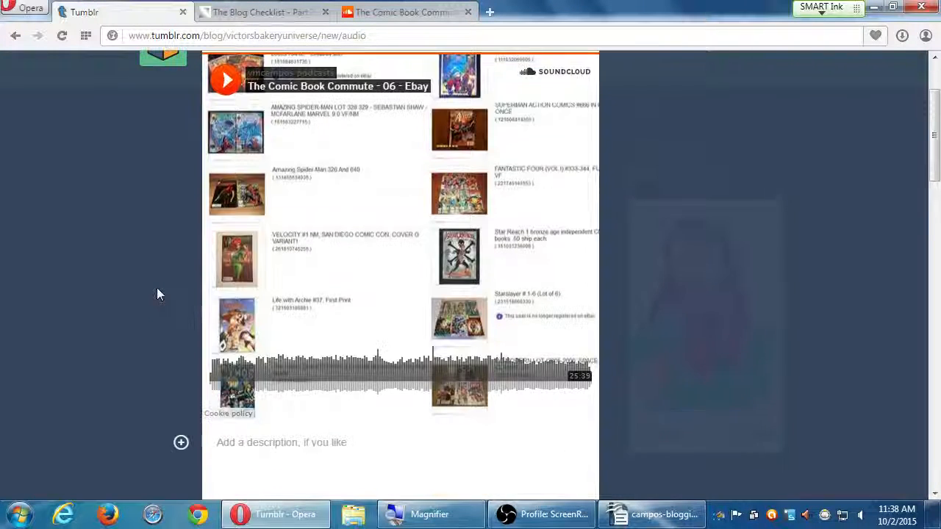
scroll(down, 3)
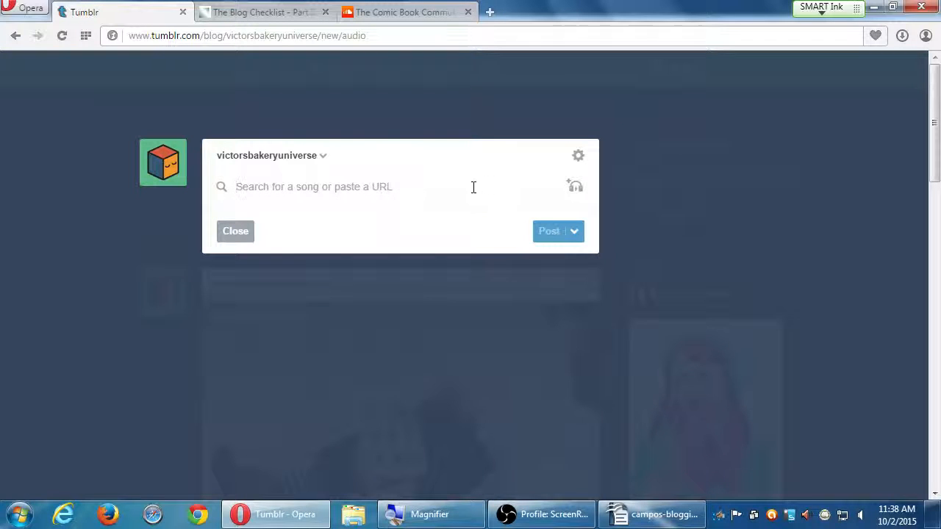
Search 'hungann', add Hungarian Rhapsody No.2 (Liszt), and open the volume control.
text(hungann)
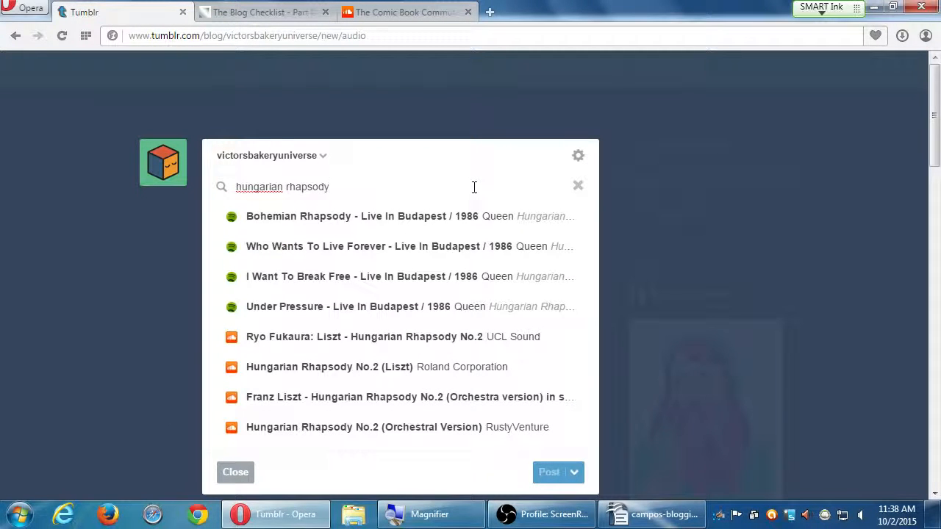
mouse_move(411, 372)
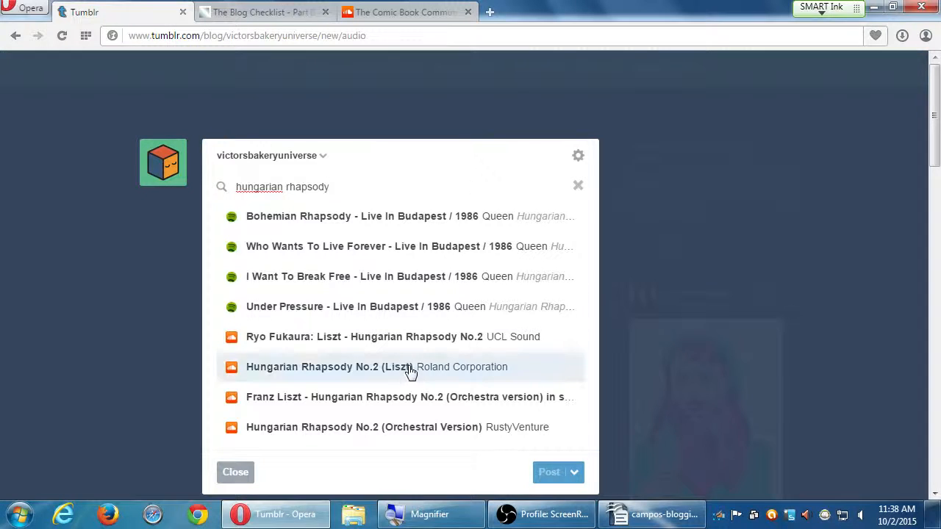
click(360, 367)
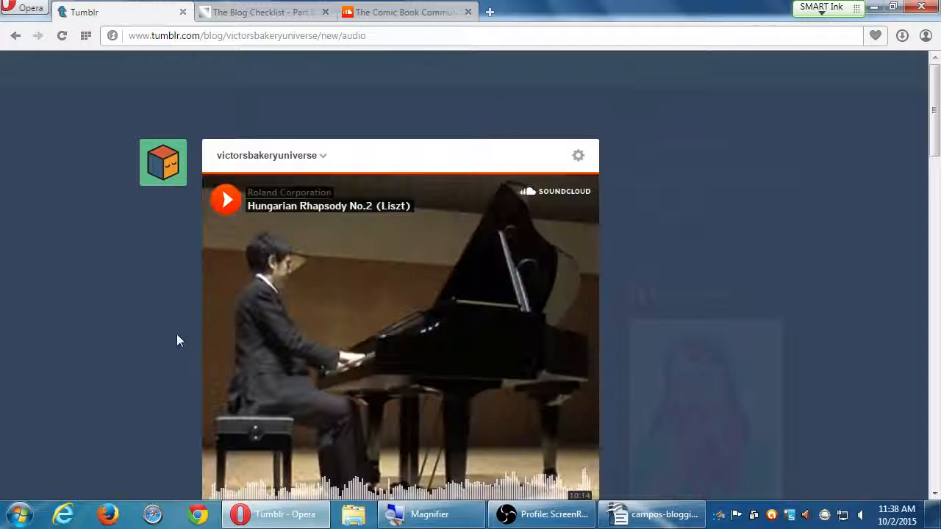
mouse_move(207, 314)
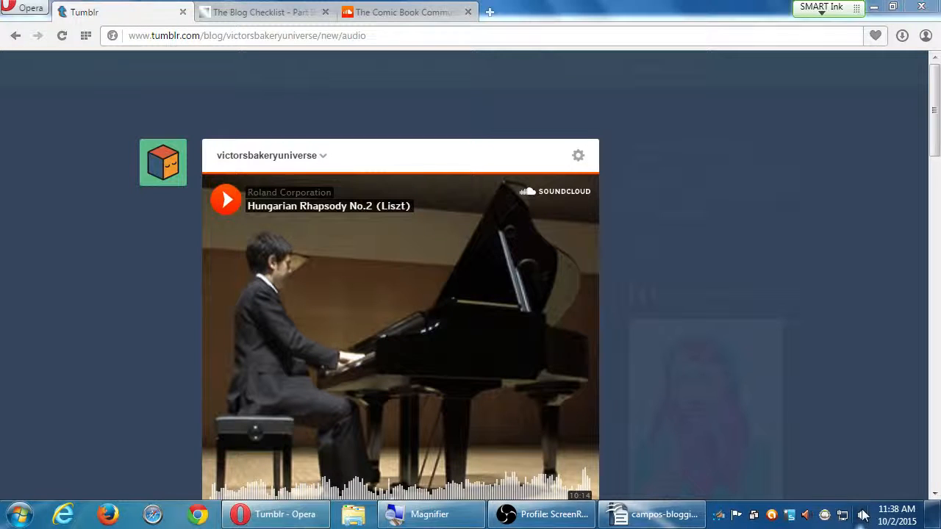
click(863, 514)
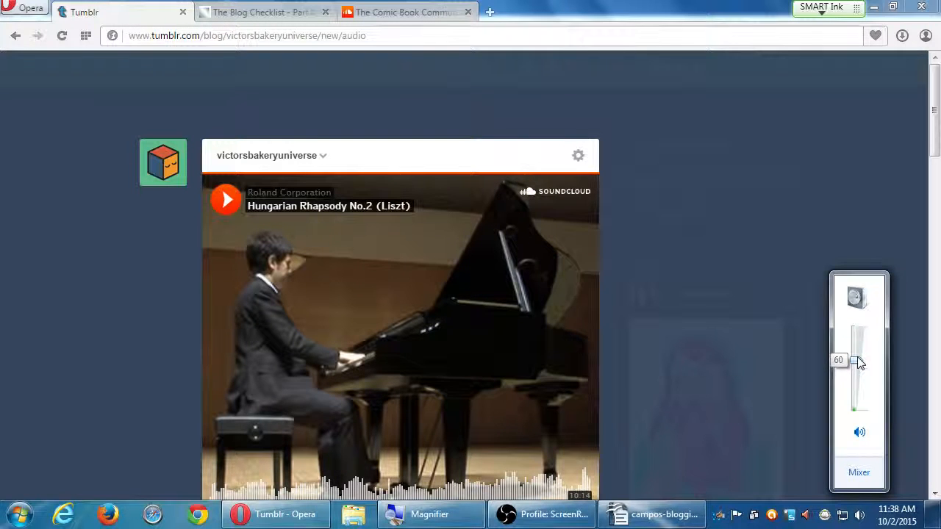
Play the Hungarian Rhapsody No.2 embed, then scroll down to the description and tags.
click(226, 199)
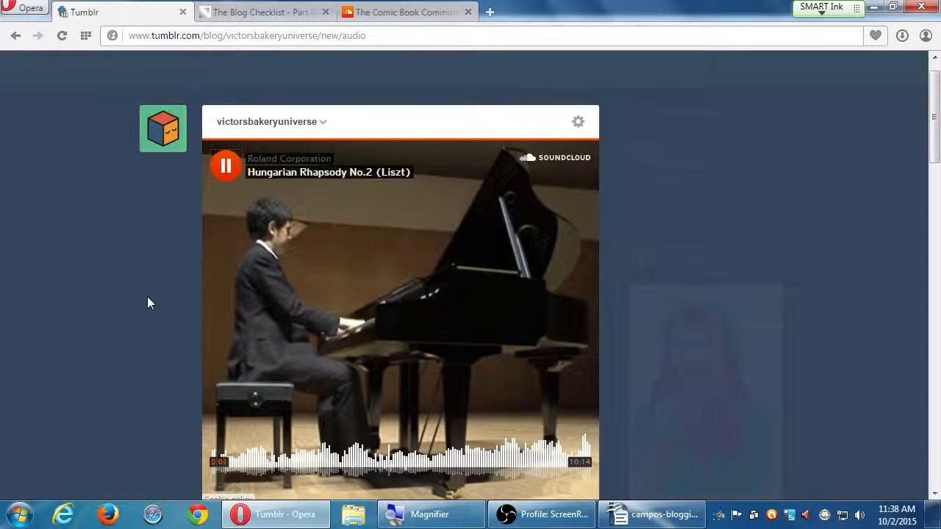
mouse_move(156, 299)
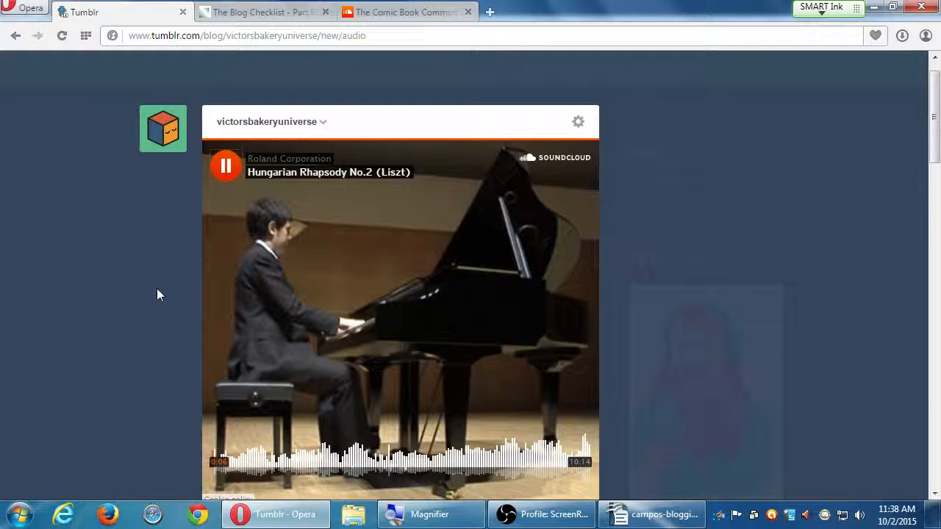
mouse_move(182, 221)
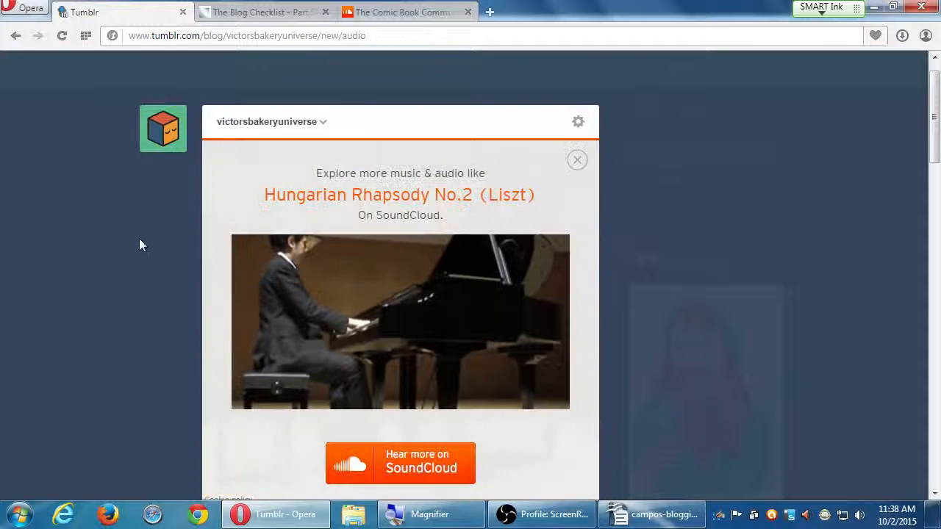
scroll(down, 3)
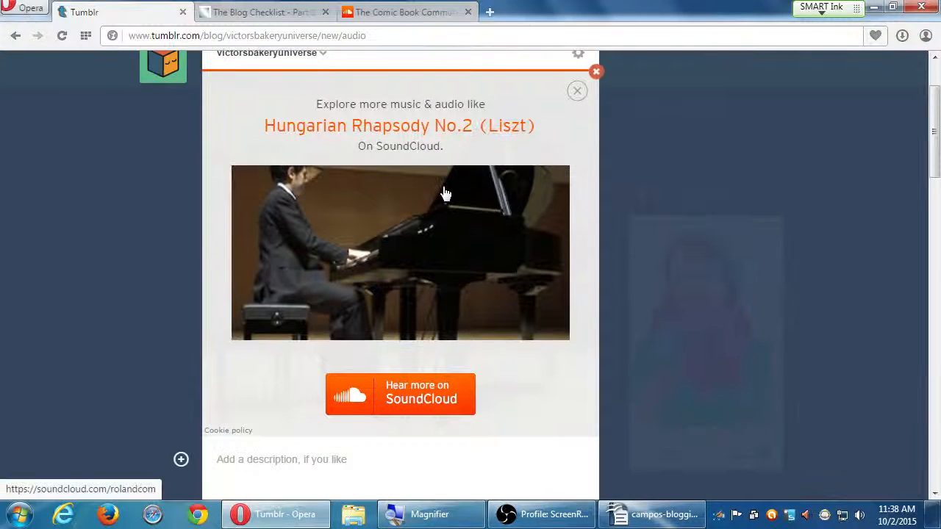
mouse_move(577, 90)
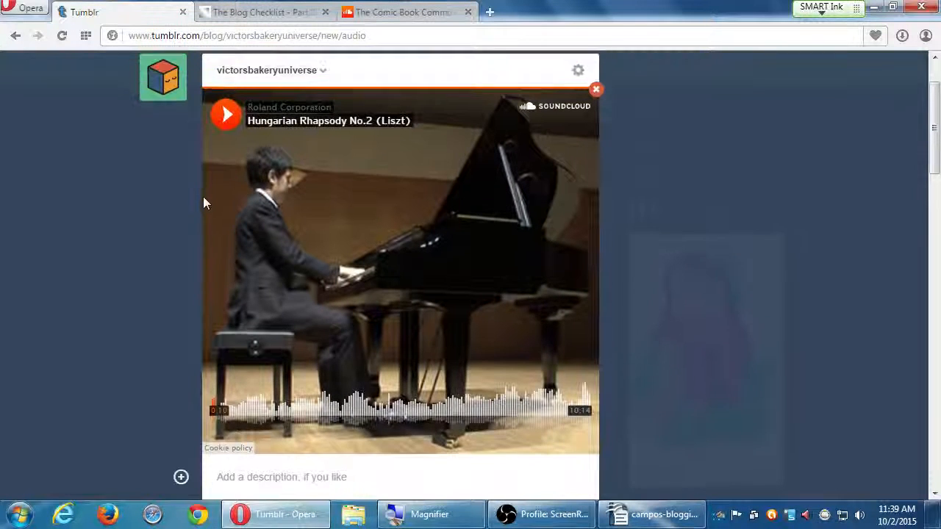
scroll(down, 3)
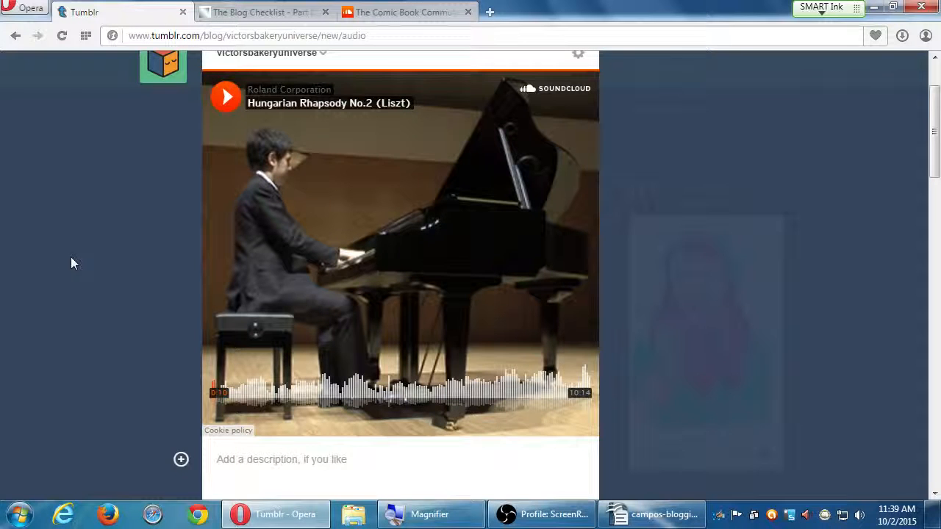
mouse_move(140, 268)
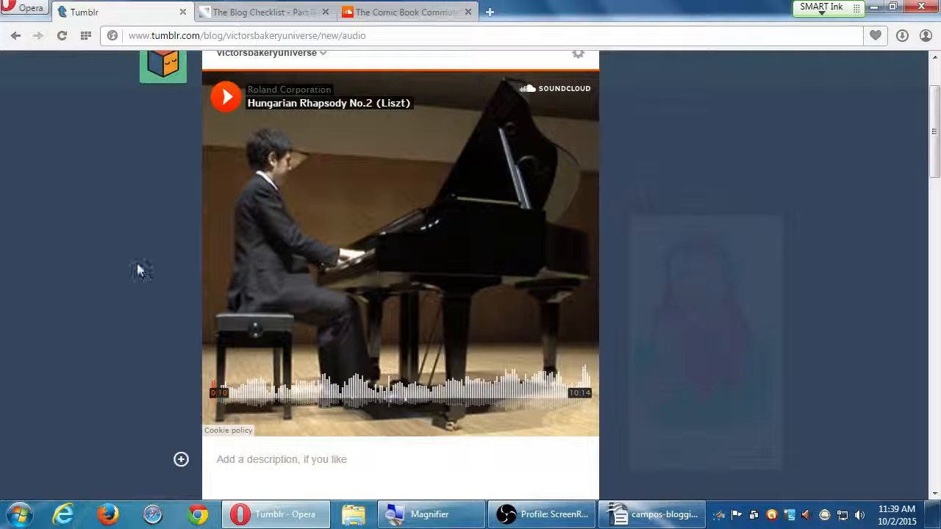
scroll(down, 3)
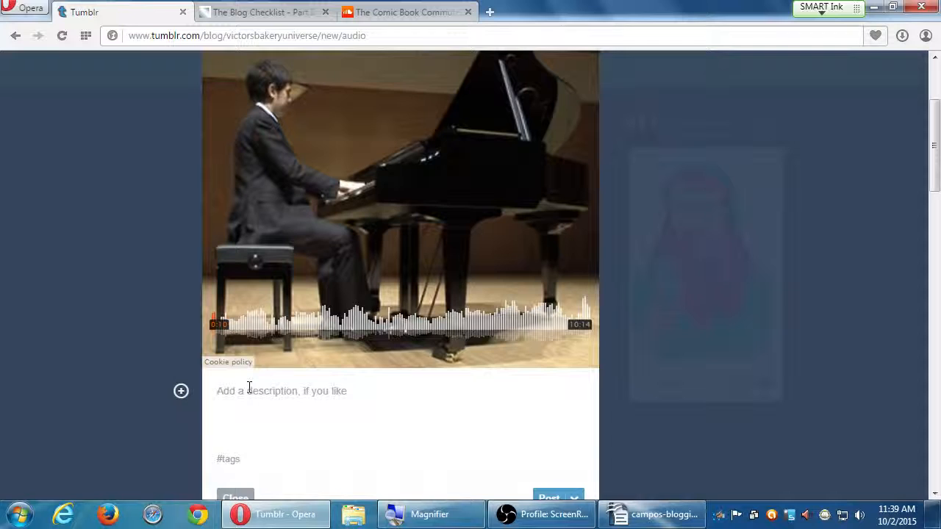
scroll(down, 3)
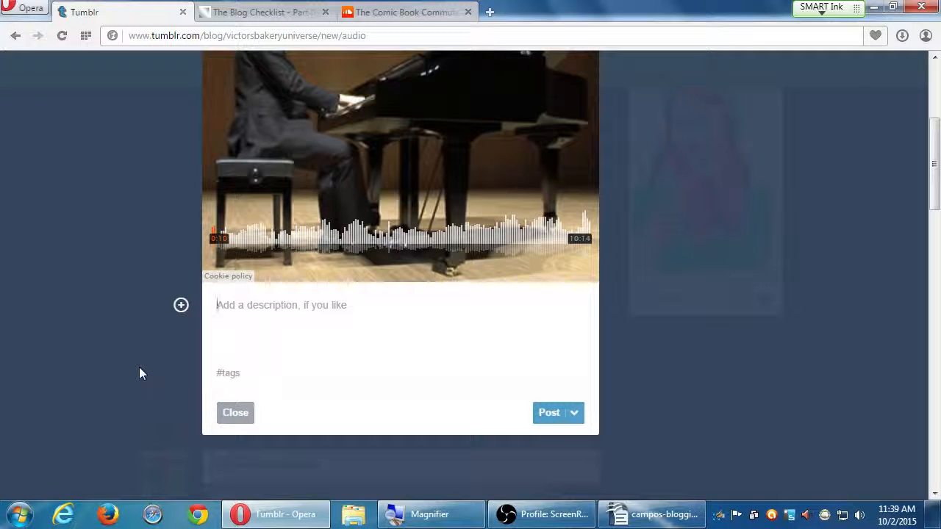
Type the caption "Perfect music to bake by!" into the audio post's description field.
text(Perfect)
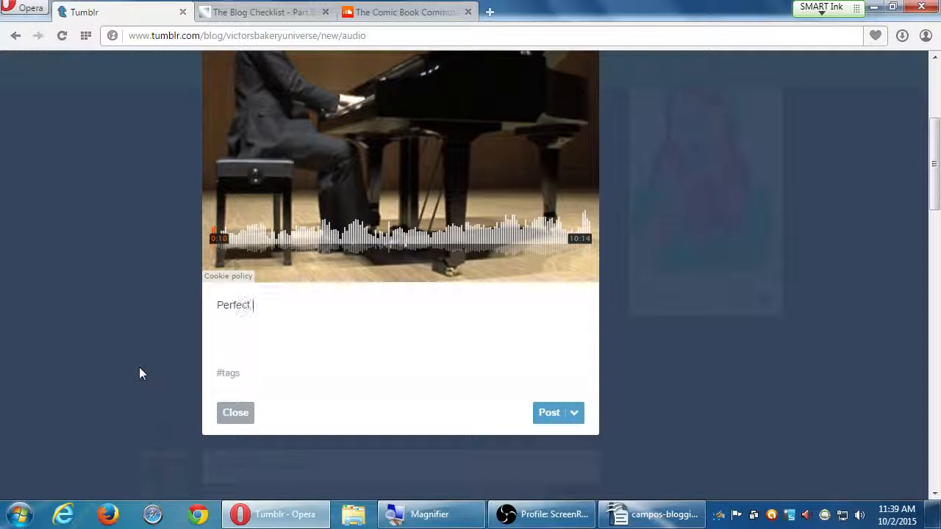
text(music to bak)
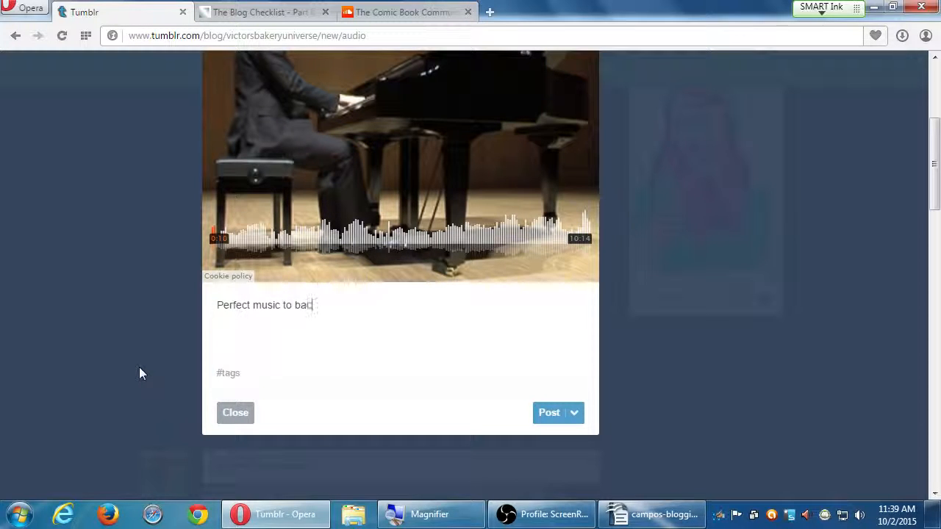
text(ke b)
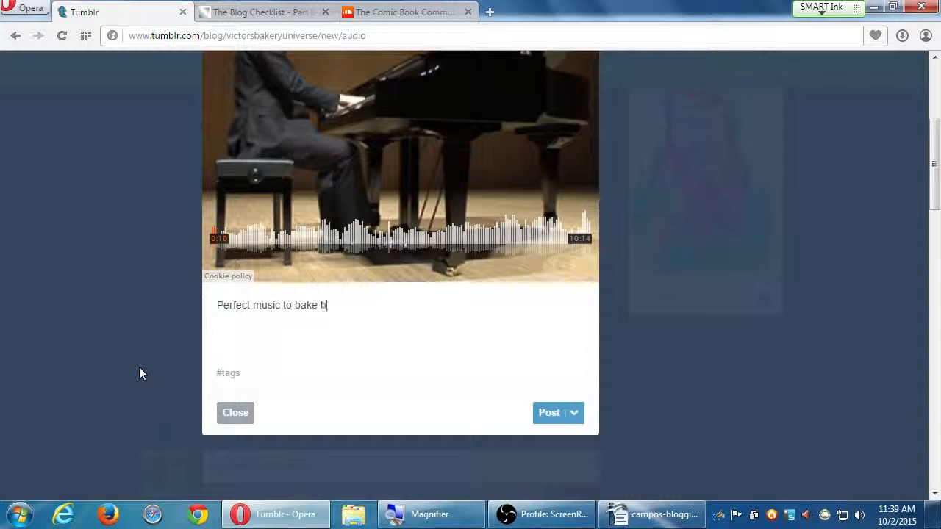
text(y)
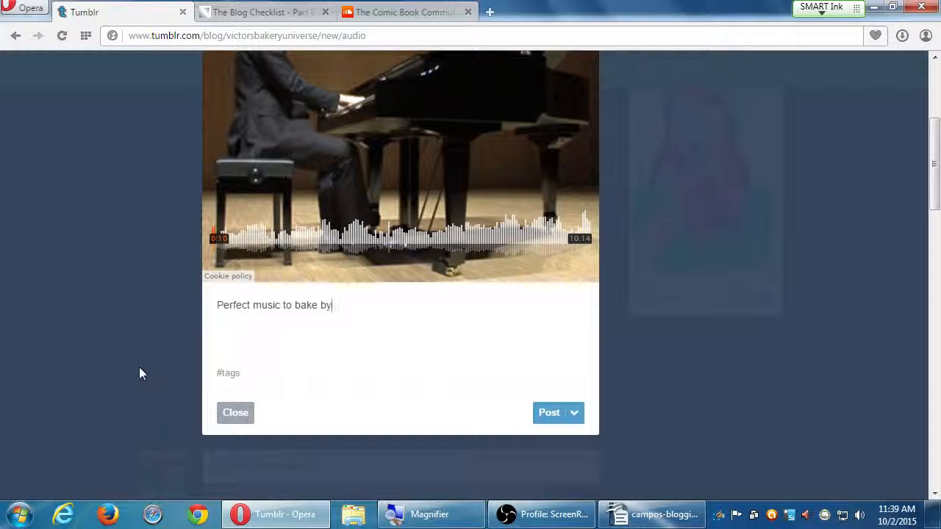
text(!)
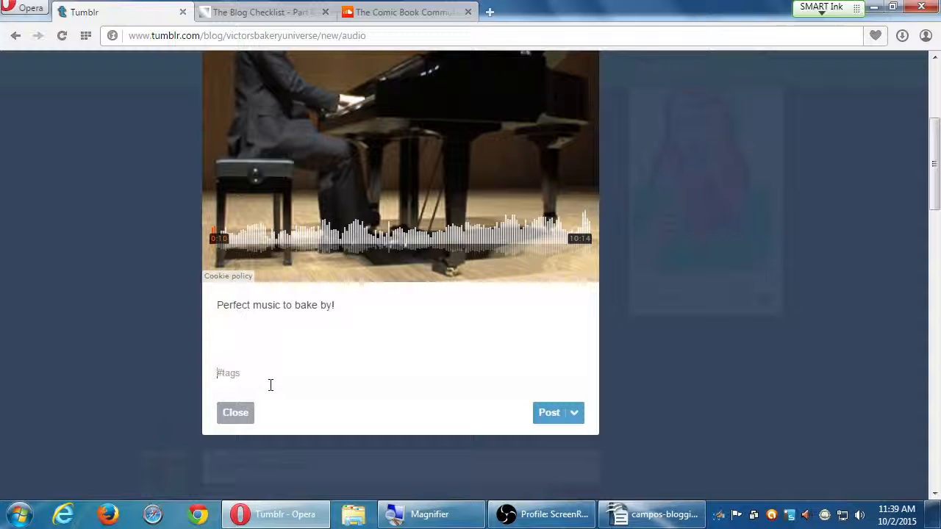
Add the tags #baking, #inspiration, #inspirational and #liszt to the audio post.
text(baking)
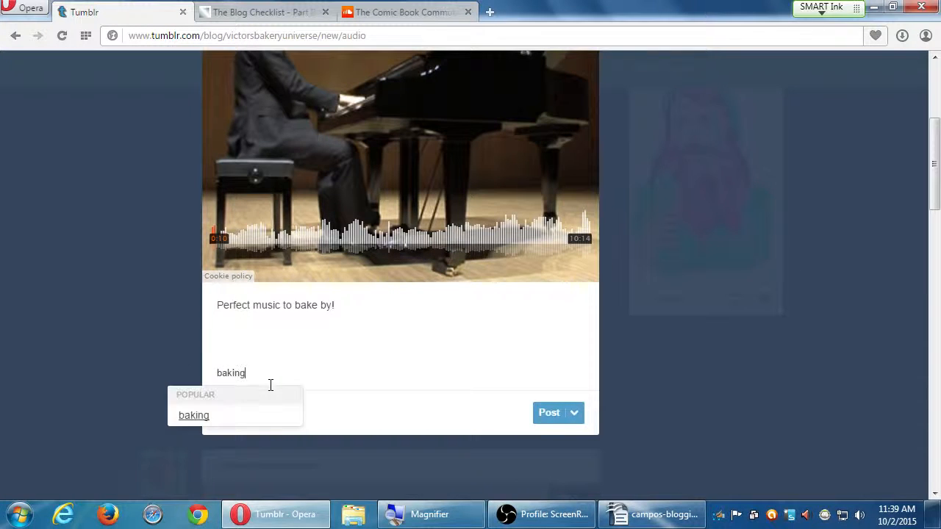
click(193, 414)
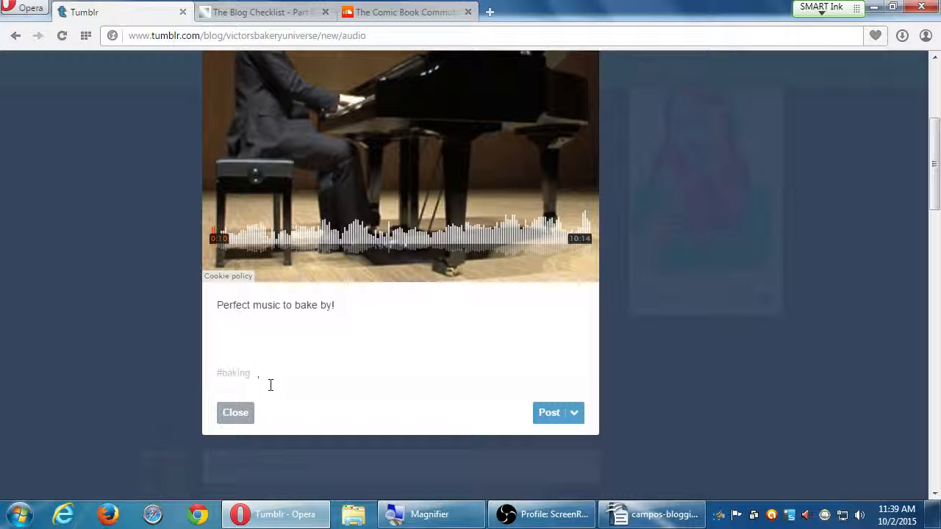
text(insp)
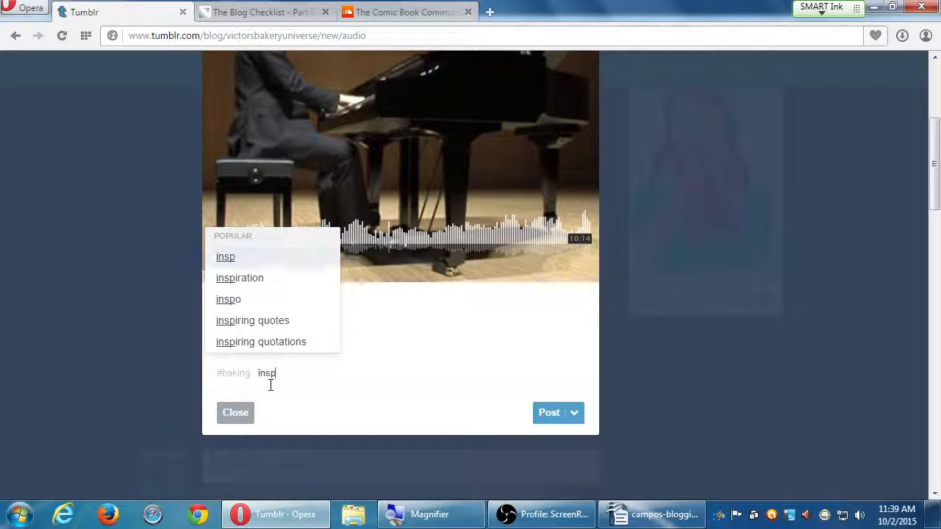
click(239, 277)
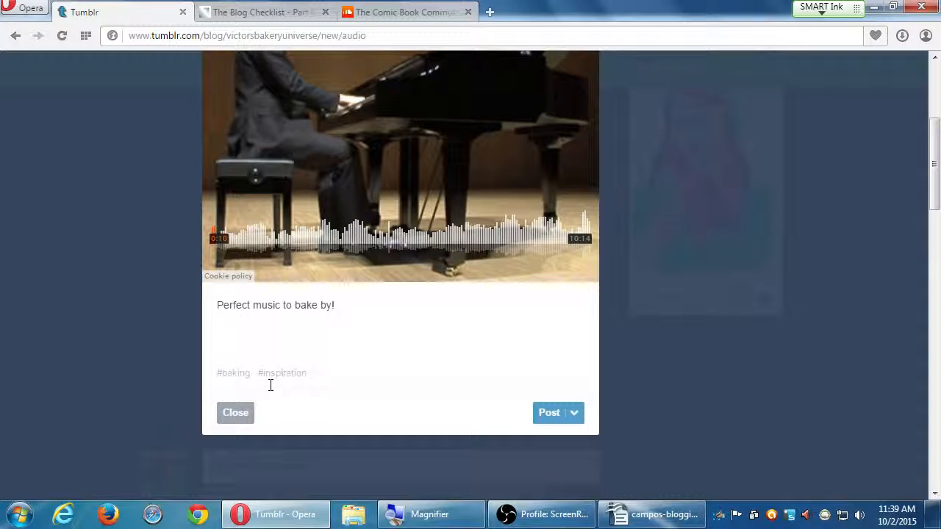
text(inspirational)
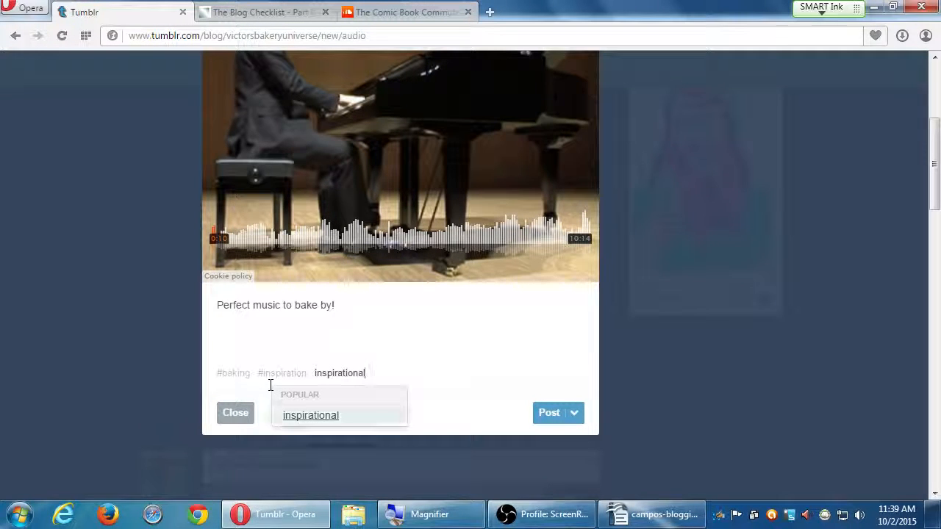
key(enter)
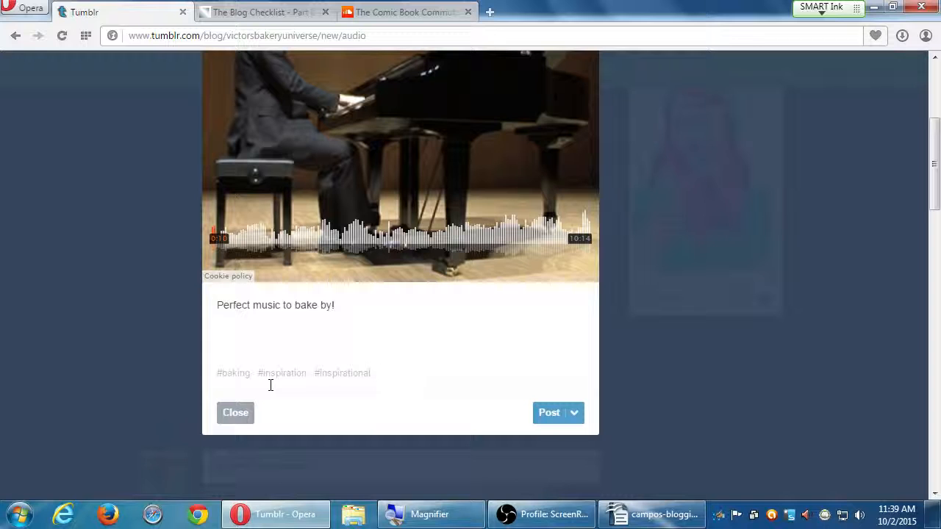
text(liszt)
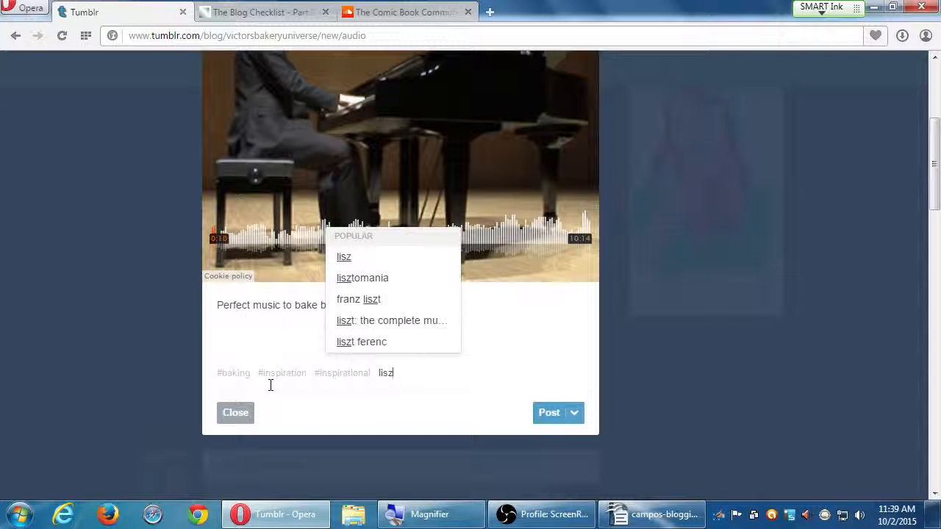
text(t)
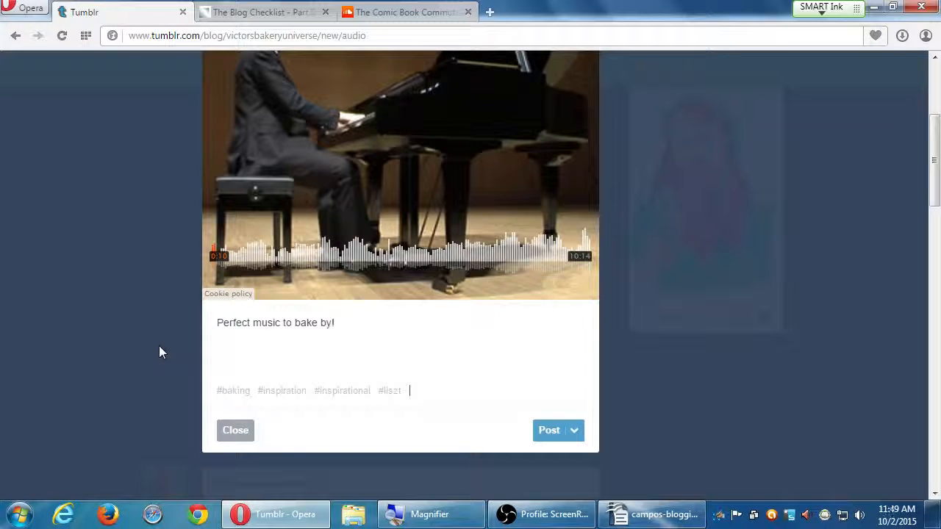
Post the Hungarian Rhapsody audio post and scroll the blog to confirm three posts.
click(549, 430)
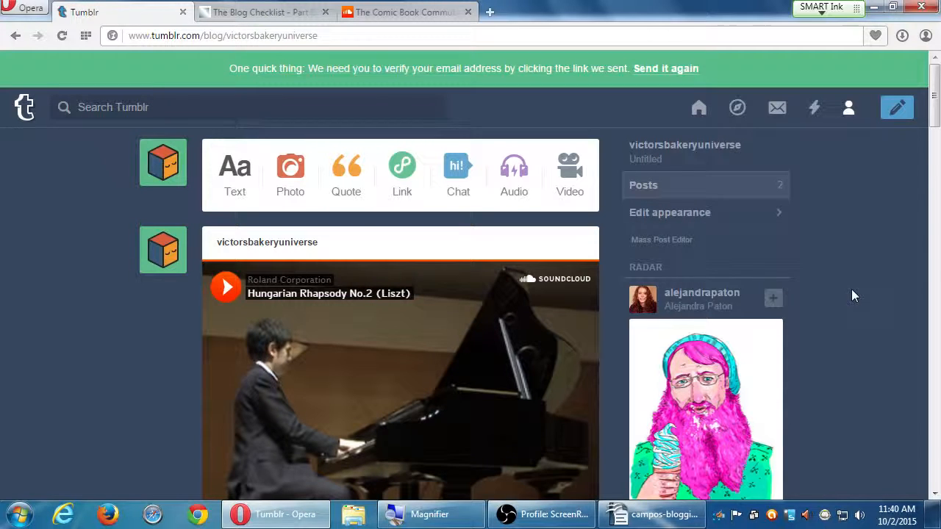
scroll(down, 3)
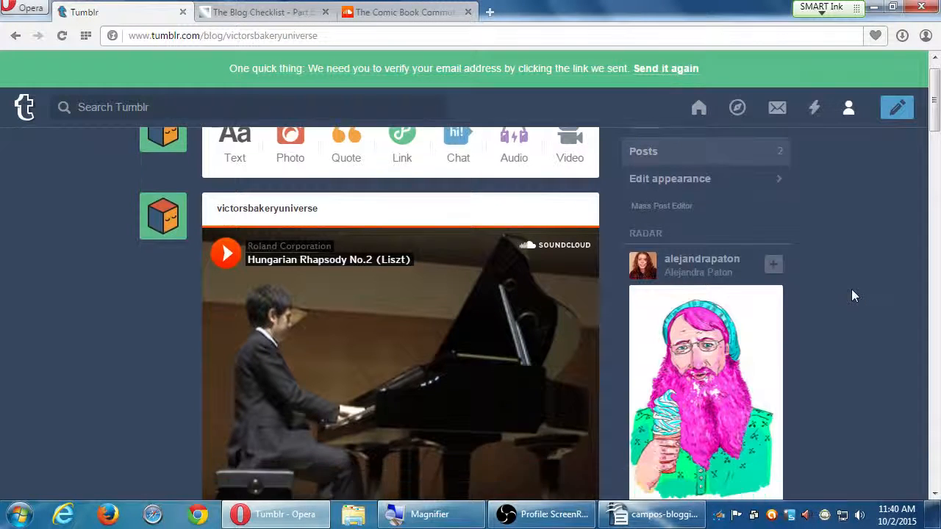
scroll(down, 3)
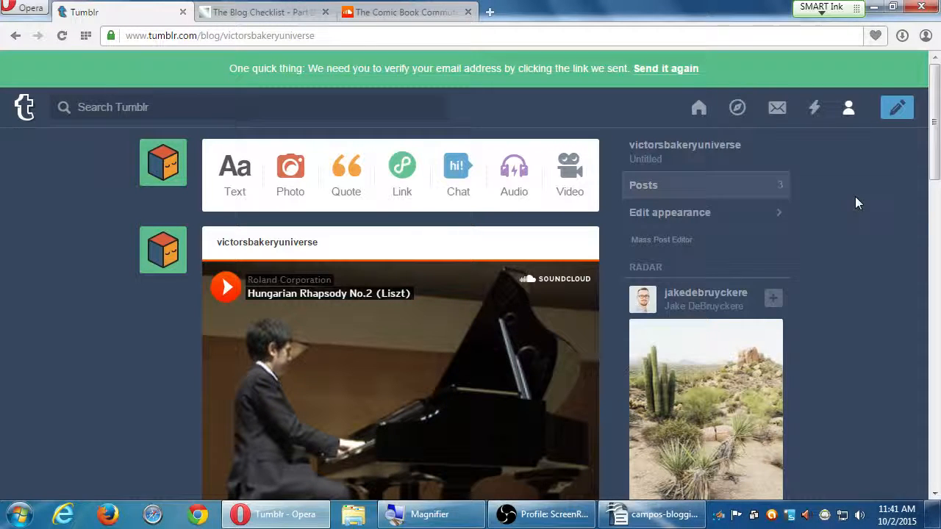
mouse_move(869, 202)
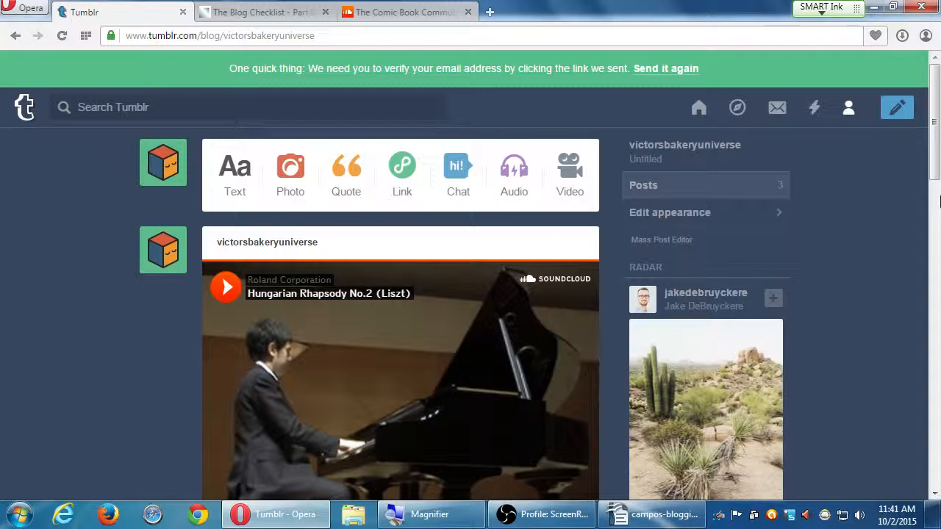
mouse_move(886, 223)
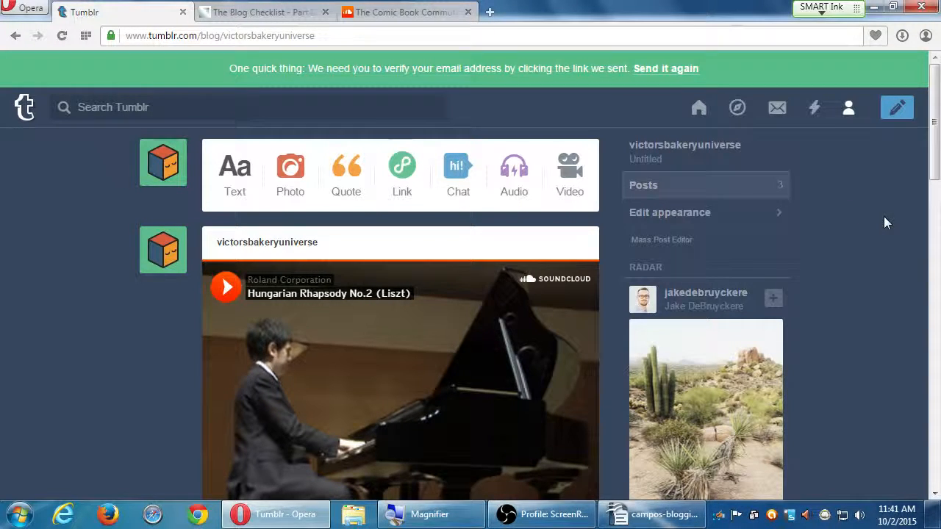